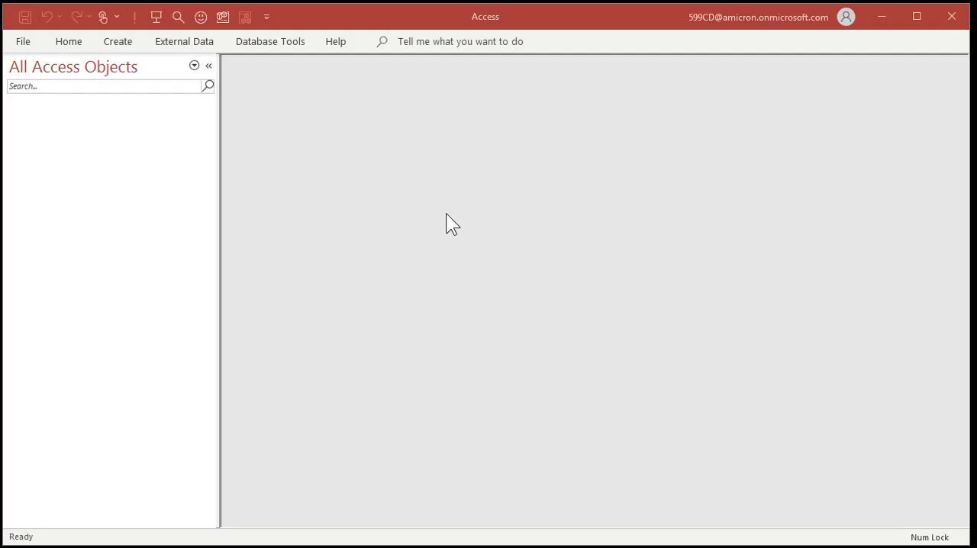
{"action": "mouse_move", "coordinate": [469, 206]}
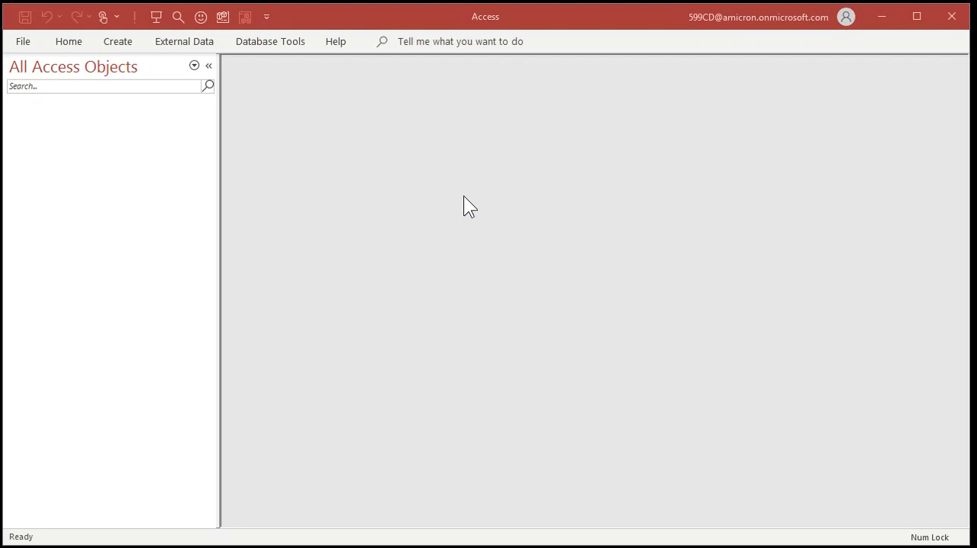
Show the Create commands for new tables, forms and queries
{"action": "left_click", "coordinate": [117, 41]}
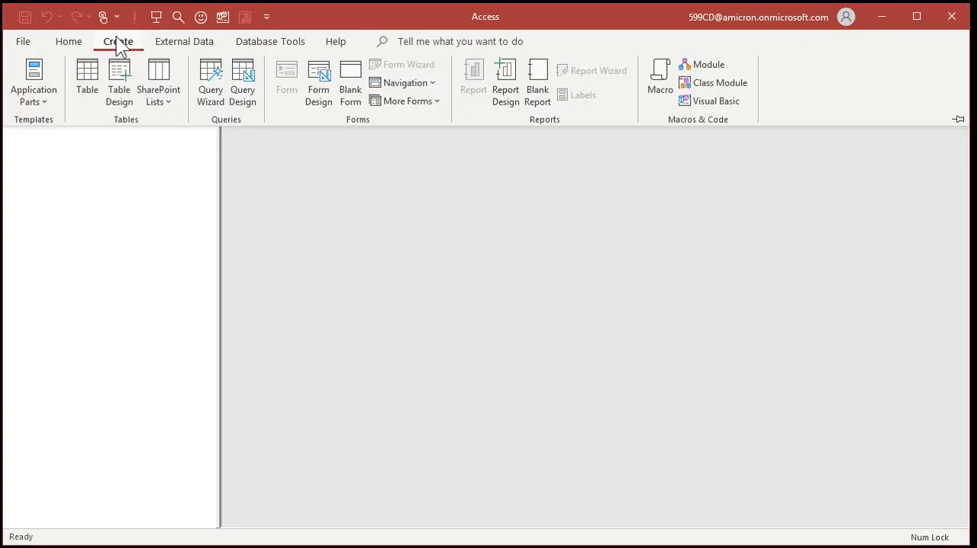
Start a new table design with an ID AutoNumber field and a ChkNum field
{"action": "left_click", "coordinate": [119, 82]}
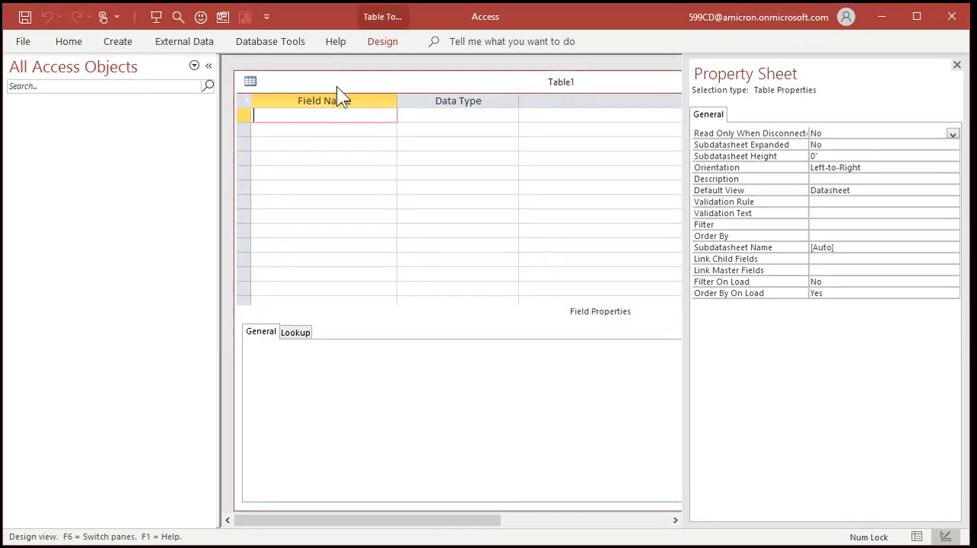
{"action": "left_click", "coordinate": [957, 64]}
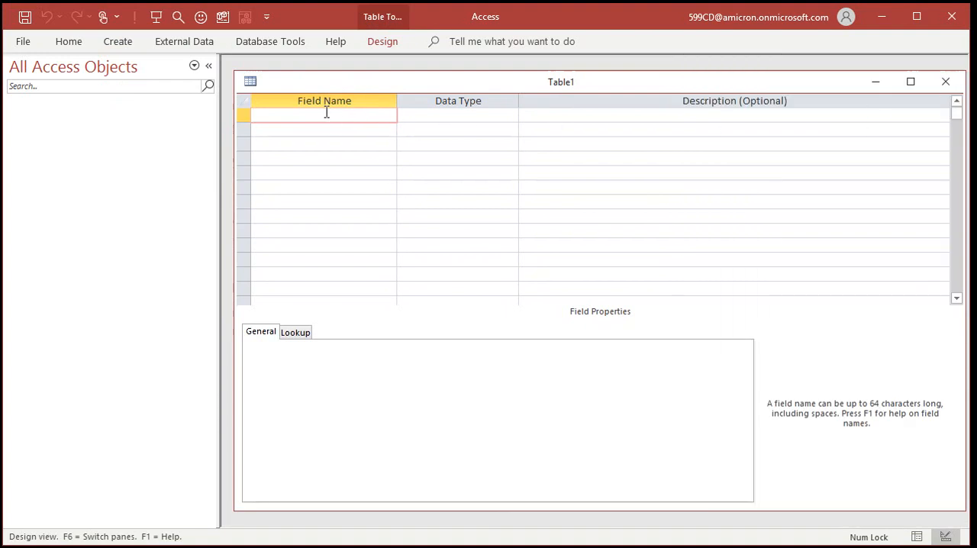
{"action": "type", "text": "ID"}
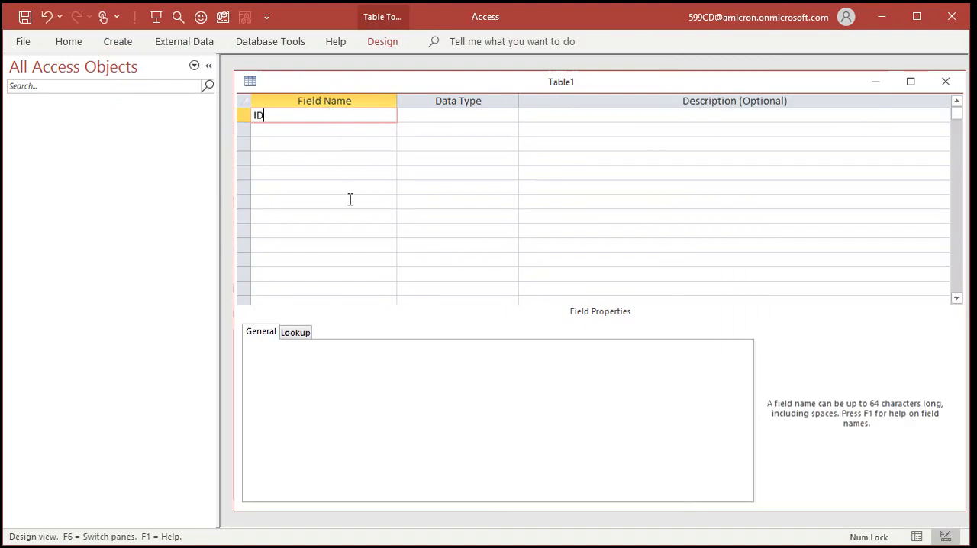
{"action": "key", "text": "Return"}
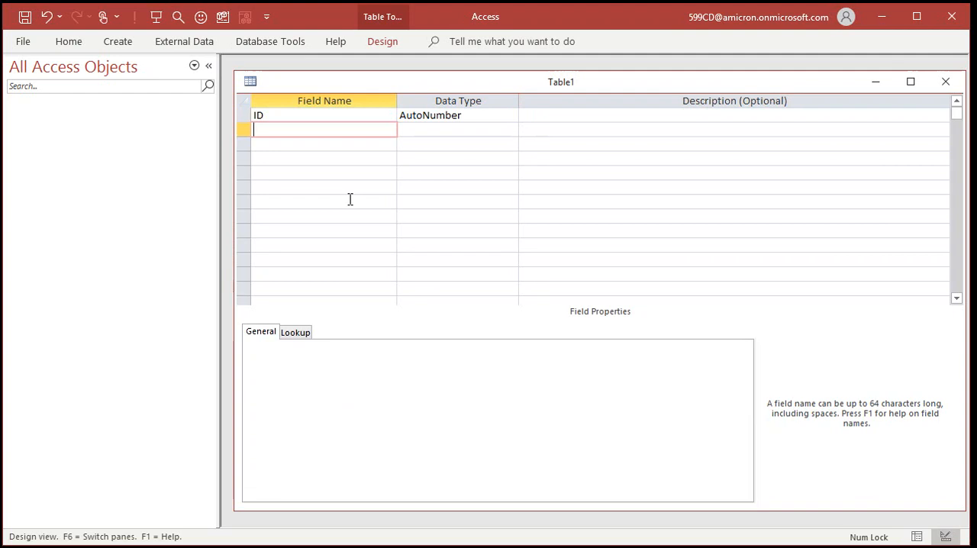
{"action": "type", "text": "ChkNum"}
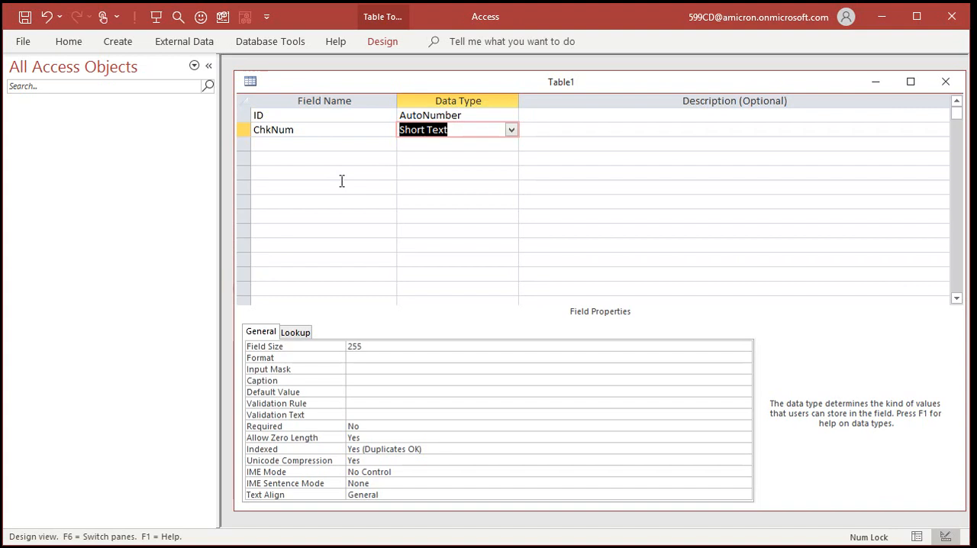
{"action": "left_click", "coordinate": [323, 145]}
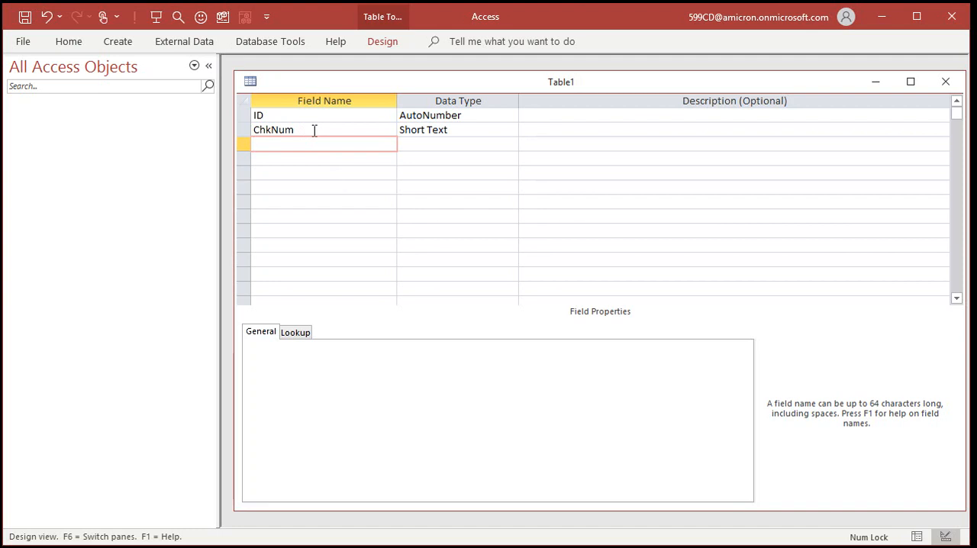
{"action": "mouse_move", "coordinate": [380, 217]}
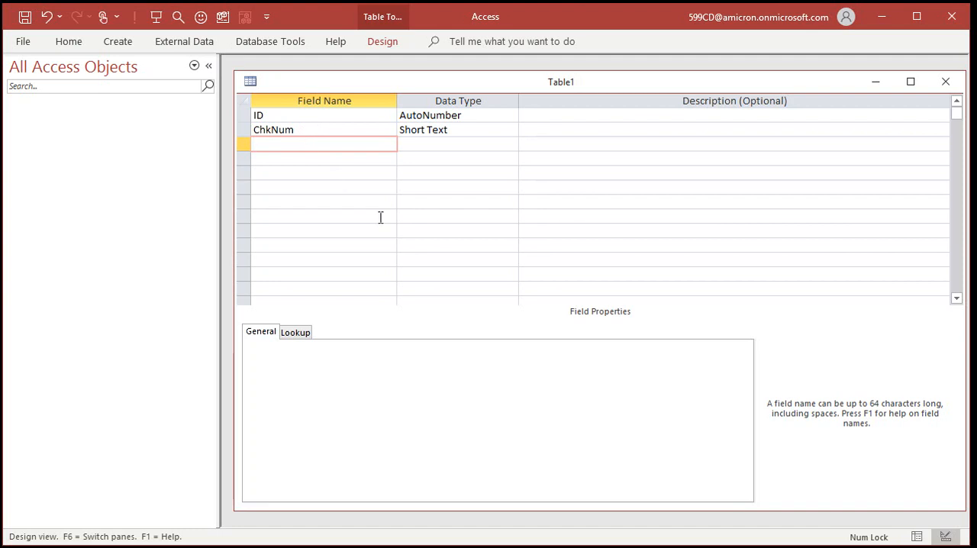
Add ChkDate (Date/Time), Description and IsCleared (Yes/No) fields
{"action": "type", "text": "ChkDate"}
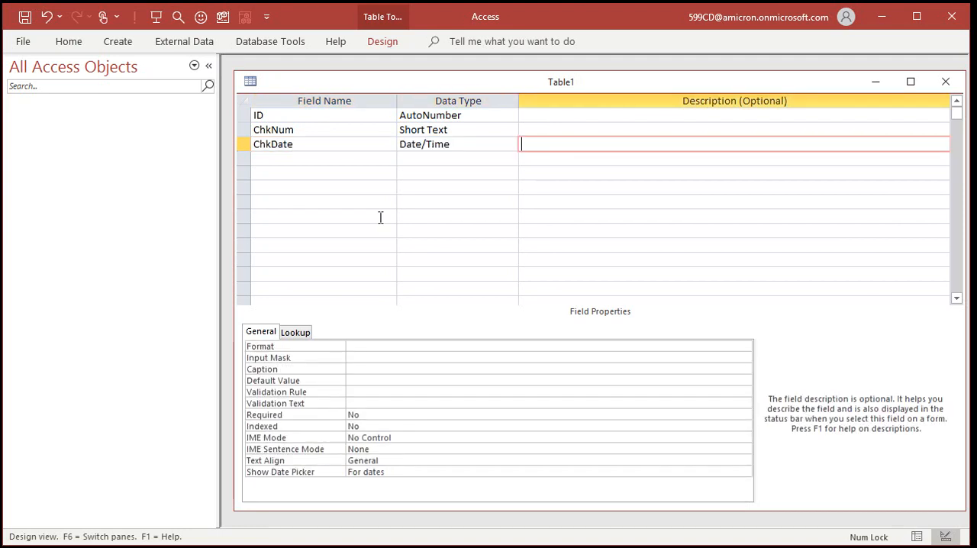
{"action": "left_click", "coordinate": [305, 145]}
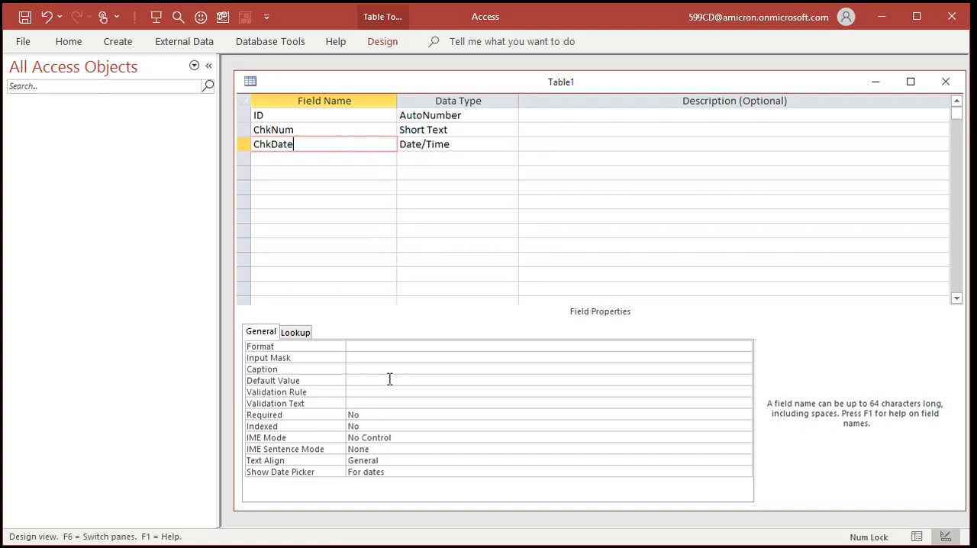
{"action": "left_click", "coordinate": [304, 159]}
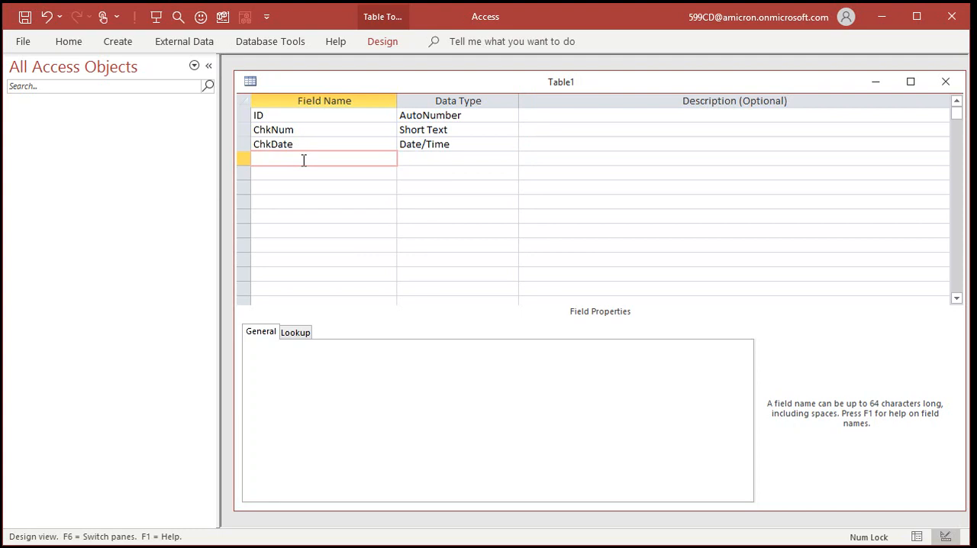
{"action": "type", "text": "Description"}
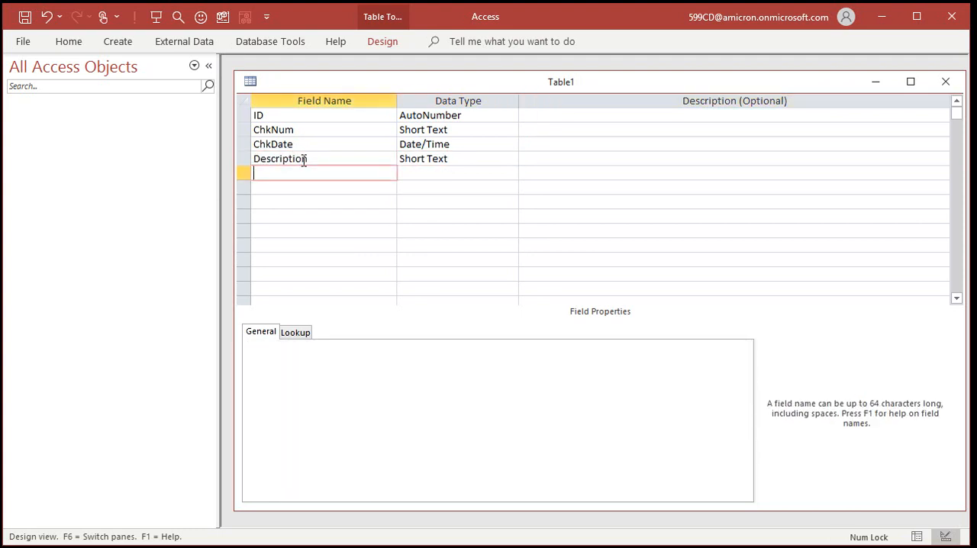
{"action": "type", "text": "IsCleared"}
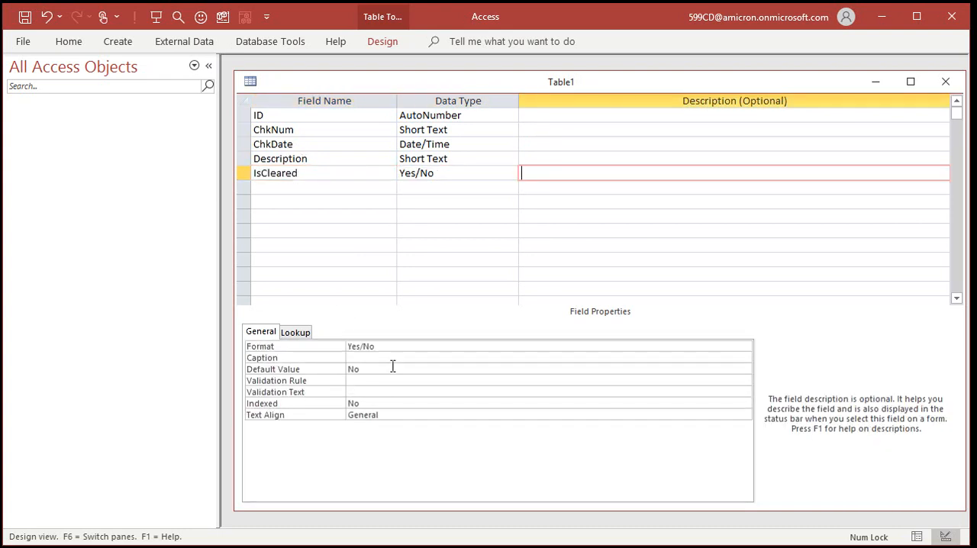
{"action": "left_click", "coordinate": [323, 186]}
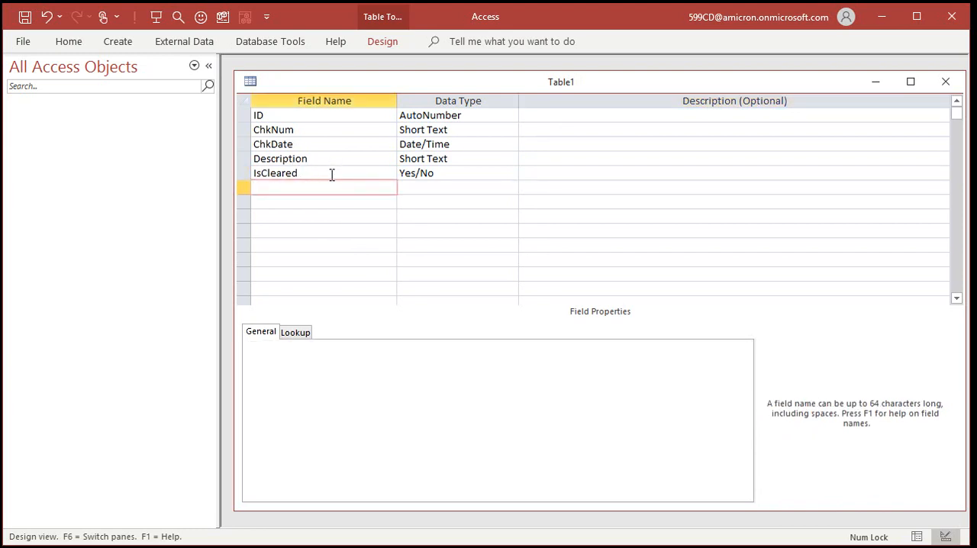
{"action": "mouse_move", "coordinate": [345, 215]}
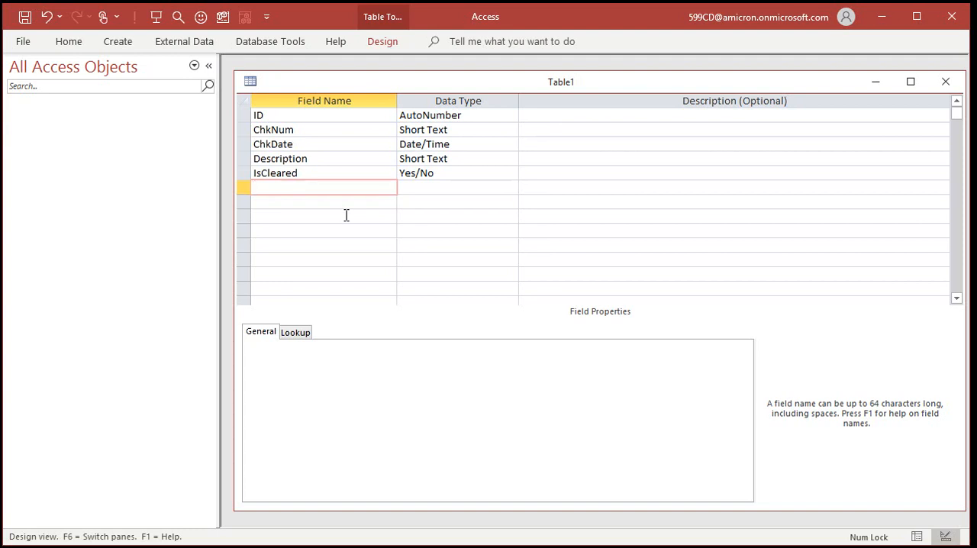
{"action": "mouse_move", "coordinate": [99, 378]}
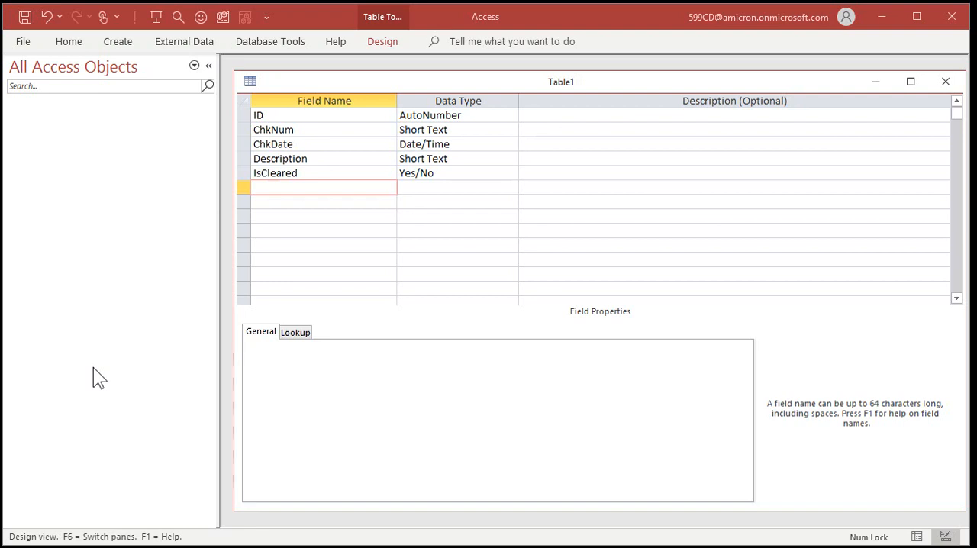
{"action": "mouse_move", "coordinate": [320, 195]}
{"action": "type", "text": "Debit"}
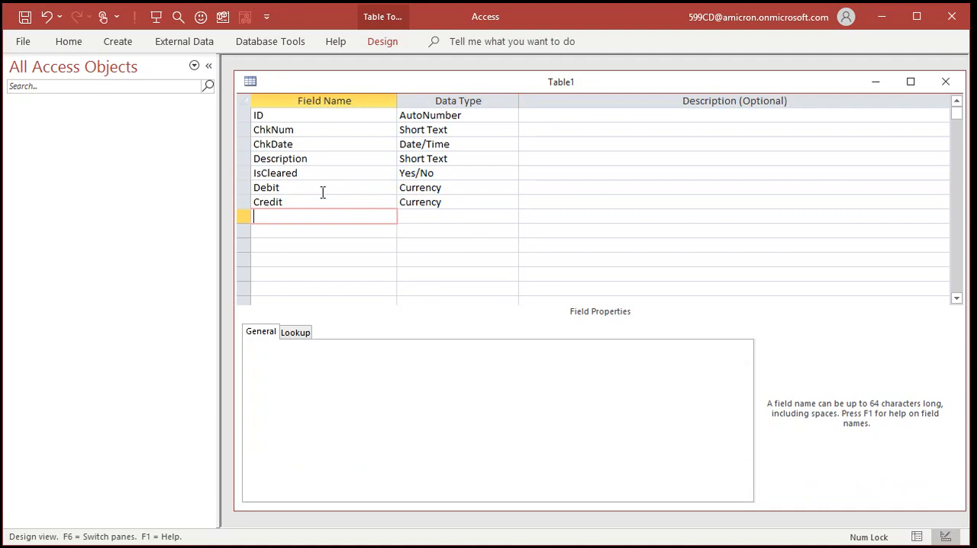
{"action": "mouse_move", "coordinate": [699, 92]}
{"action": "type", "text": "CheckReg"}
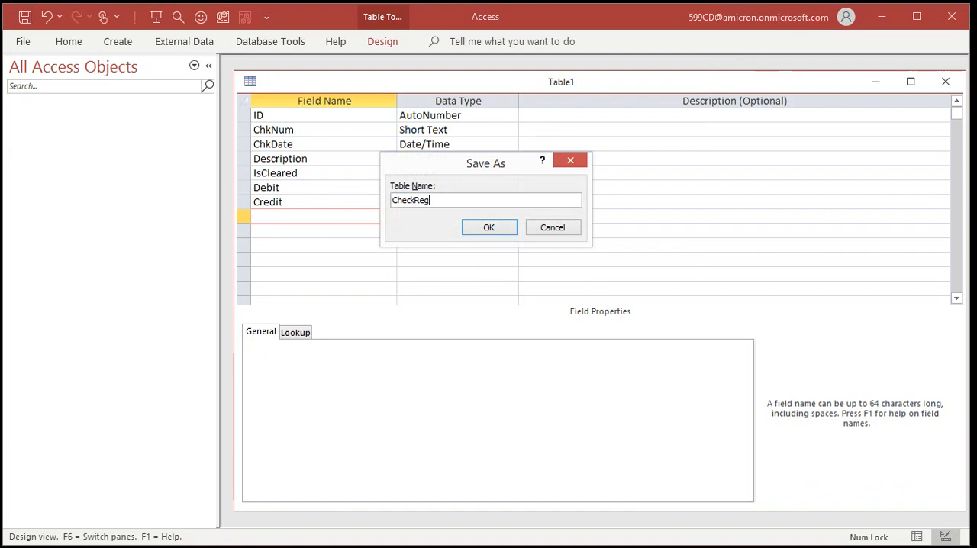
Save the table as CheckRegT and close its design
{"action": "left_click", "coordinate": [489, 226]}
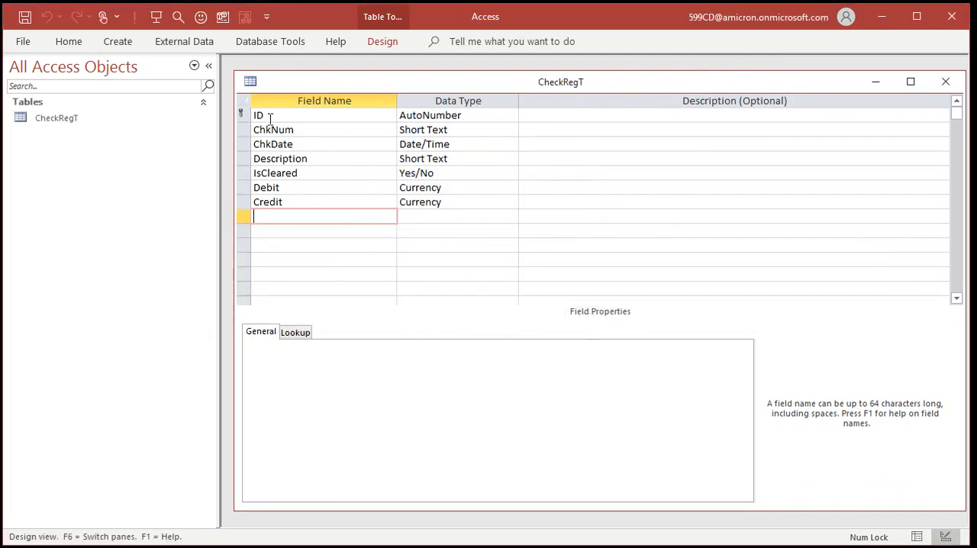
{"action": "left_click", "coordinate": [946, 82]}
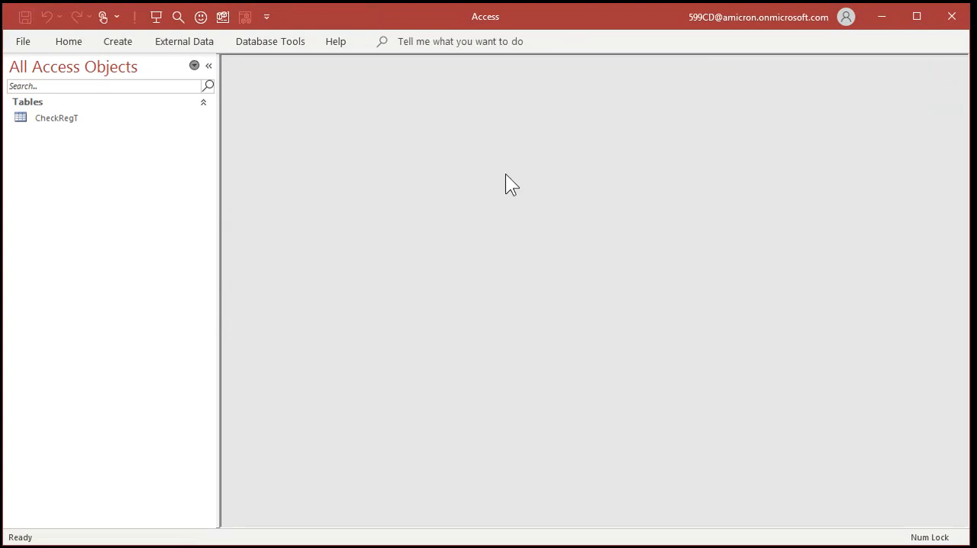
Enter a cleared 1/1 Opening balance record in CheckRegT
{"action": "double_click", "coordinate": [56, 117]}
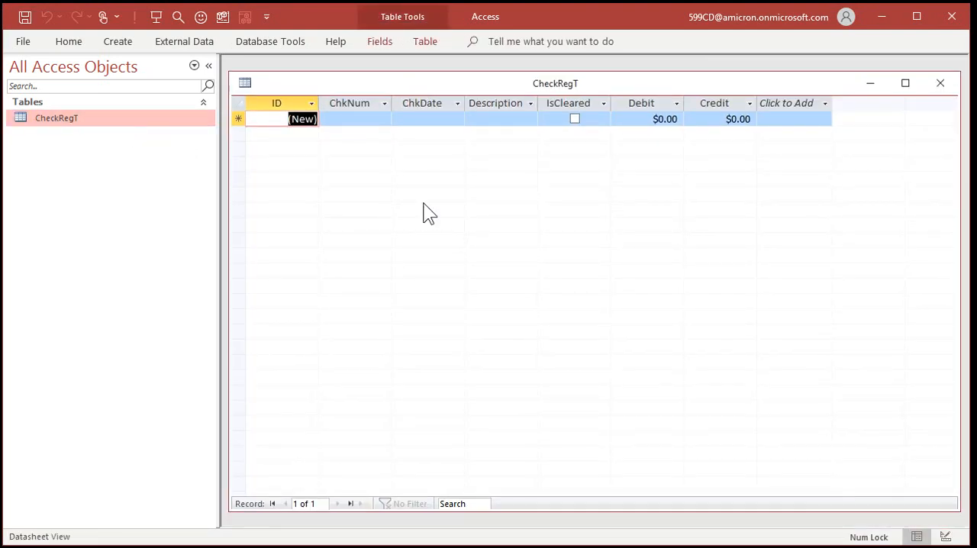
{"action": "left_click", "coordinate": [421, 119]}
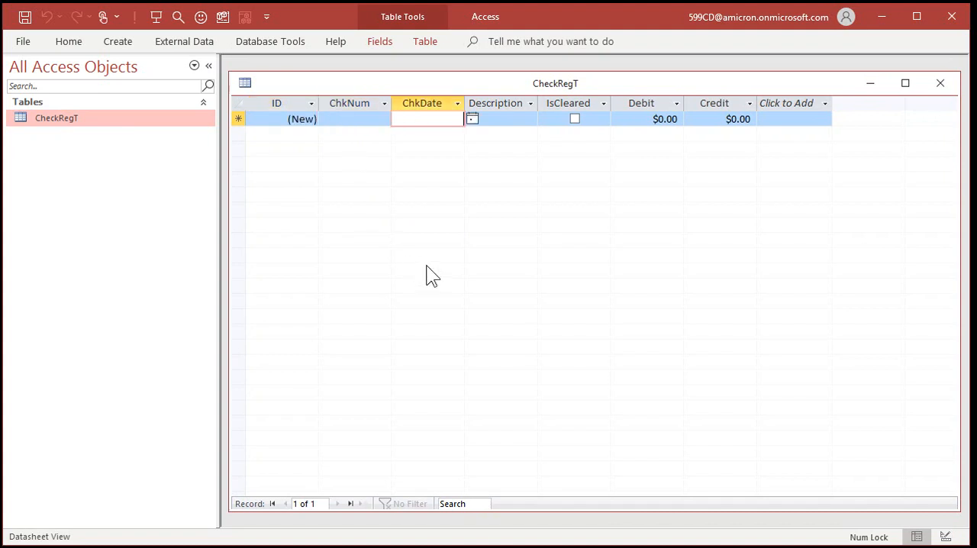
{"action": "type", "text": "1/1"}
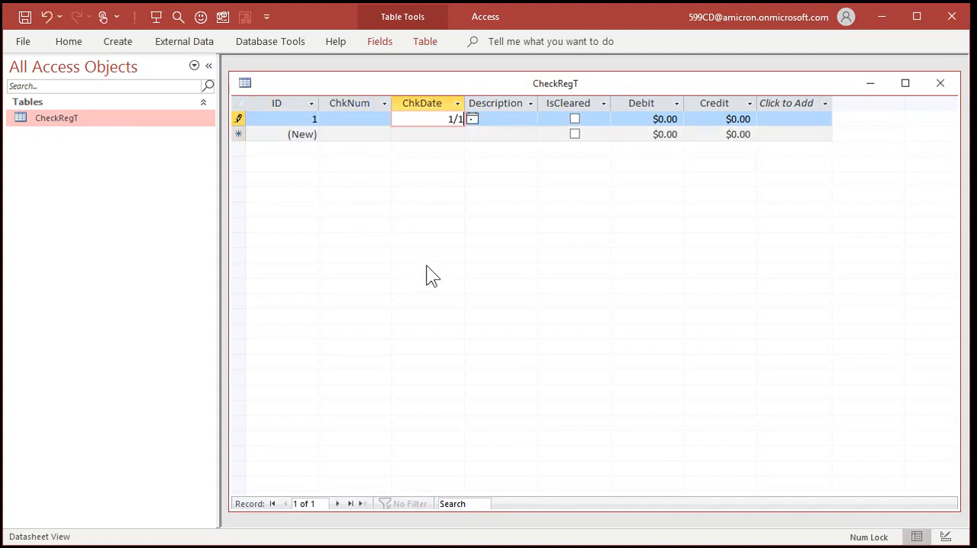
{"action": "type", "text": "Opening"}
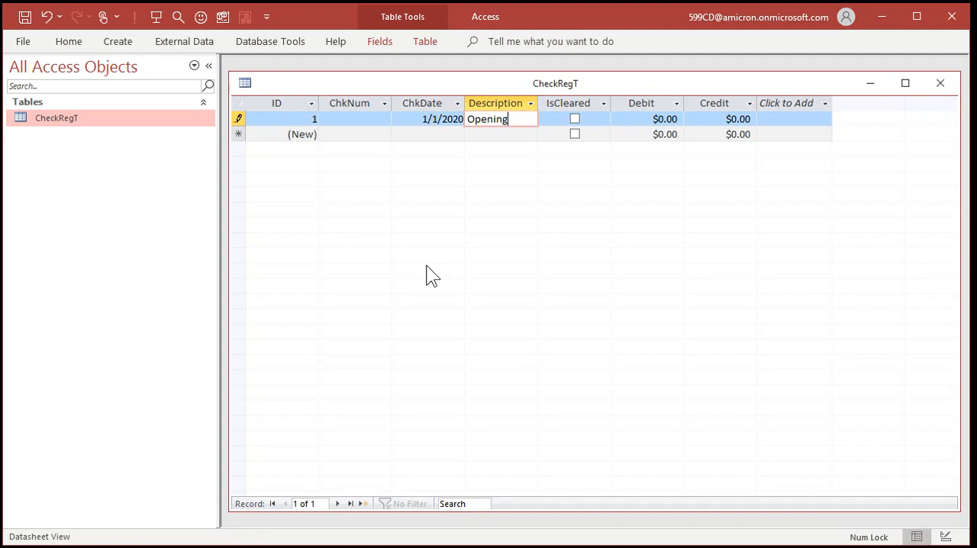
{"action": "left_click", "coordinate": [574, 119]}
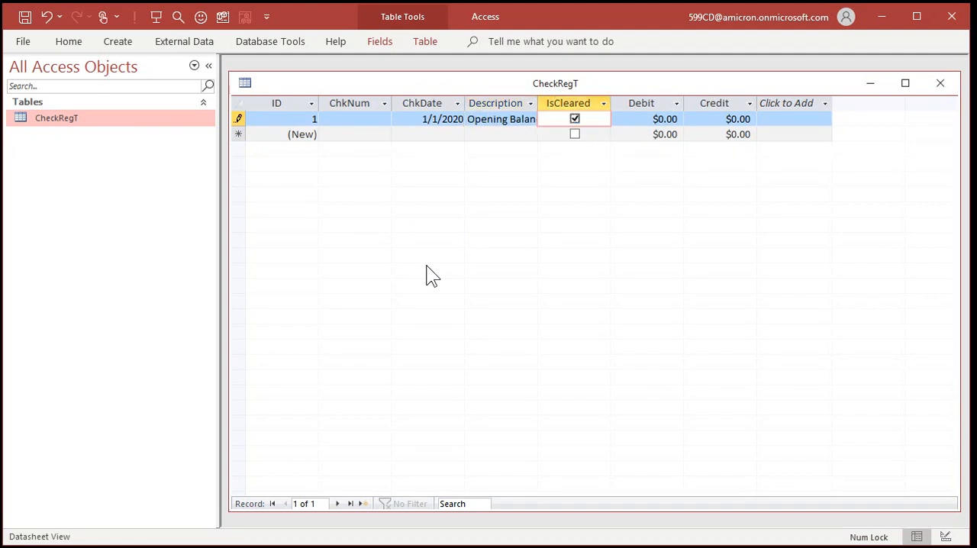
{"action": "type", "text": "10"}
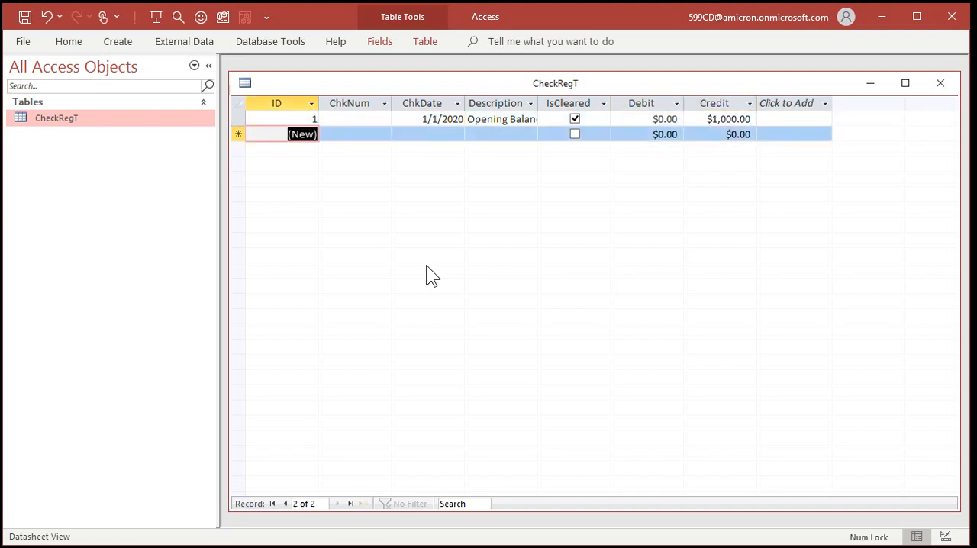
Enter checks 101 Gas, Electric and 103 Water dated 1/10/2020 with their debit amounts
{"action": "left_click", "coordinate": [354, 135]}
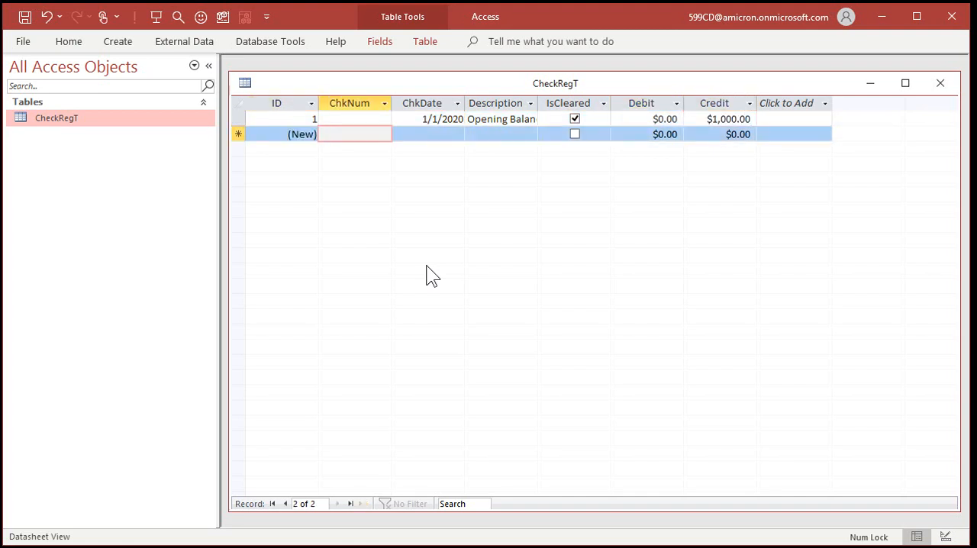
{"action": "type", "text": "101"}
{"action": "type", "text": "1/"}
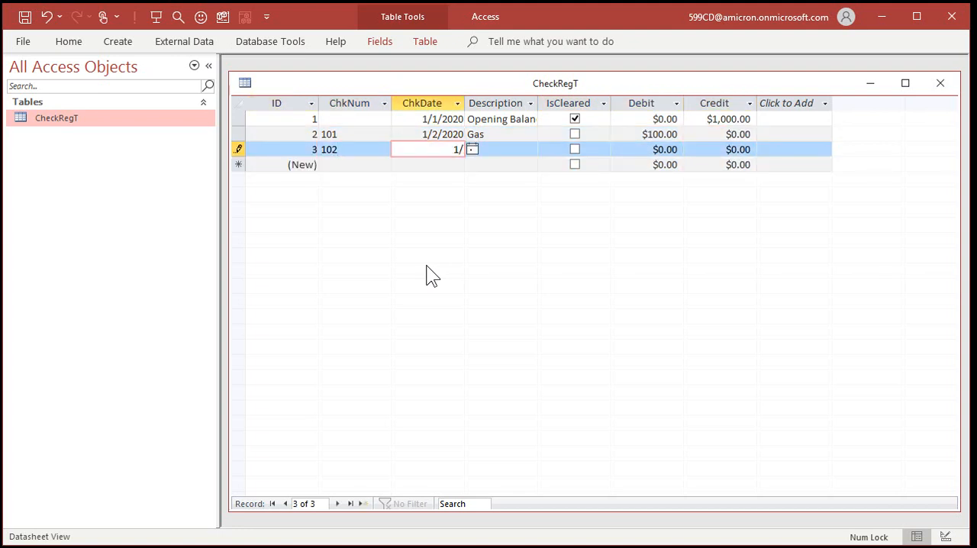
{"action": "type", "text": "Electri"}
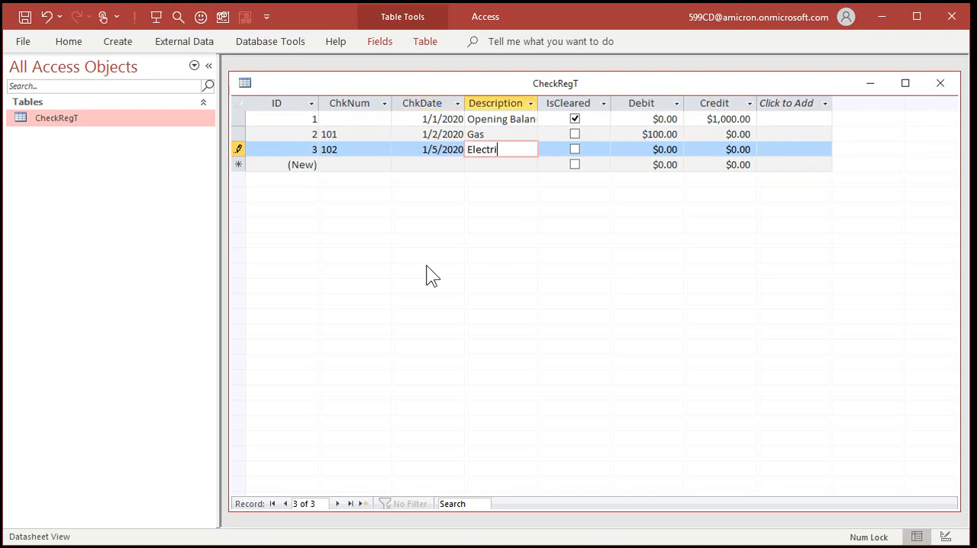
{"action": "left_click", "coordinate": [665, 150]}
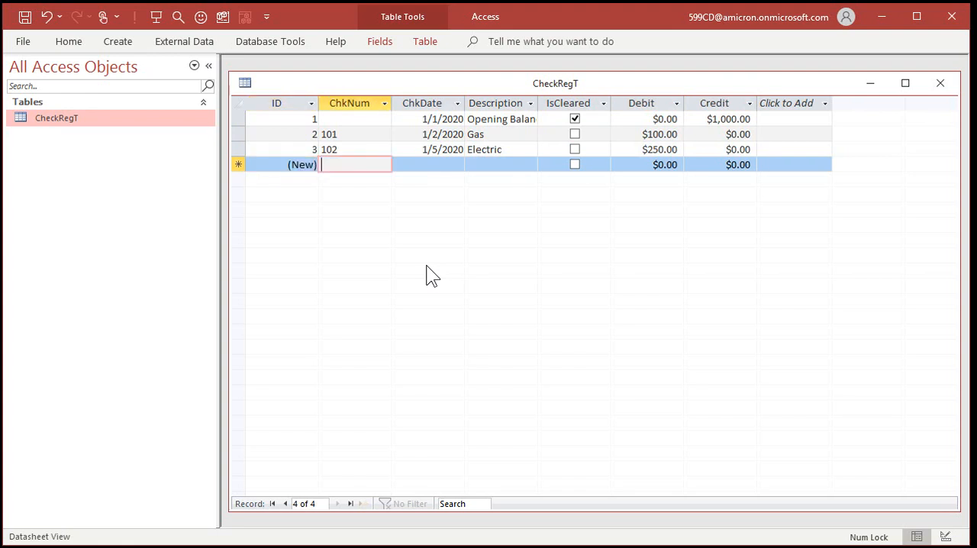
{"action": "type", "text": "103"}
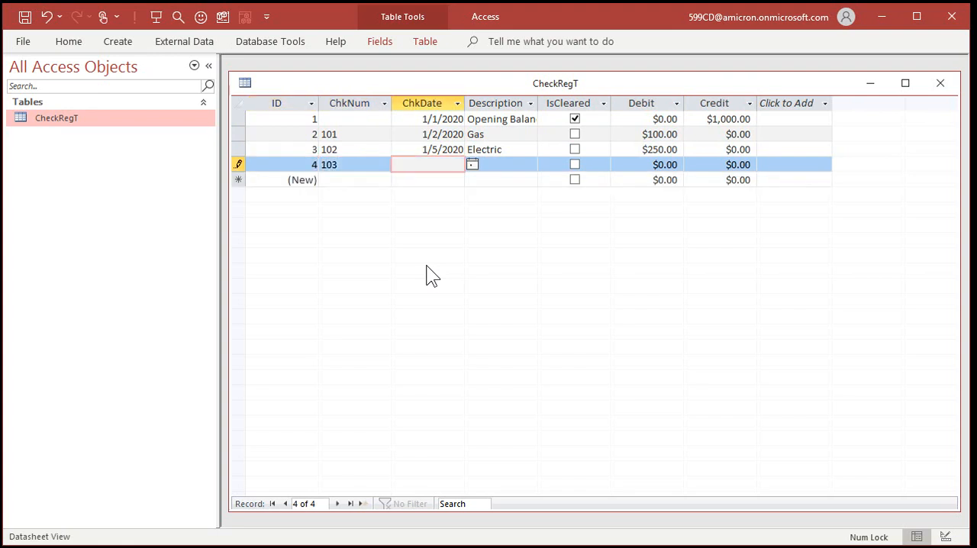
{"action": "type", "text": "1/10/2020"}
{"action": "left_click", "coordinate": [501, 163]}
{"action": "type", "text": "Water"}
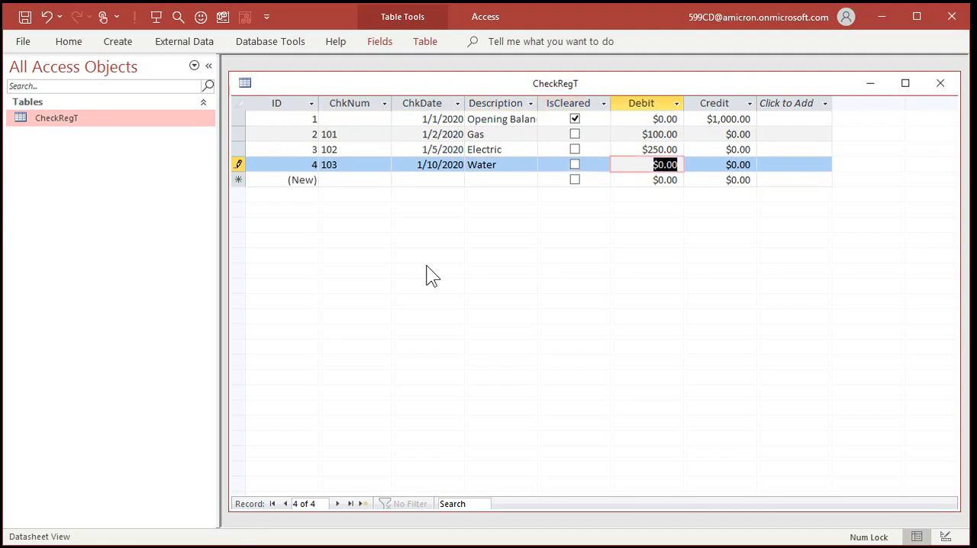
{"action": "type", "text": "65"}
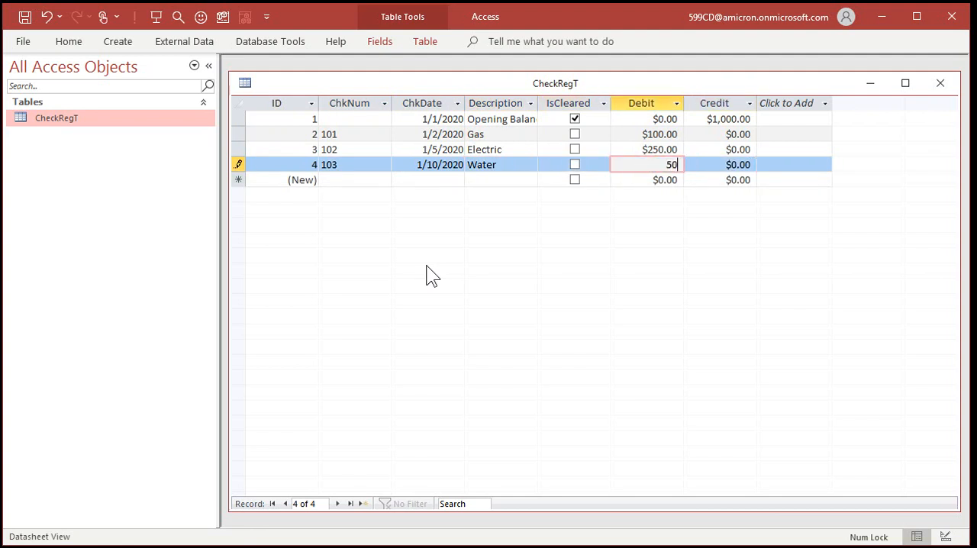
{"action": "key", "text": "Return"}
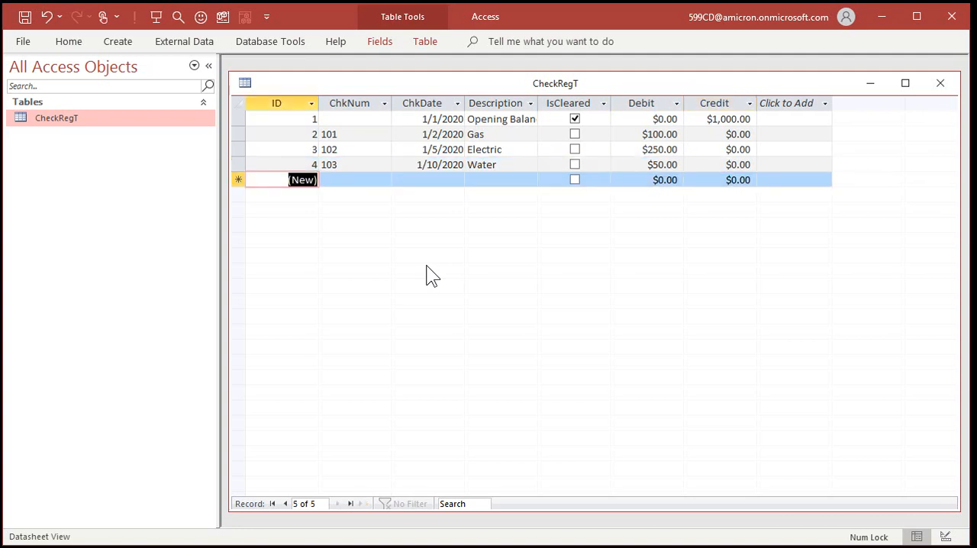
Enter a 1/15 Deposit record with a 200 credit
{"action": "left_click", "coordinate": [427, 180]}
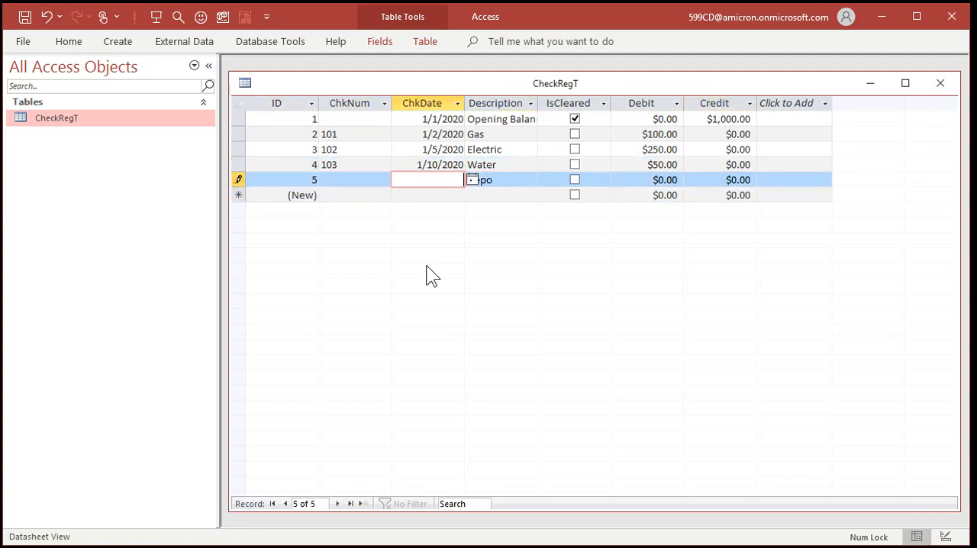
{"action": "type", "text": "1/15"}
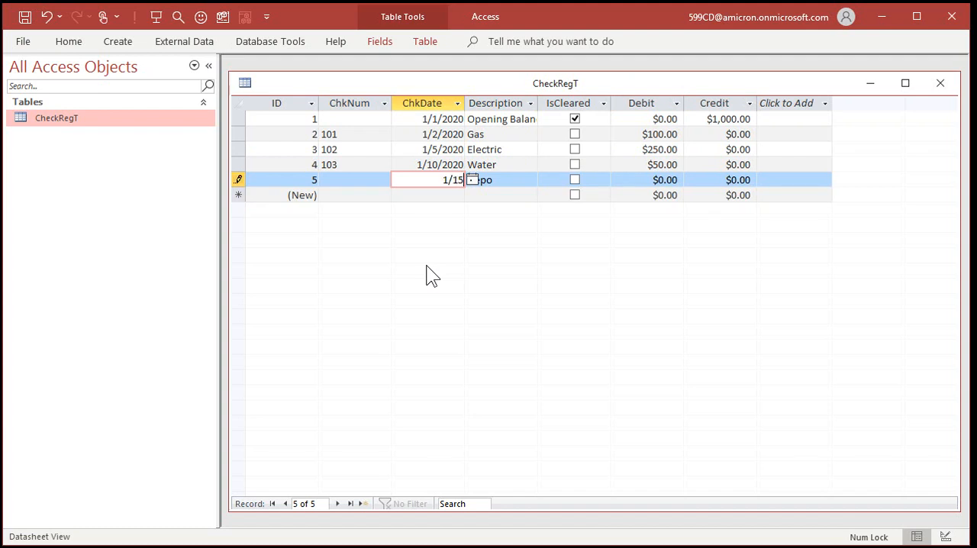
{"action": "type", "text": "De"}
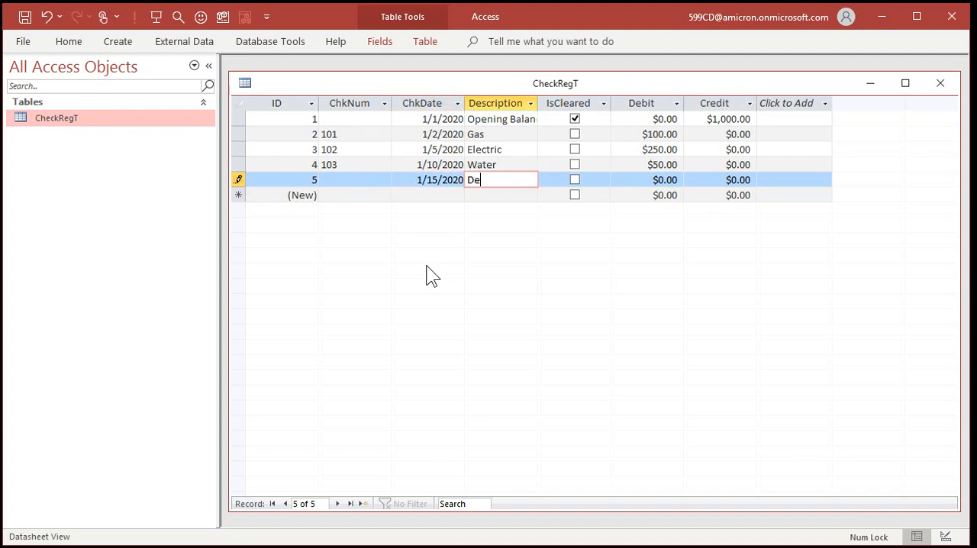
{"action": "key", "text": "Tab"}
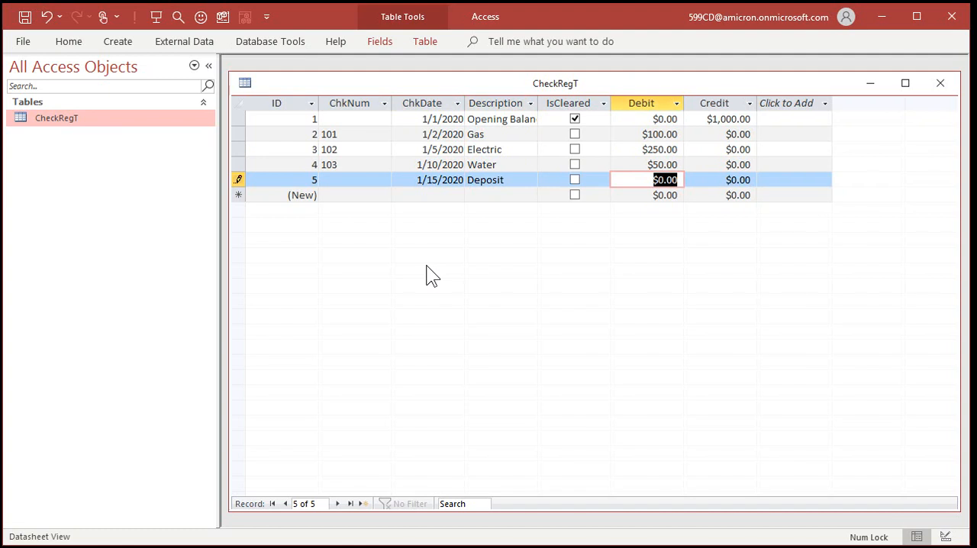
{"action": "type", "text": "200"}
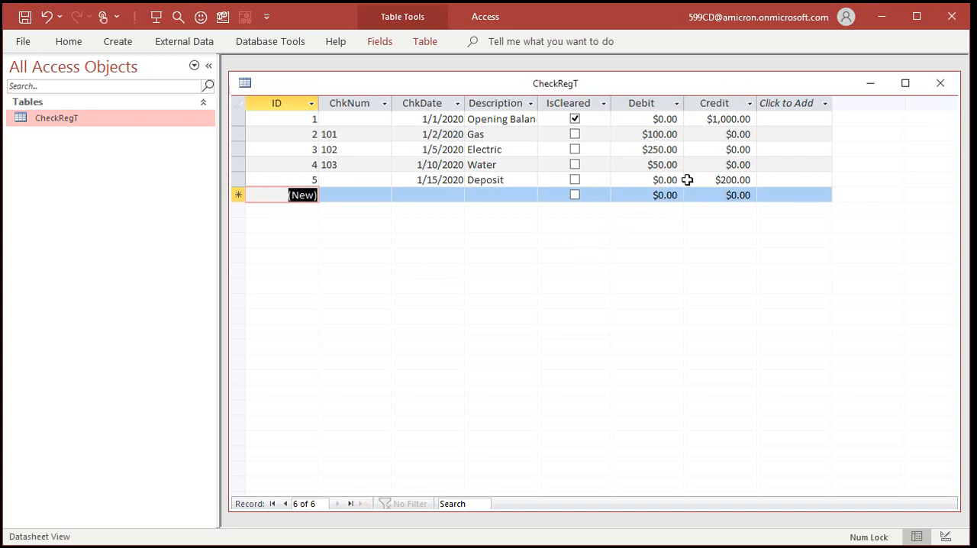
{"action": "mouse_move", "coordinate": [681, 252]}
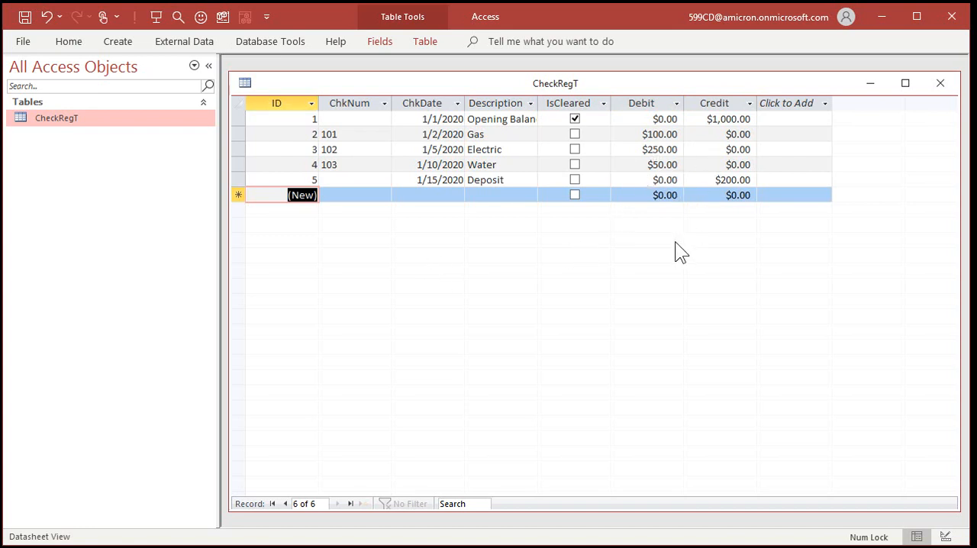
{"action": "mouse_move", "coordinate": [595, 258]}
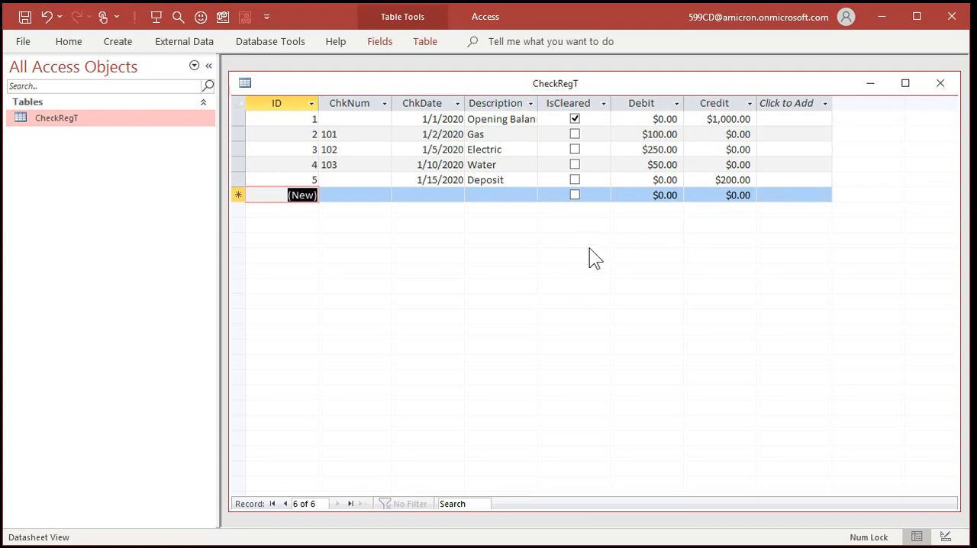
Close the CheckRegT datasheet
{"action": "left_click", "coordinate": [940, 84]}
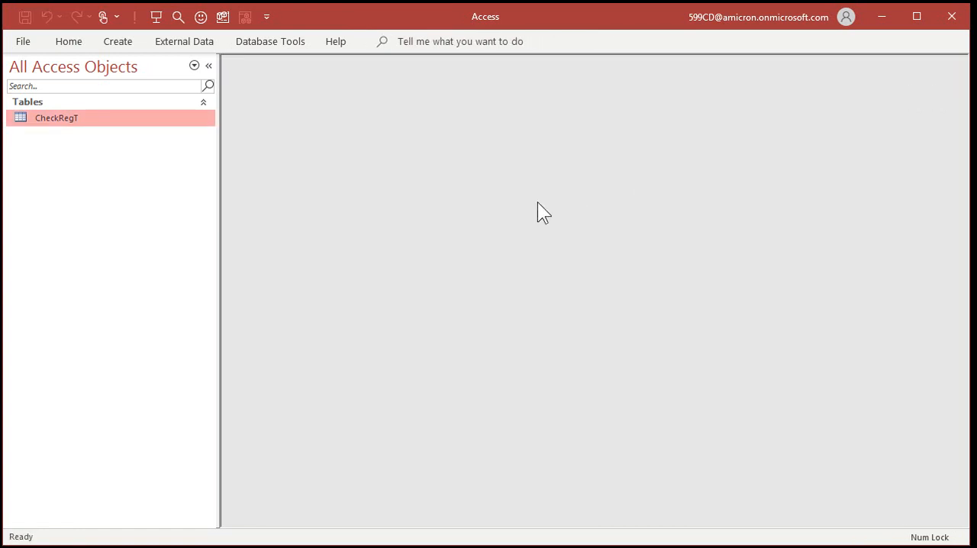
{"action": "mouse_move", "coordinate": [328, 238]}
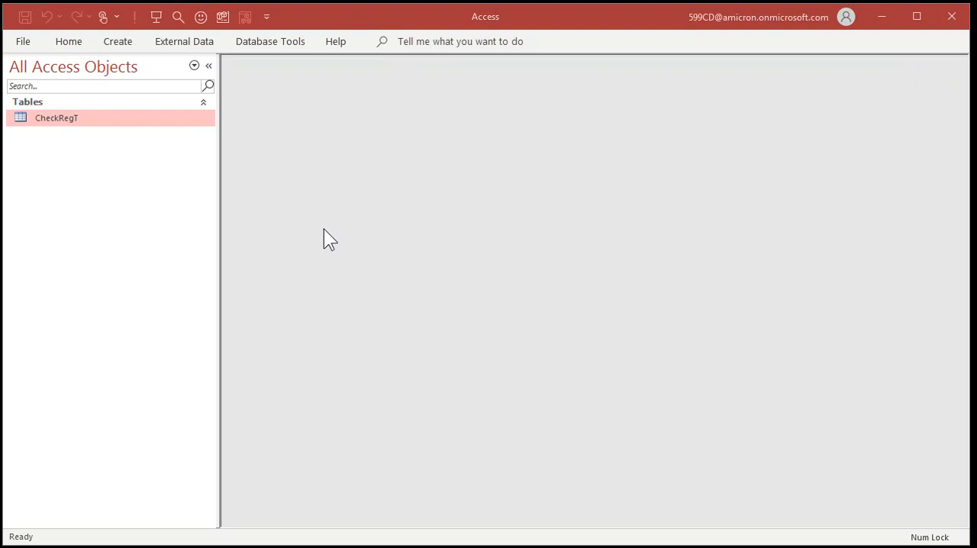
{"action": "mouse_move", "coordinate": [360, 258]}
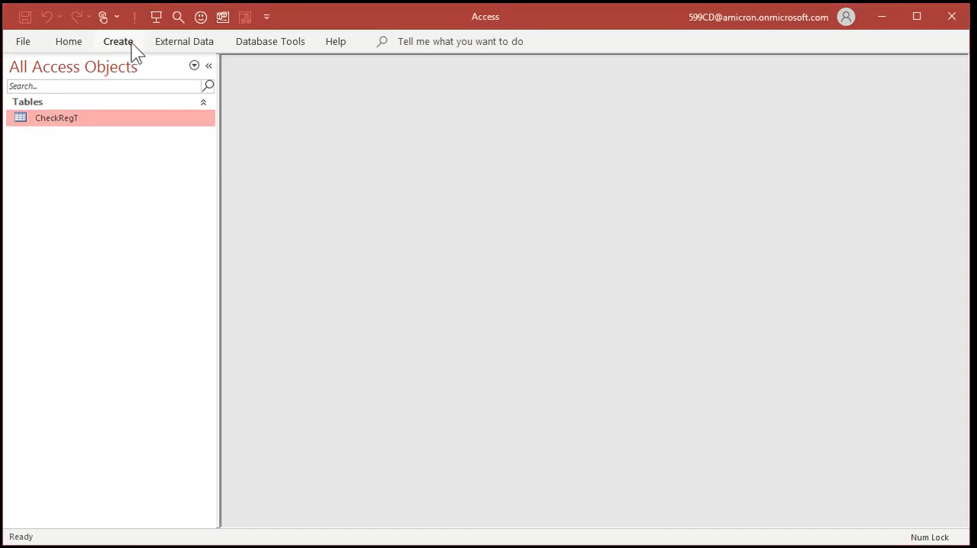
Build a query on CheckRegT with all fields plus Amount: [Credit]-[Debit]
{"action": "left_click", "coordinate": [119, 42]}
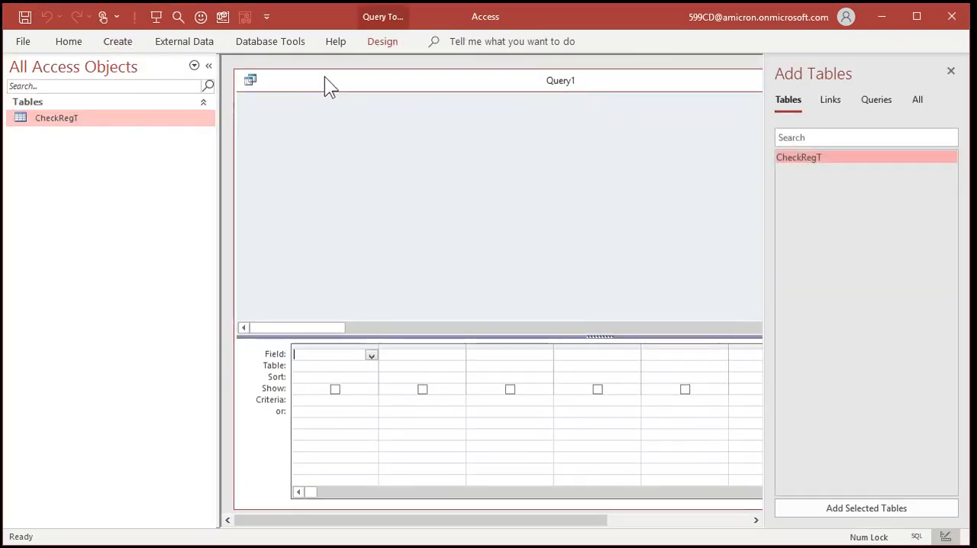
{"action": "mouse_move", "coordinate": [461, 141]}
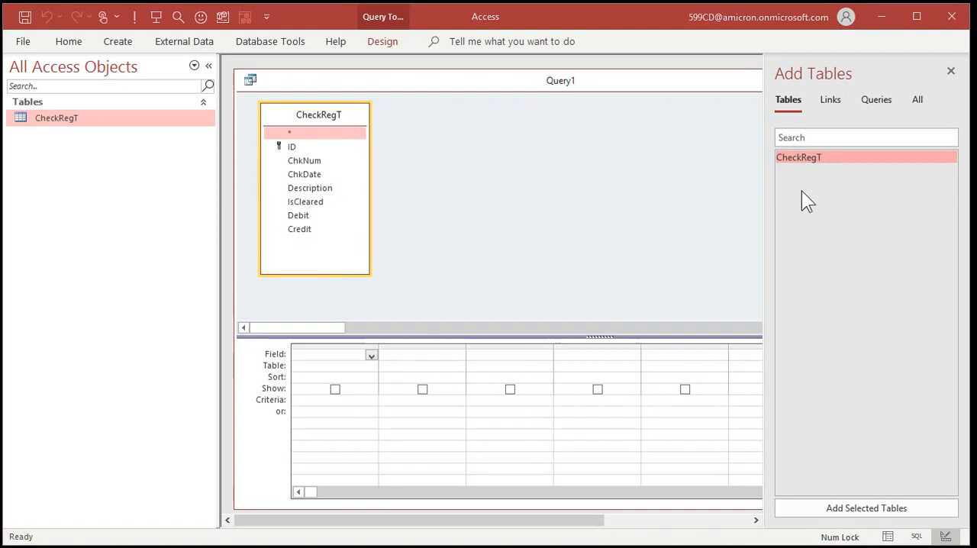
{"action": "left_click", "coordinate": [950, 70]}
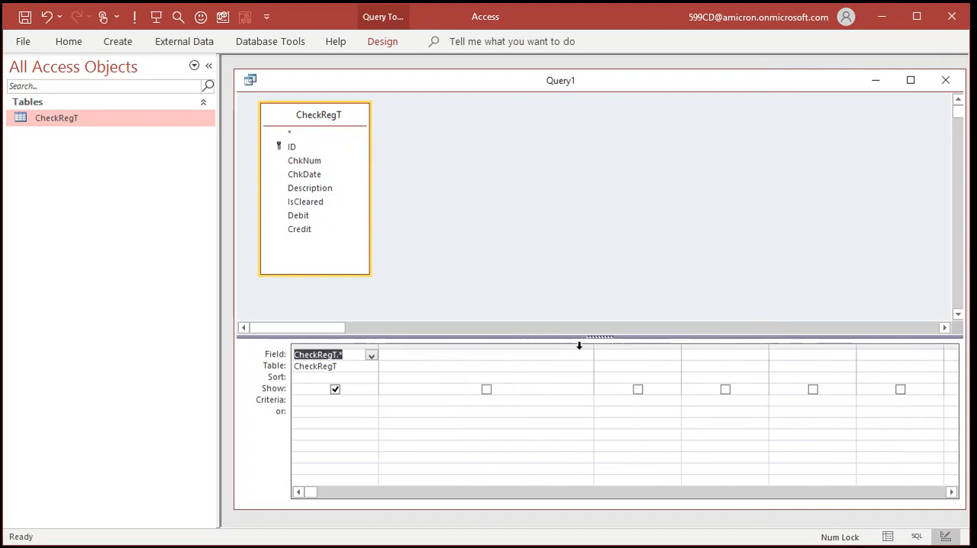
{"action": "left_click", "coordinate": [465, 354]}
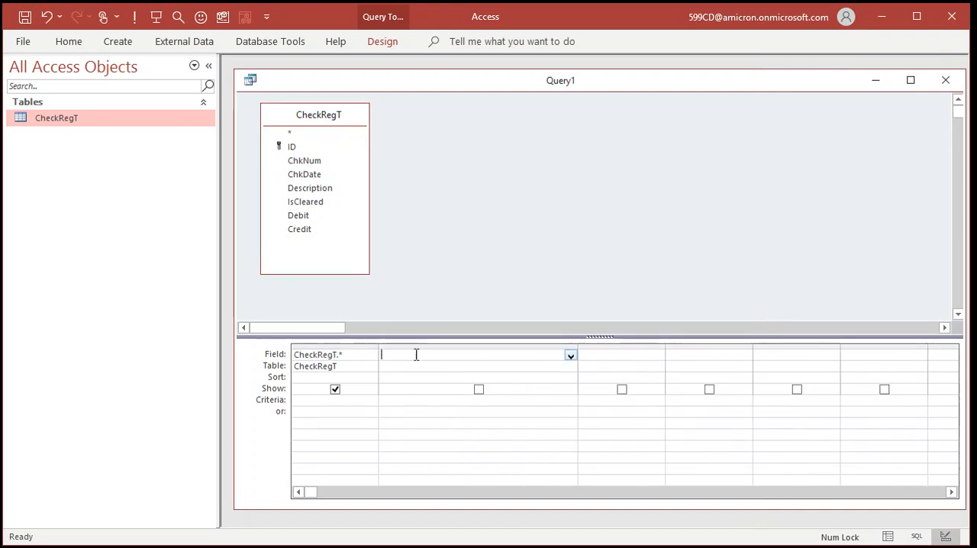
{"action": "type", "text": "Amo"}
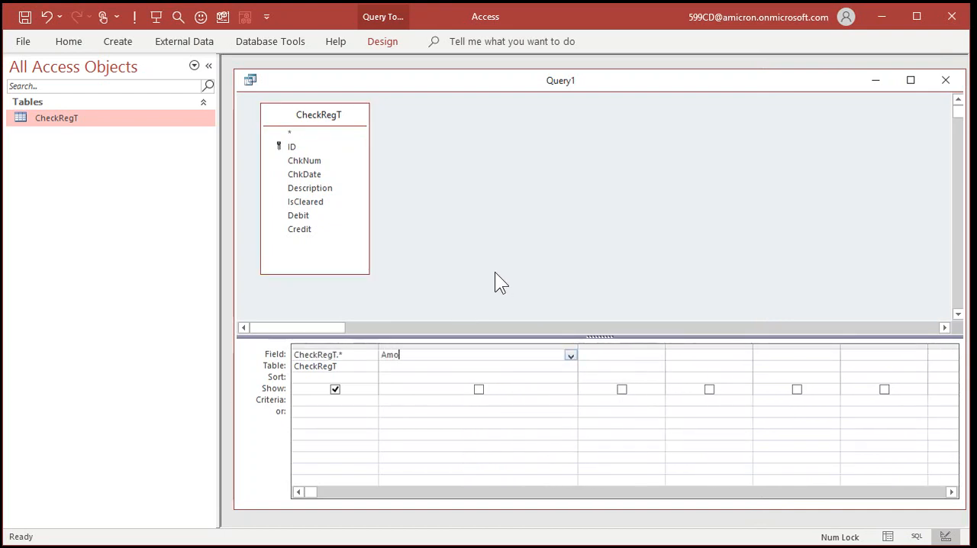
{"action": "type", "text": "unt:"}
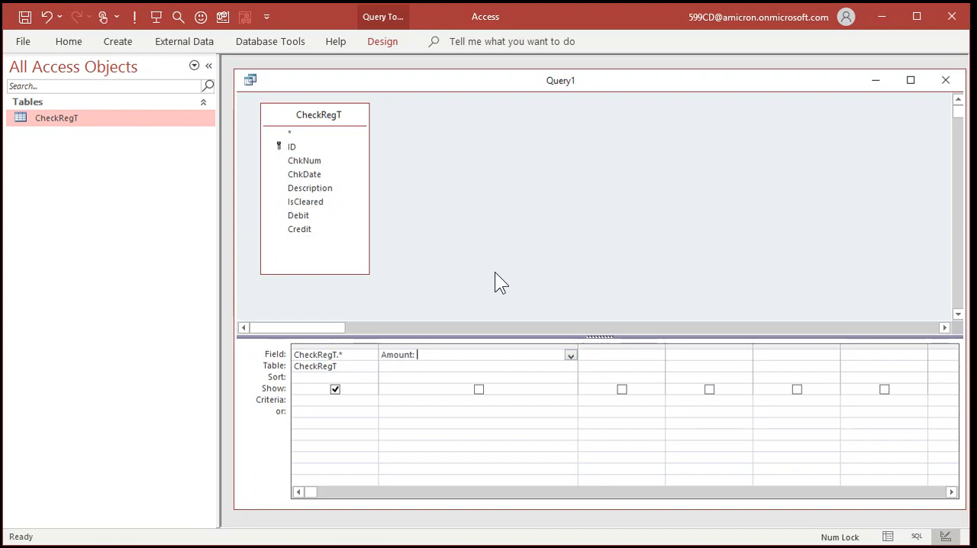
{"action": "type", "text": "Credit]-[Debit]"}
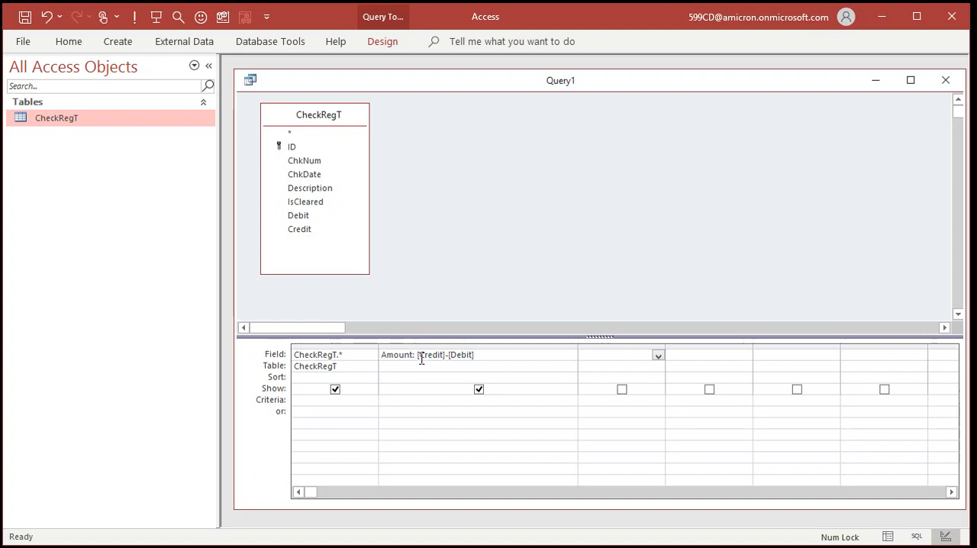
{"action": "mouse_move", "coordinate": [517, 354]}
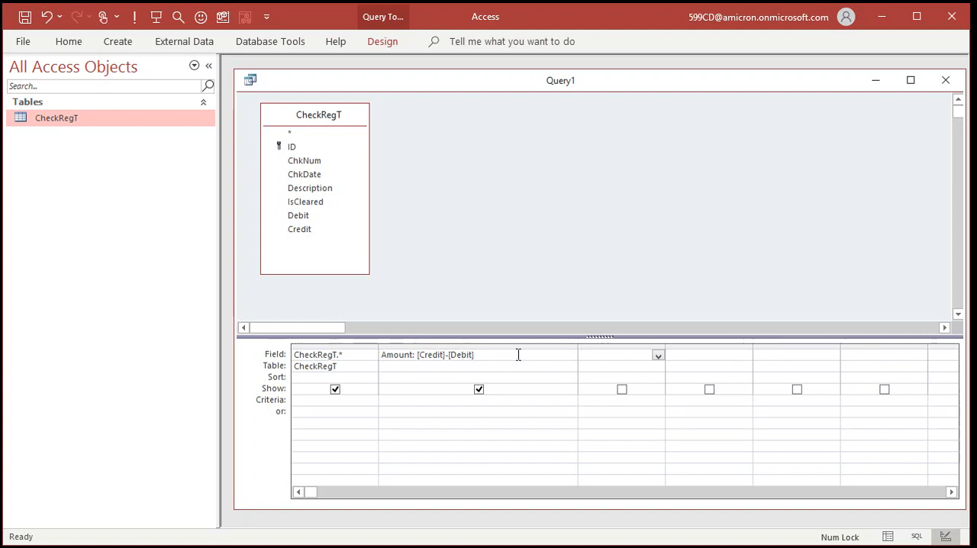
Save the query as CheckRegQ
{"action": "left_click", "coordinate": [25, 17]}
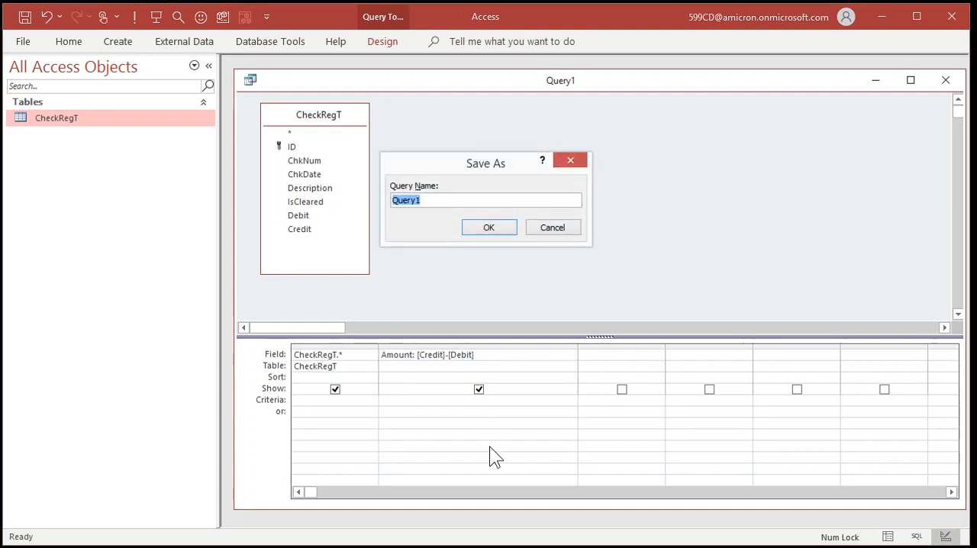
{"action": "type", "text": "CheckREg"}
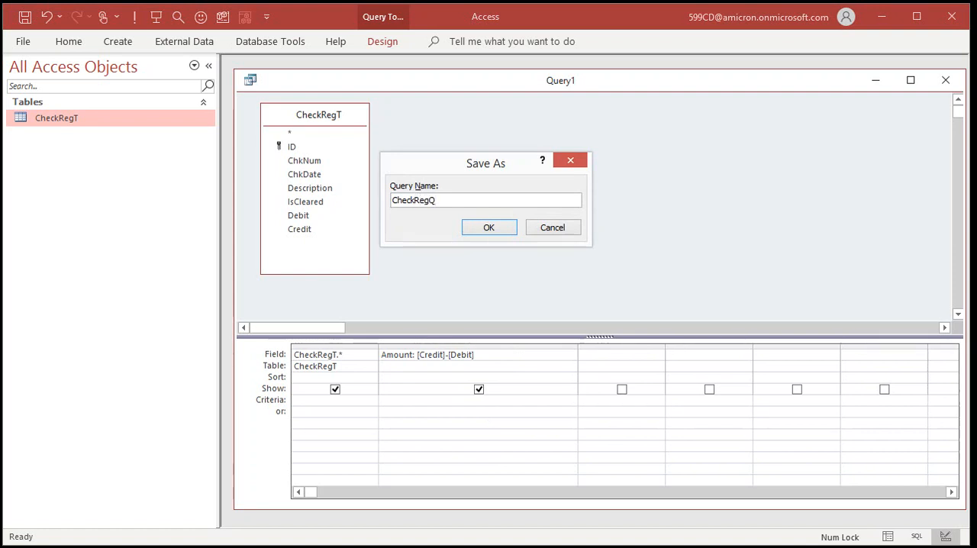
{"action": "left_click", "coordinate": [488, 226]}
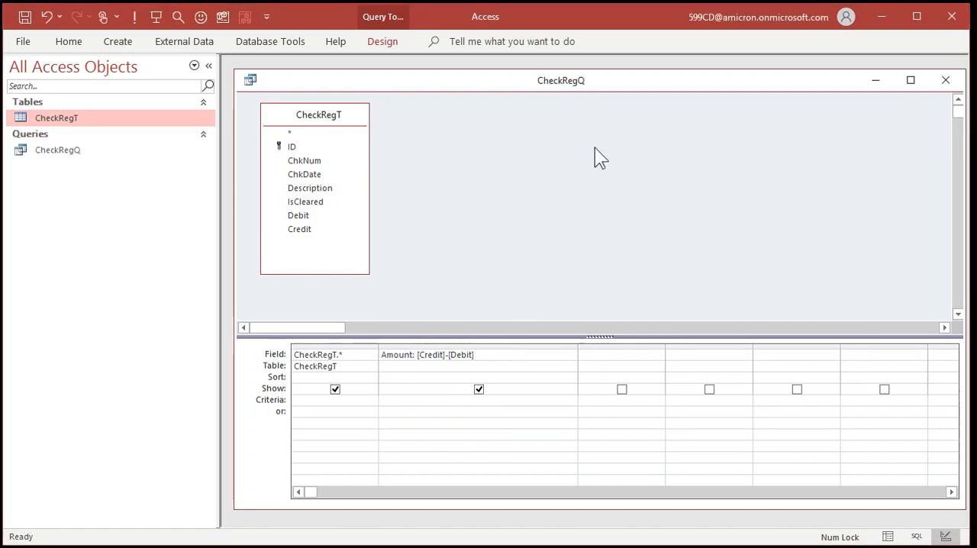
{"action": "double_click", "coordinate": [58, 149]}
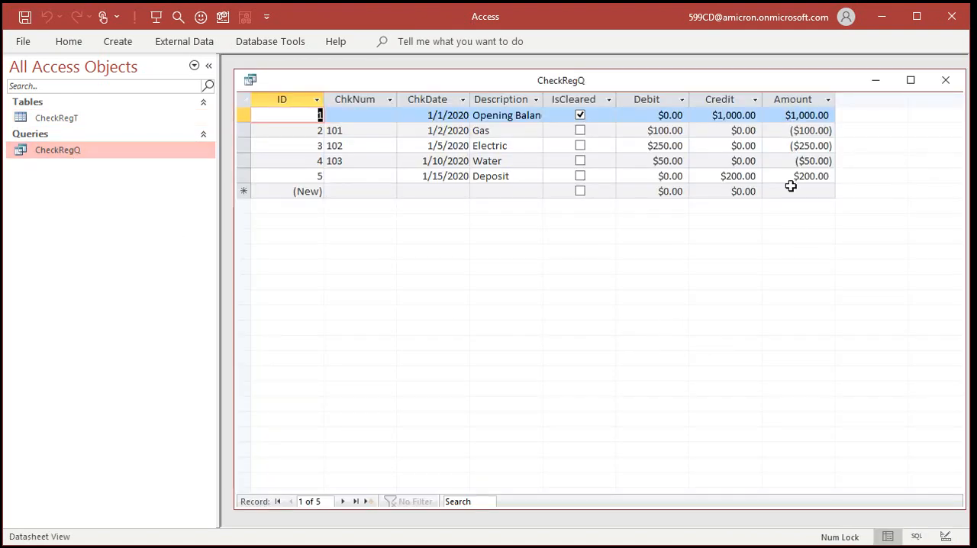
{"action": "mouse_move", "coordinate": [800, 257]}
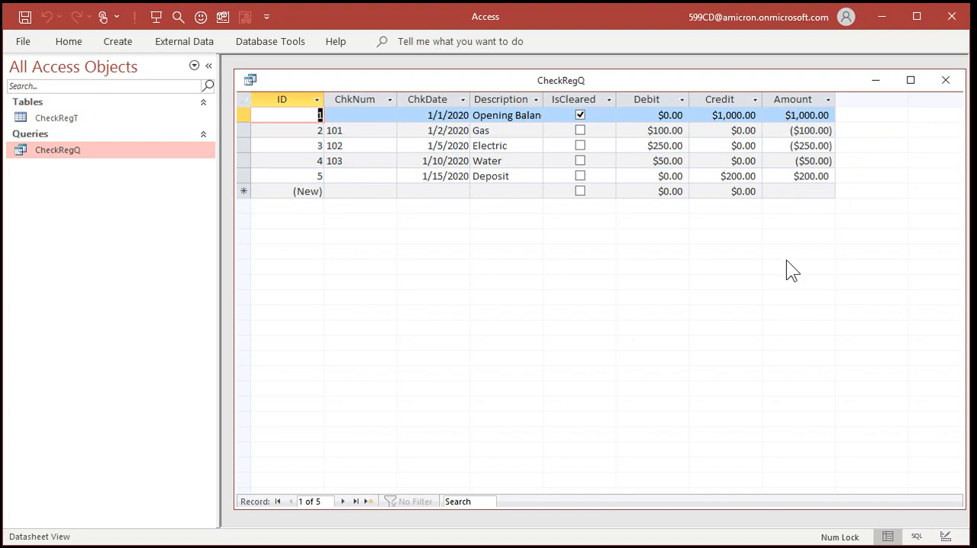
{"action": "mouse_move", "coordinate": [553, 273]}
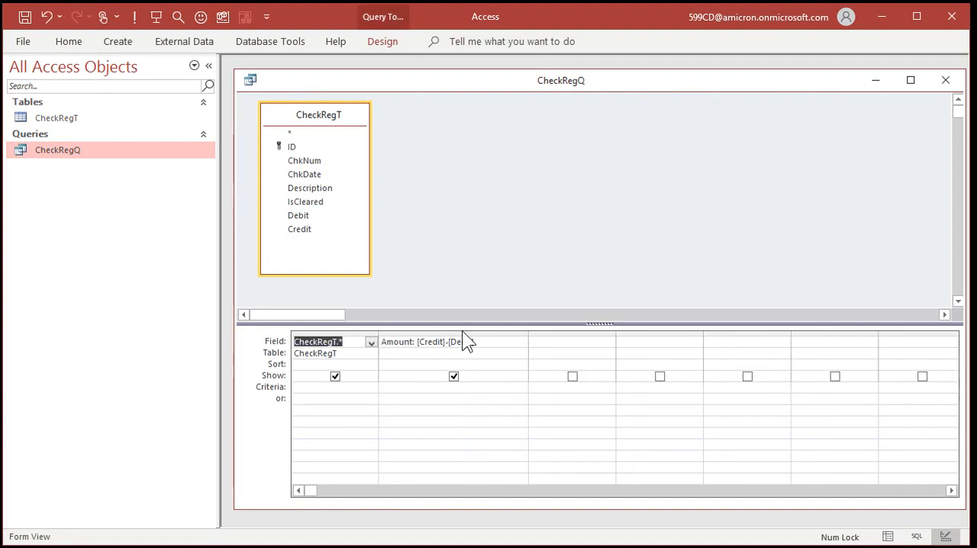
Enter the calculated column ClearedAmount: IIf([IsCleared],[Amount],0)
{"action": "left_click", "coordinate": [454, 342]}
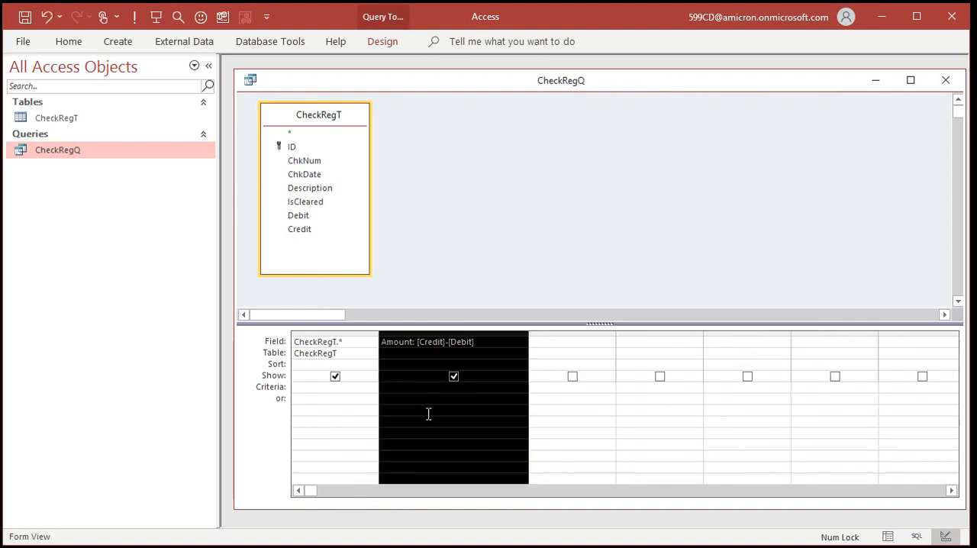
{"action": "mouse_move", "coordinate": [421, 404]}
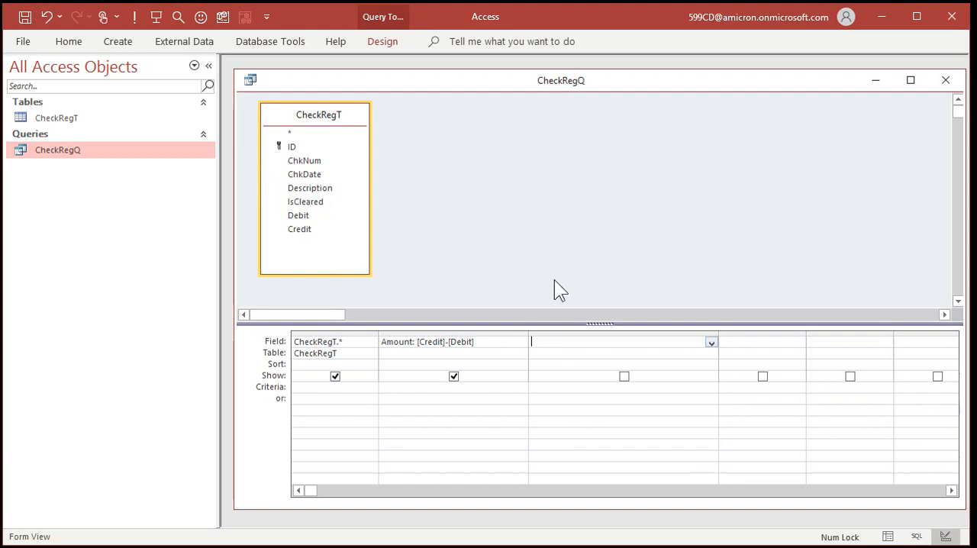
{"action": "type", "text": "Cleared"}
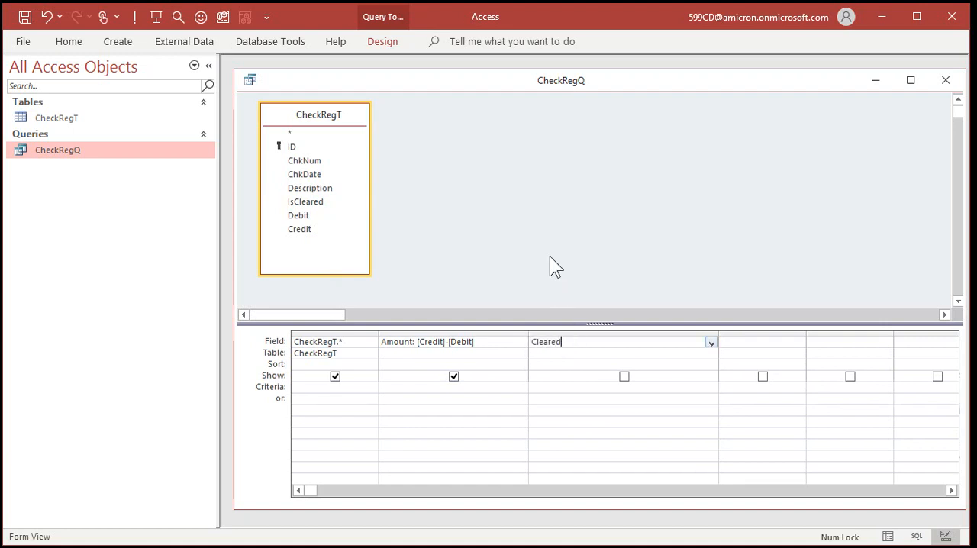
{"action": "type", "text": "Amount:"}
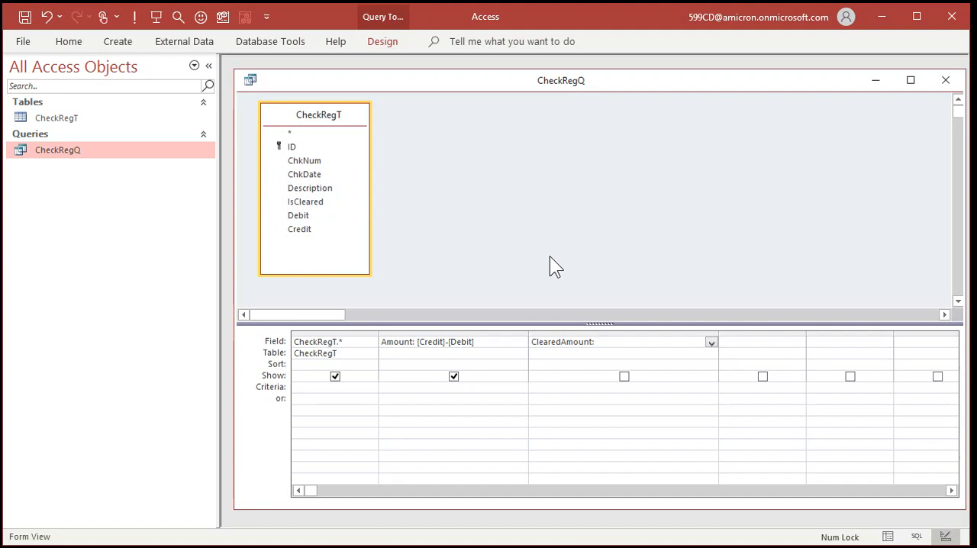
{"action": "type", "text": "IIF("}
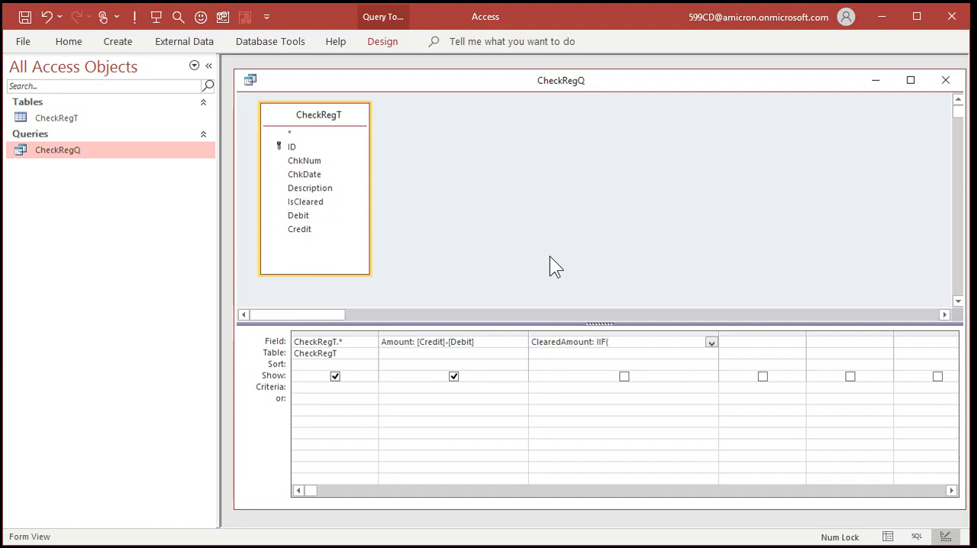
{"action": "type", "text": "[IsCl"}
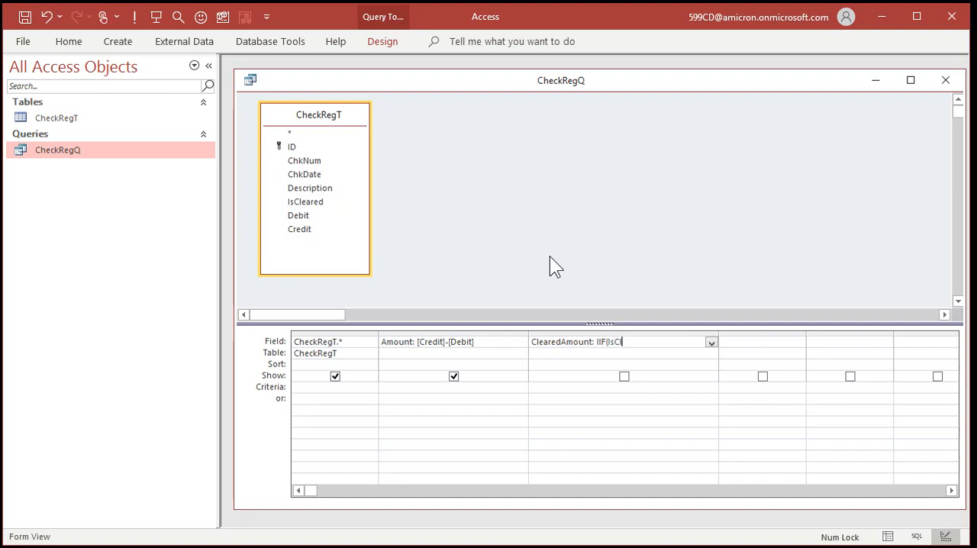
{"action": "type", "text": "eared,"}
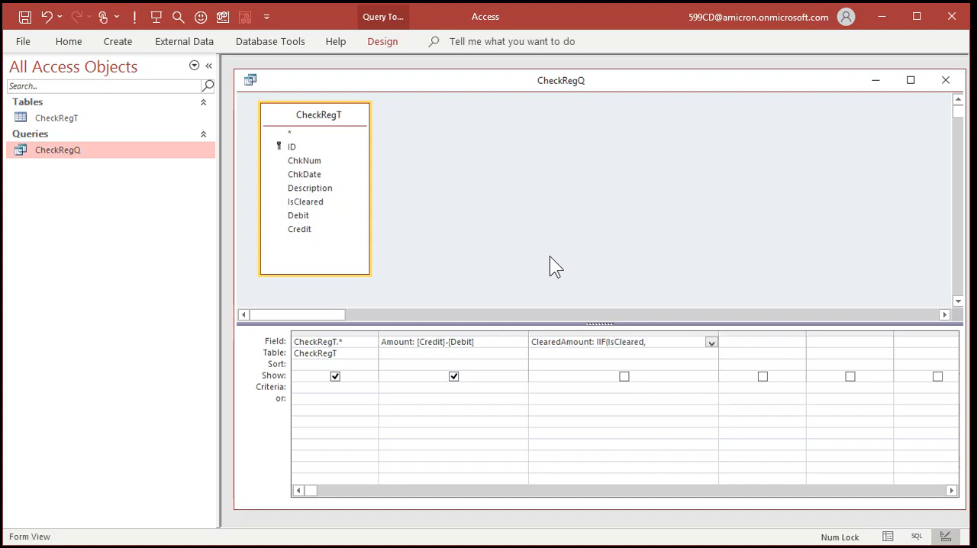
{"action": "type", "text": "Amount,"}
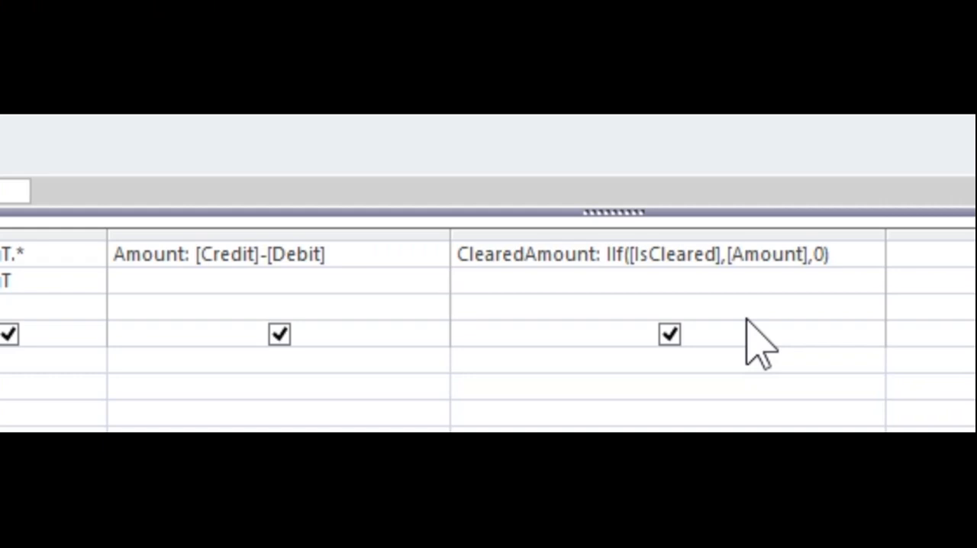
{"action": "mouse_move", "coordinate": [653, 293]}
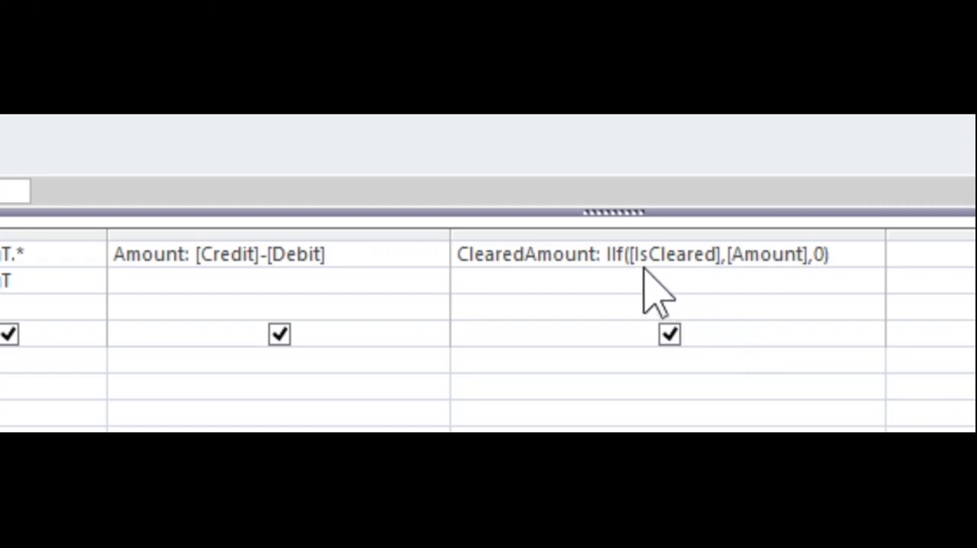
{"action": "mouse_move", "coordinate": [714, 293]}
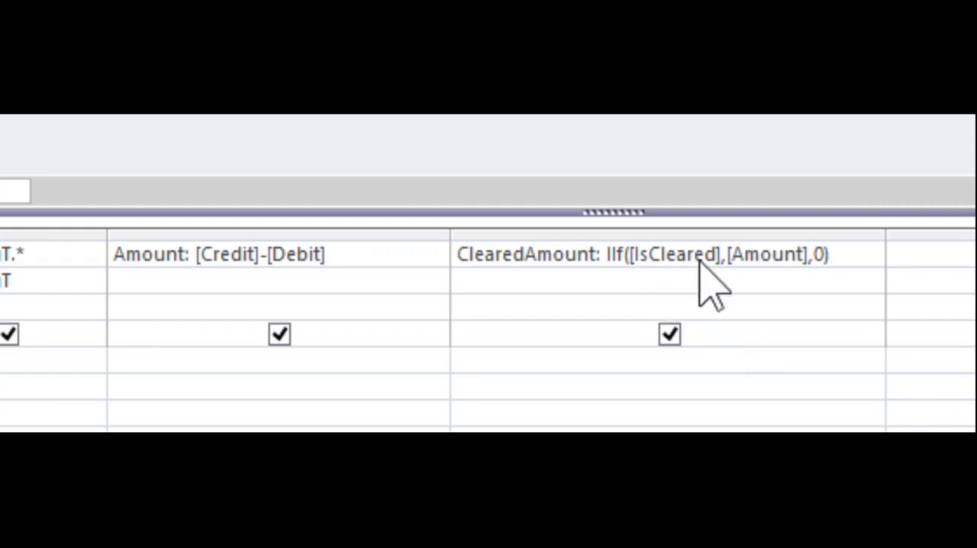
{"action": "mouse_move", "coordinate": [790, 293]}
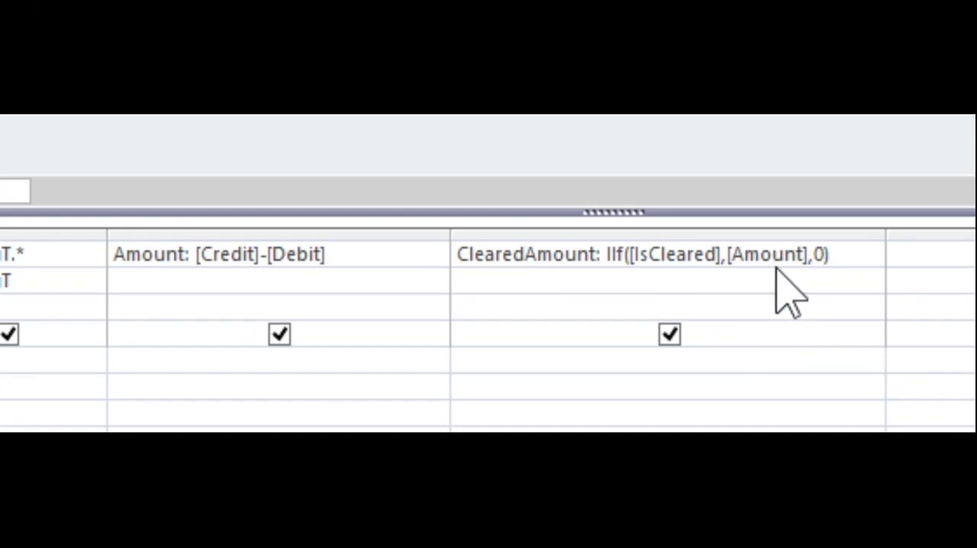
{"action": "mouse_move", "coordinate": [684, 287]}
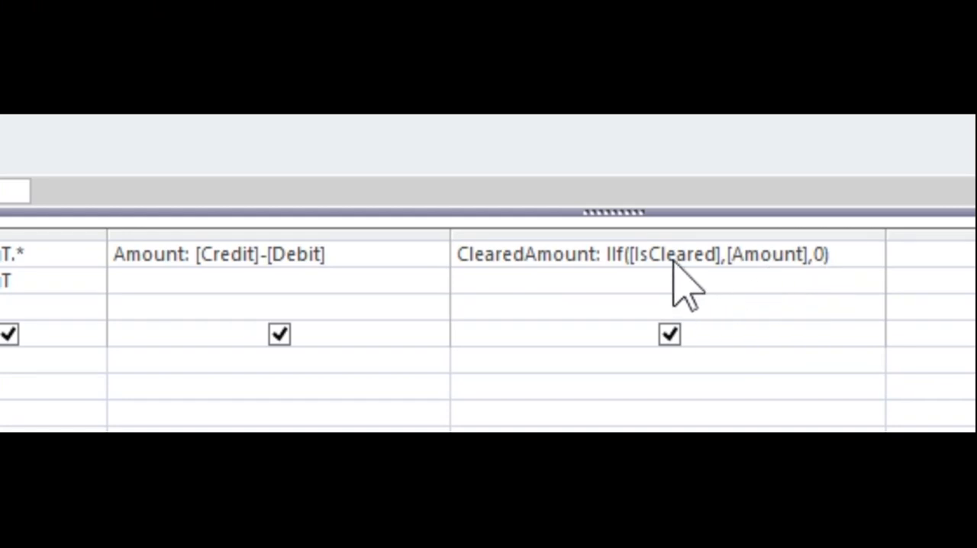
{"action": "mouse_move", "coordinate": [766, 313]}
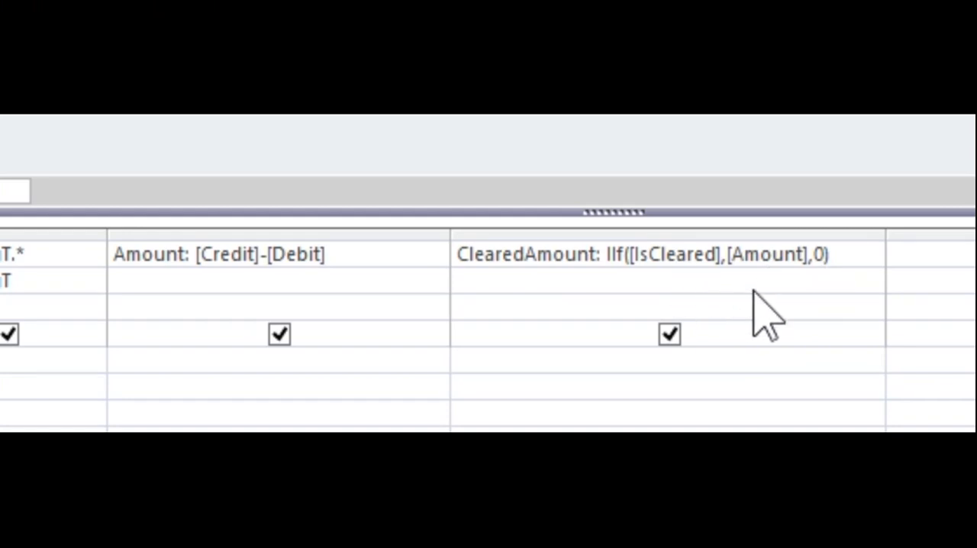
{"action": "mouse_move", "coordinate": [778, 290]}
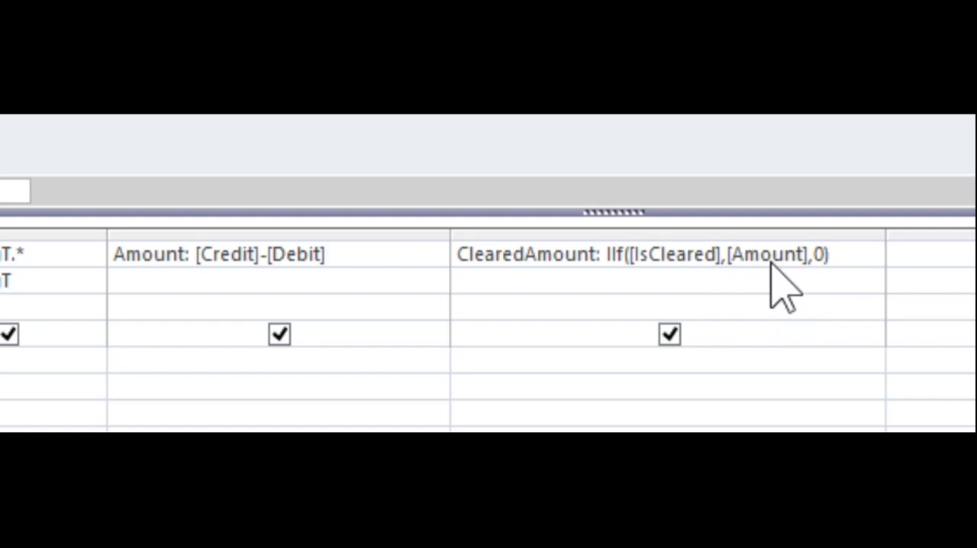
{"action": "mouse_move", "coordinate": [827, 293]}
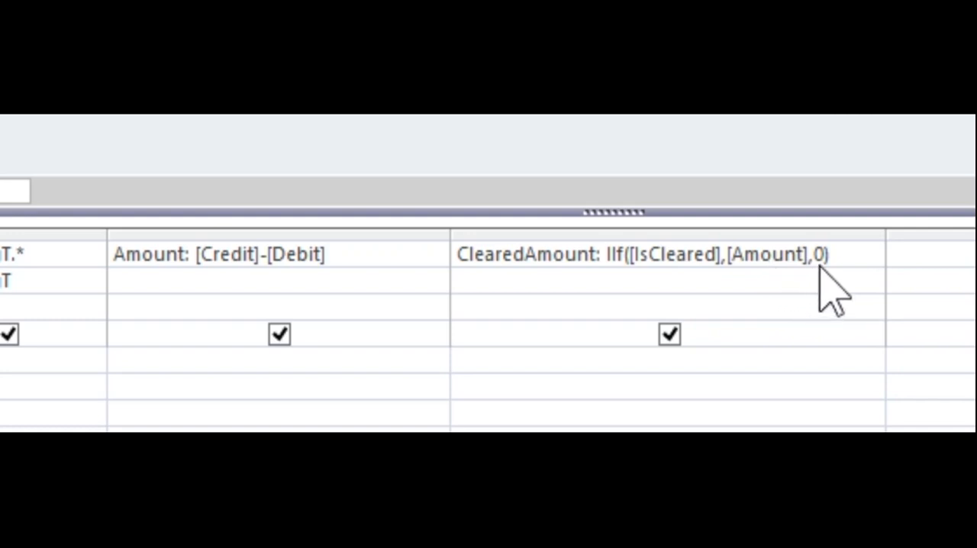
{"action": "mouse_move", "coordinate": [821, 313]}
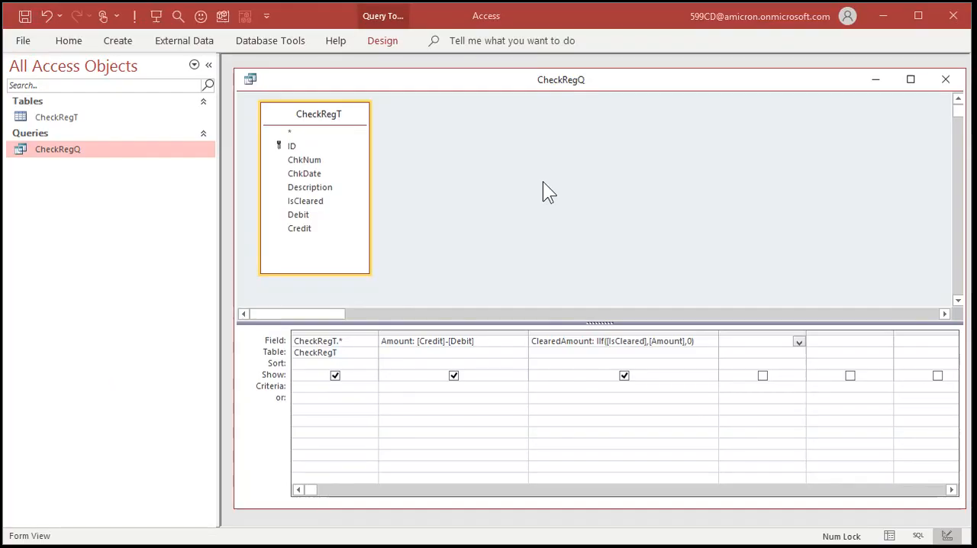
Run CheckRegQ to verify ClearedAmount shows $1,000 for the cleared record, then close it
{"action": "left_click", "coordinate": [947, 80]}
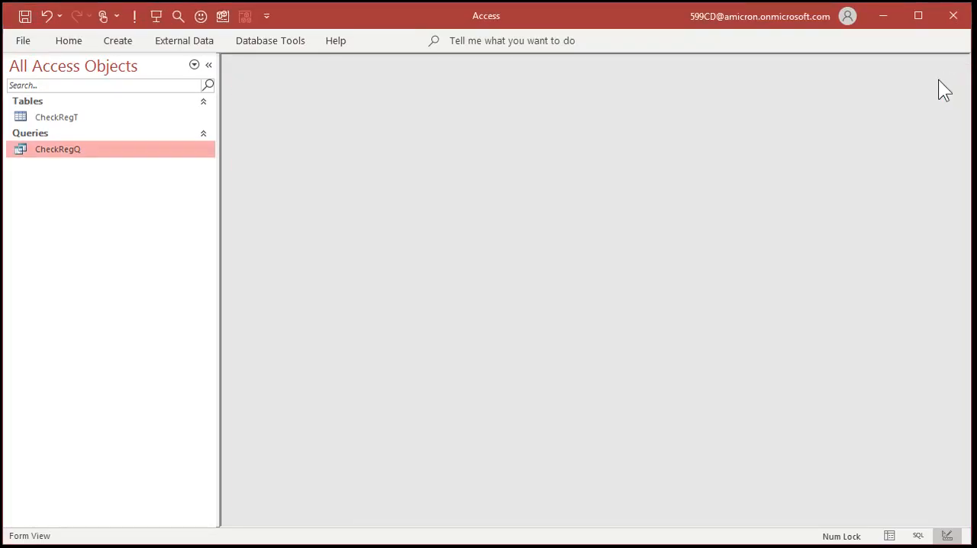
{"action": "double_click", "coordinate": [58, 149]}
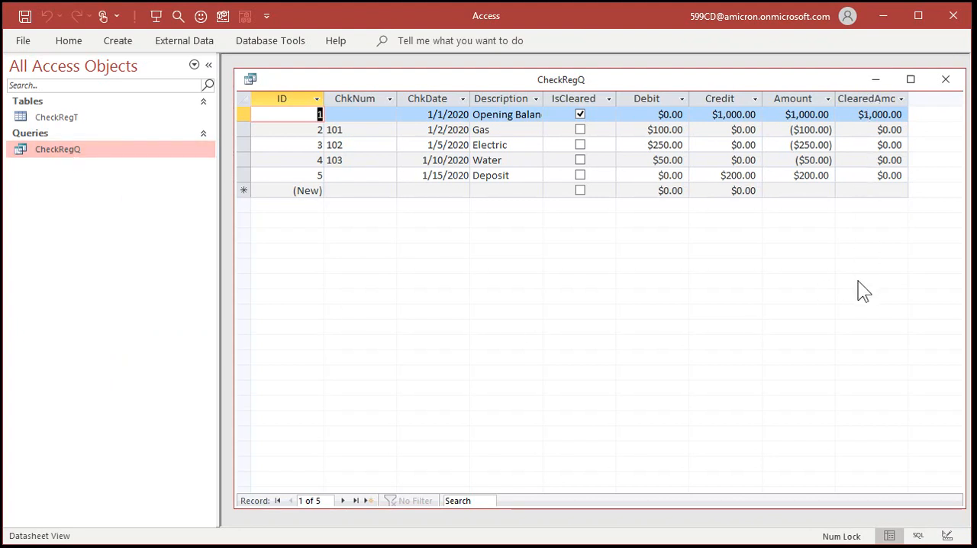
{"action": "mouse_move", "coordinate": [861, 161]}
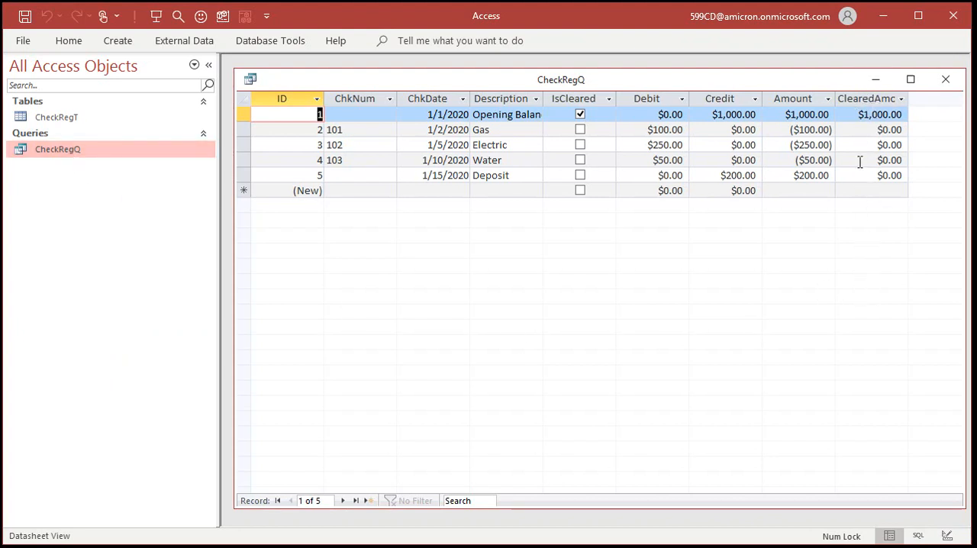
{"action": "mouse_move", "coordinate": [853, 237]}
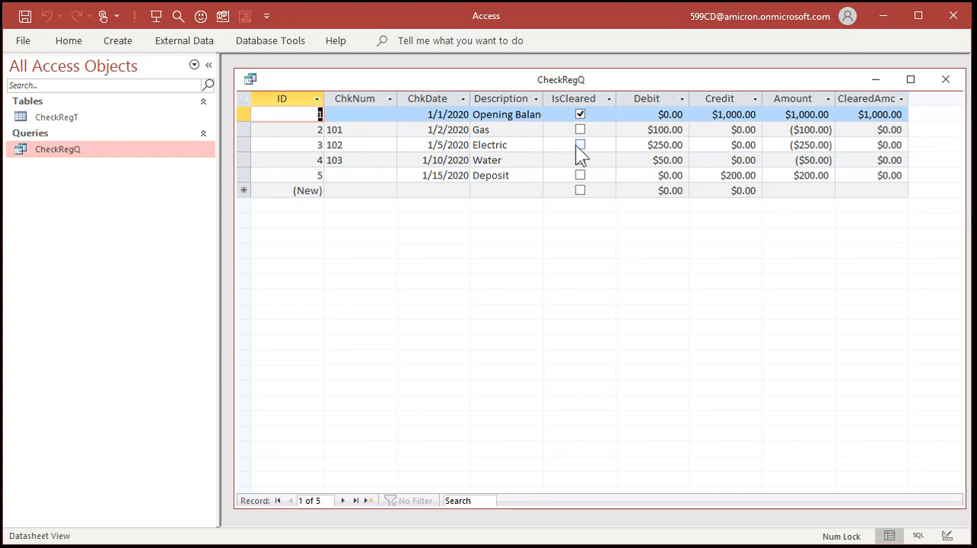
{"action": "left_click", "coordinate": [580, 145]}
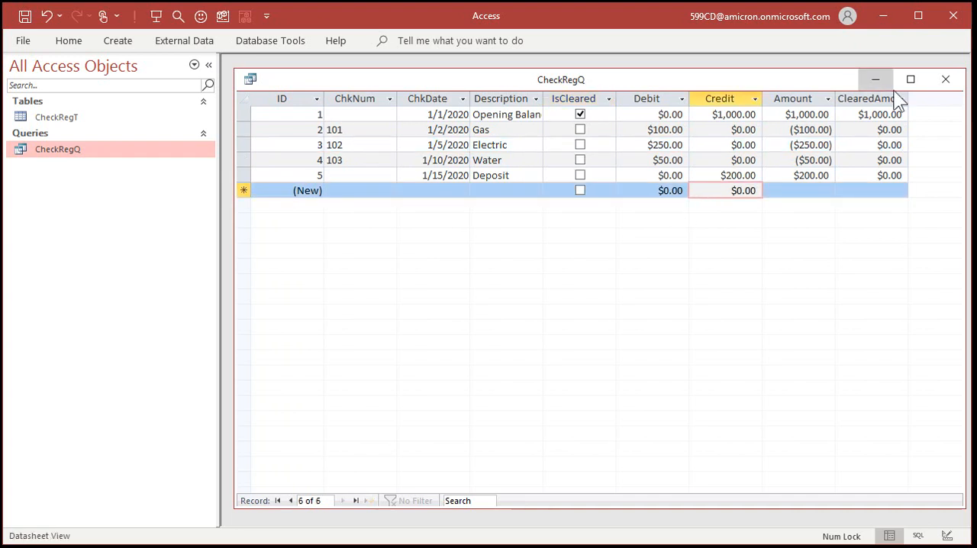
{"action": "left_click", "coordinate": [945, 79]}
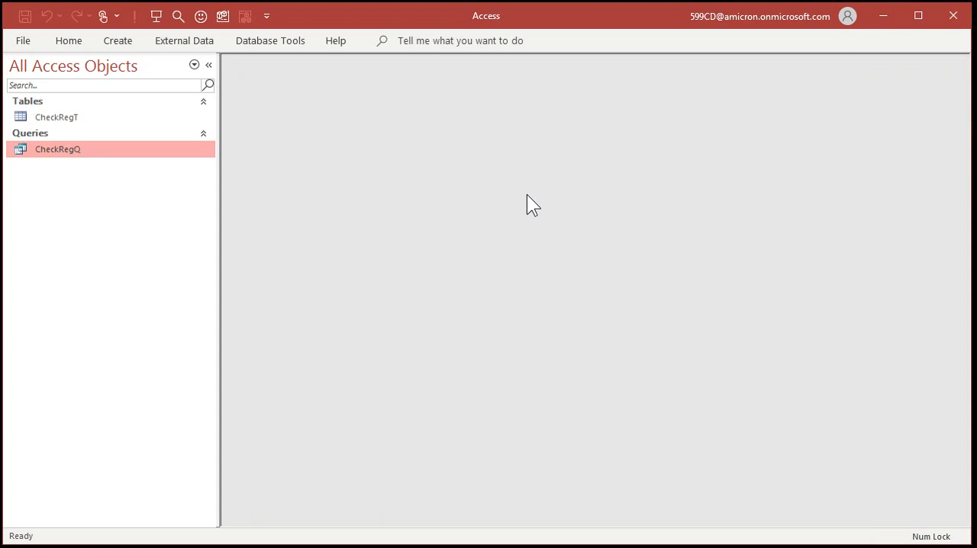
{"action": "mouse_move", "coordinate": [702, 360]}
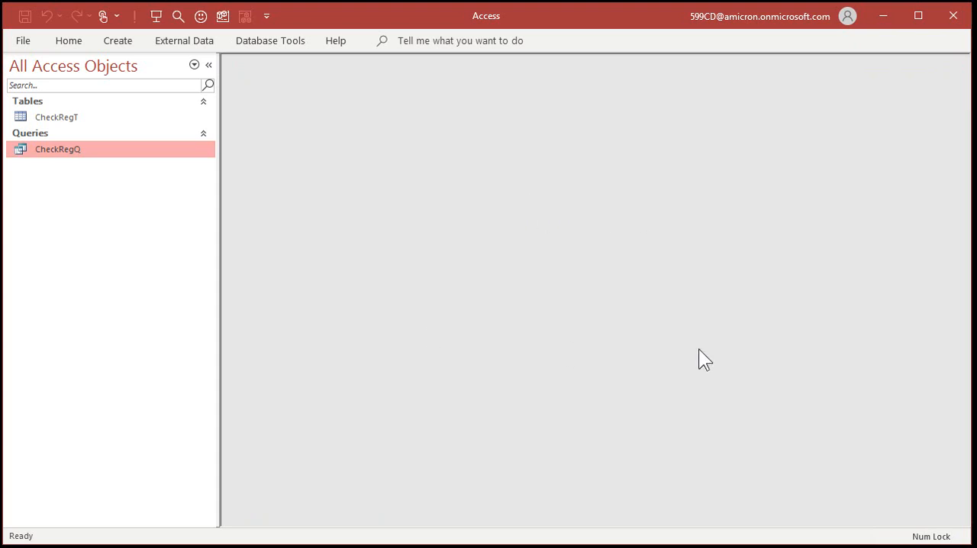
{"action": "mouse_move", "coordinate": [699, 345]}
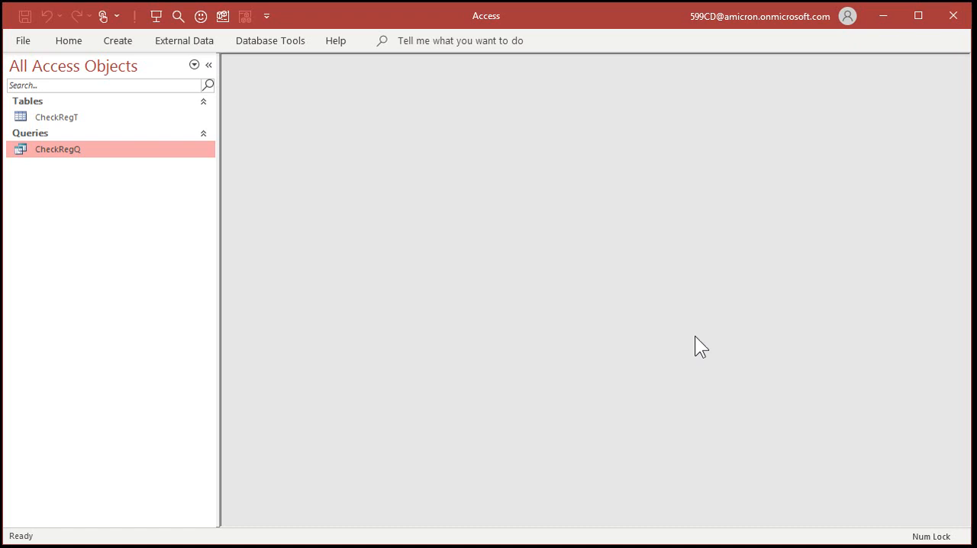
{"action": "mouse_move", "coordinate": [397, 189]}
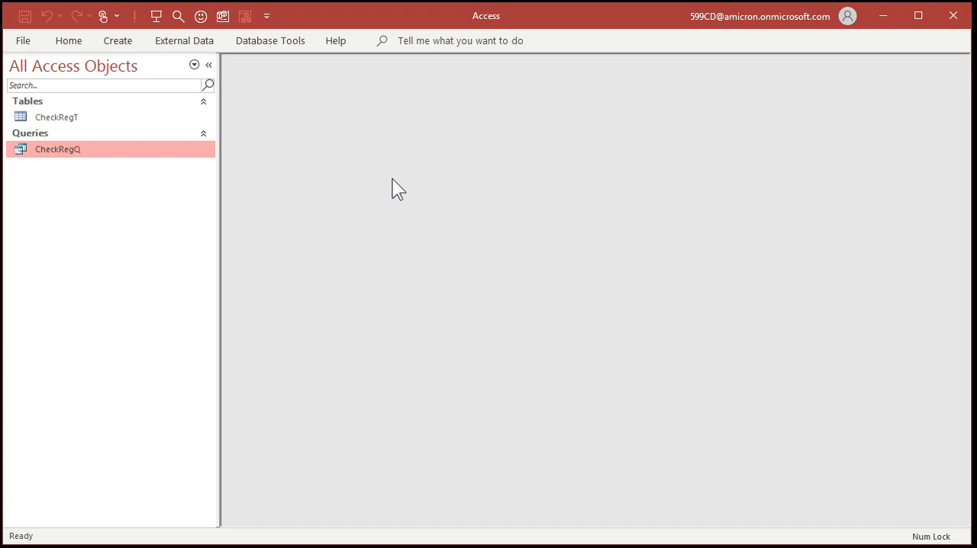
{"action": "mouse_move", "coordinate": [130, 61]}
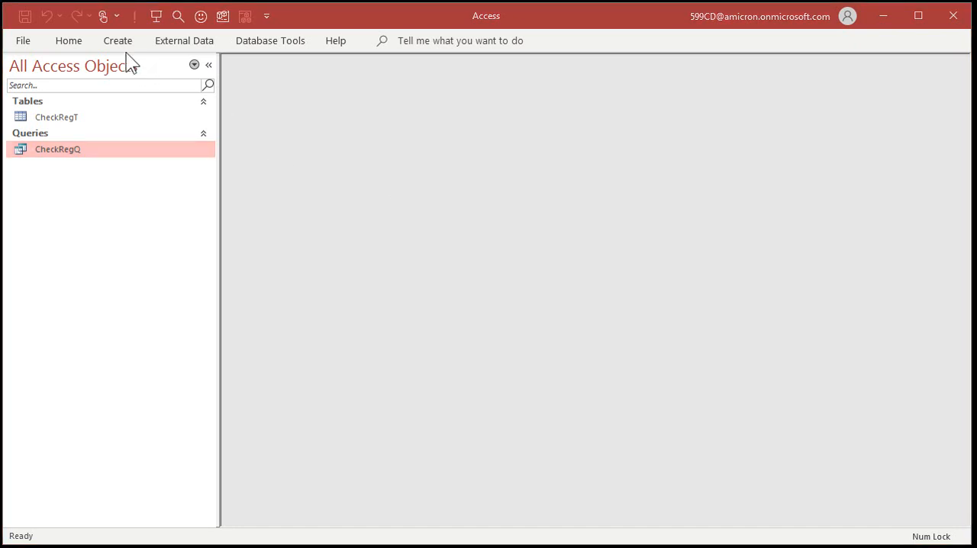
Create a blank form in design view and bring up its background colour choices
{"action": "left_click", "coordinate": [117, 40]}
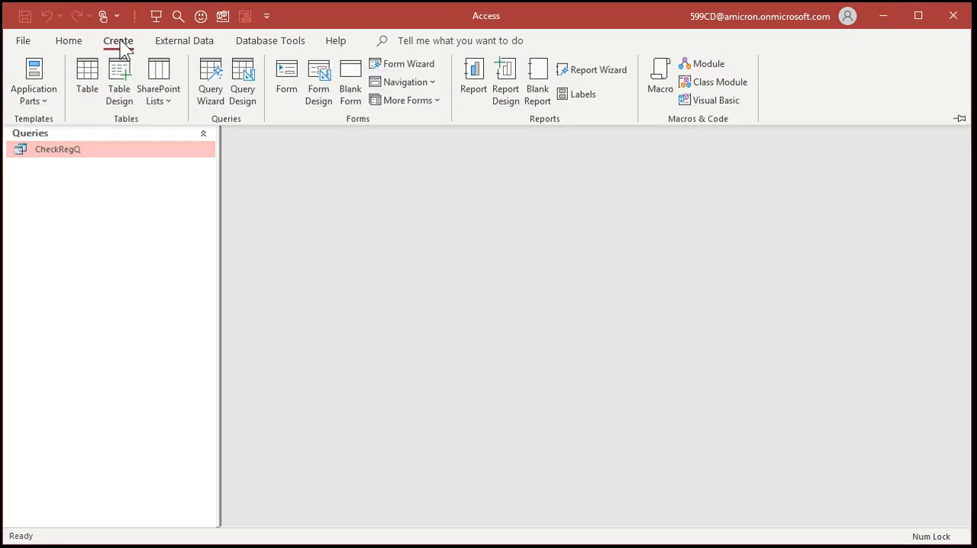
{"action": "left_click", "coordinate": [318, 81]}
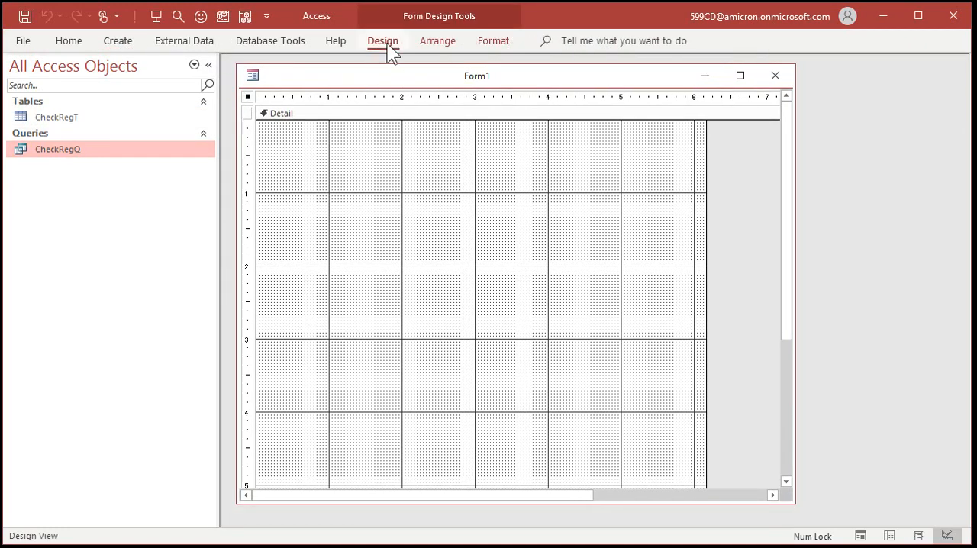
{"action": "left_click", "coordinate": [381, 39]}
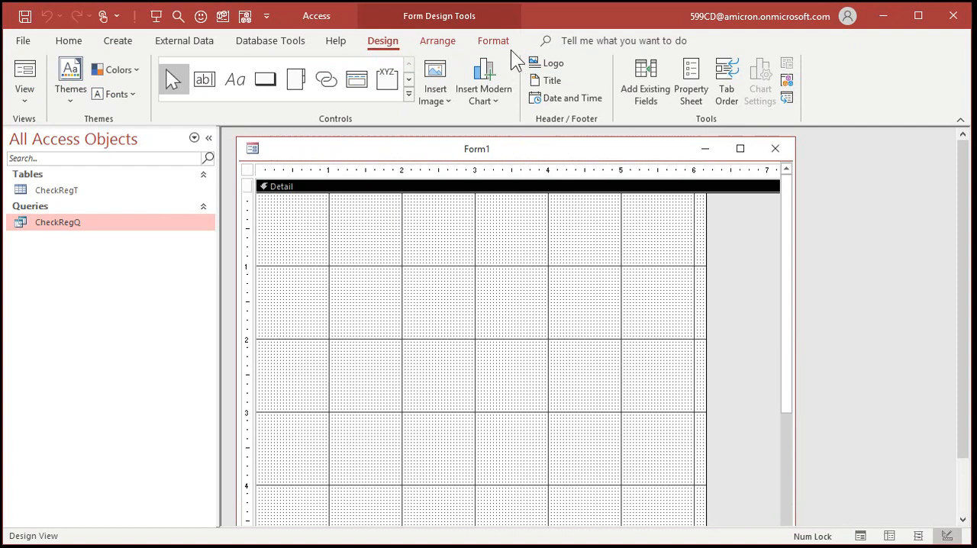
{"action": "left_click", "coordinate": [219, 95]}
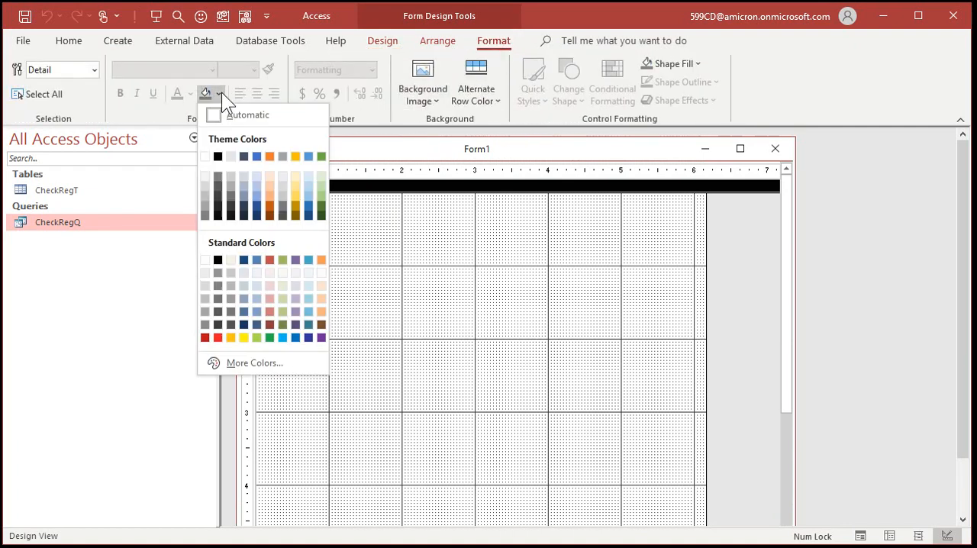
{"action": "mouse_move", "coordinate": [283, 297]}
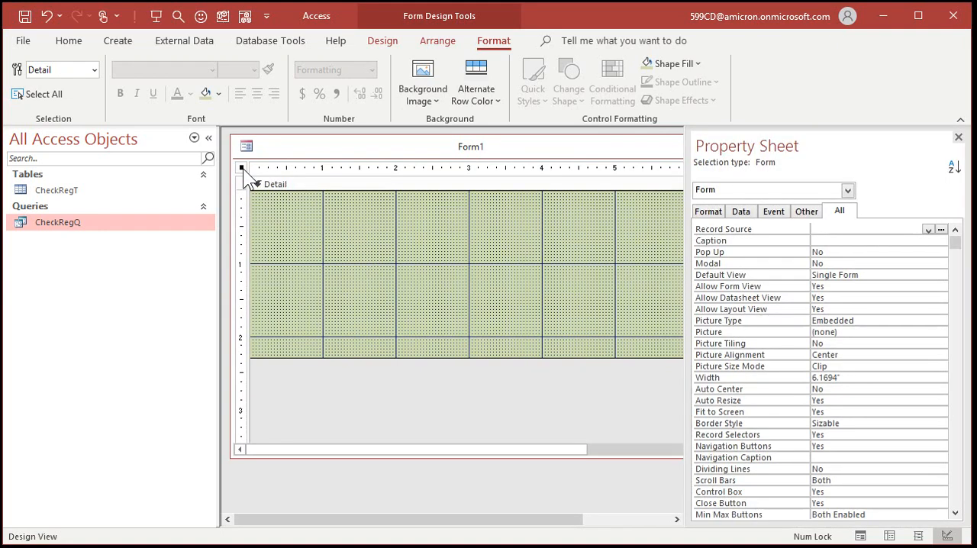
Set the form's Record Source to CheckRegQ with Continuous Forms as the default view
{"action": "left_click", "coordinate": [928, 229]}
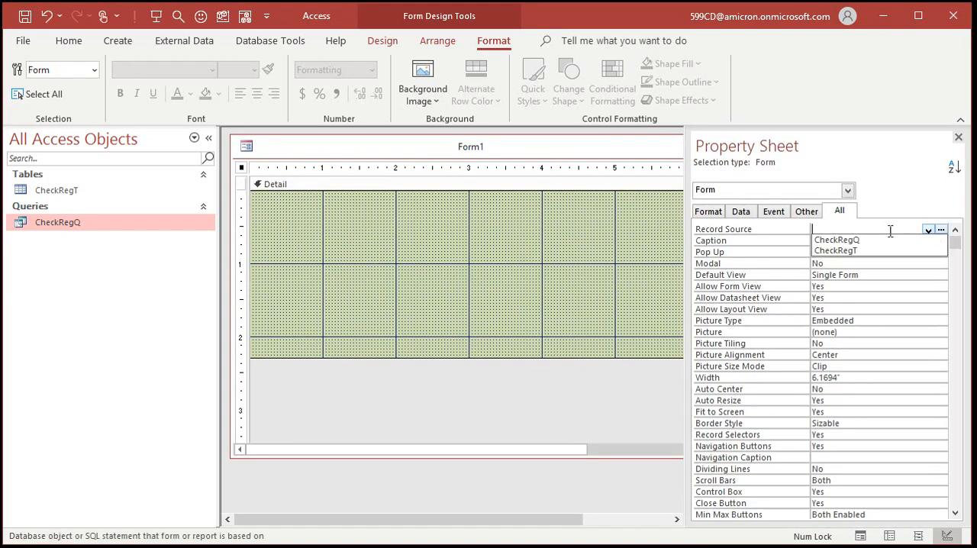
{"action": "left_click", "coordinate": [836, 240]}
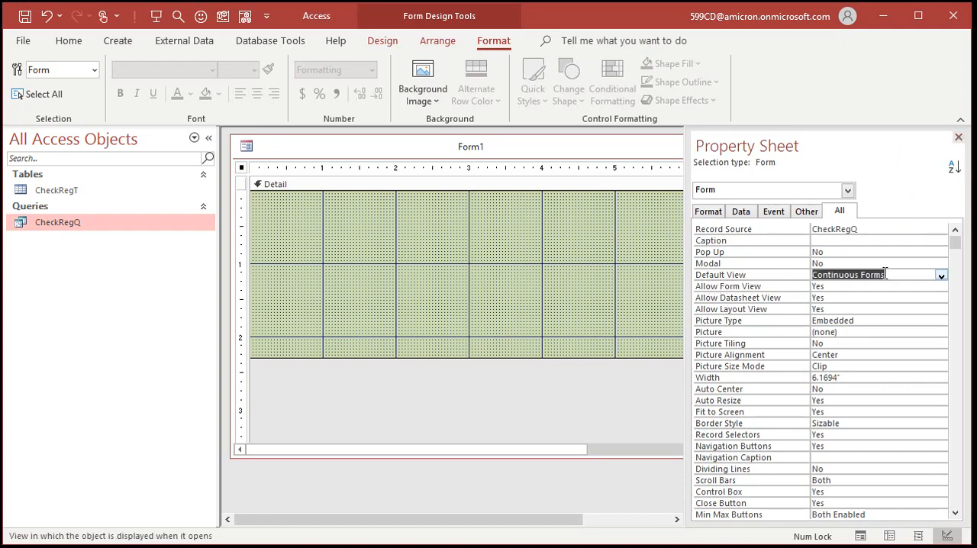
{"action": "mouse_move", "coordinate": [885, 268]}
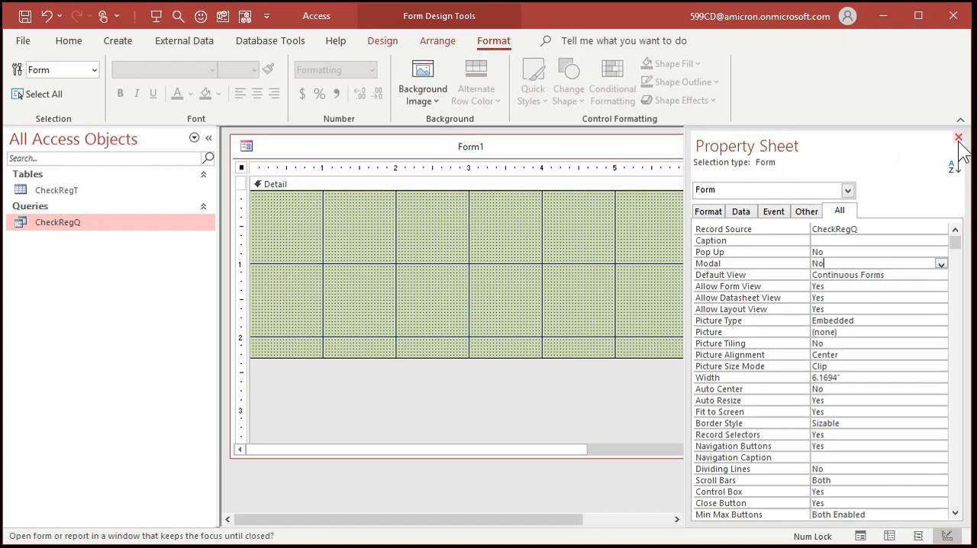
{"action": "left_click", "coordinate": [959, 139]}
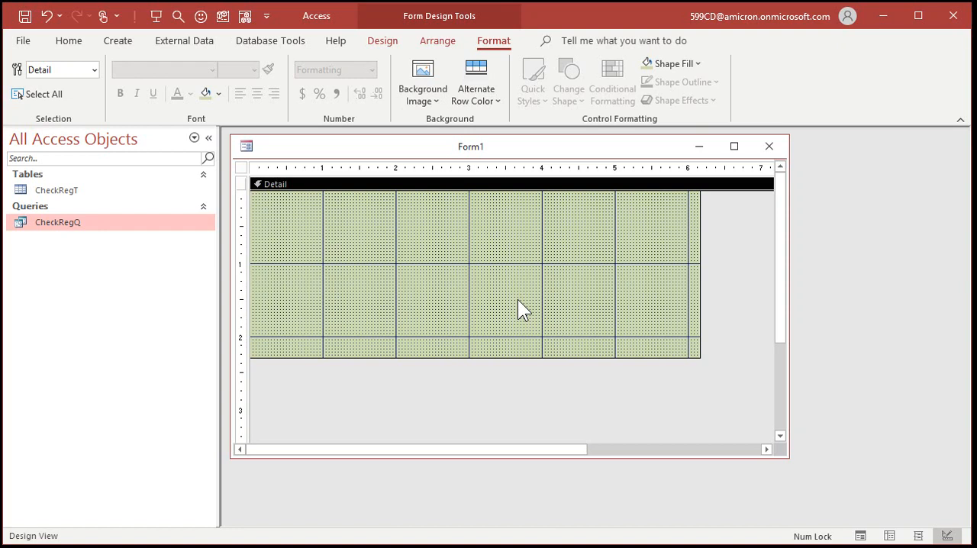
{"action": "mouse_move", "coordinate": [458, 141]}
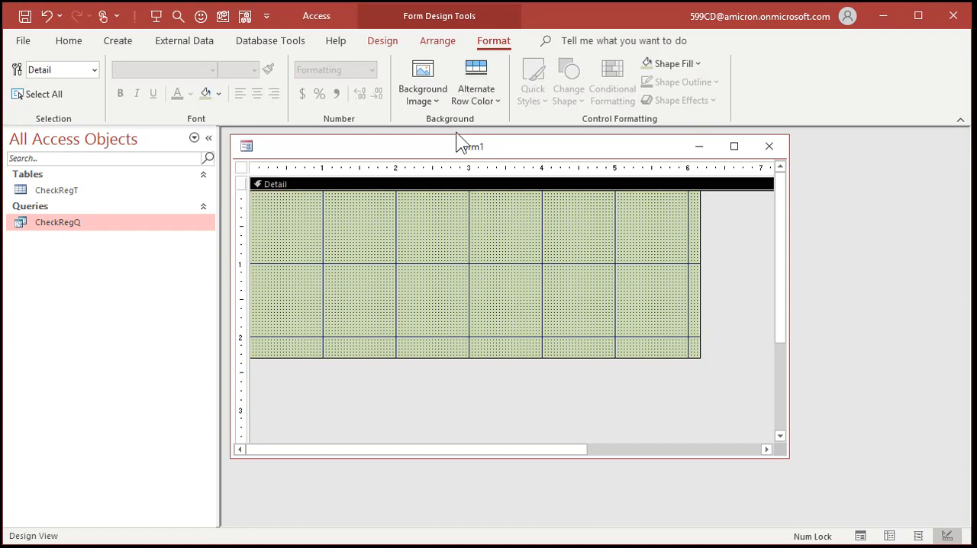
Add all nine CheckRegQ fields, ID through ClearedAmount, to the Detail section with labels
{"action": "left_click", "coordinate": [381, 40]}
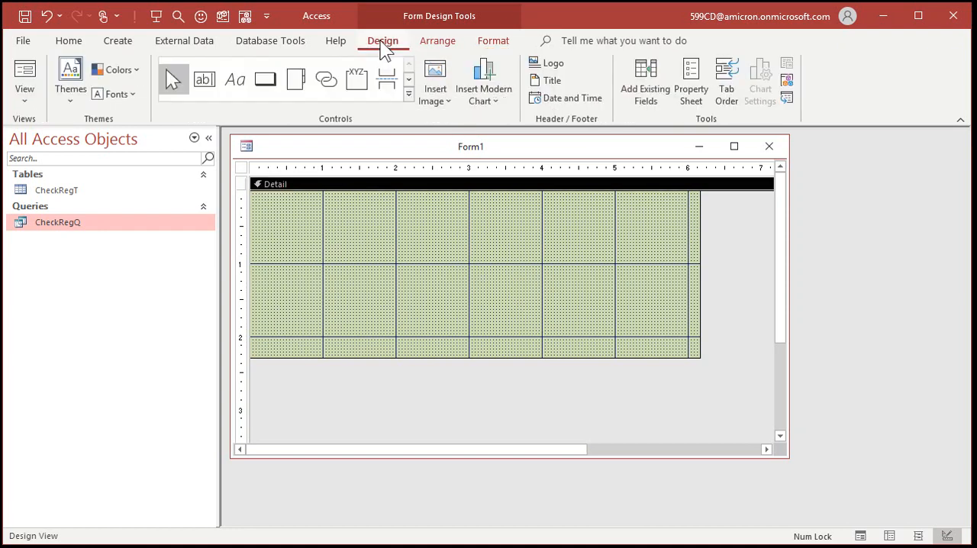
{"action": "left_click", "coordinate": [644, 82]}
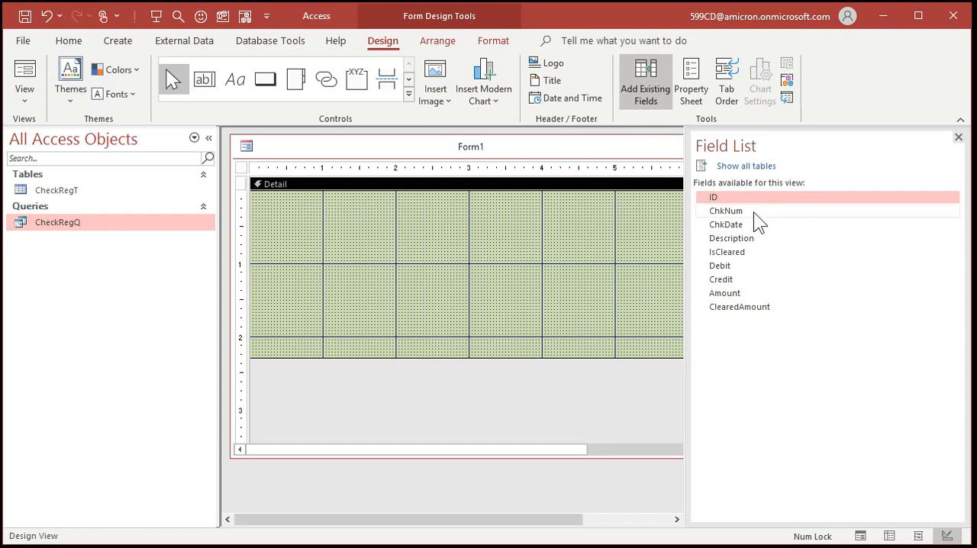
{"action": "left_click", "coordinate": [739, 306]}
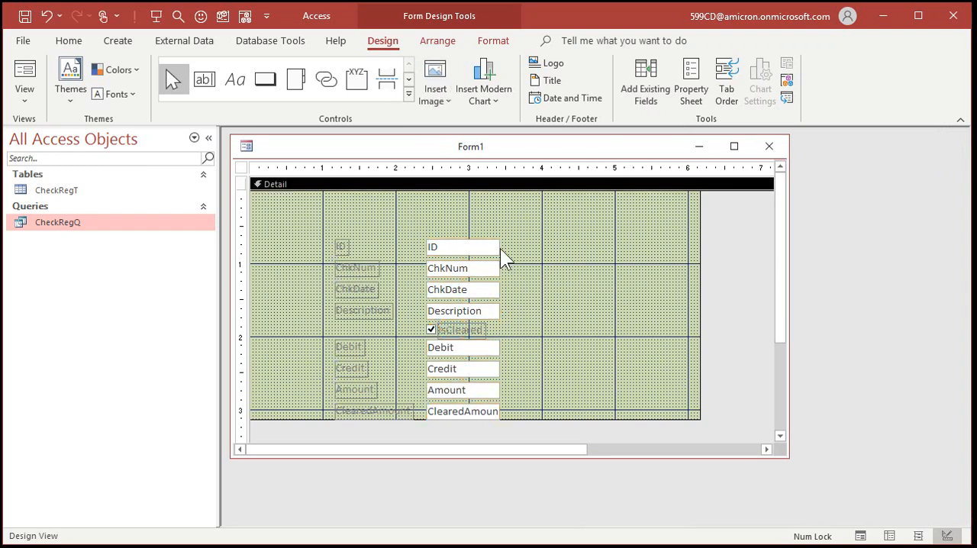
{"action": "mouse_move", "coordinate": [418, 192]}
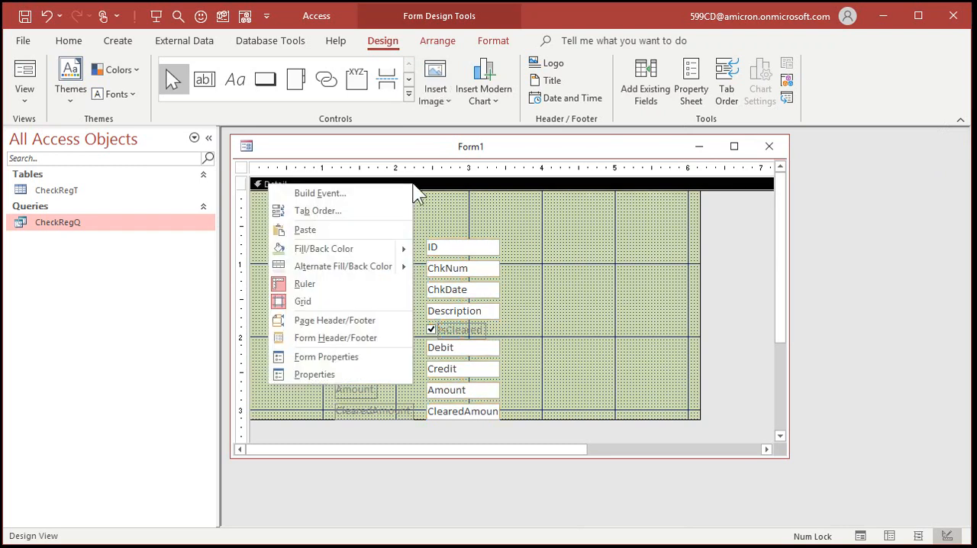
Add Form Header/Footer sections and paste the cut field labels into the header
{"action": "left_click", "coordinate": [336, 337]}
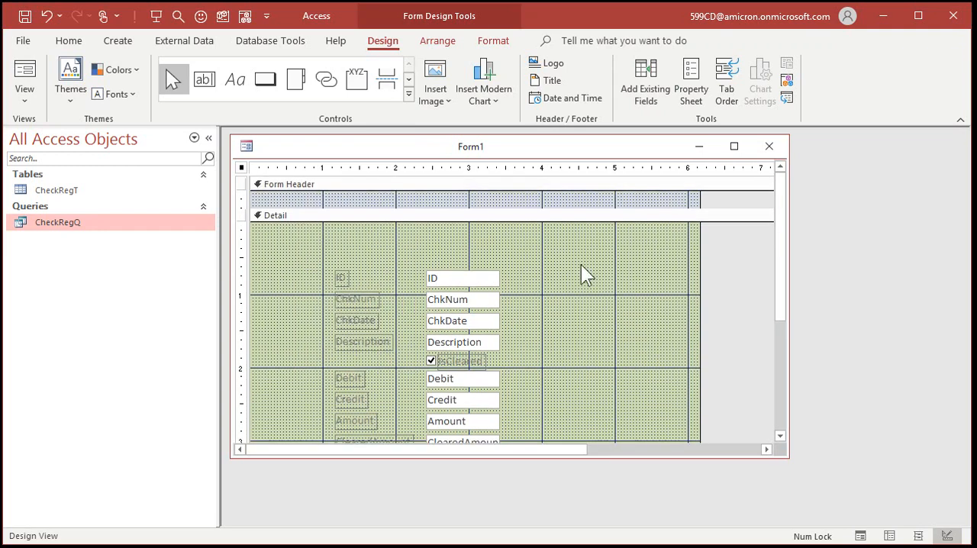
{"action": "mouse_move", "coordinate": [311, 206]}
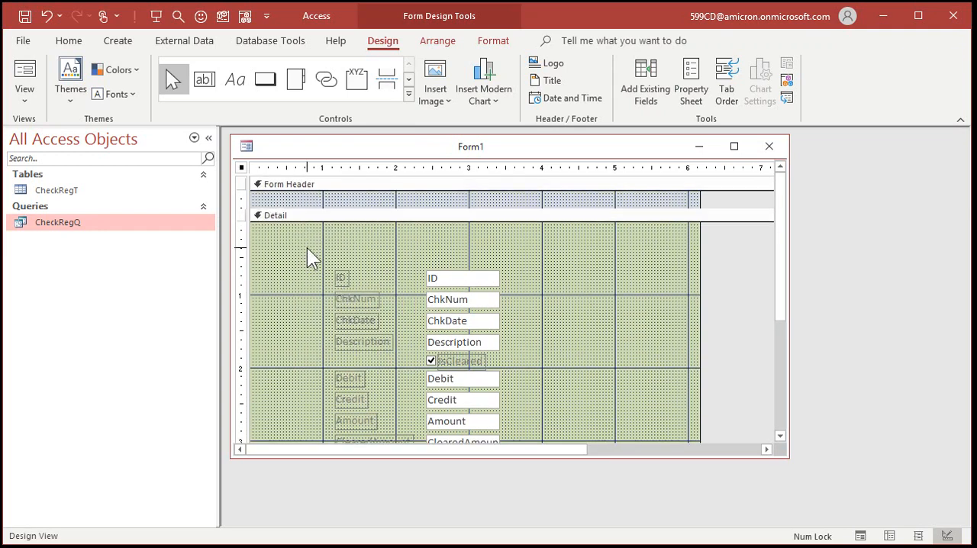
{"action": "scroll", "scroll_direction": "down", "scroll_amount": 3}
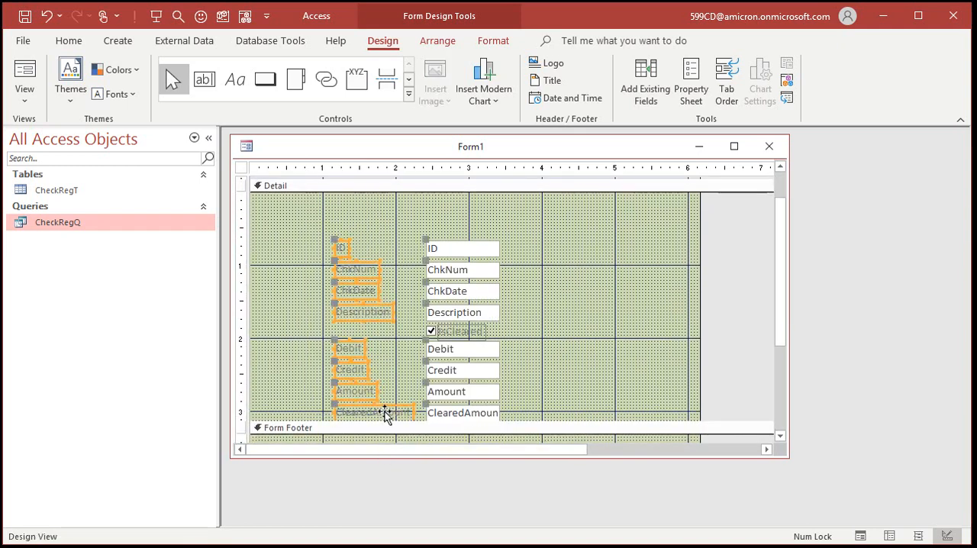
{"action": "mouse_move", "coordinate": [485, 342]}
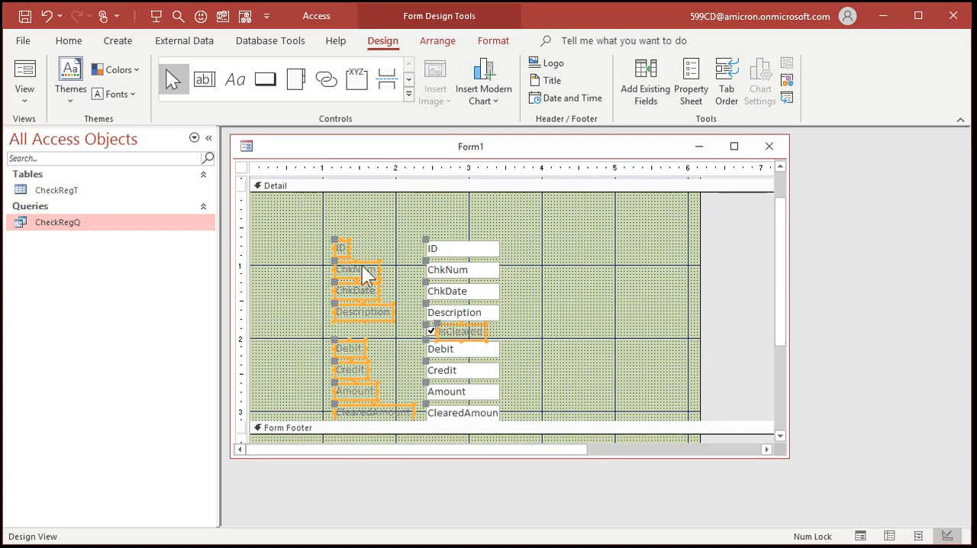
{"action": "mouse_move", "coordinate": [634, 351]}
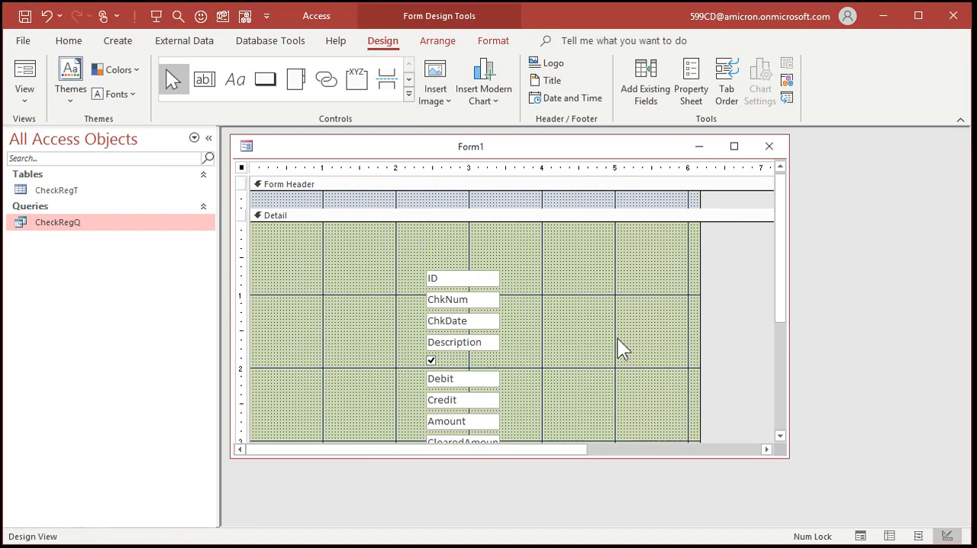
{"action": "left_click", "coordinate": [287, 184]}
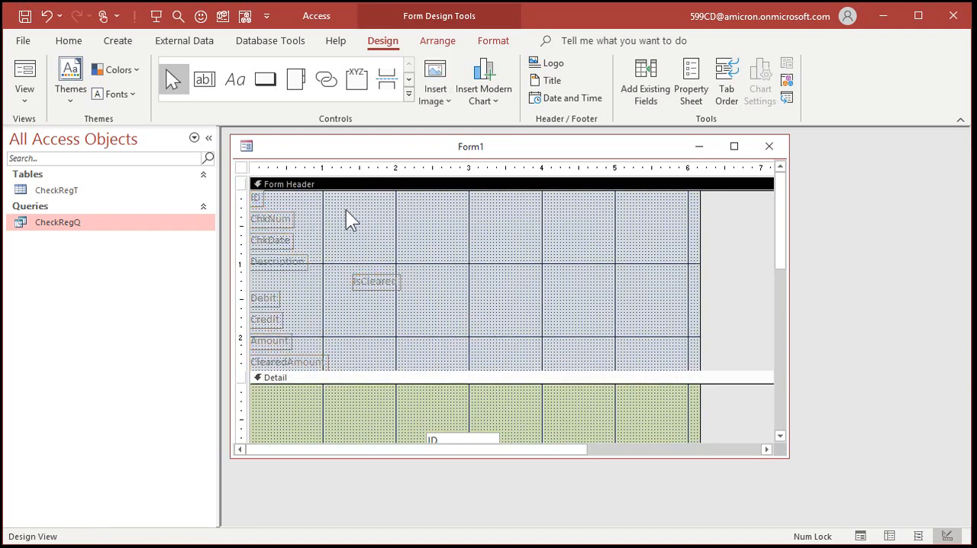
{"action": "mouse_move", "coordinate": [275, 229]}
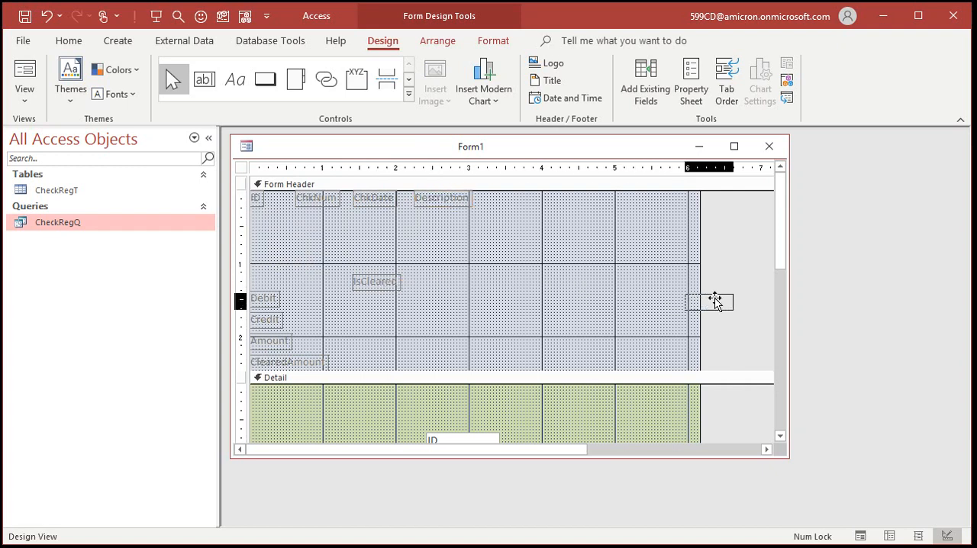
Arrange the labels in one heading row and shorten ClearedAmount to Cleared
{"action": "left_click_drag", "start_coordinate": [374, 281], "coordinate": [714, 303]}
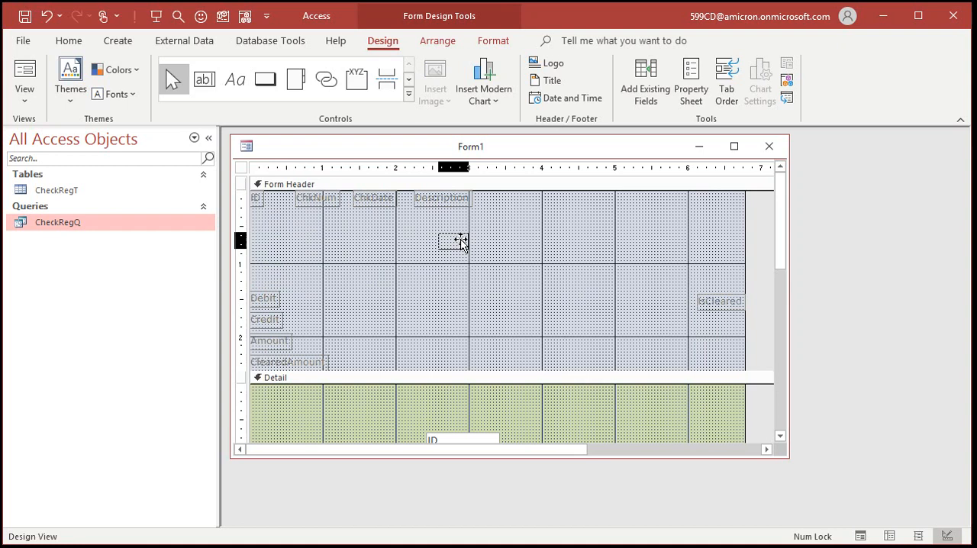
{"action": "left_click_drag", "start_coordinate": [265, 298], "coordinate": [507, 198]}
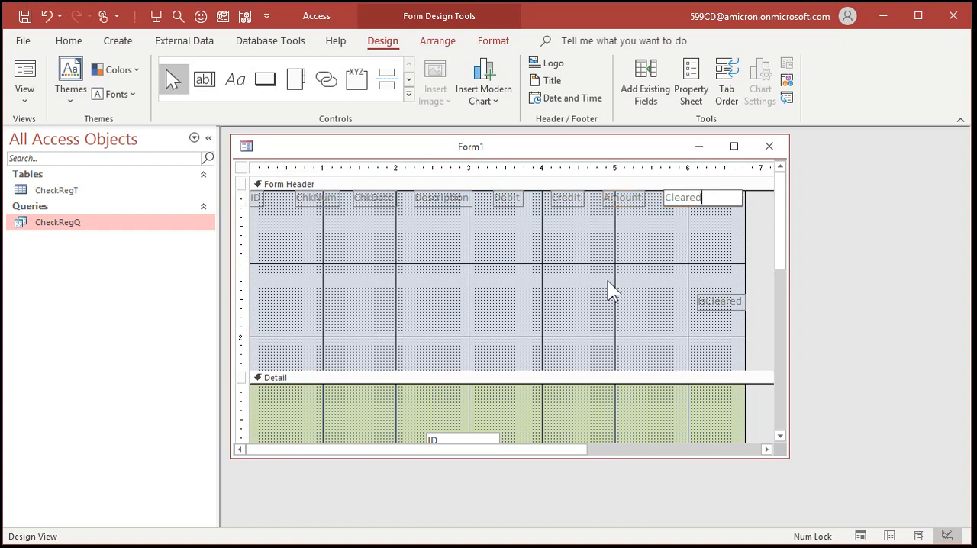
{"action": "left_click", "coordinate": [681, 197]}
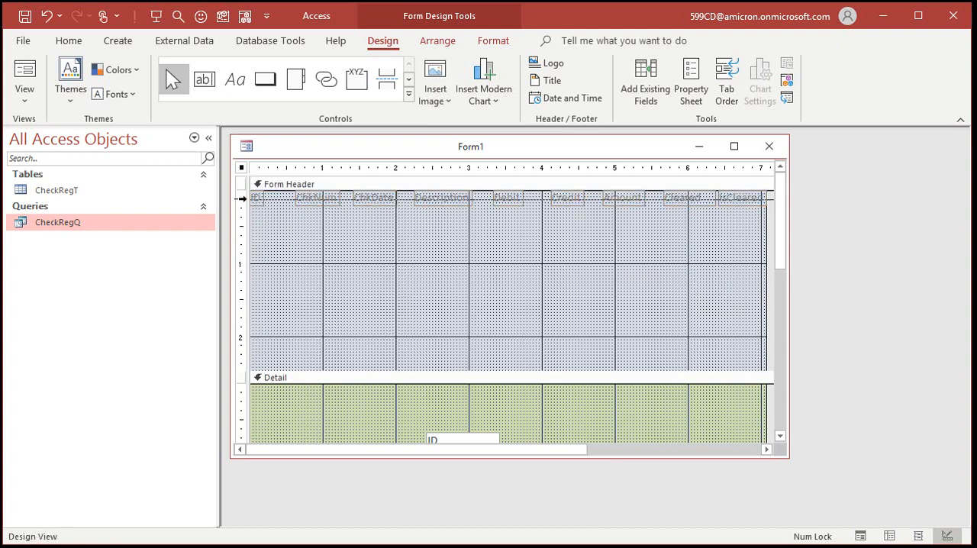
Give the header labels a darker font colour
{"action": "left_click", "coordinate": [493, 39]}
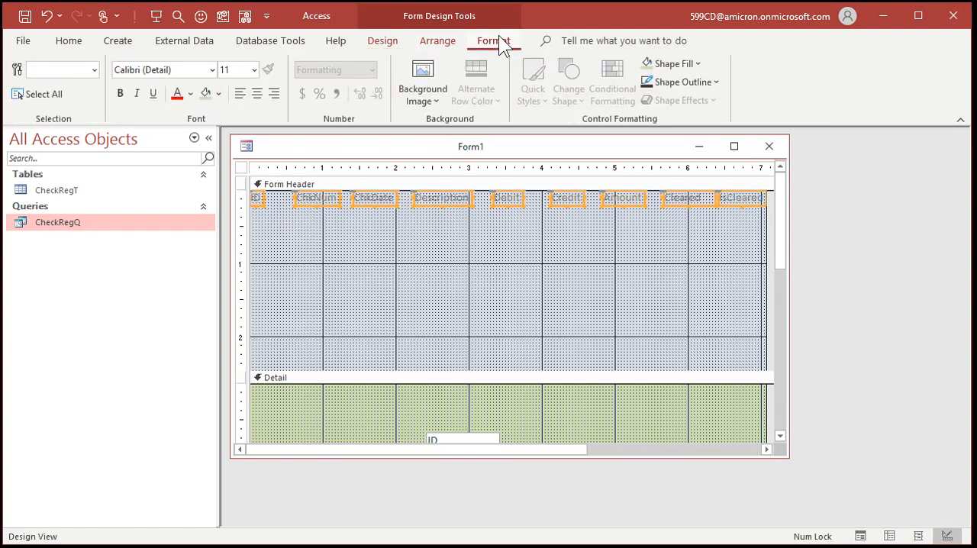
{"action": "left_click", "coordinate": [177, 93]}
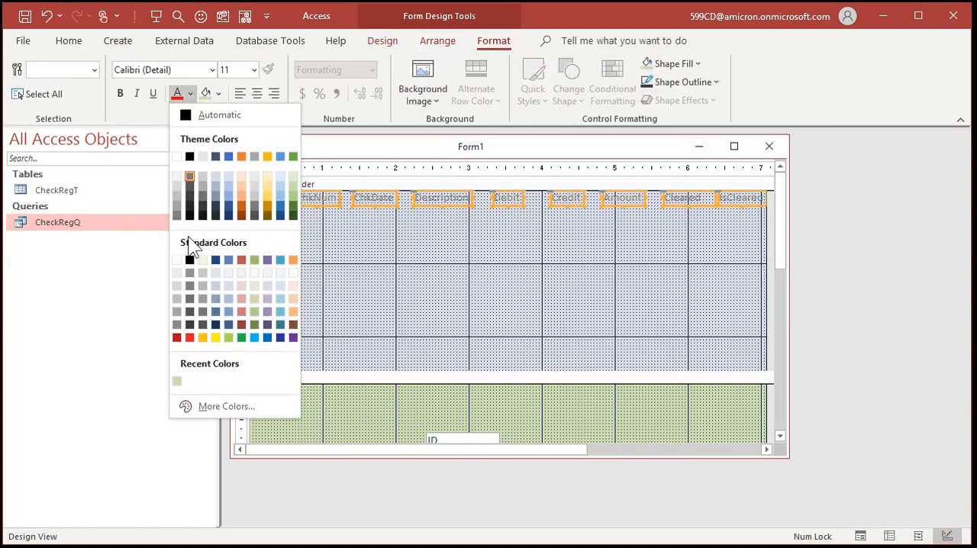
{"action": "left_click", "coordinate": [189, 259]}
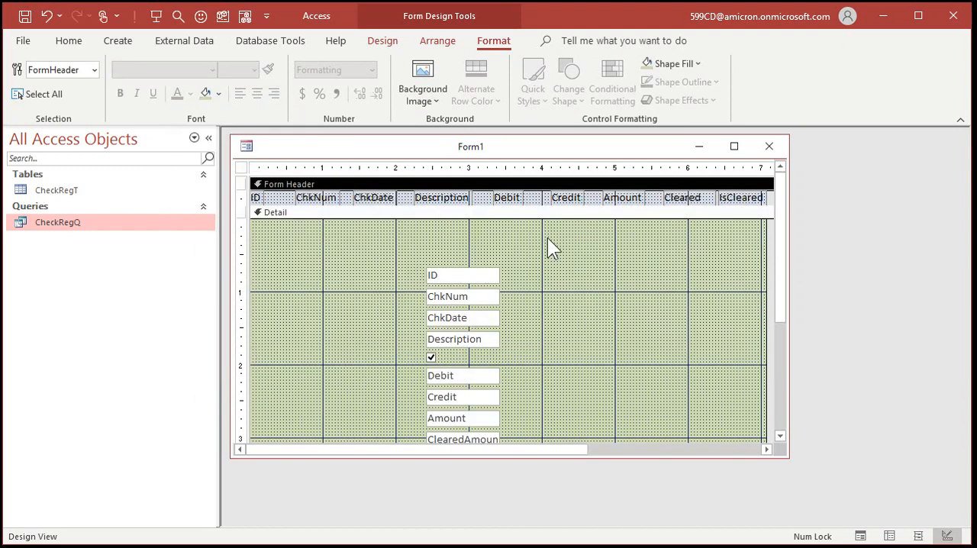
{"action": "mouse_move", "coordinate": [470, 296]}
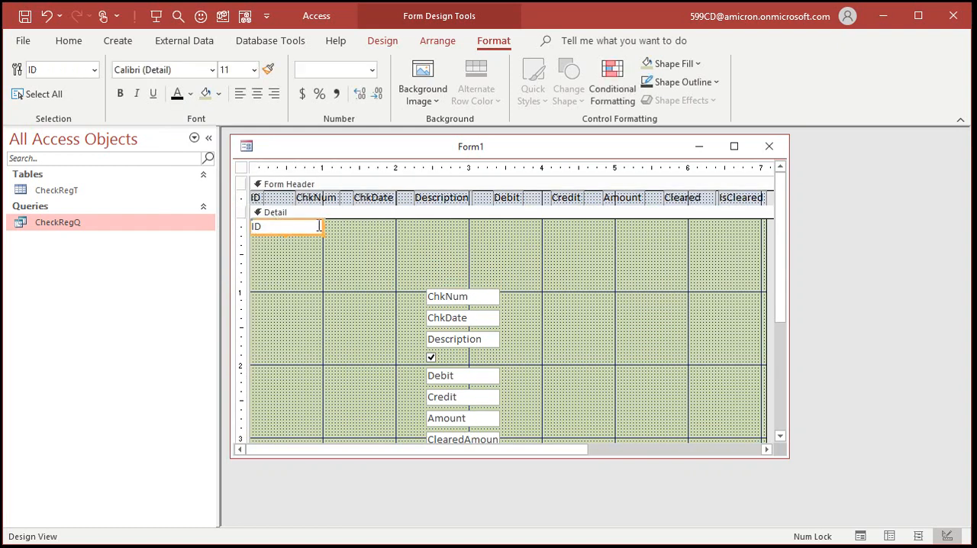
Place ID at the detail's top-left, narrowed, with ChkNum and ChkDate beside it
{"action": "left_click", "coordinate": [287, 226]}
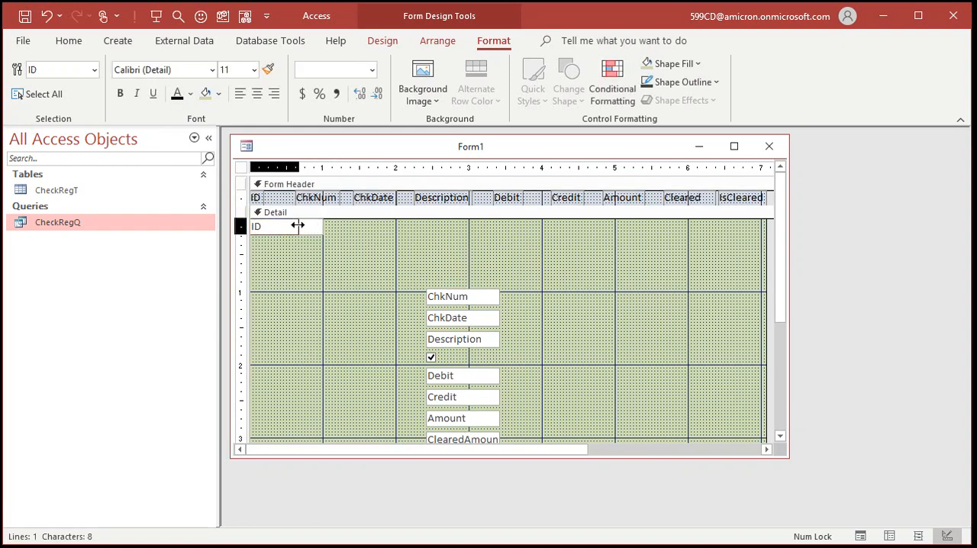
{"action": "left_click", "coordinate": [273, 225]}
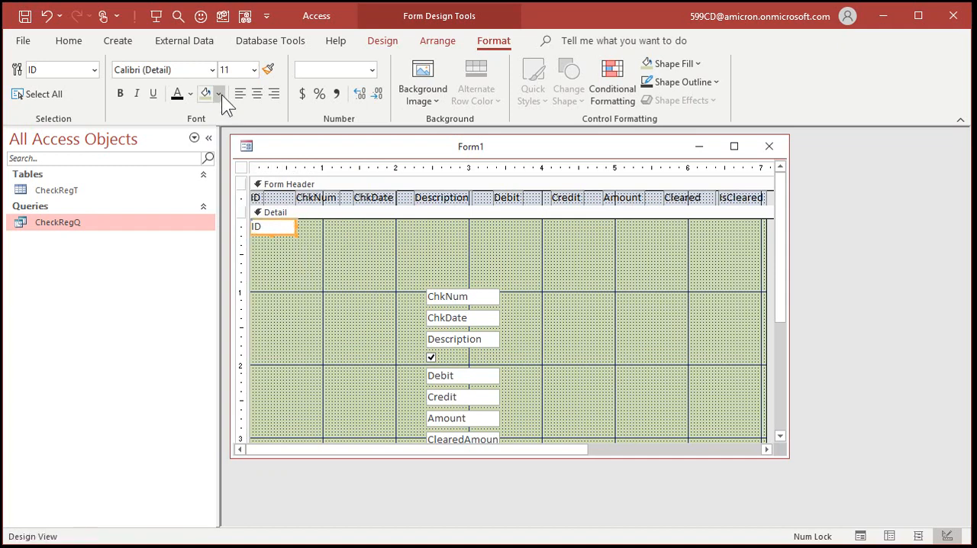
{"action": "mouse_move", "coordinate": [210, 298]}
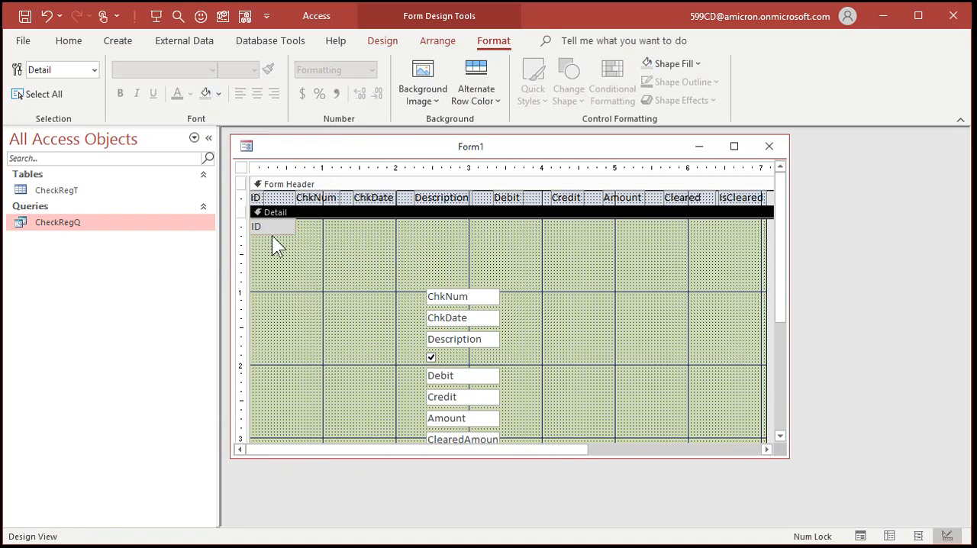
{"action": "left_click", "coordinate": [328, 226]}
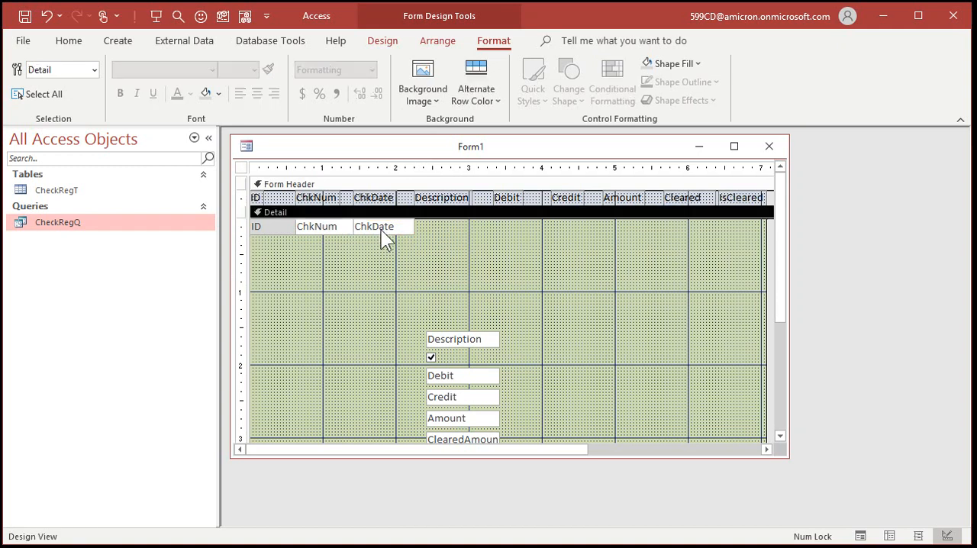
Set the ChkDate box's Format property to mm/dd/yy
{"action": "left_click", "coordinate": [374, 226]}
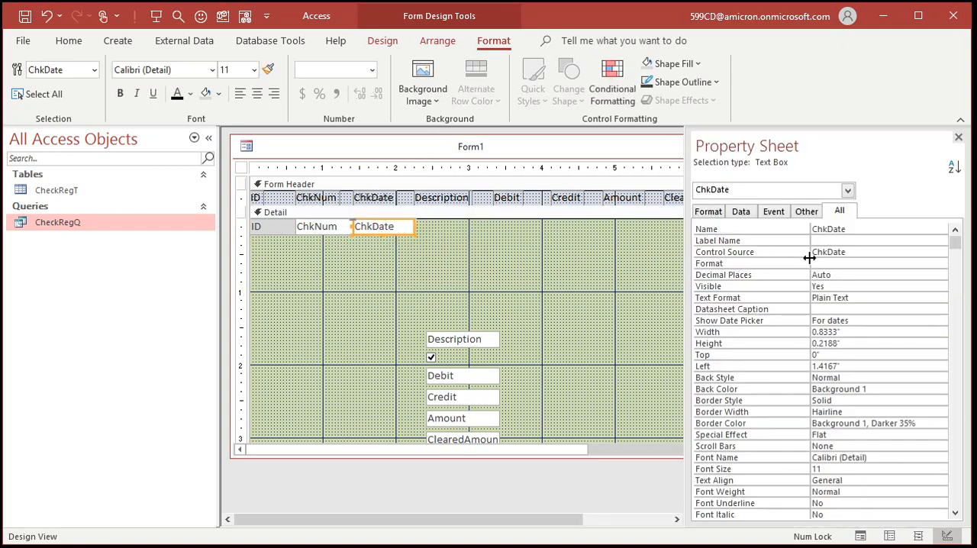
{"action": "left_click", "coordinate": [944, 262]}
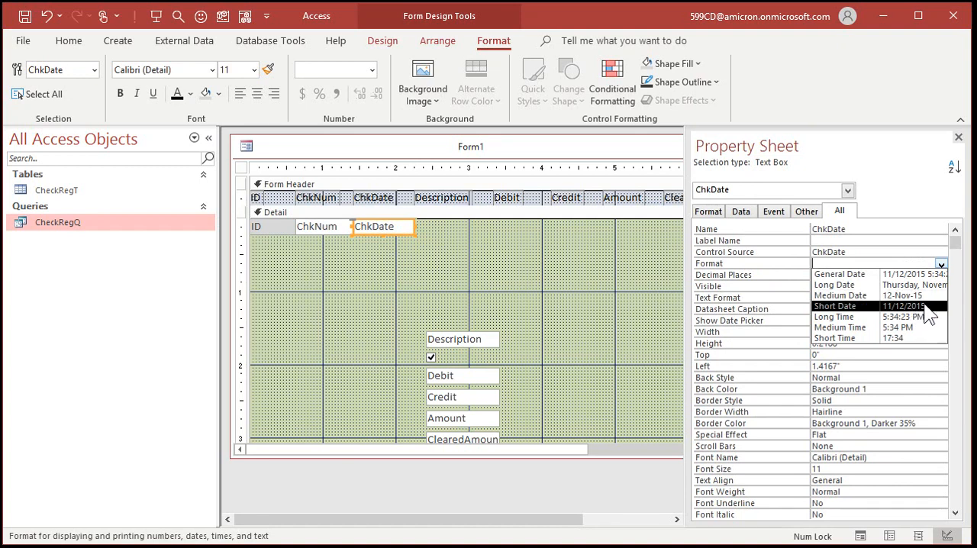
{"action": "mouse_move", "coordinate": [839, 274]}
{"action": "type", "text": "mm/dd/"}
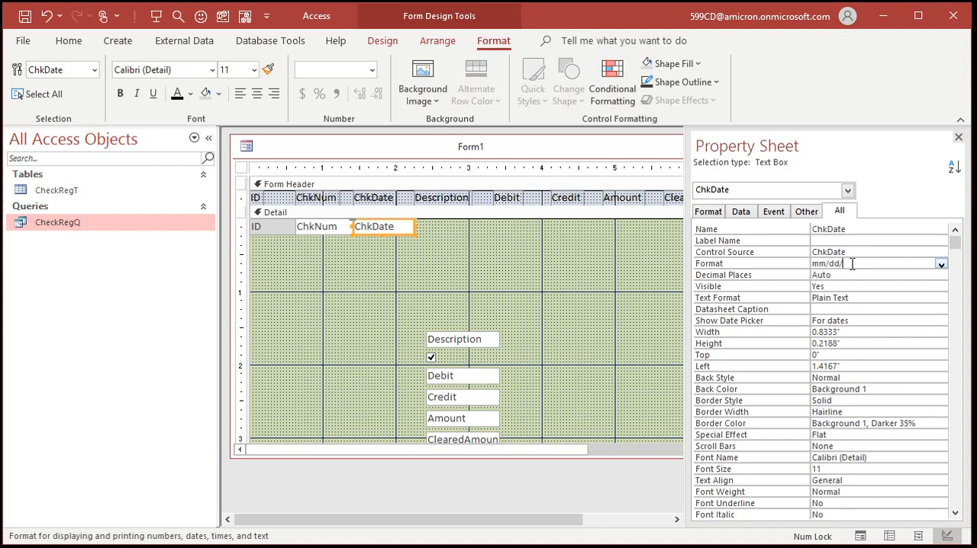
{"action": "type", "text": "yy"}
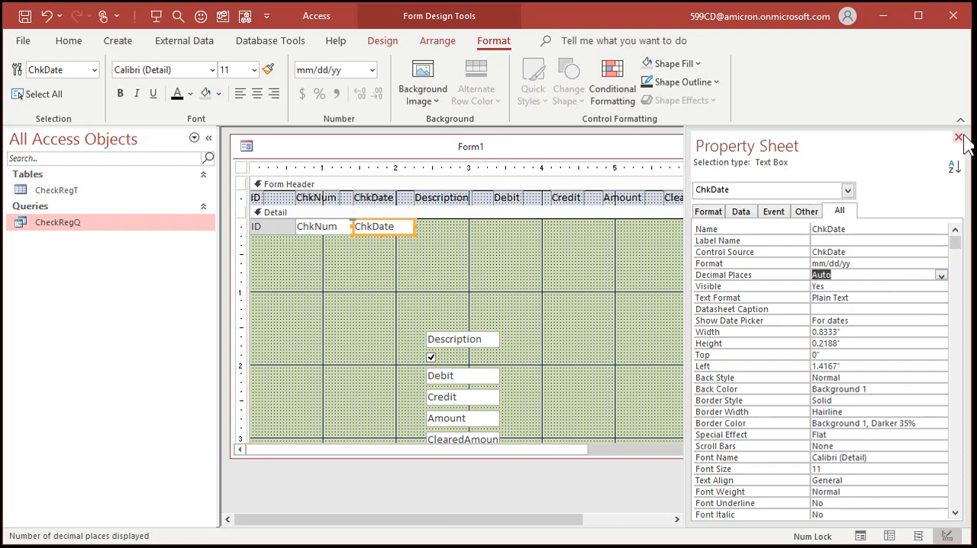
{"action": "left_click", "coordinate": [959, 137]}
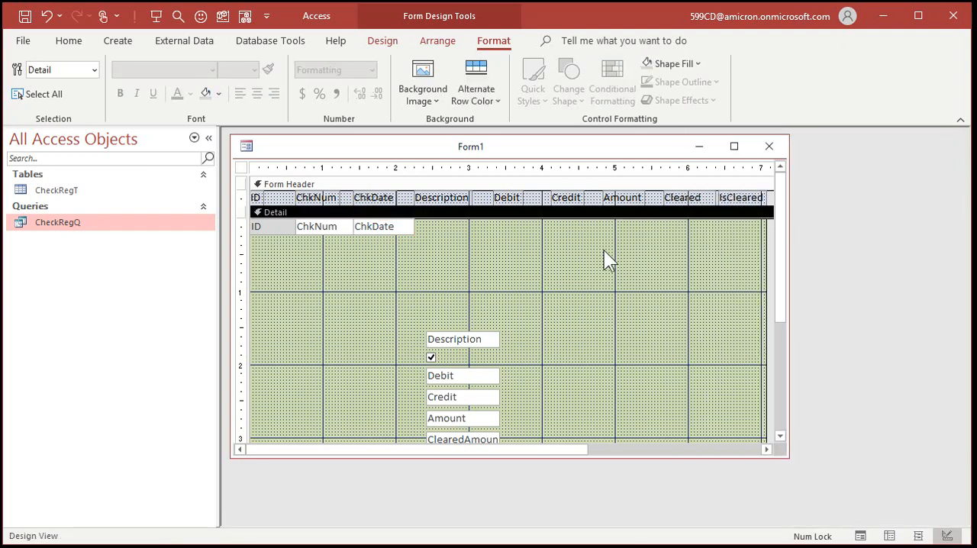
Move Description into the top row and narrow the Debit box
{"action": "left_click", "coordinate": [461, 226]}
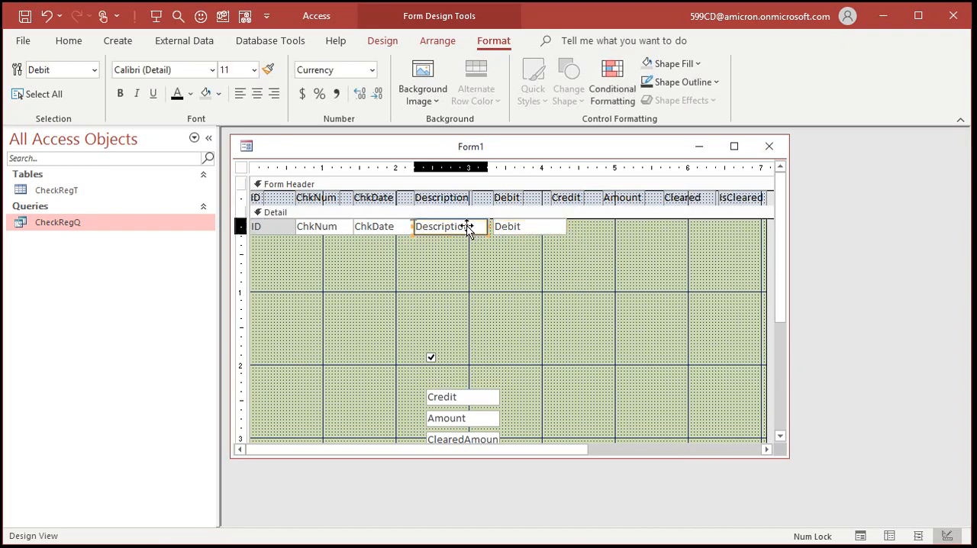
{"action": "left_click", "coordinate": [441, 225]}
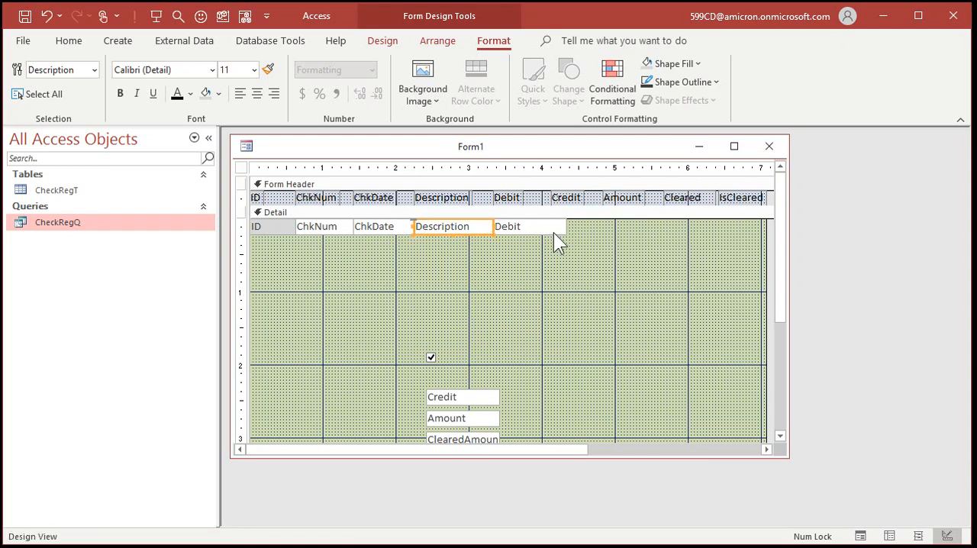
{"action": "left_click", "coordinate": [528, 226]}
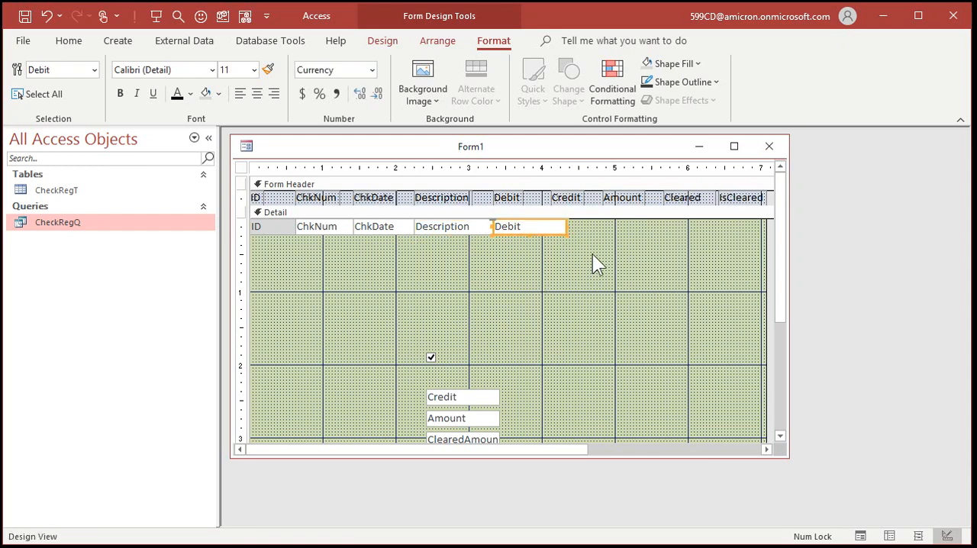
{"action": "left_click", "coordinate": [528, 225]}
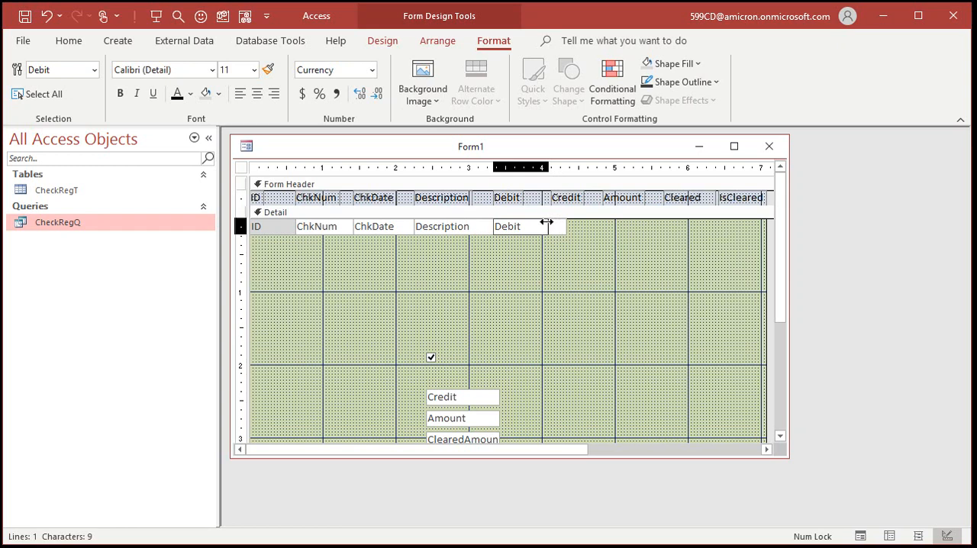
{"action": "left_click", "coordinate": [522, 226]}
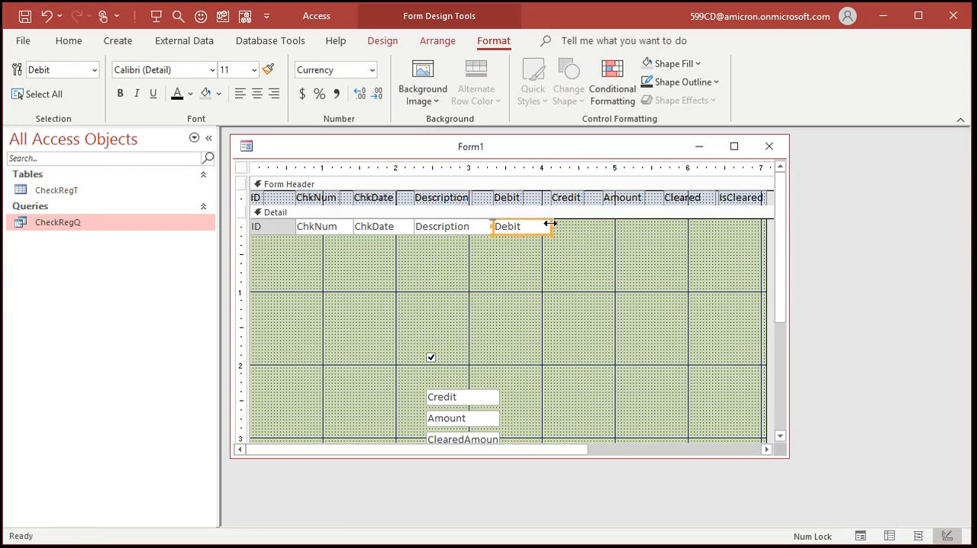
Line up Credit, Amount, ClearedAmount and IsCleared in the row and remove extra headings
{"action": "left_click", "coordinate": [522, 241]}
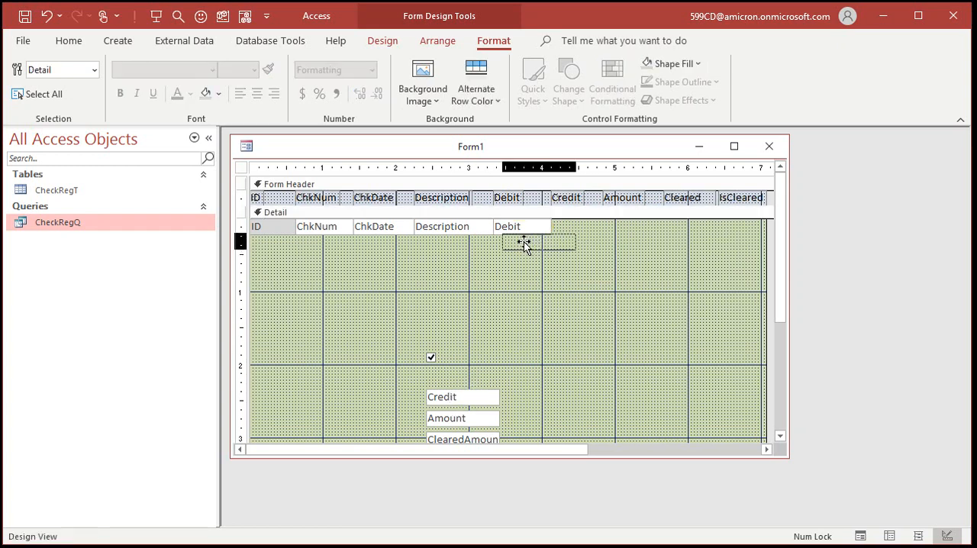
{"action": "left_click", "coordinate": [531, 244]}
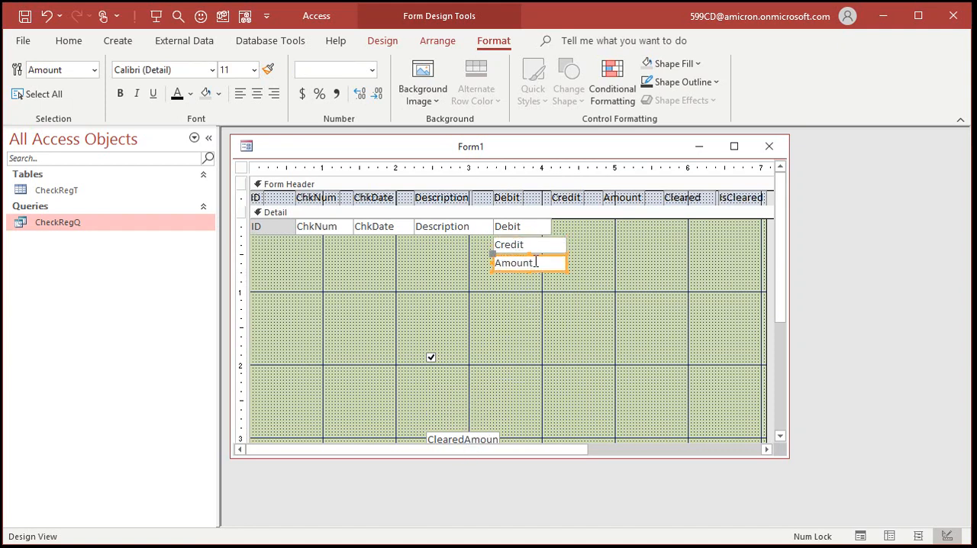
{"action": "left_click", "coordinate": [526, 281]}
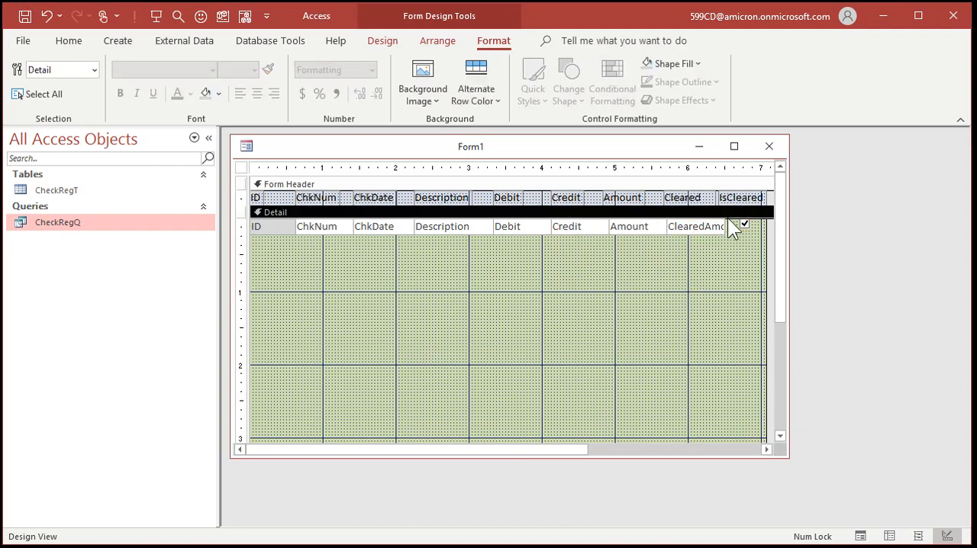
{"action": "left_click", "coordinate": [740, 196]}
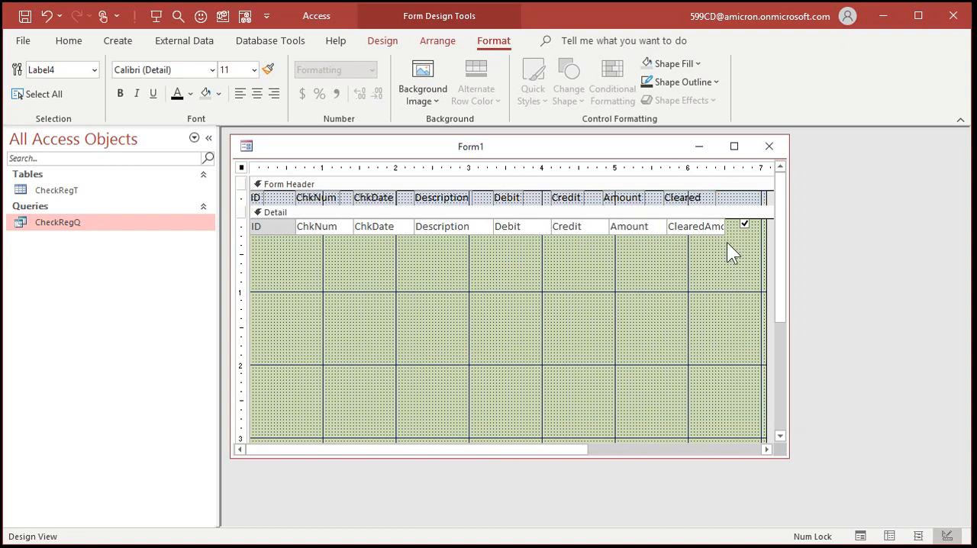
{"action": "left_click", "coordinate": [681, 197]}
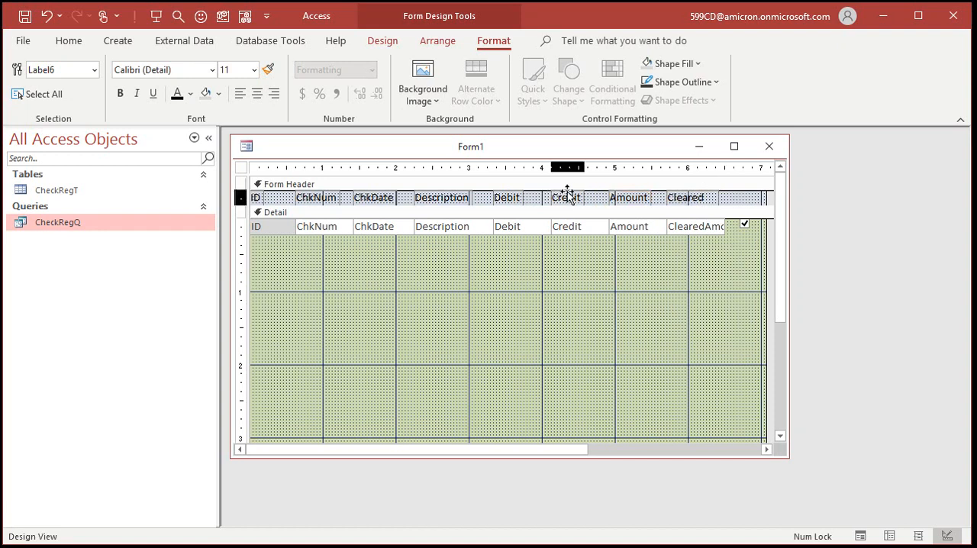
{"action": "left_click", "coordinate": [274, 212]}
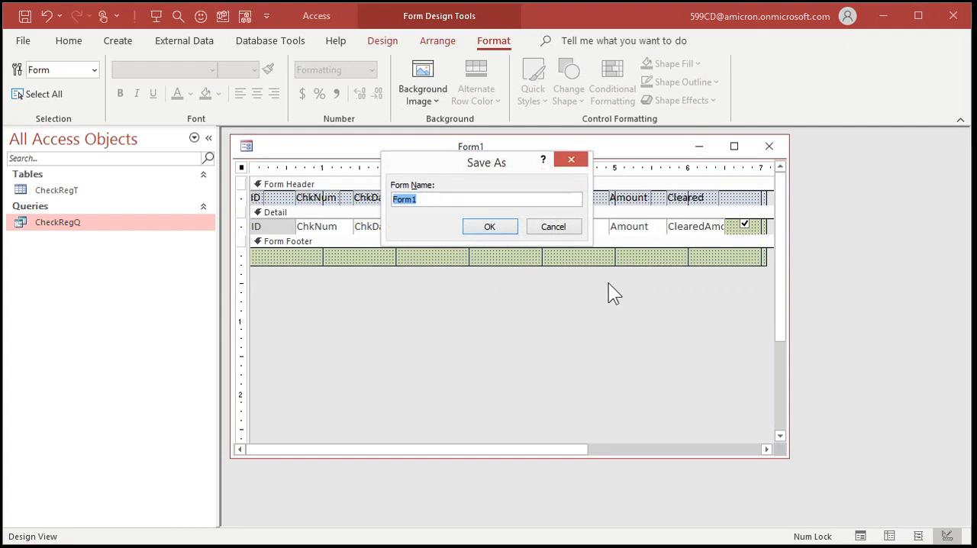
Save the form as CheckRegF and view its records as continuous rows
{"action": "left_click", "coordinate": [489, 226]}
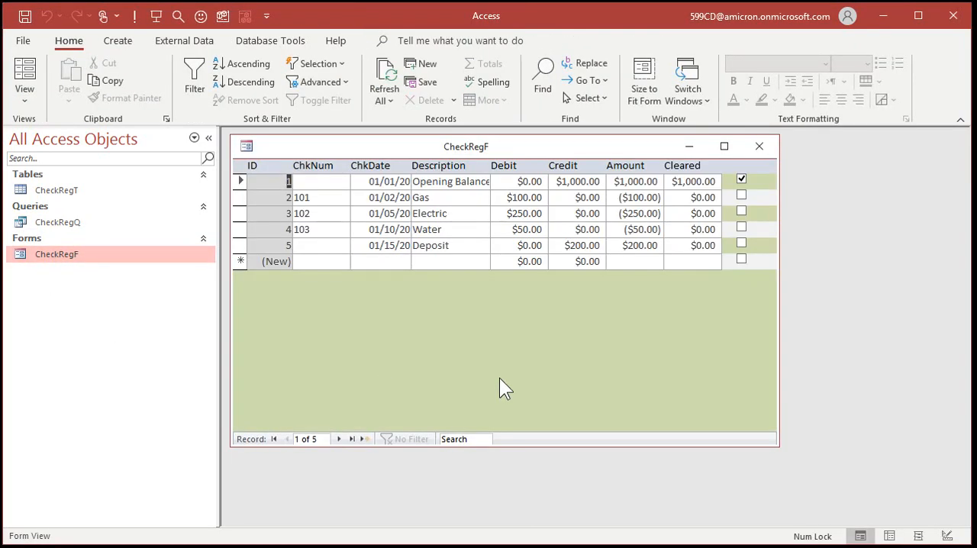
{"action": "mouse_move", "coordinate": [475, 373]}
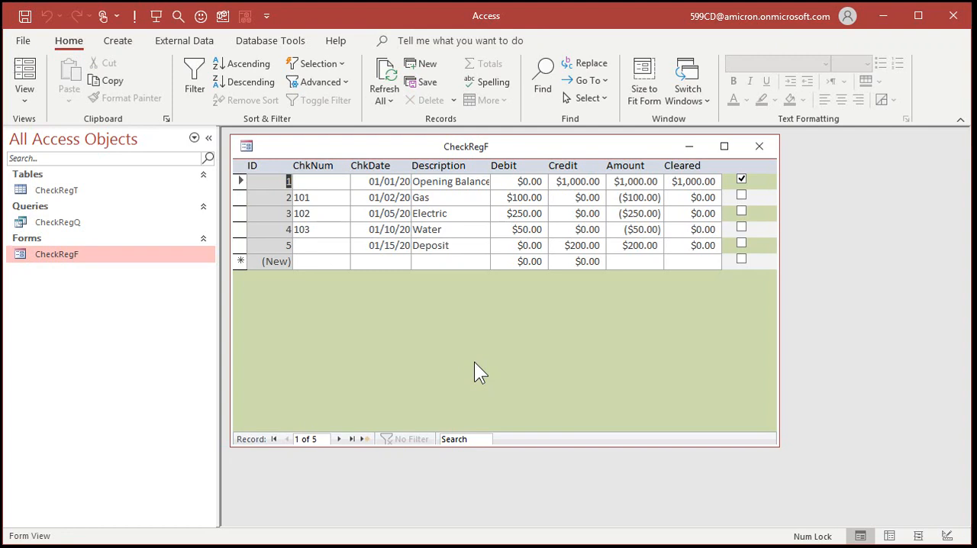
{"action": "mouse_move", "coordinate": [598, 309]}
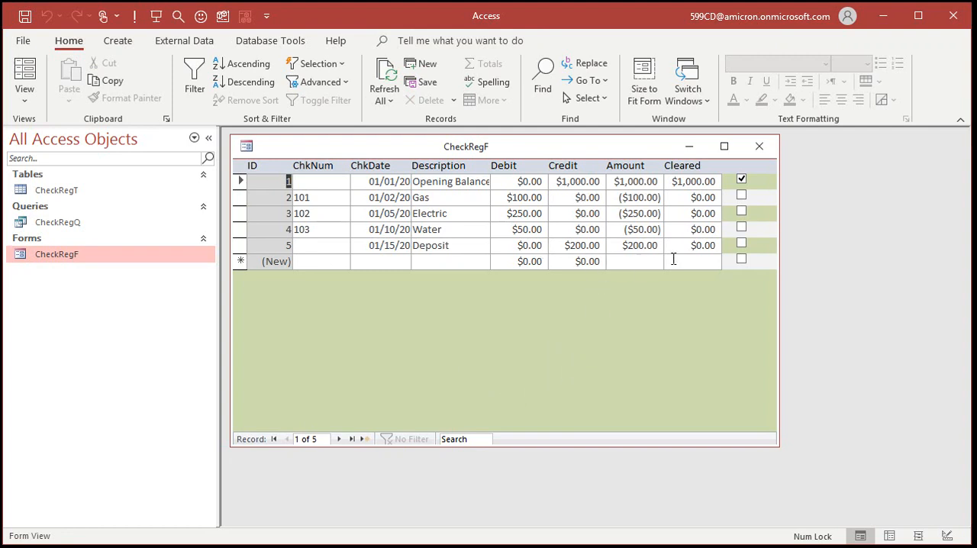
{"action": "mouse_move", "coordinate": [541, 166]}
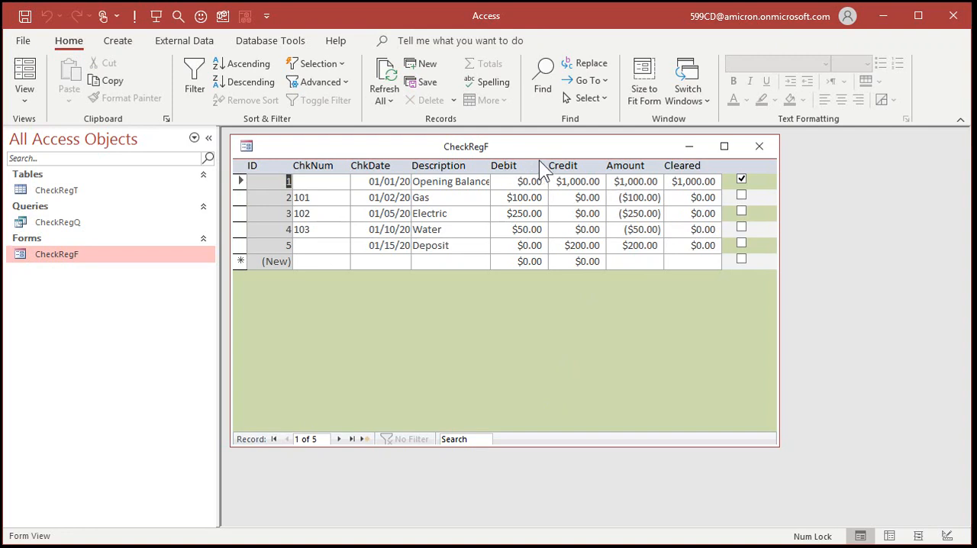
{"action": "mouse_move", "coordinate": [522, 174]}
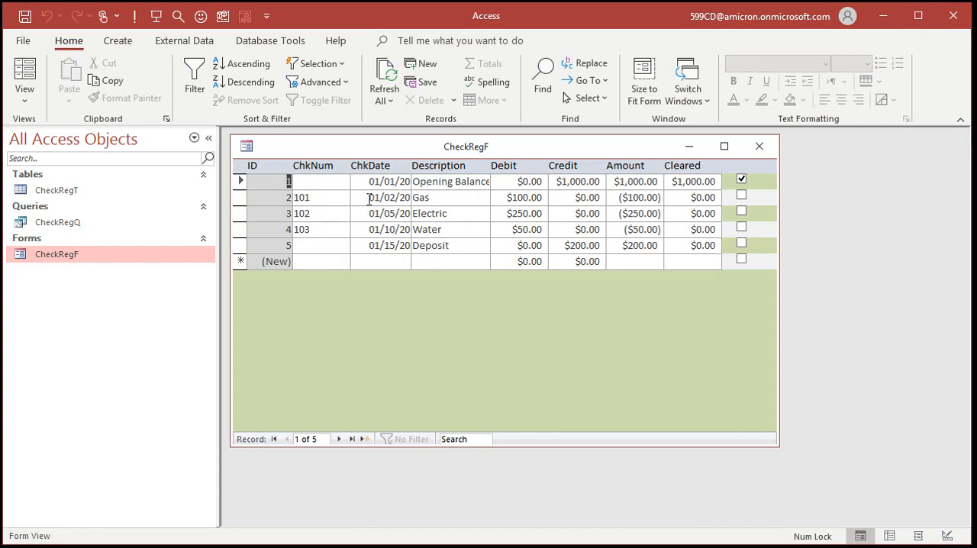
{"action": "mouse_move", "coordinate": [770, 200]}
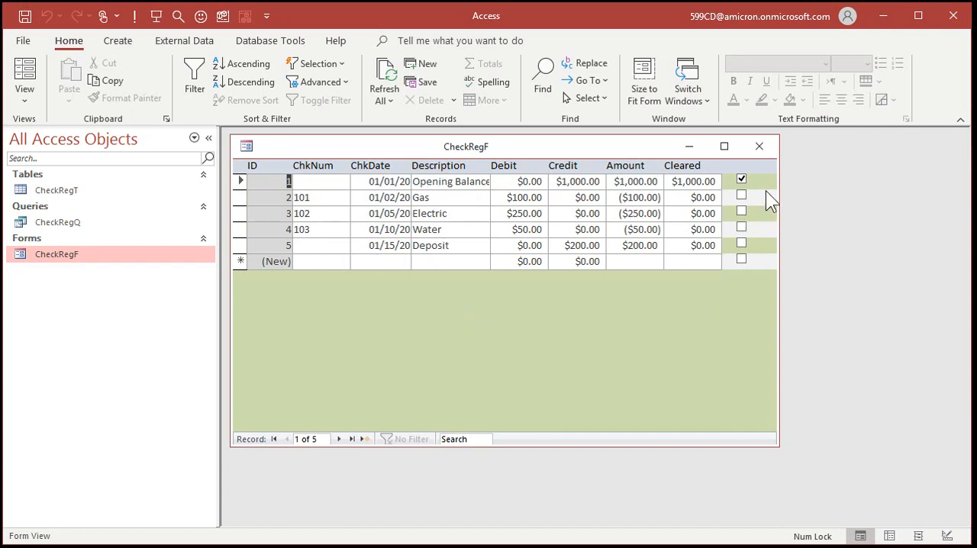
{"action": "mouse_move", "coordinate": [769, 276]}
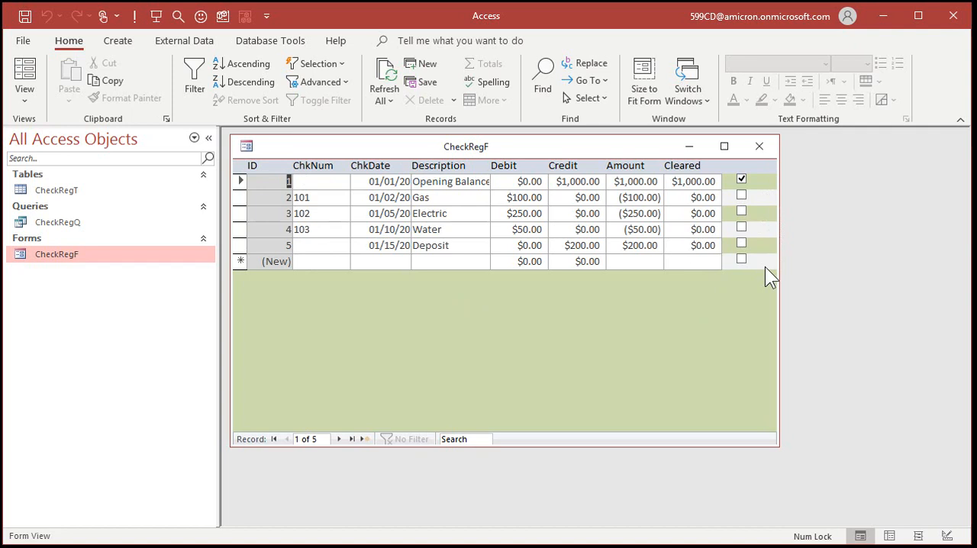
{"action": "right_click", "coordinate": [465, 147]}
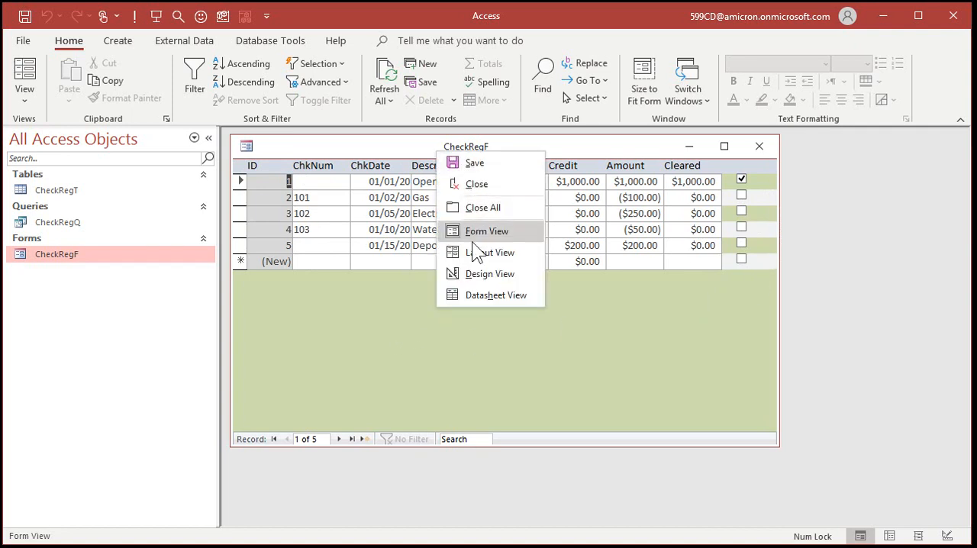
Return CheckRegF to design and right-align the Debit, Credit and Amount headings
{"action": "left_click", "coordinate": [488, 273]}
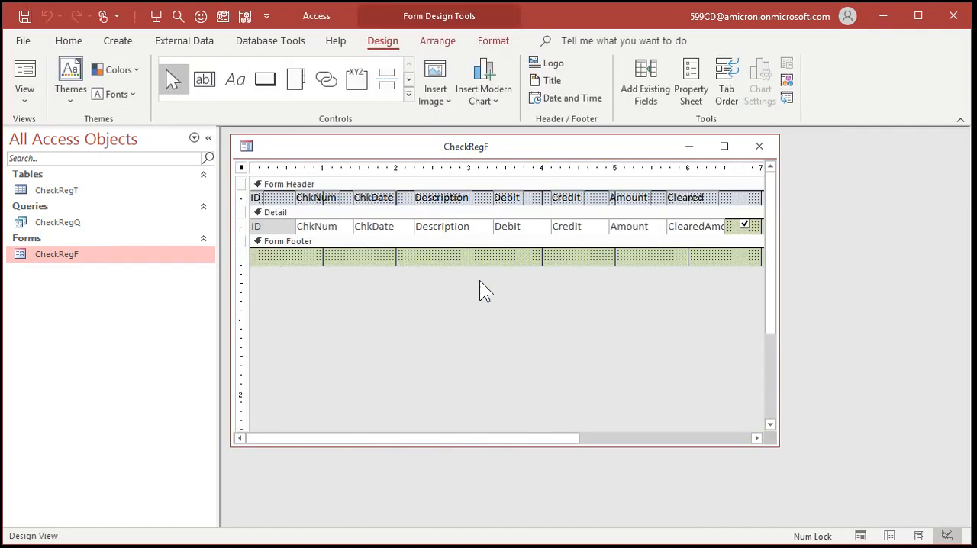
{"action": "mouse_move", "coordinate": [519, 206]}
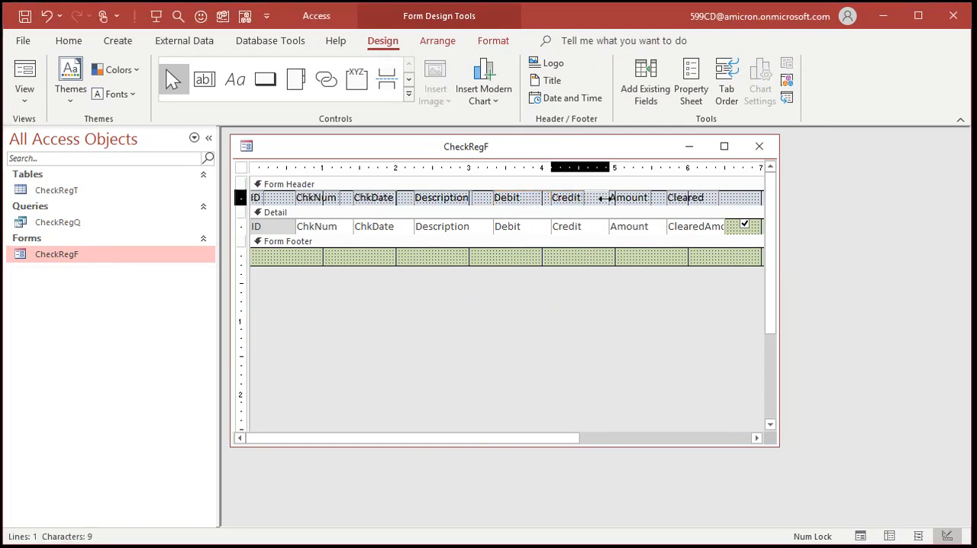
{"action": "left_click", "coordinate": [629, 197]}
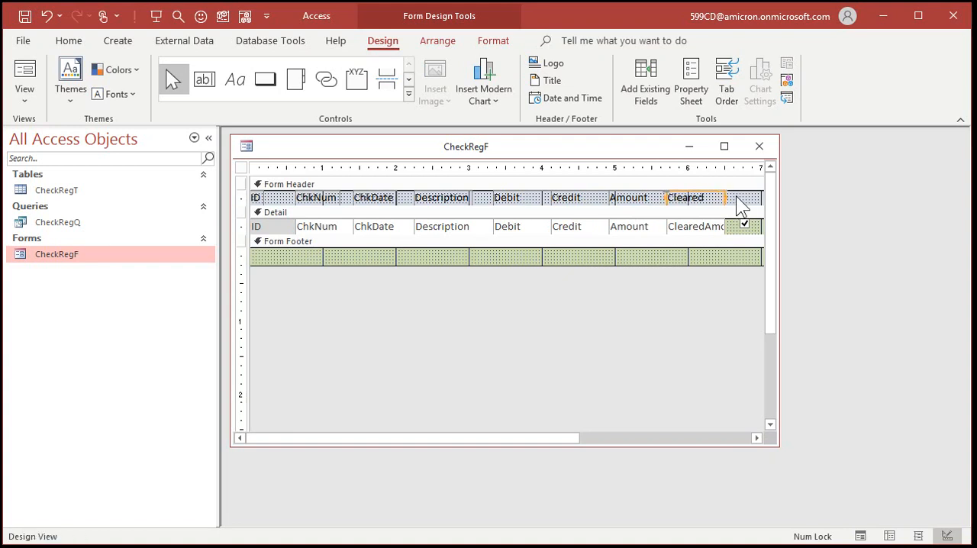
{"action": "left_click", "coordinate": [495, 40]}
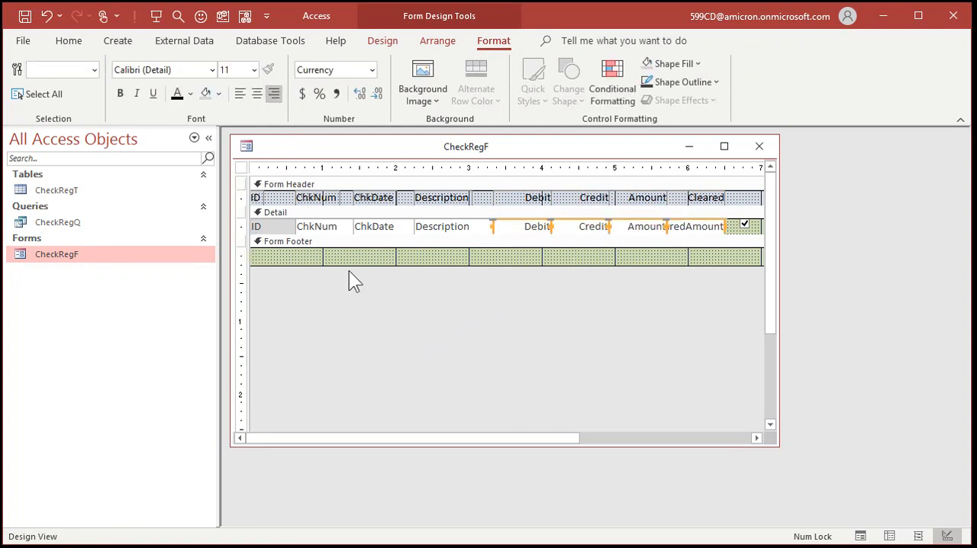
{"action": "left_click", "coordinate": [241, 168]}
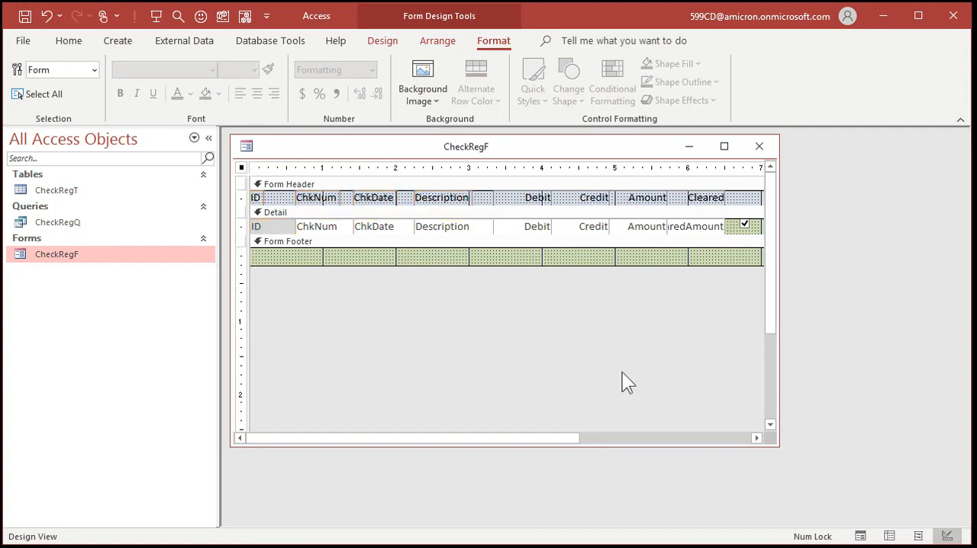
Right-align the Debit, Credit and Amount currency boxes and select the detail fields
{"action": "left_click", "coordinate": [646, 226]}
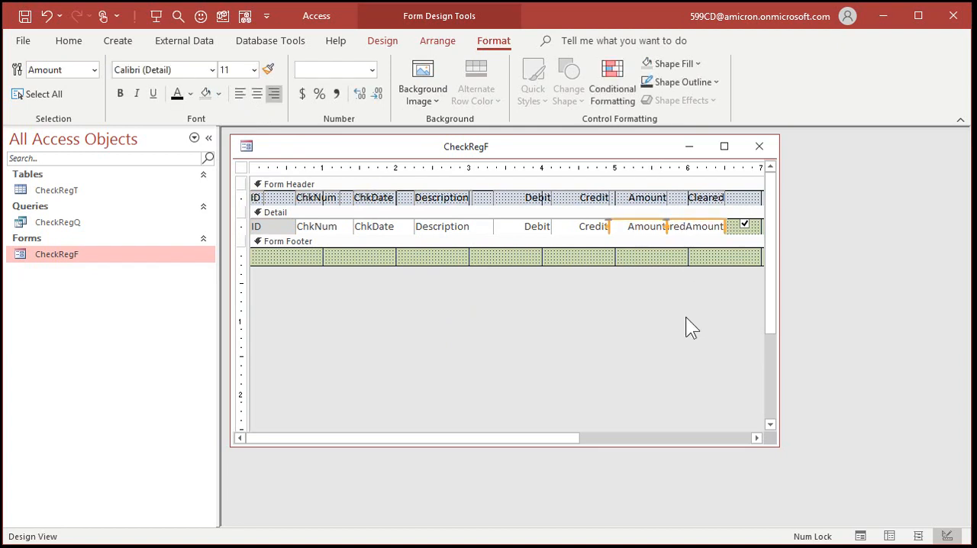
{"action": "left_click", "coordinate": [519, 363]}
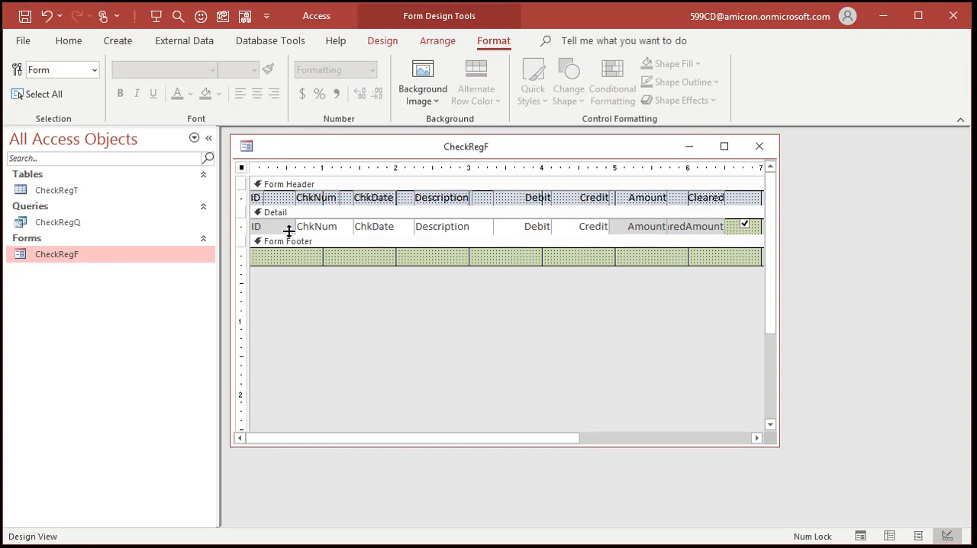
{"action": "left_click", "coordinate": [271, 226]}
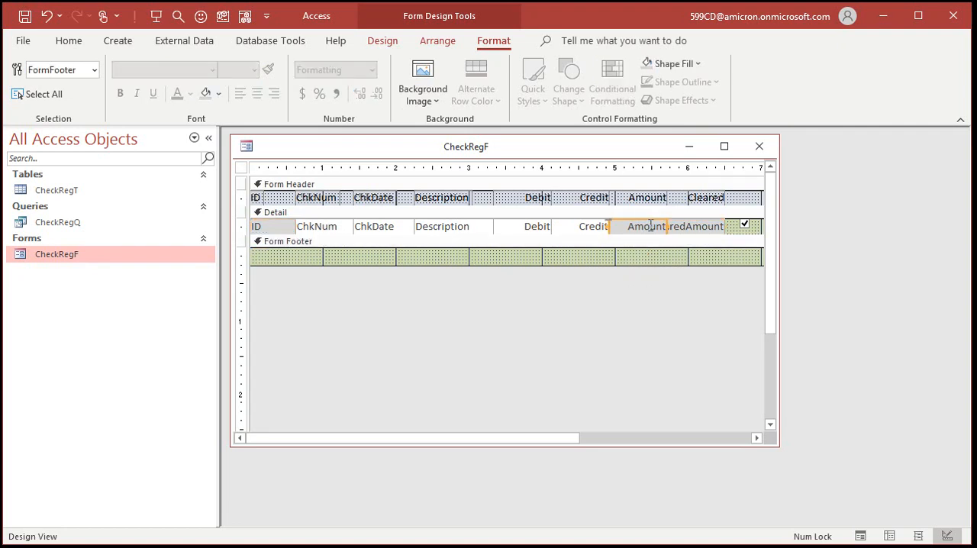
{"action": "left_click", "coordinate": [257, 226]}
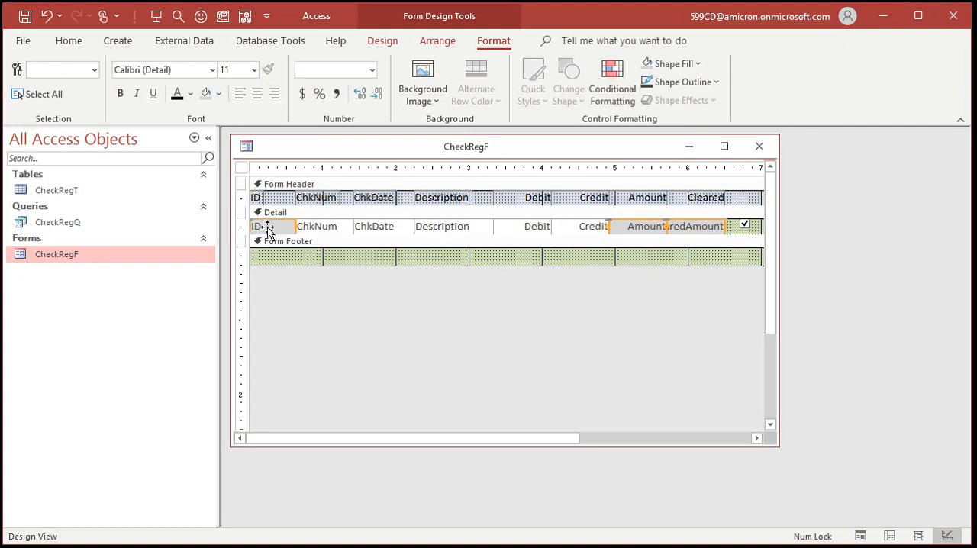
Review the fields' Other properties, then trim the form width to end past Cleared
{"action": "right_click", "coordinate": [644, 226]}
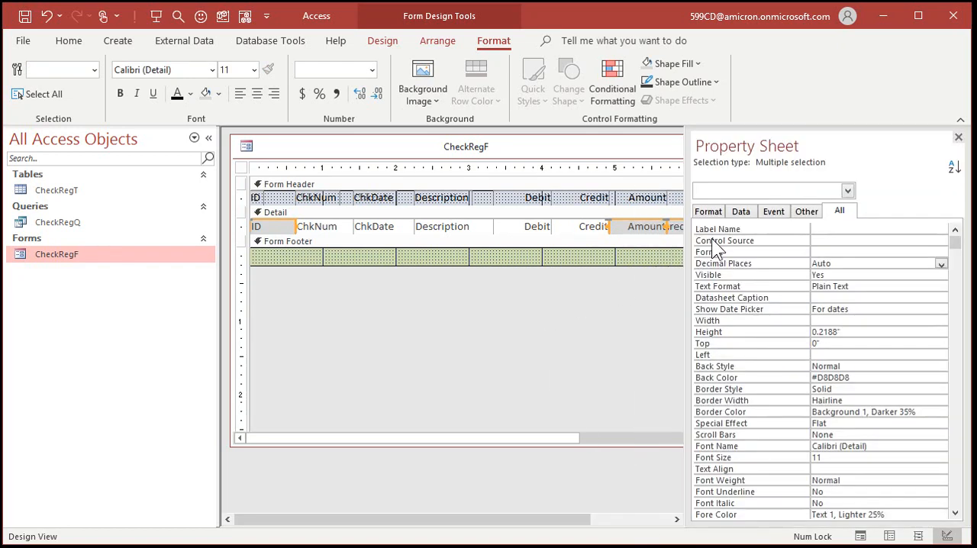
{"action": "left_click", "coordinate": [805, 210]}
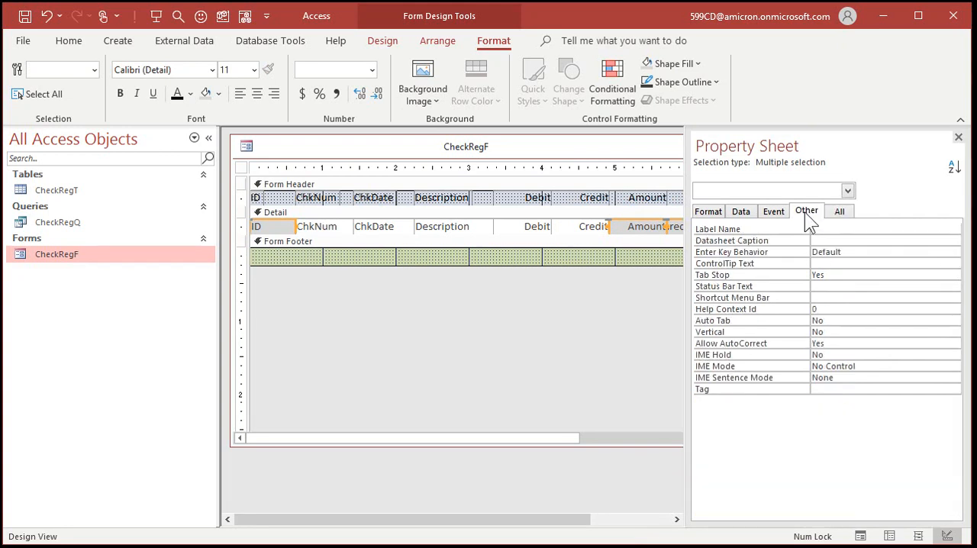
{"action": "left_click", "coordinate": [885, 275]}
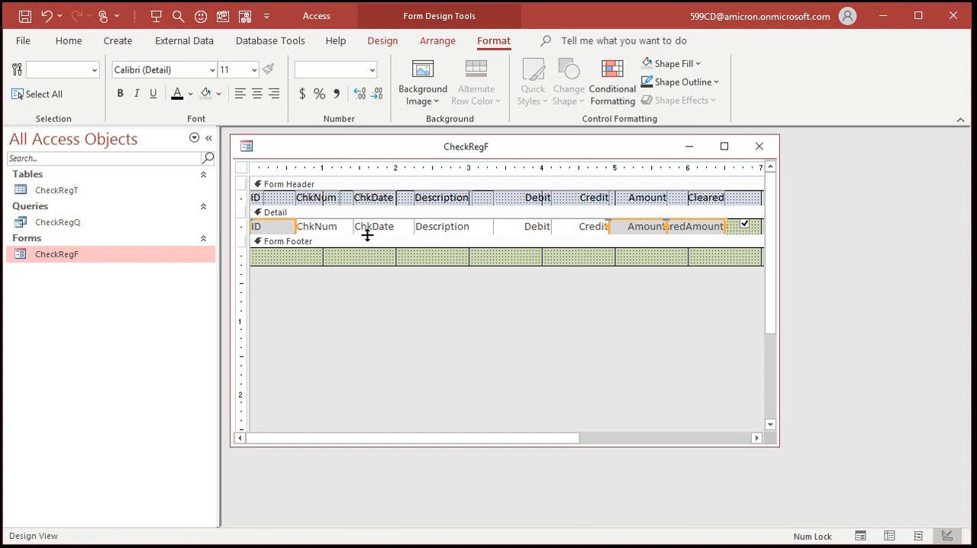
{"action": "mouse_move", "coordinate": [660, 330]}
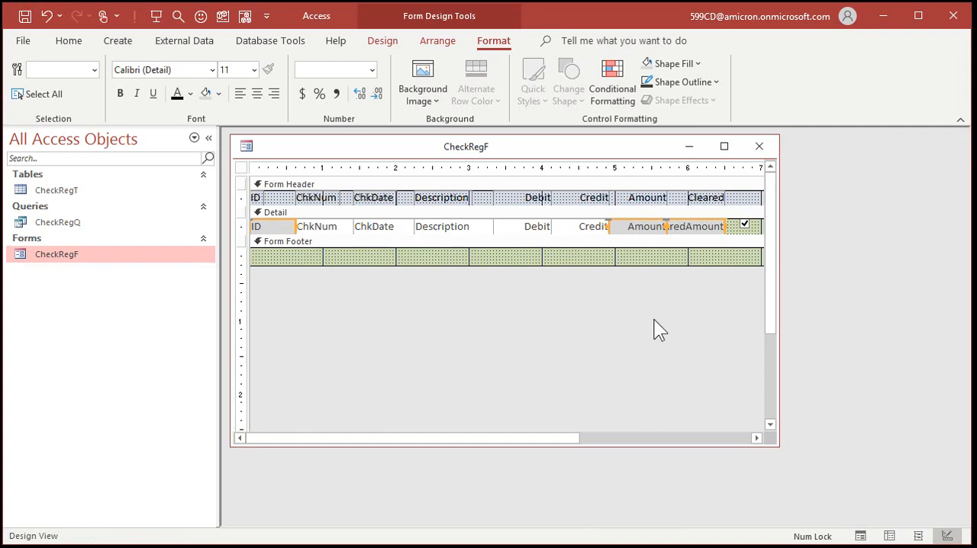
{"action": "left_click", "coordinate": [241, 168]}
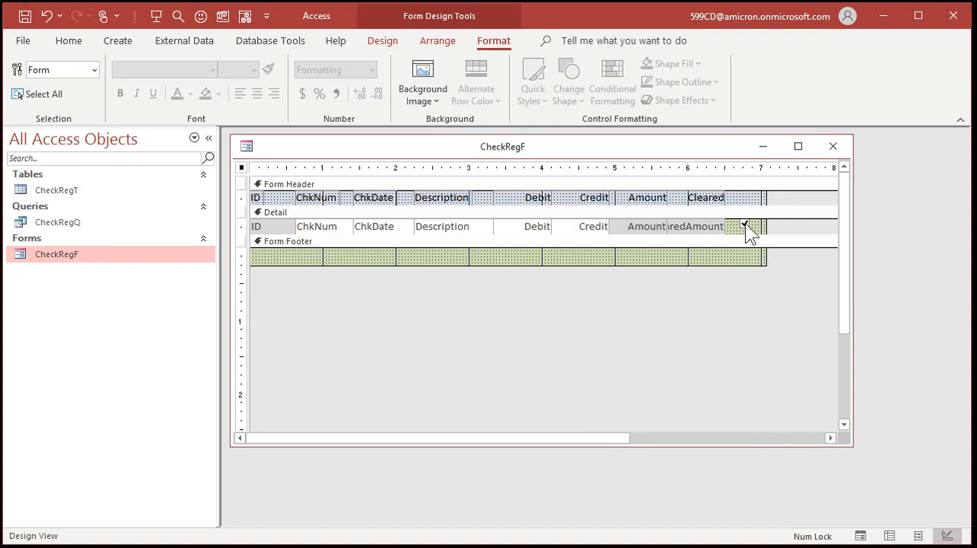
{"action": "left_click", "coordinate": [732, 226]}
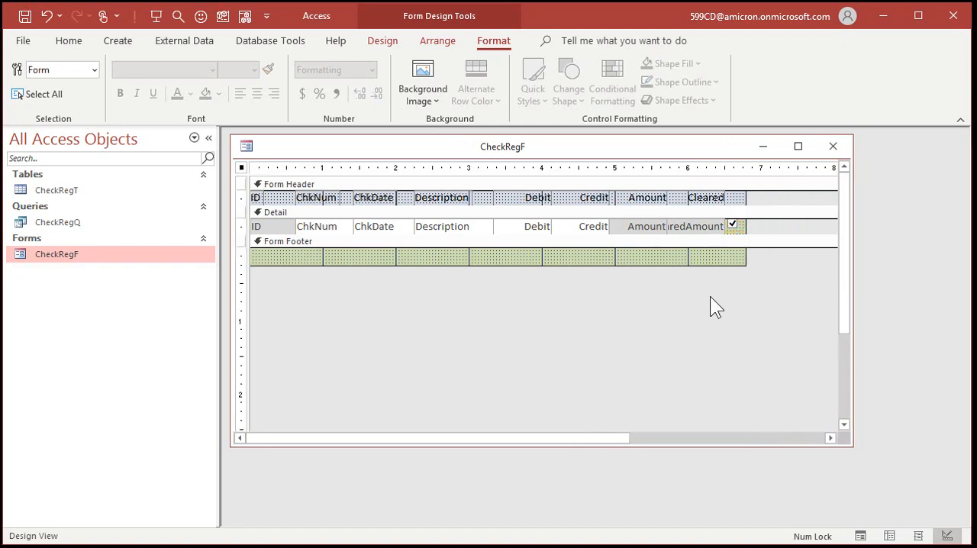
{"action": "mouse_move", "coordinate": [370, 220]}
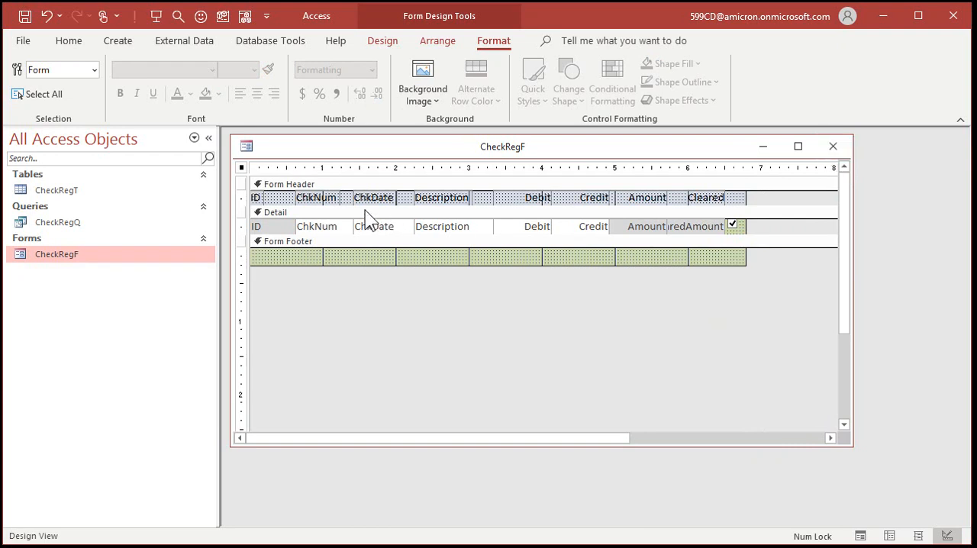
Review the detail section's data properties, then reopen CheckRegF to show its five register records
{"action": "left_click", "coordinate": [282, 213]}
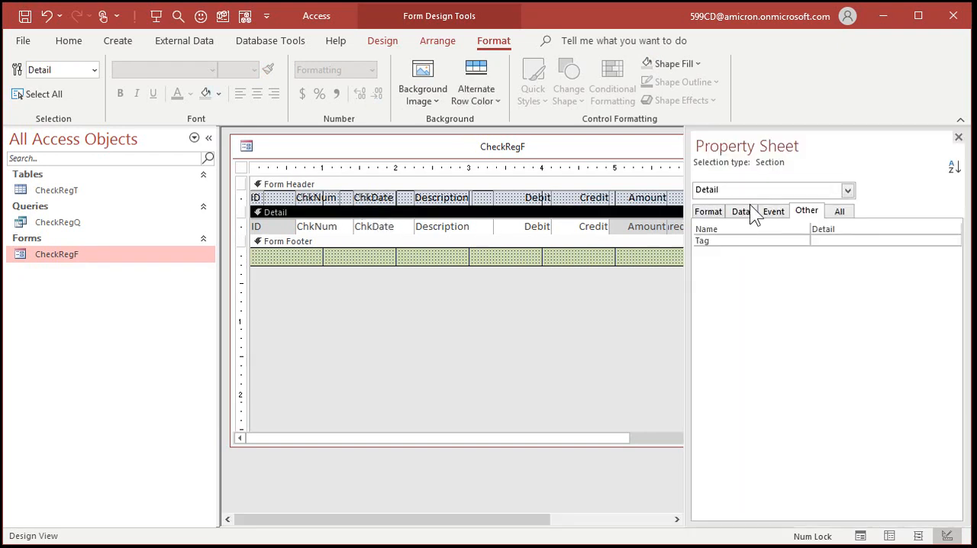
{"action": "left_click", "coordinate": [708, 210]}
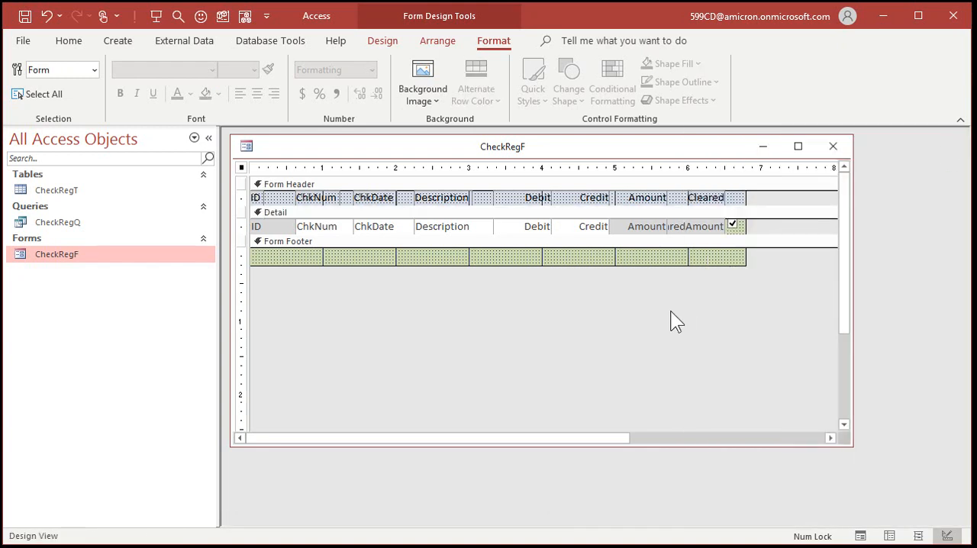
{"action": "left_click", "coordinate": [833, 147]}
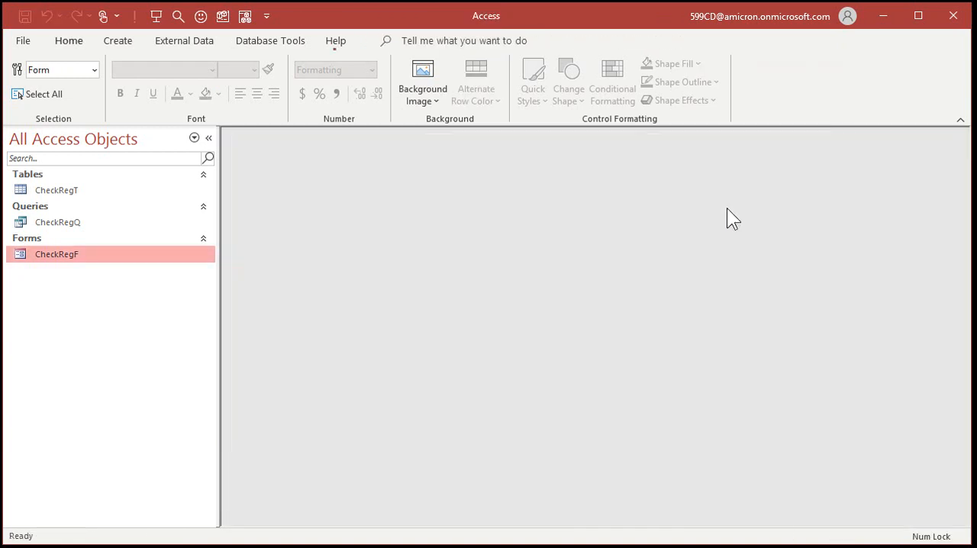
{"action": "double_click", "coordinate": [56, 254]}
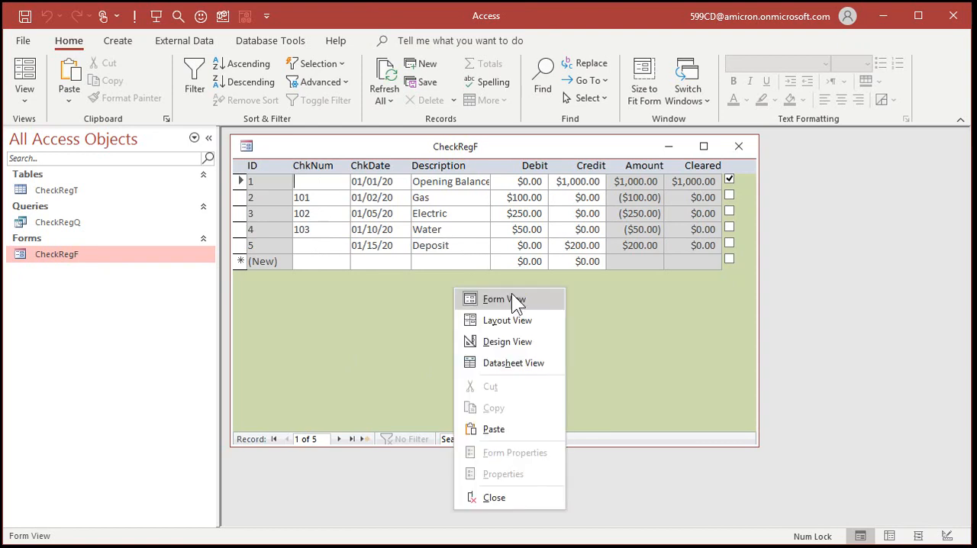
Widen the CheckRegF form in Design View and return to Form View with its five records
{"action": "left_click", "coordinate": [506, 342]}
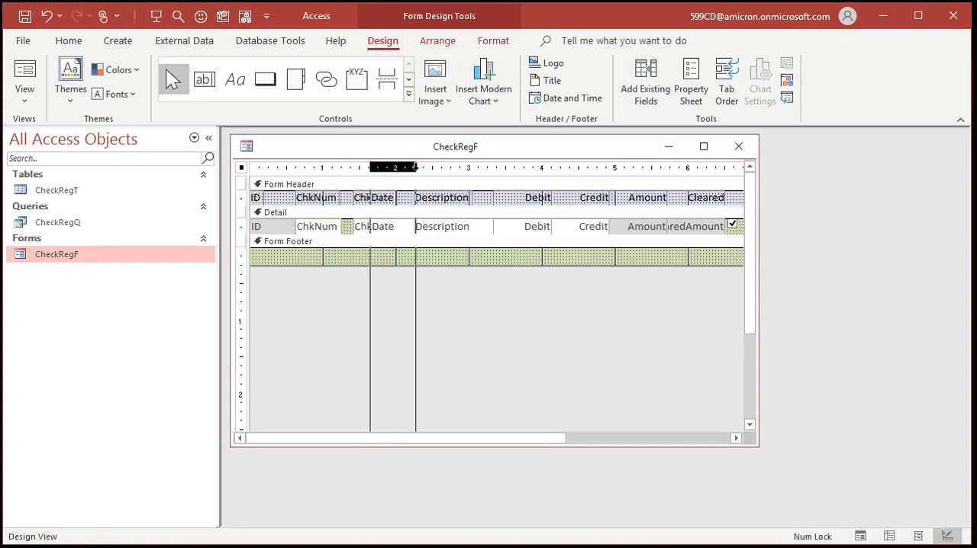
{"action": "left_click", "coordinate": [374, 197]}
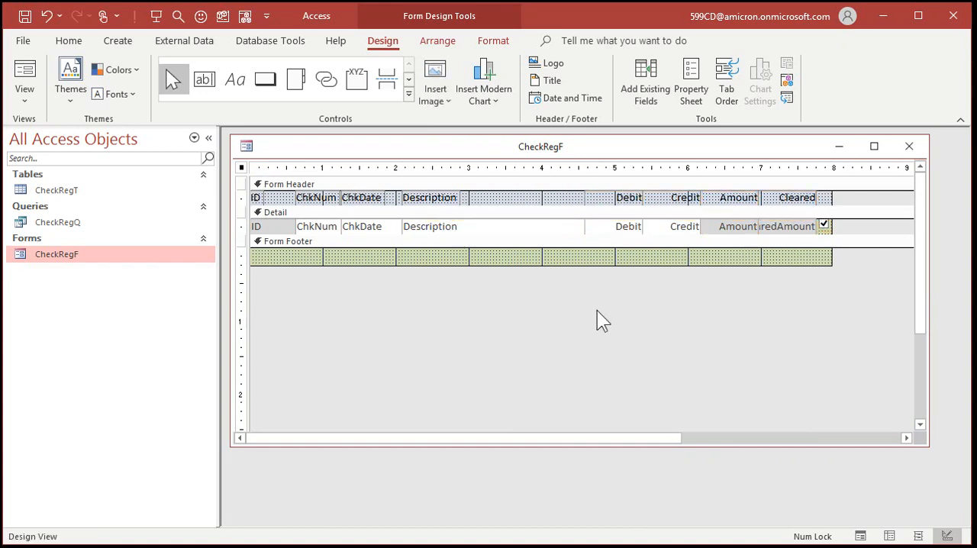
{"action": "left_click", "coordinate": [25, 73]}
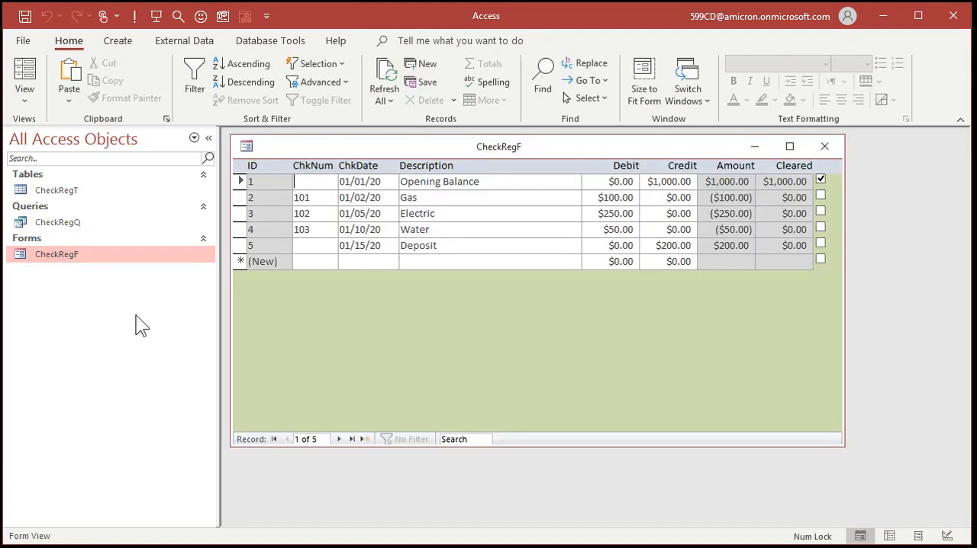
{"action": "mouse_move", "coordinate": [562, 336]}
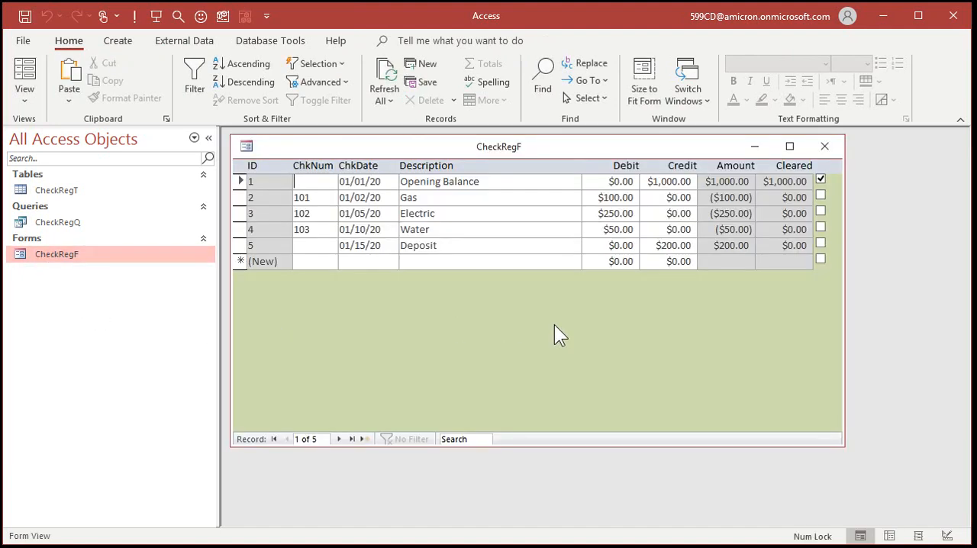
{"action": "mouse_move", "coordinate": [583, 374]}
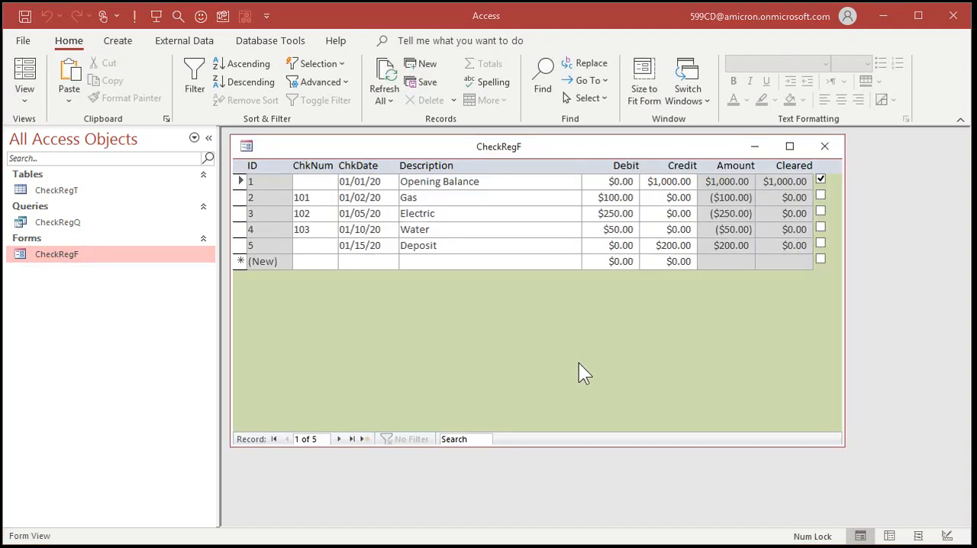
{"action": "mouse_move", "coordinate": [641, 175]}
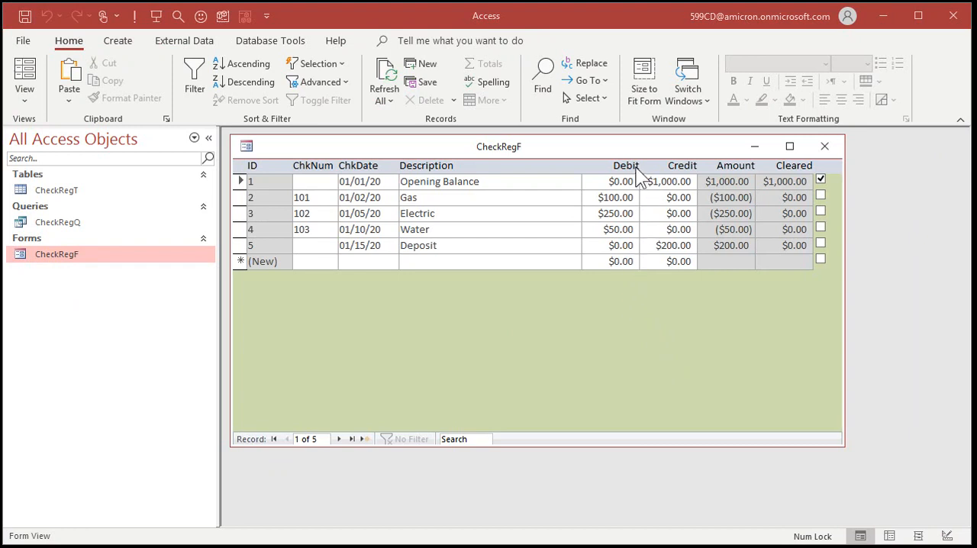
{"action": "mouse_move", "coordinate": [763, 198]}
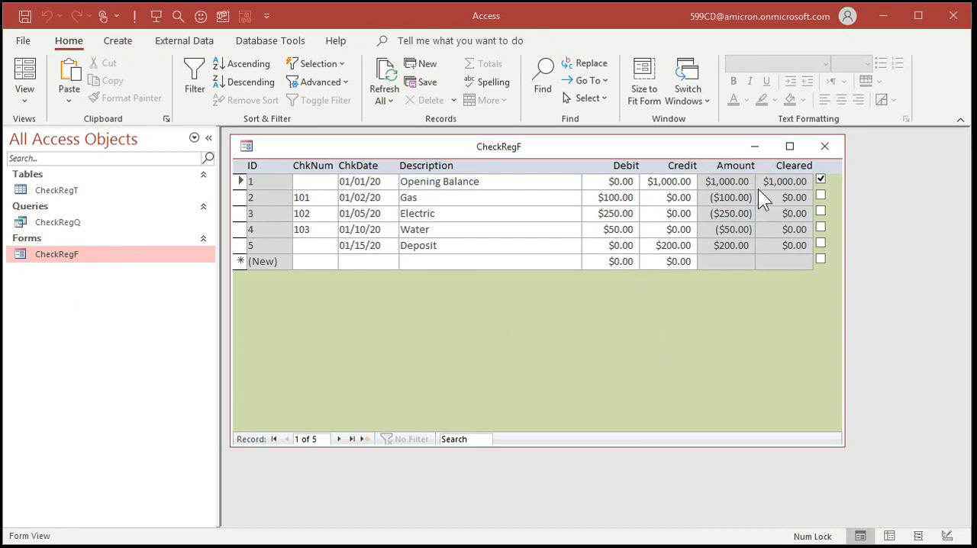
{"action": "mouse_move", "coordinate": [695, 189]}
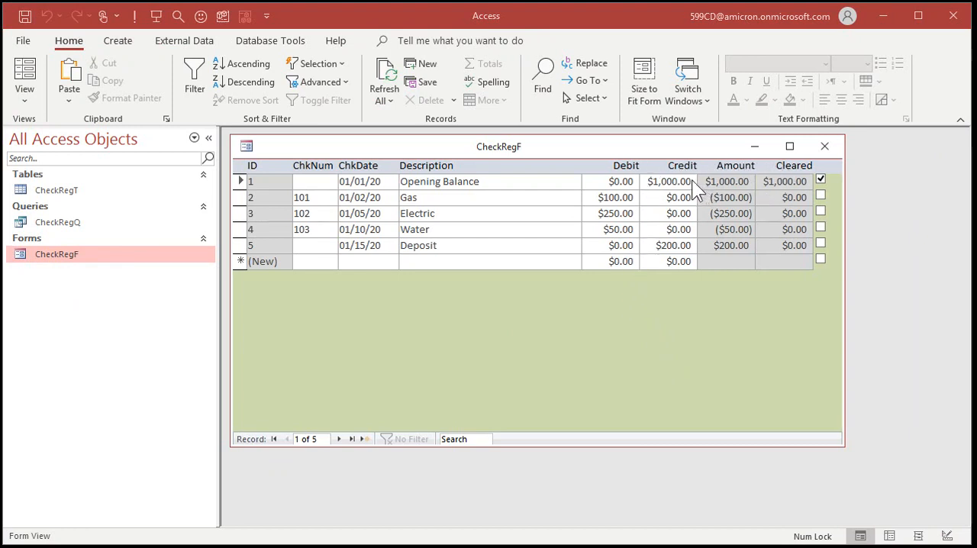
{"action": "mouse_move", "coordinate": [705, 219]}
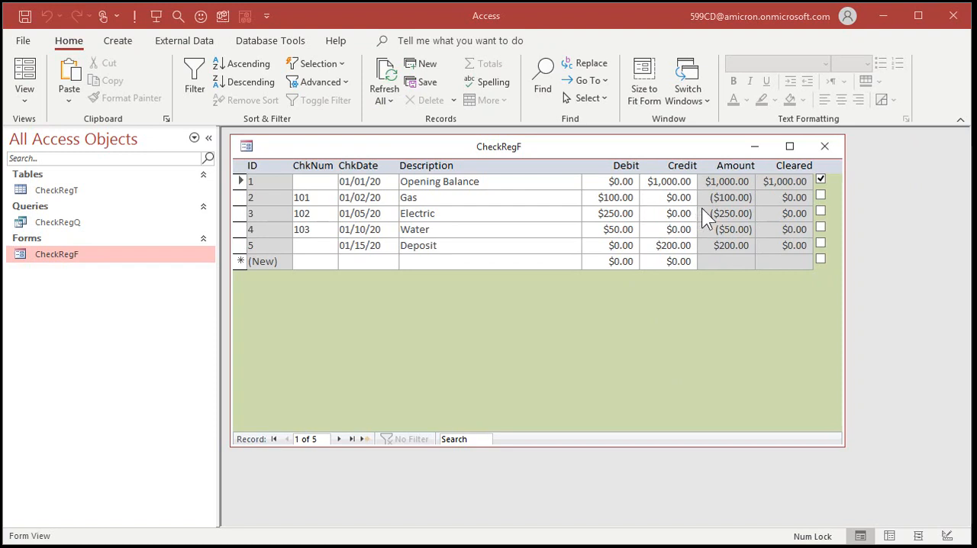
{"action": "mouse_move", "coordinate": [755, 214]}
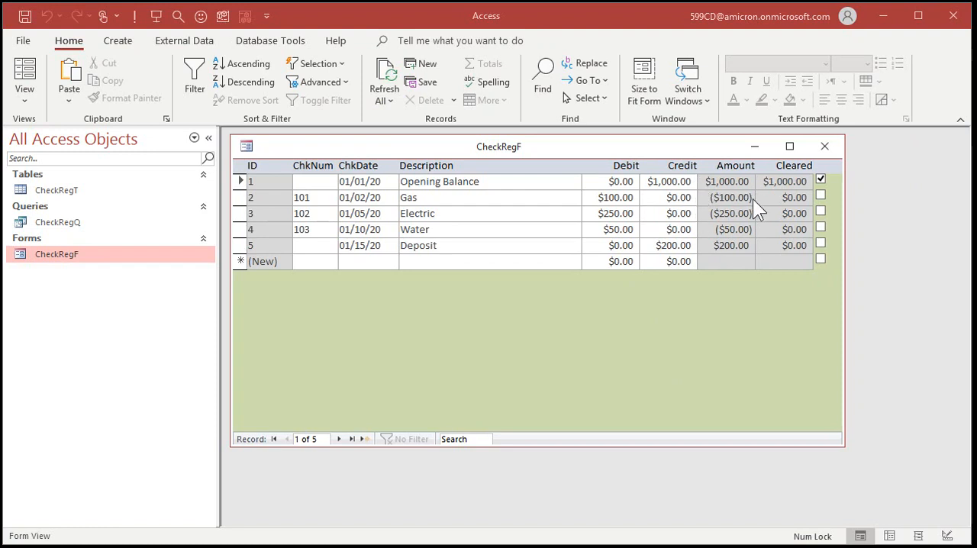
{"action": "mouse_move", "coordinate": [574, 177]}
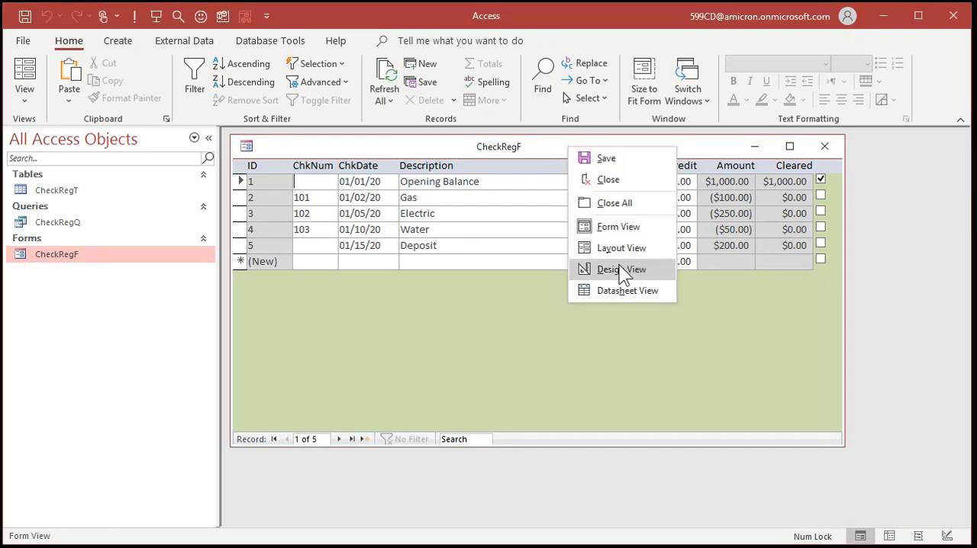
{"action": "left_click", "coordinate": [620, 269]}
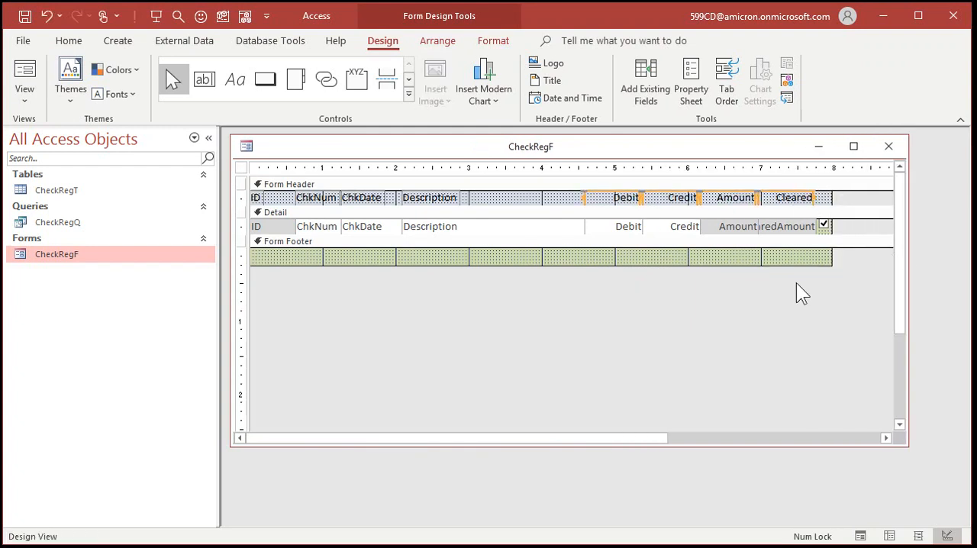
{"action": "left_click", "coordinate": [888, 147]}
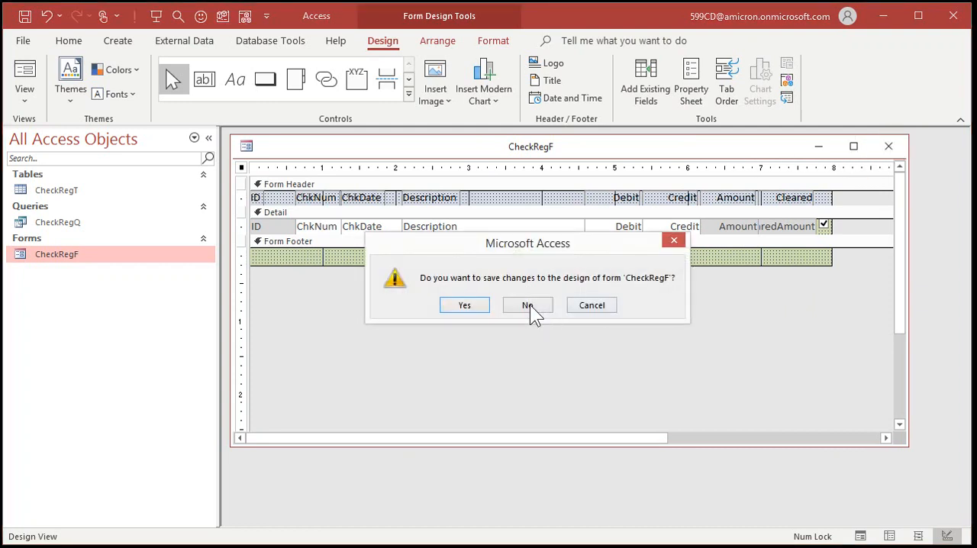
{"action": "left_click", "coordinate": [527, 305]}
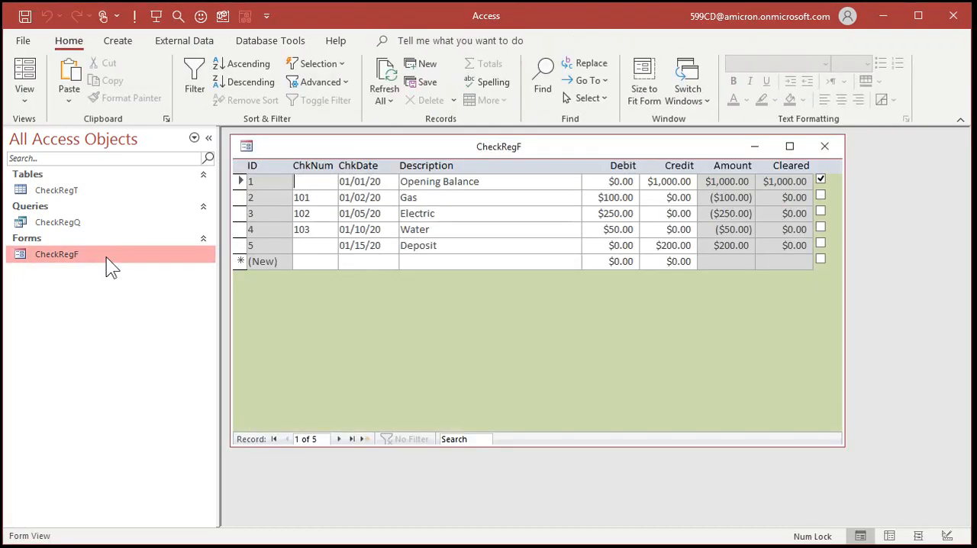
{"action": "mouse_move", "coordinate": [557, 303]}
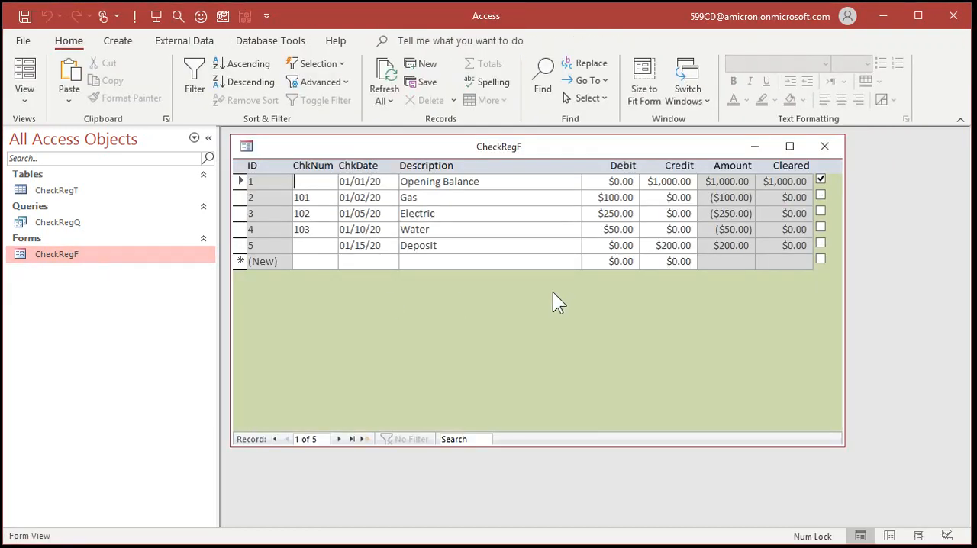
{"action": "mouse_move", "coordinate": [607, 321]}
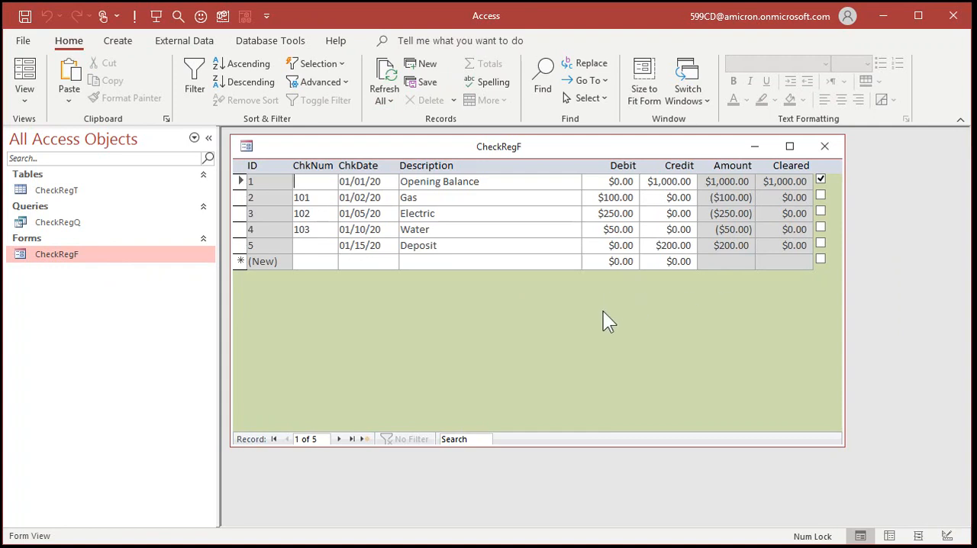
{"action": "mouse_move", "coordinate": [614, 166]}
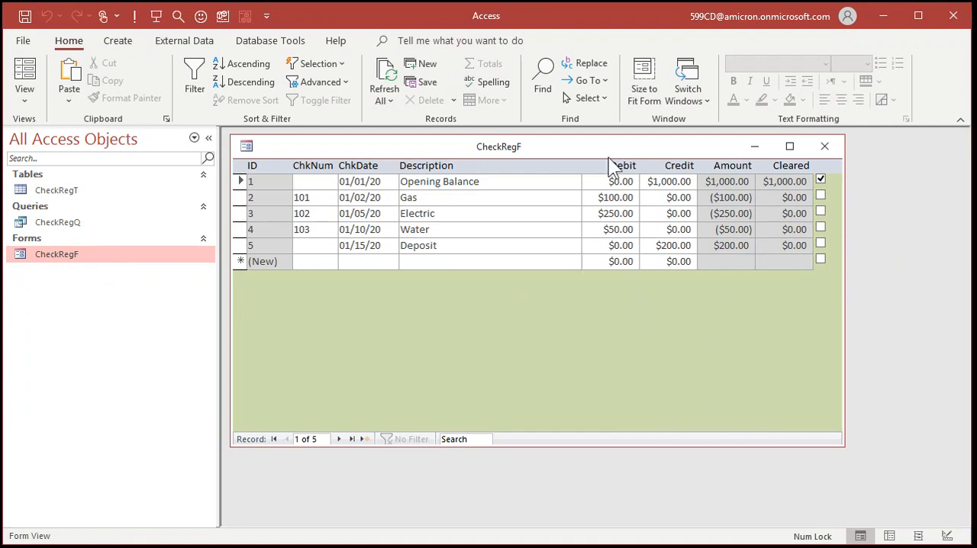
{"action": "mouse_move", "coordinate": [736, 318]}
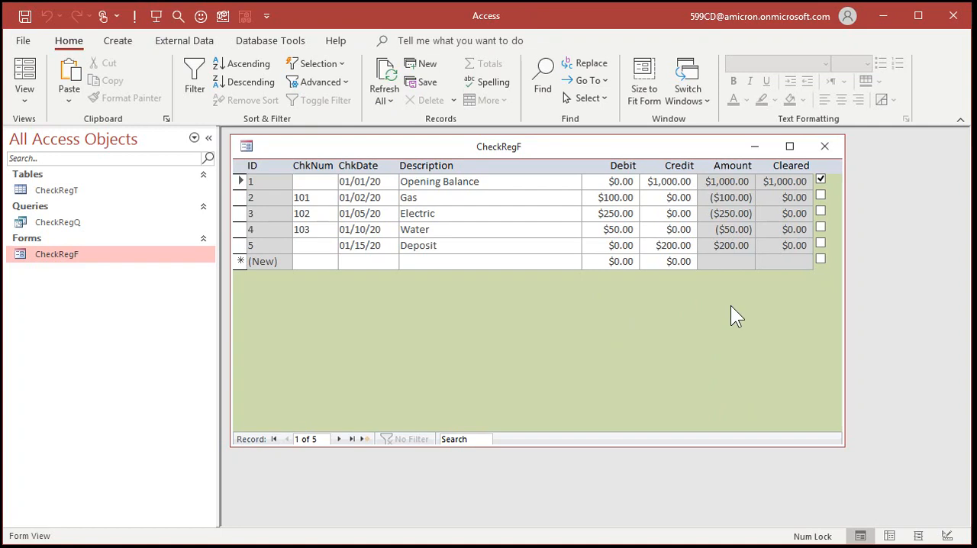
{"action": "mouse_move", "coordinate": [725, 278]}
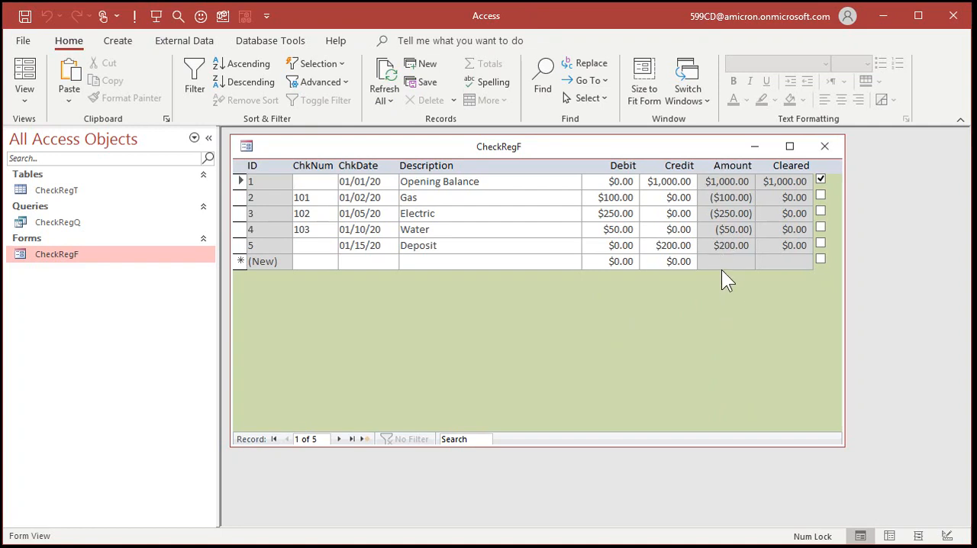
{"action": "mouse_move", "coordinate": [778, 305]}
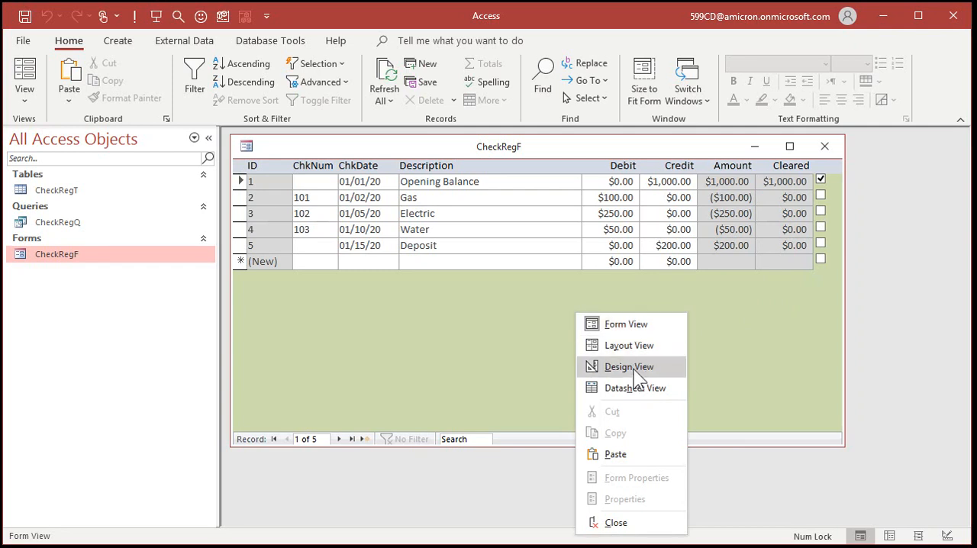
Switch CheckRegF to Design View to work on its footer
{"action": "left_click", "coordinate": [629, 367]}
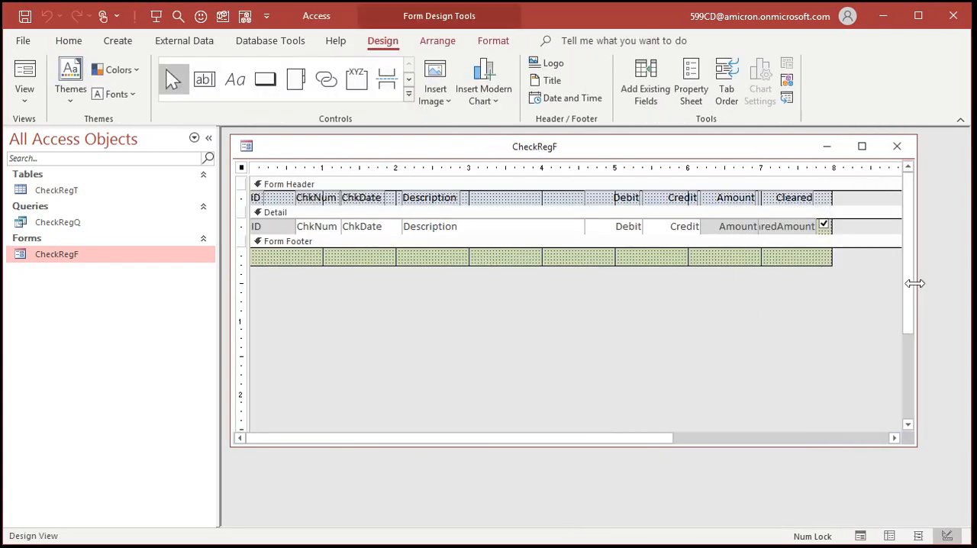
{"action": "mouse_move", "coordinate": [702, 333]}
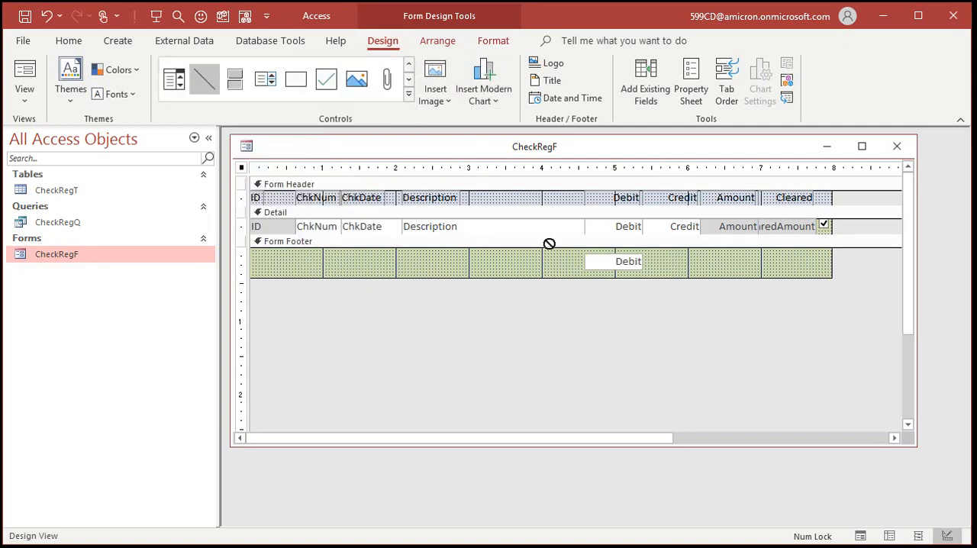
{"action": "mouse_move", "coordinate": [583, 252]}
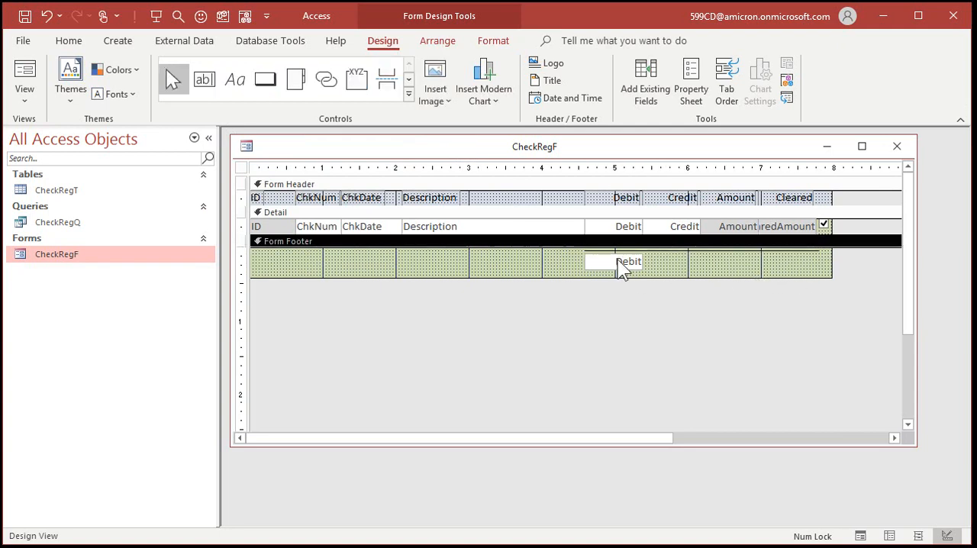
{"action": "left_click", "coordinate": [689, 83]}
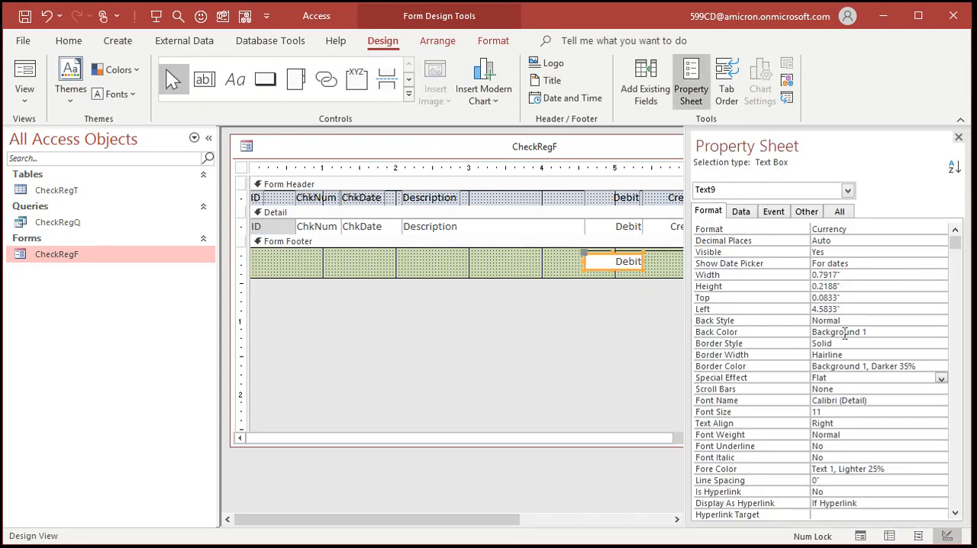
{"action": "left_click", "coordinate": [838, 210]}
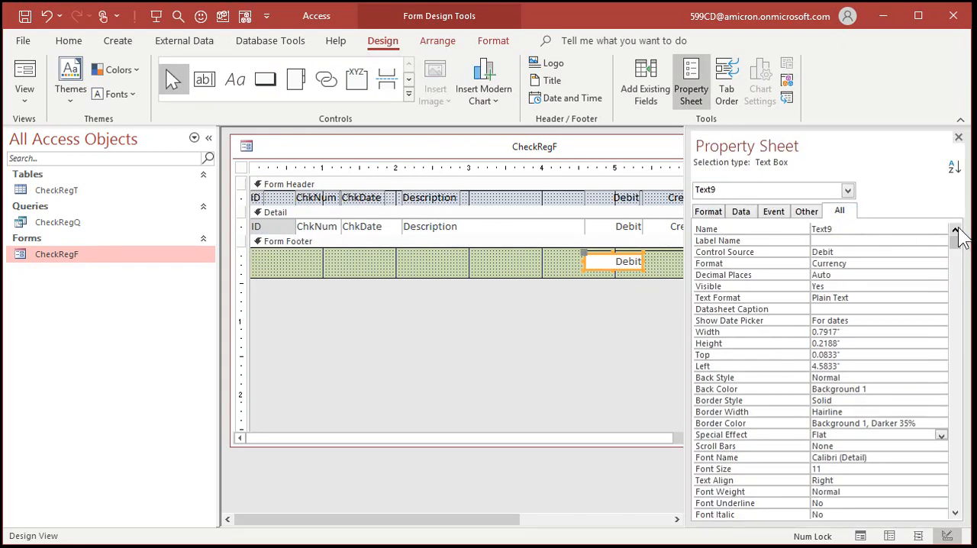
{"action": "left_click", "coordinate": [862, 252]}
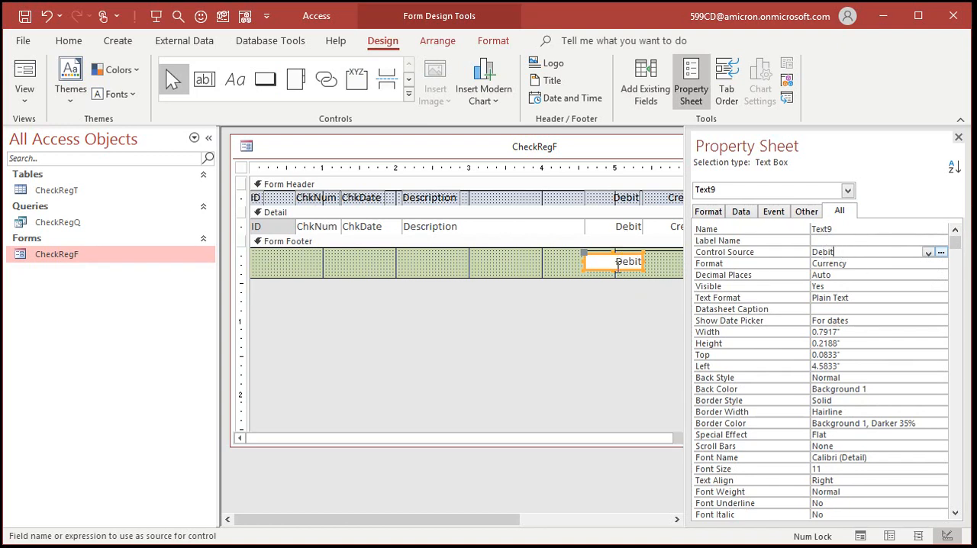
{"action": "left_click", "coordinate": [958, 149]}
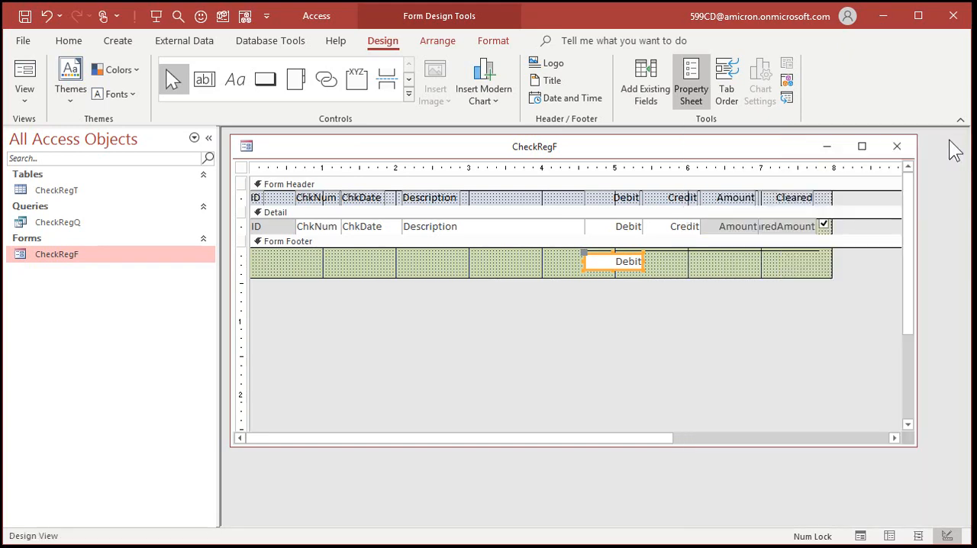
Save and reopen CheckRegF, then move to the Gas record so the footer shows $100.00
{"action": "left_click", "coordinate": [896, 147]}
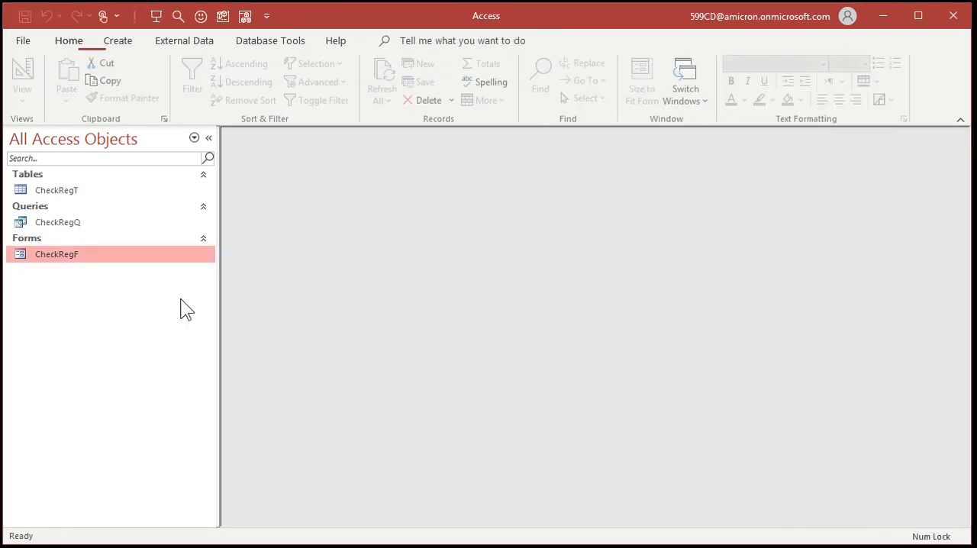
{"action": "double_click", "coordinate": [56, 253]}
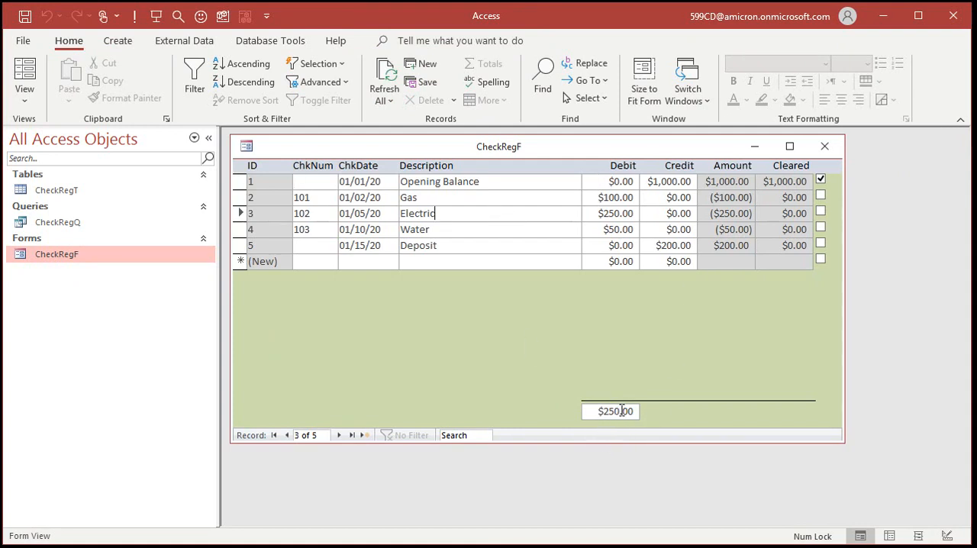
{"action": "left_click", "coordinate": [457, 229]}
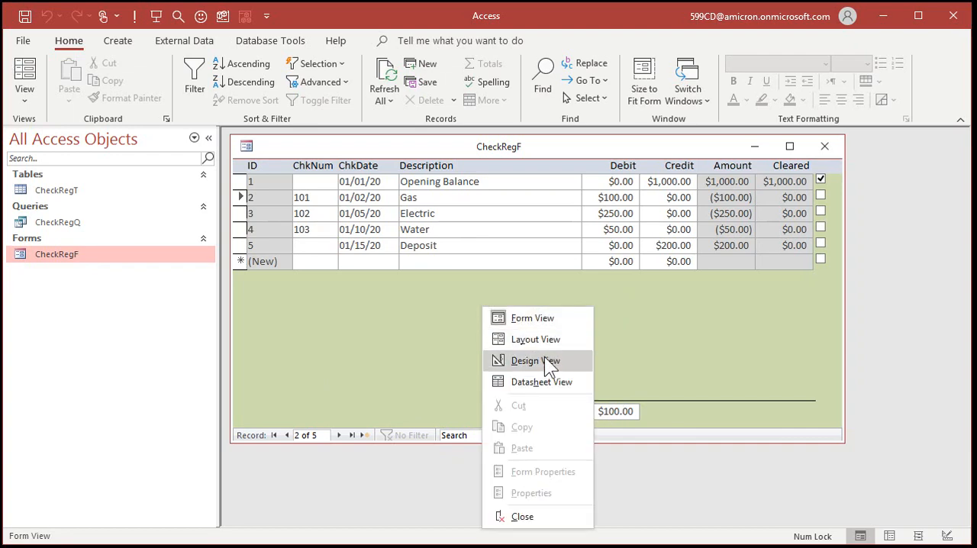
Set the footer box's Control Source to =Sum([Debit]) and name it SumDebit
{"action": "left_click", "coordinate": [535, 361]}
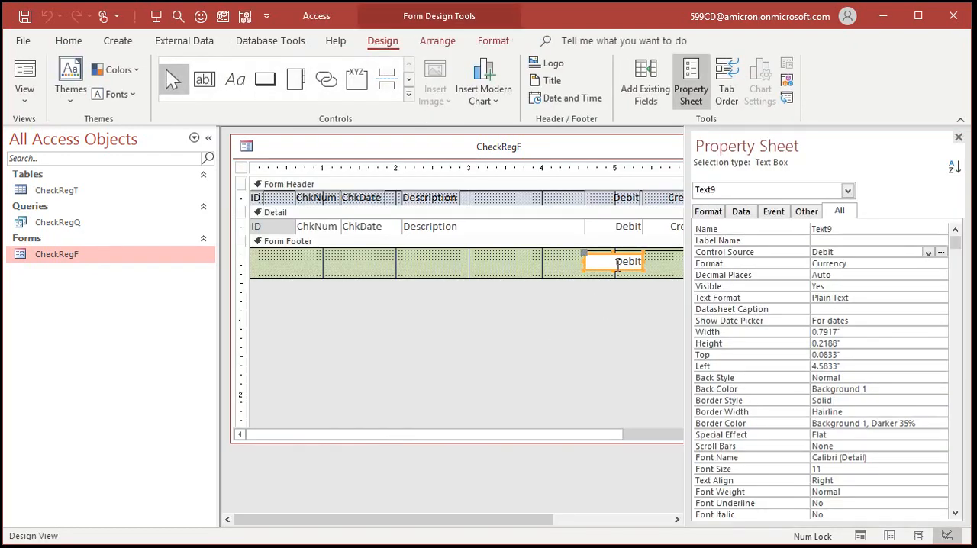
{"action": "left_click", "coordinate": [870, 252]}
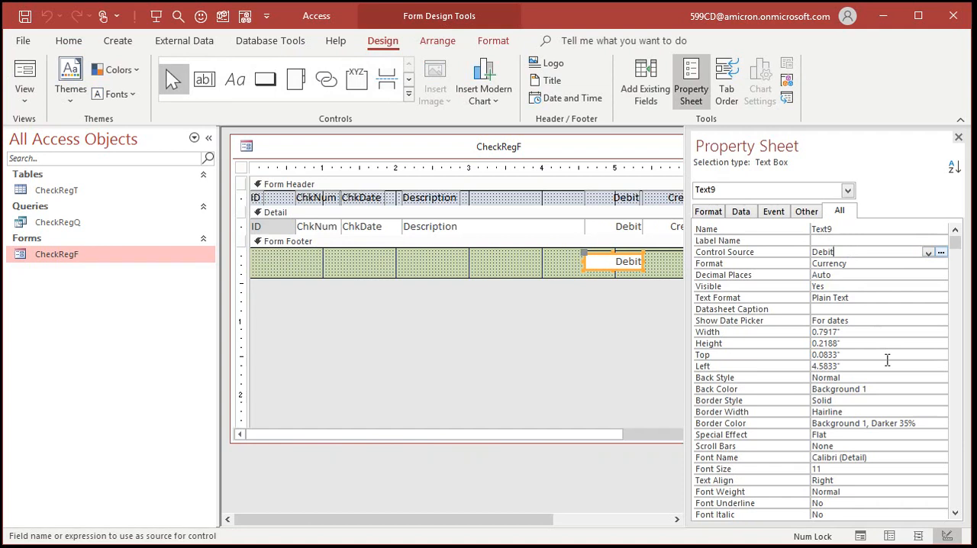
{"action": "type", "text": "=SU"}
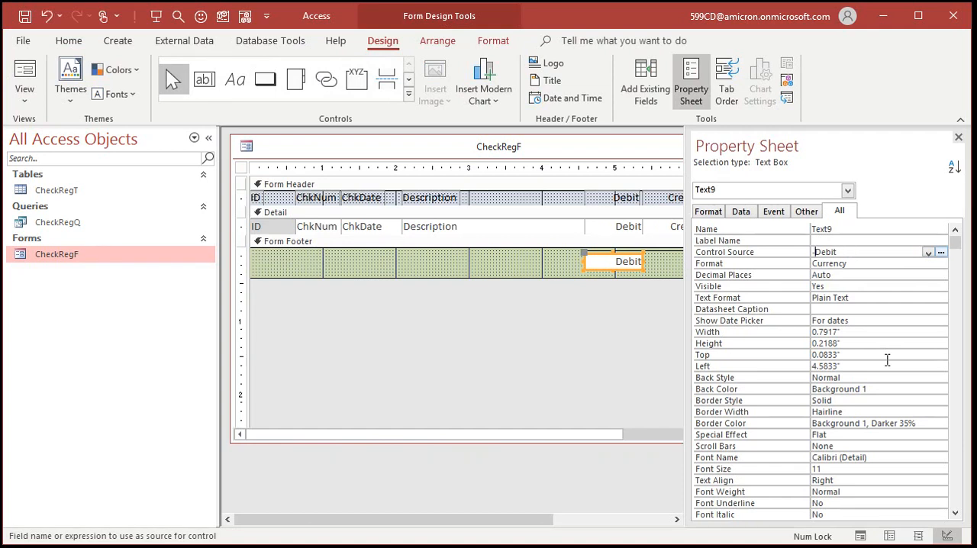
{"action": "type", "text": "=SU"}
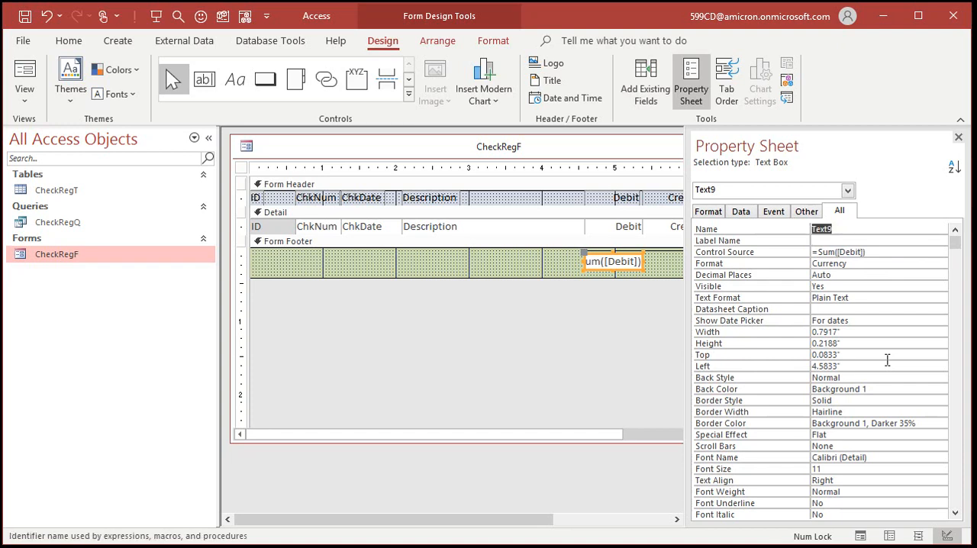
{"action": "type", "text": "SumDebit"}
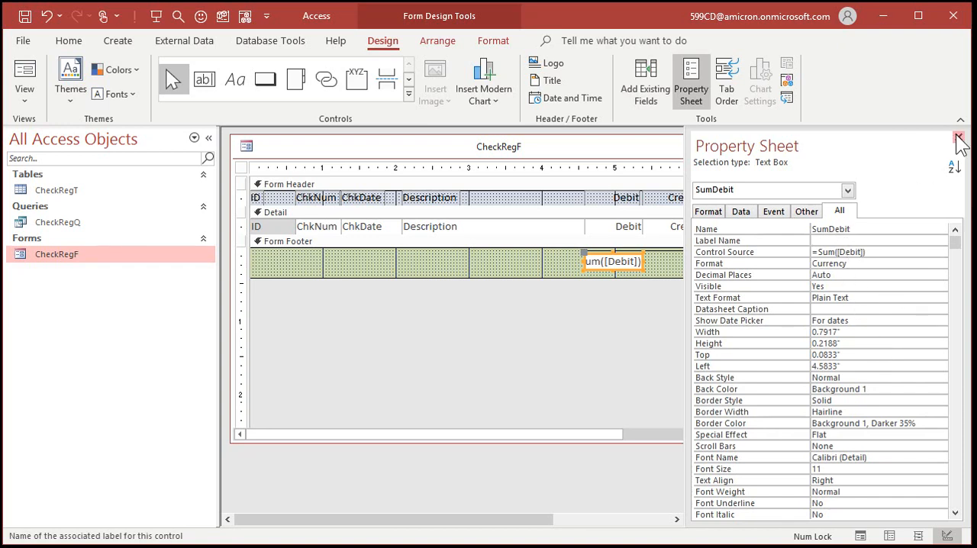
Preview CheckRegF to confirm the footer Debit total reads $400.00
{"action": "left_click", "coordinate": [958, 141]}
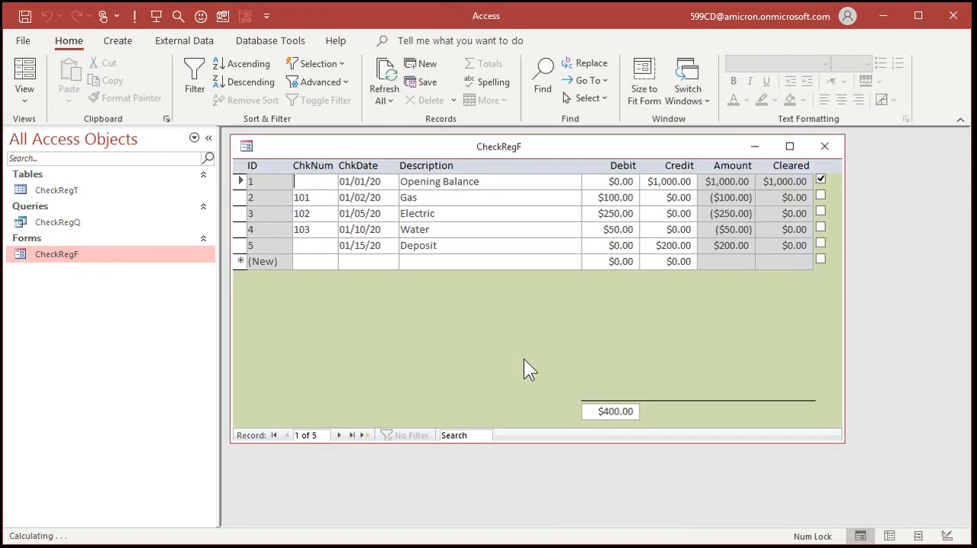
{"action": "mouse_move", "coordinate": [655, 320]}
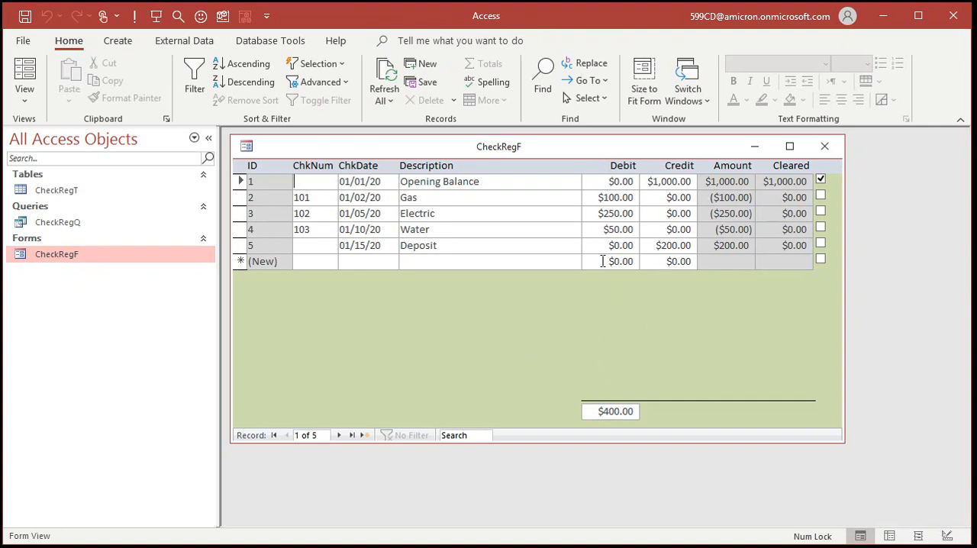
{"action": "mouse_move", "coordinate": [732, 331]}
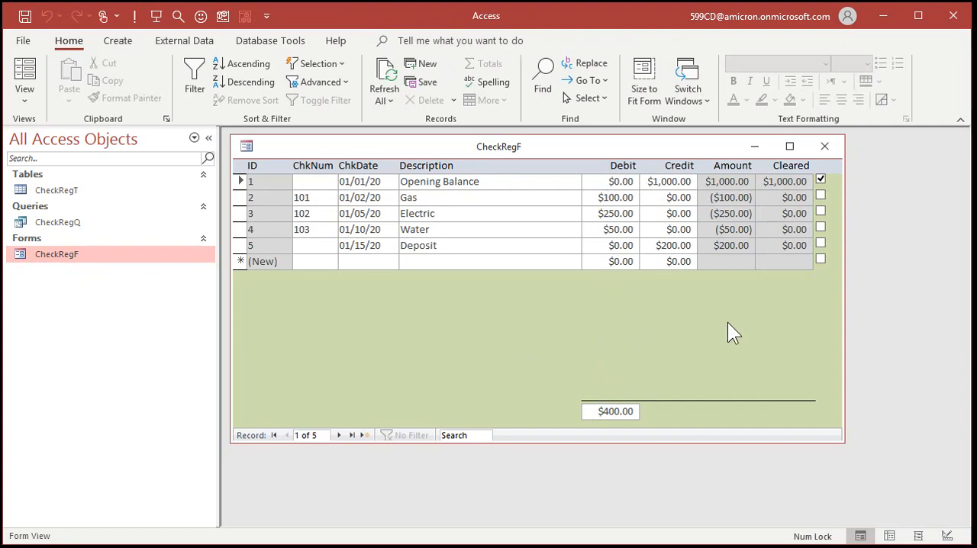
{"action": "mouse_move", "coordinate": [677, 391]}
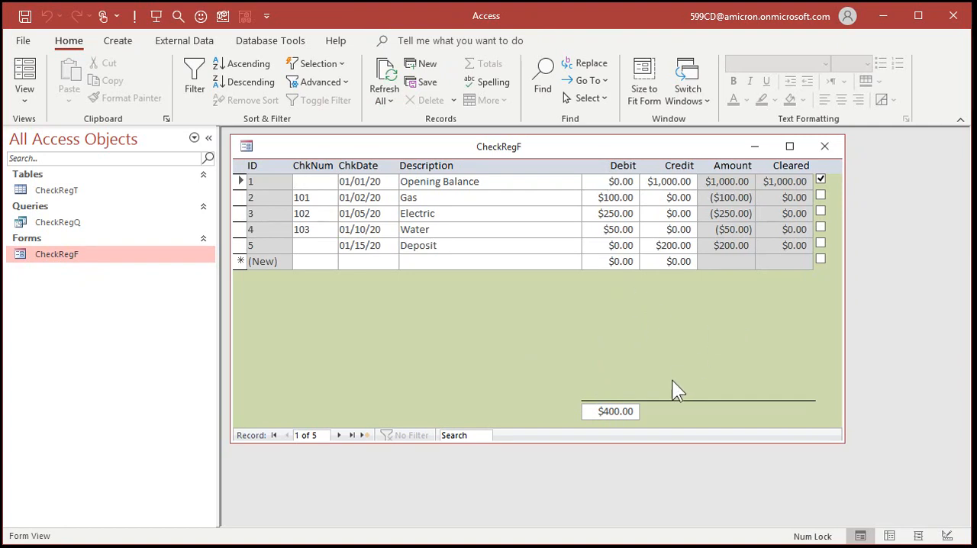
{"action": "mouse_move", "coordinate": [772, 315]}
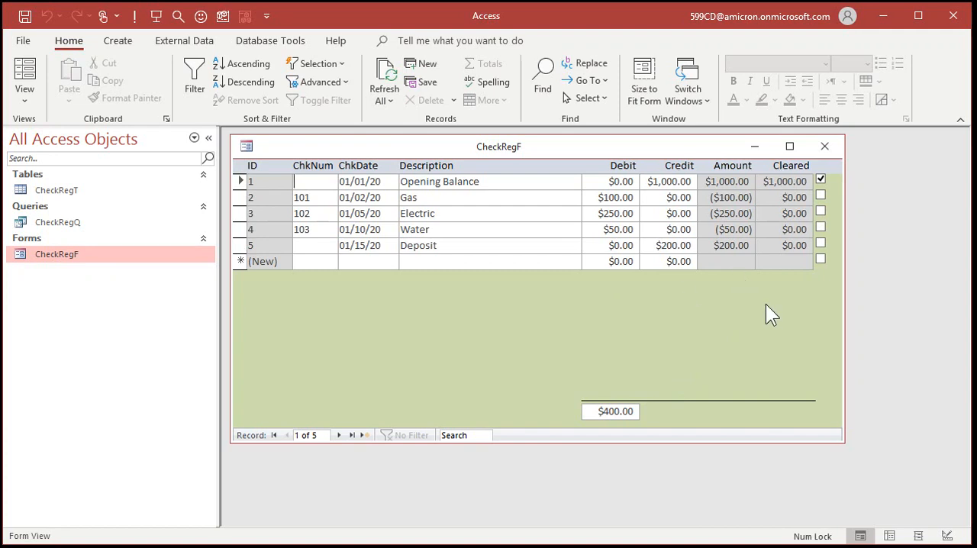
{"action": "mouse_move", "coordinate": [760, 214]}
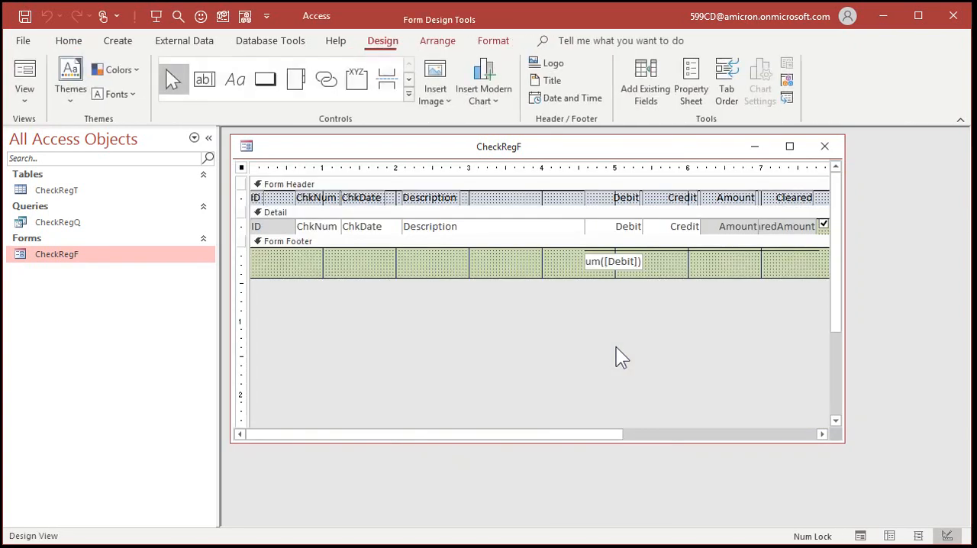
Copy the SumDebit box and set the second box to =Sum([Credit]) as SumCredit
{"action": "left_click", "coordinate": [614, 261]}
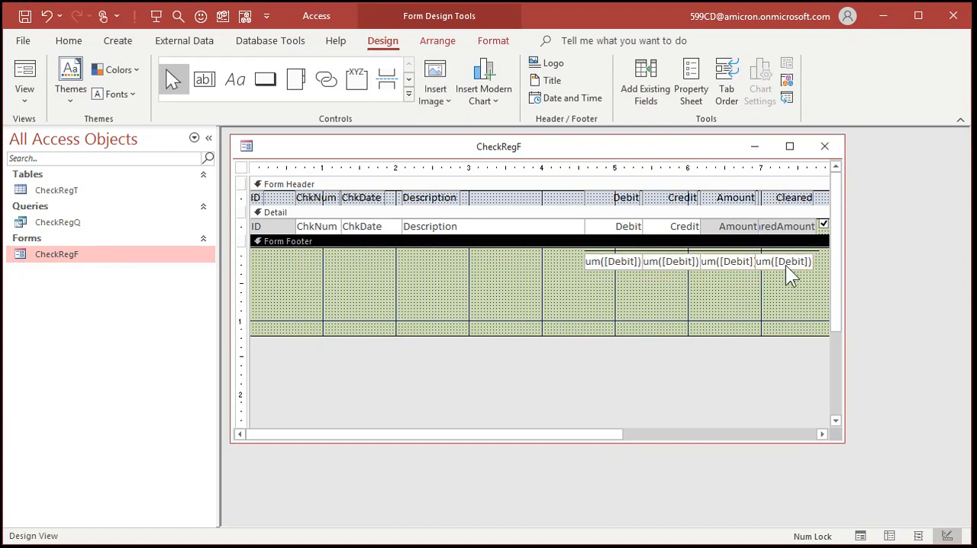
{"action": "mouse_move", "coordinate": [675, 278]}
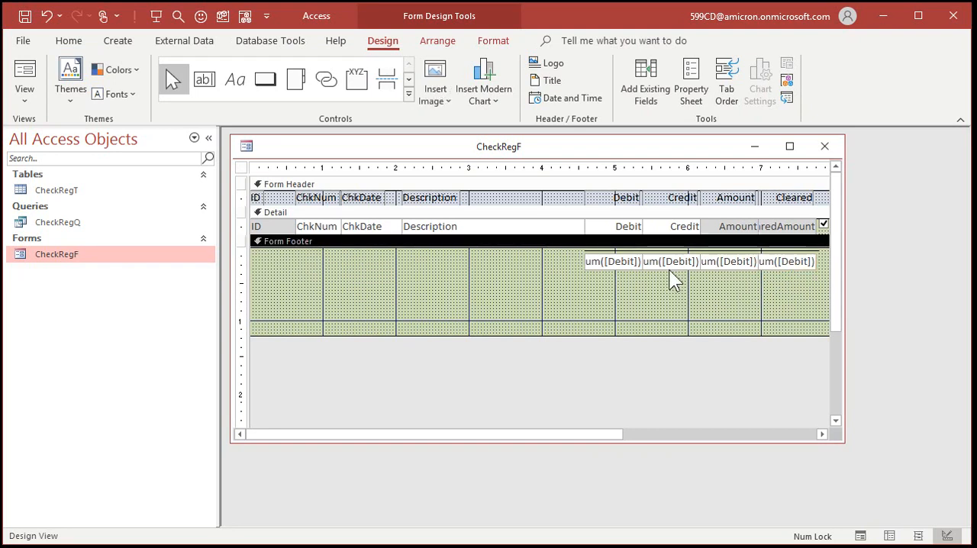
{"action": "left_click", "coordinate": [689, 83]}
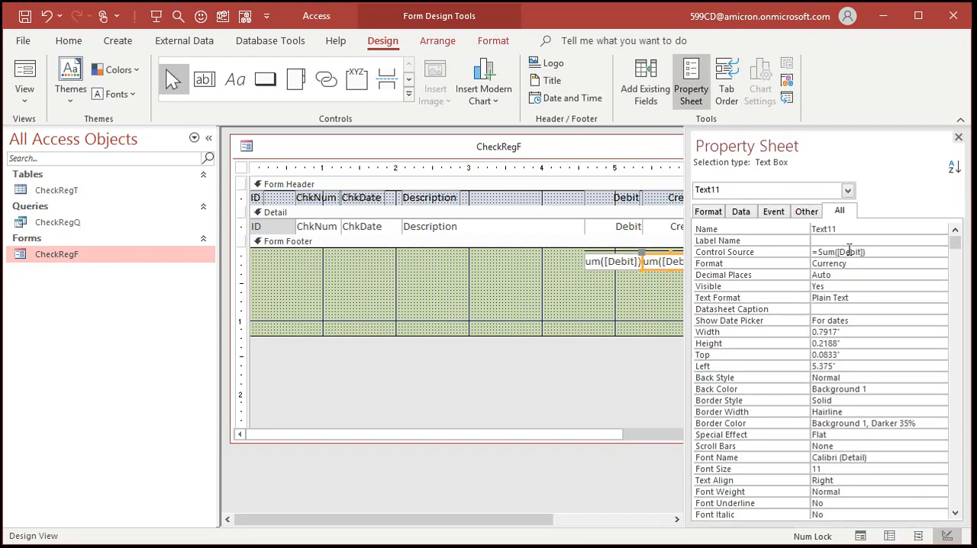
{"action": "left_click", "coordinate": [878, 252]}
{"action": "type", "text": "SumCredit"}
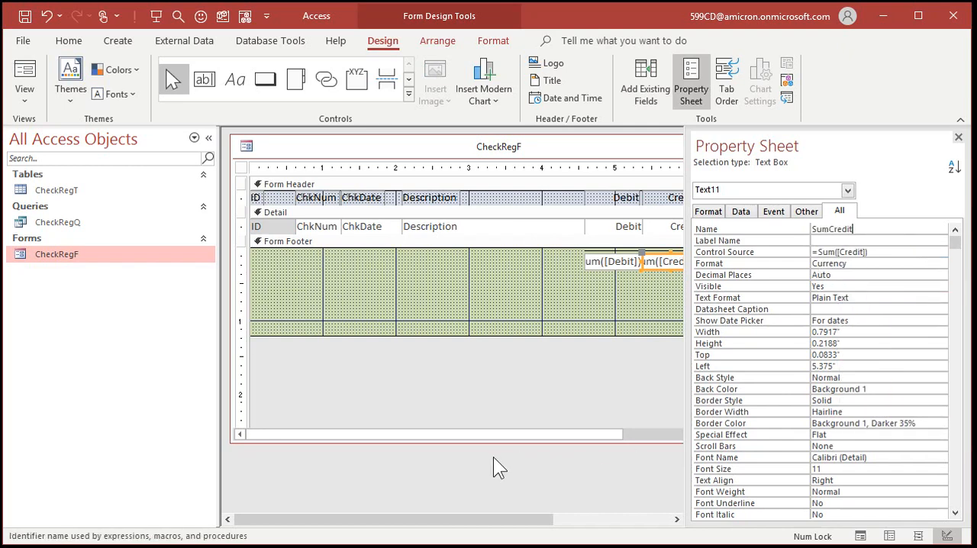
{"action": "scroll", "scroll_direction": "right", "scroll_amount": 3}
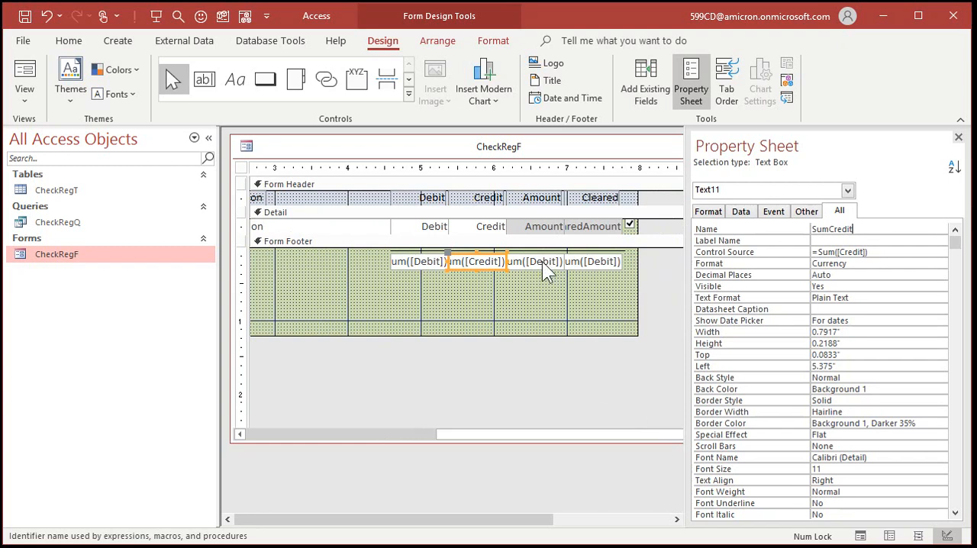
Set the third and fourth boxes to =Sum([Amount]) and =Sum([ClearedAmount]), named SumAmount and SumCleared
{"action": "left_click", "coordinate": [534, 261]}
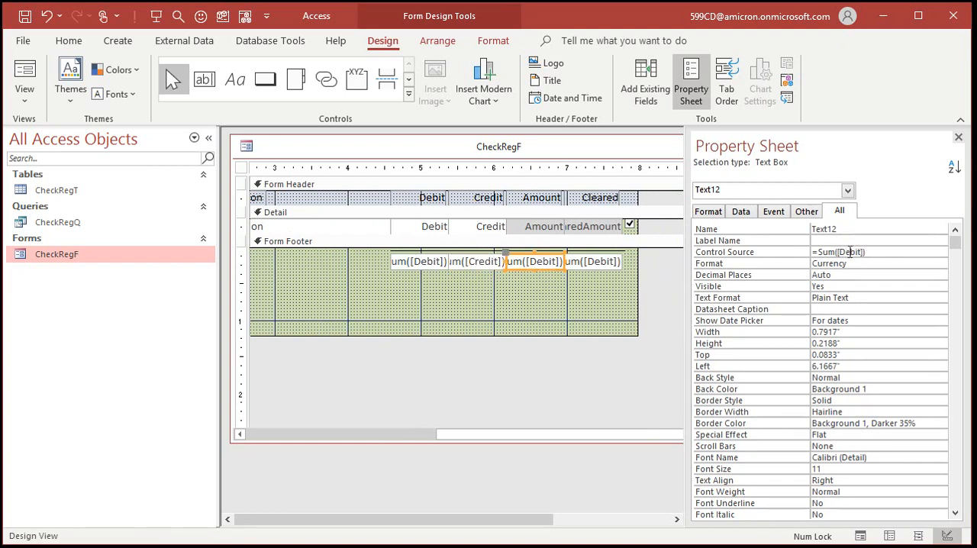
{"action": "left_click", "coordinate": [877, 251]}
{"action": "type", "text": "Amoun"}
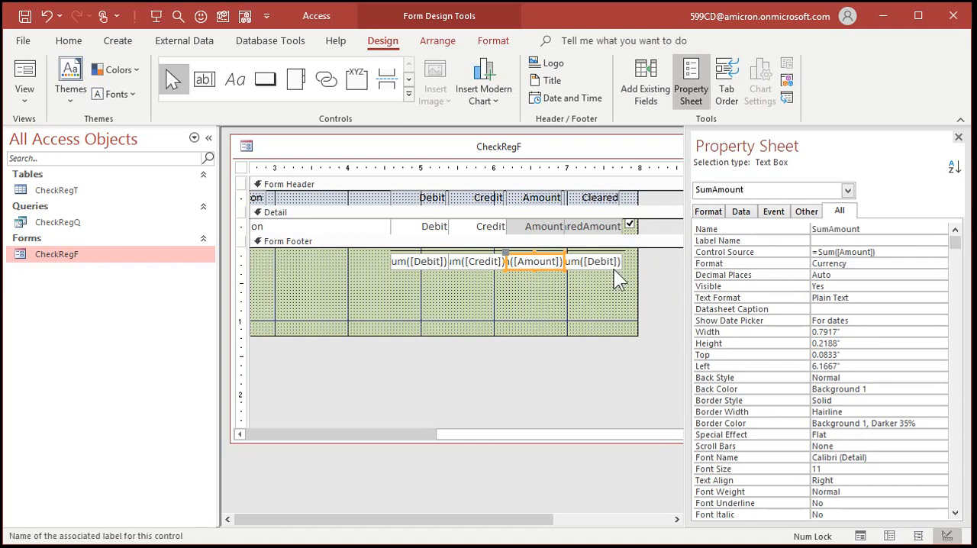
{"action": "left_click", "coordinate": [592, 261]}
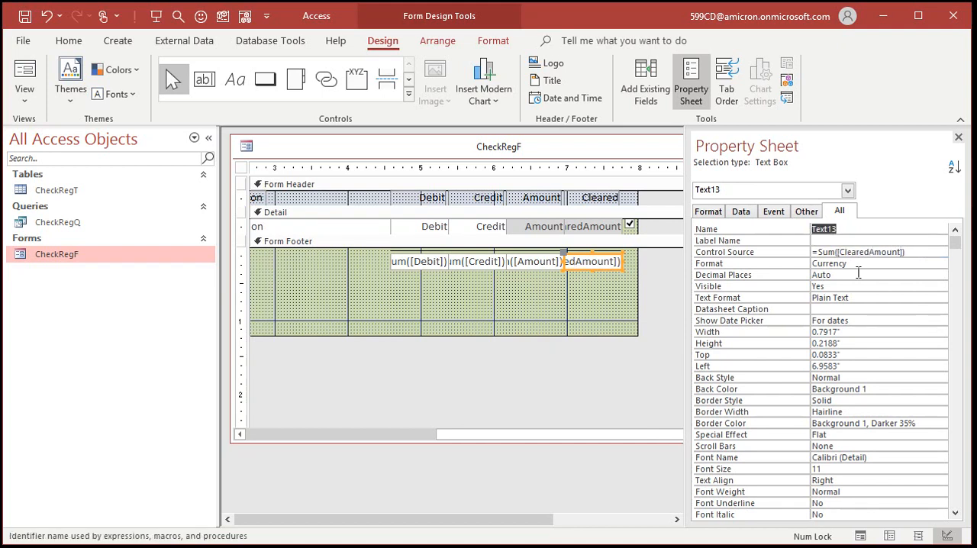
{"action": "type", "text": "SumCleared"}
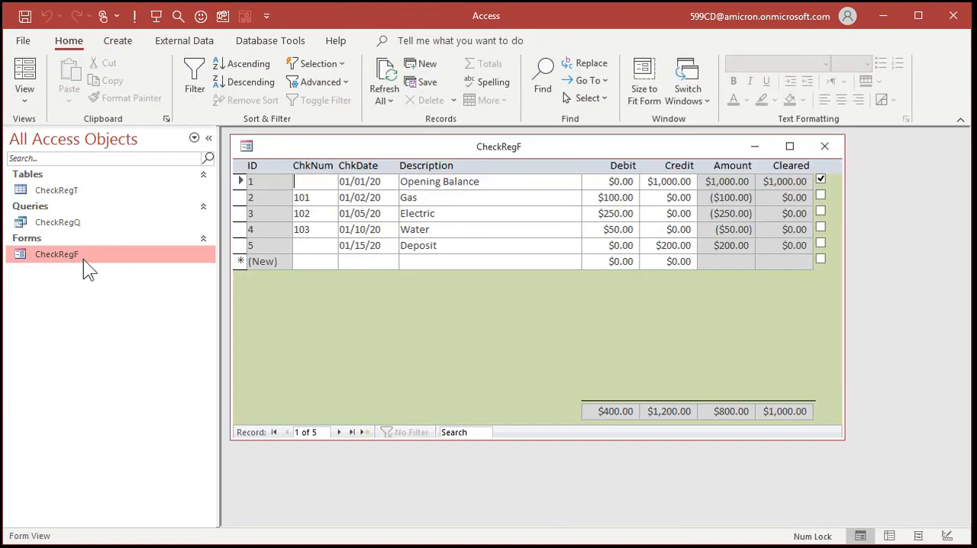
Shorten the CheckRegF window so the footer totals sit just below the five records
{"action": "left_click_drag", "start_coordinate": [543, 431], "coordinate": [543, 337]}
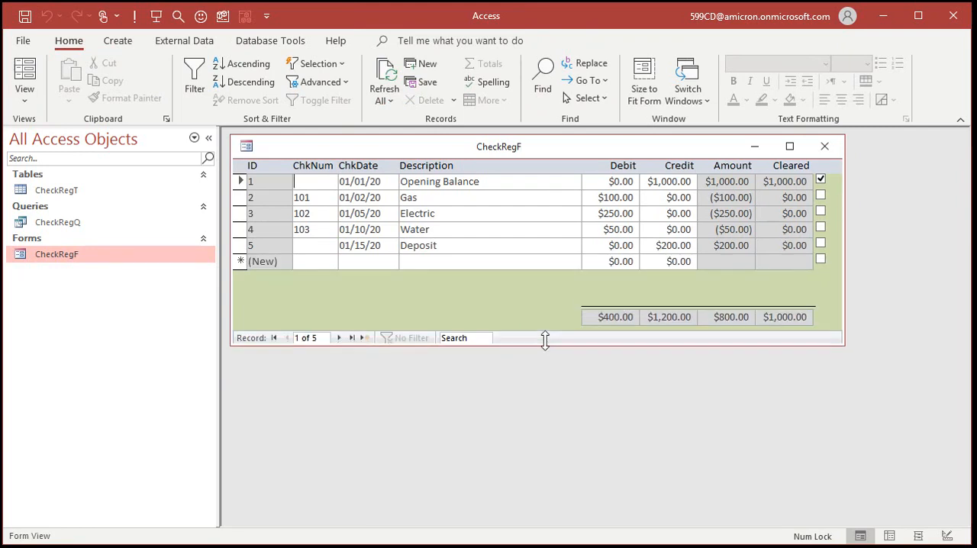
{"action": "left_click_drag", "start_coordinate": [545, 339], "coordinate": [545, 322]}
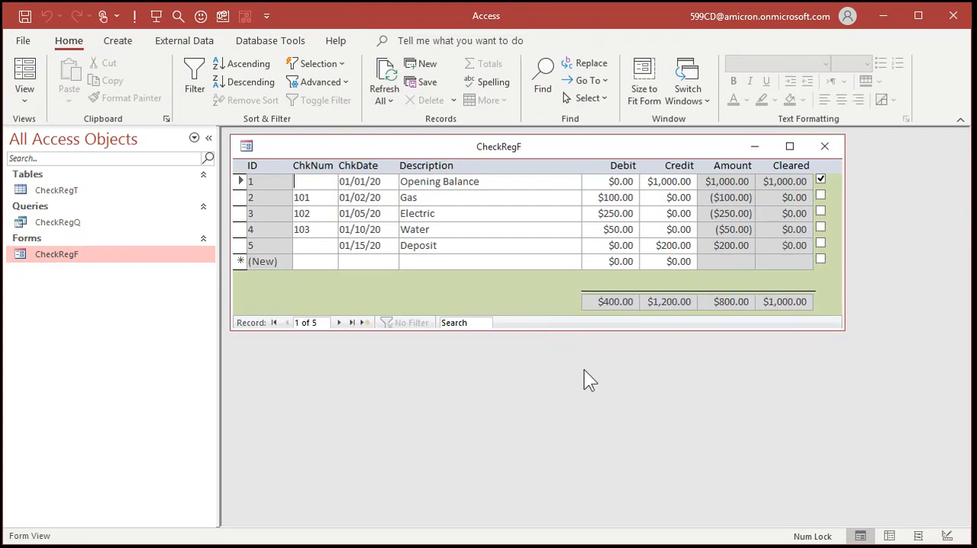
{"action": "mouse_move", "coordinate": [572, 357]}
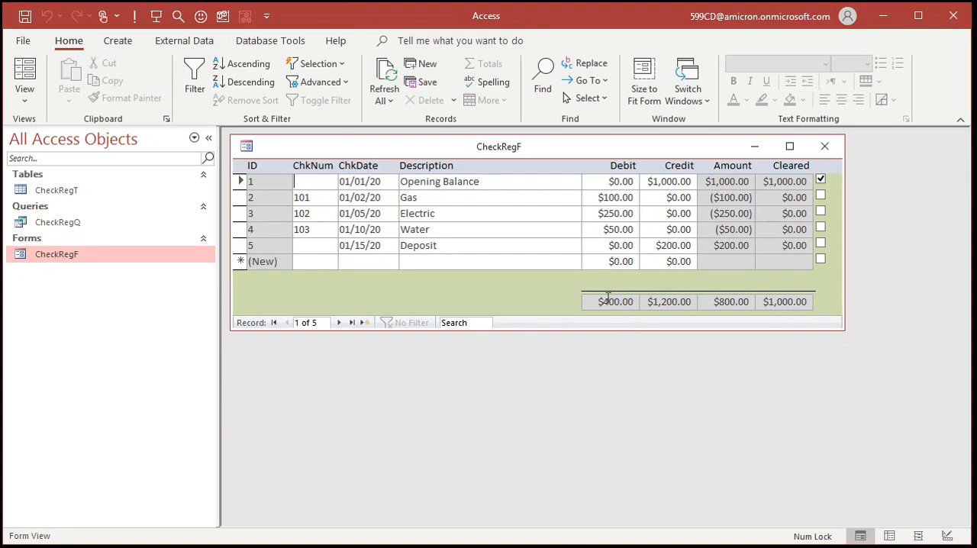
{"action": "mouse_move", "coordinate": [672, 302]}
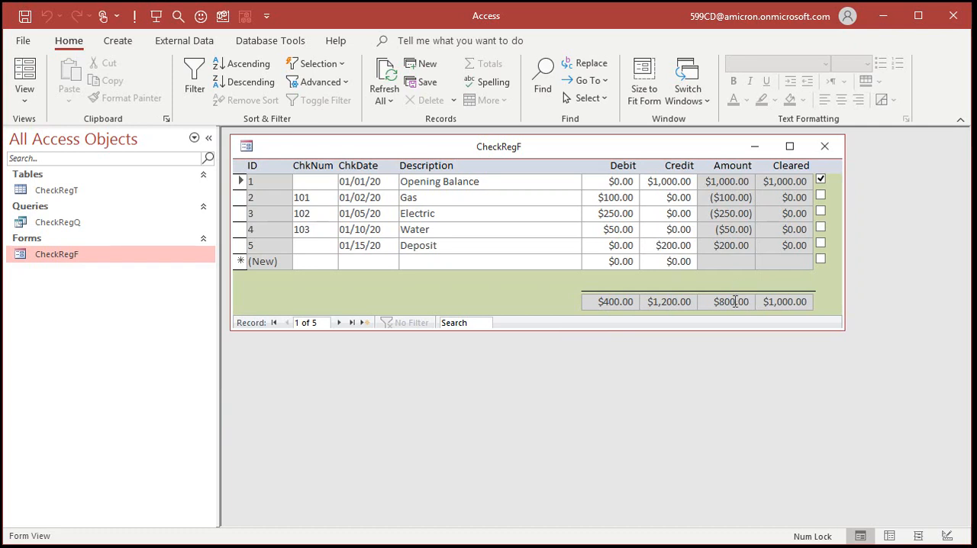
{"action": "mouse_move", "coordinate": [739, 320]}
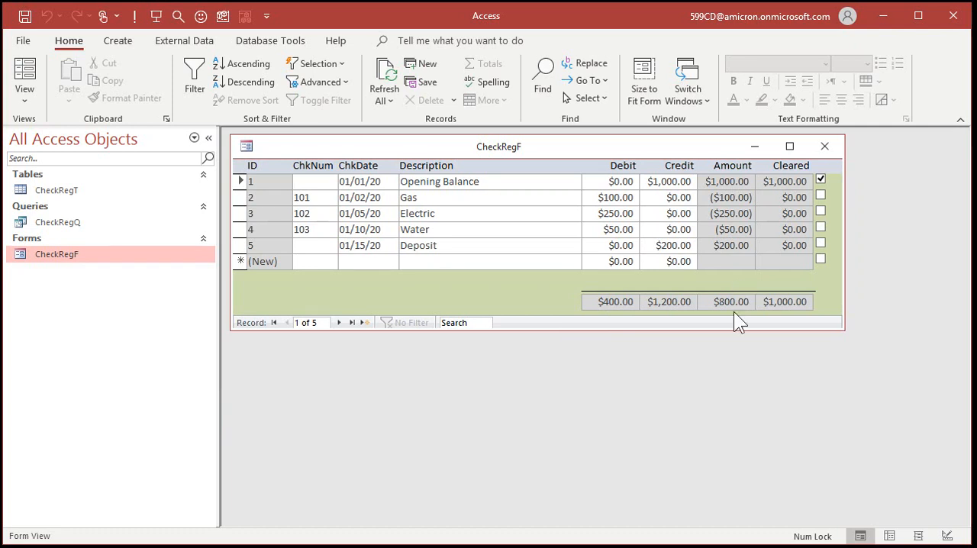
{"action": "mouse_move", "coordinate": [796, 331]}
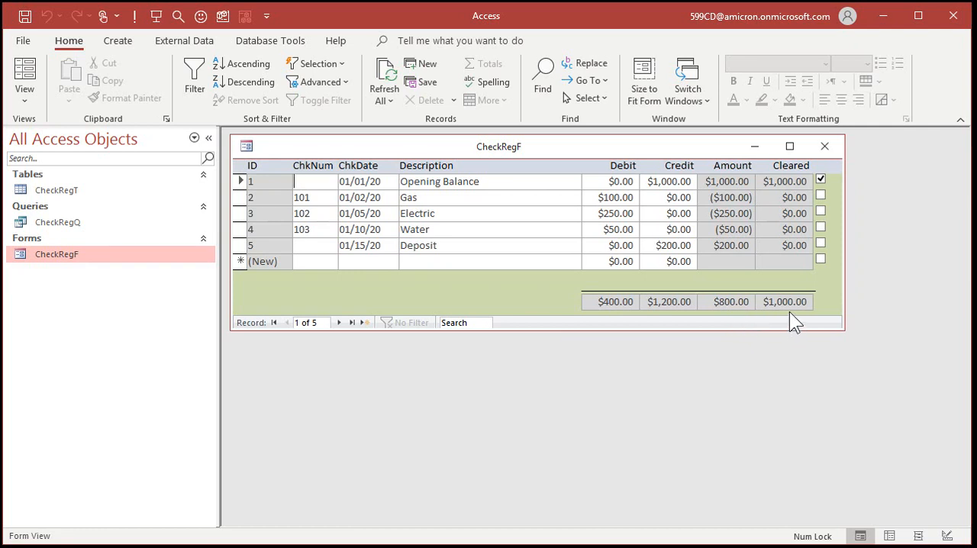
{"action": "mouse_move", "coordinate": [518, 155]}
{"action": "type", "text": "1"}
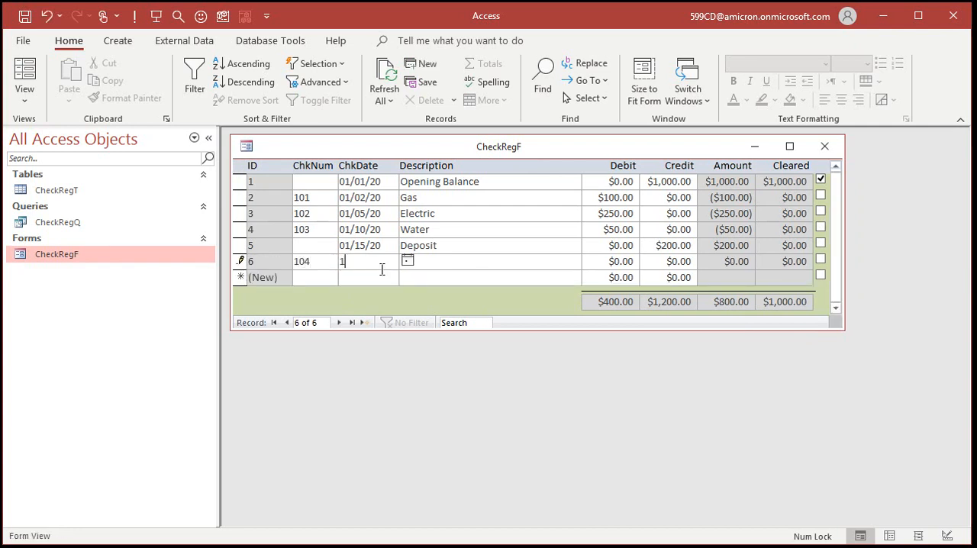
Enter a new Rent record dated 01/16/20 with a $900 debit
{"action": "type", "text": "01/16/20"}
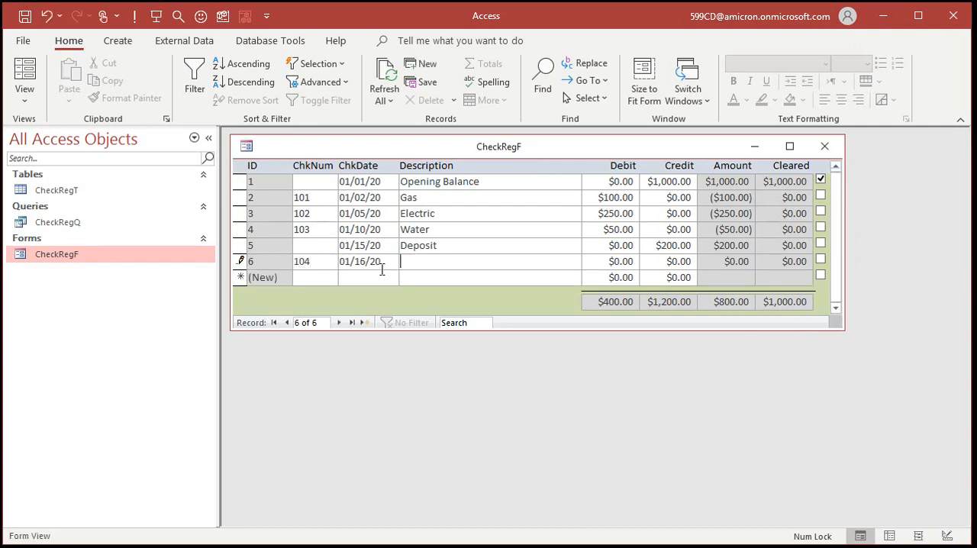
{"action": "type", "text": "Rent"}
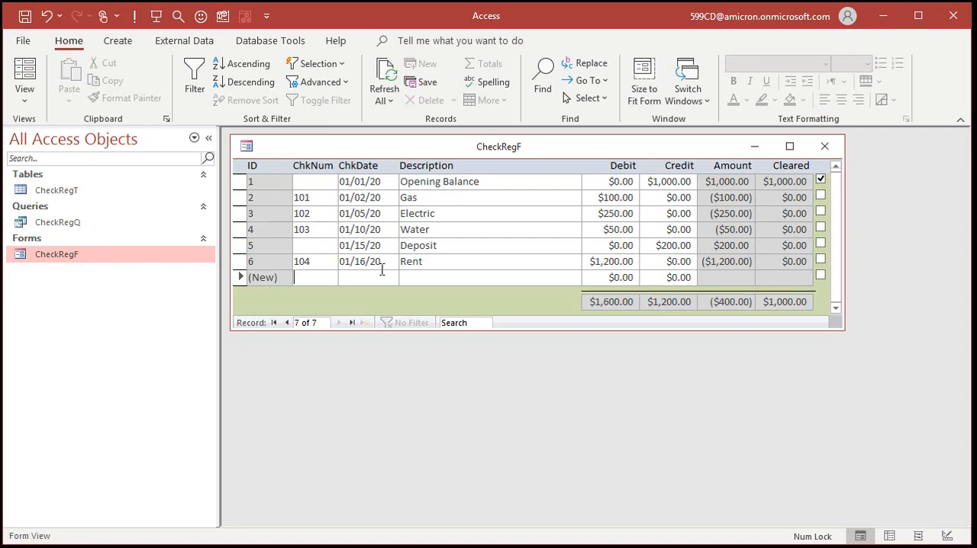
{"action": "mouse_move", "coordinate": [718, 297]}
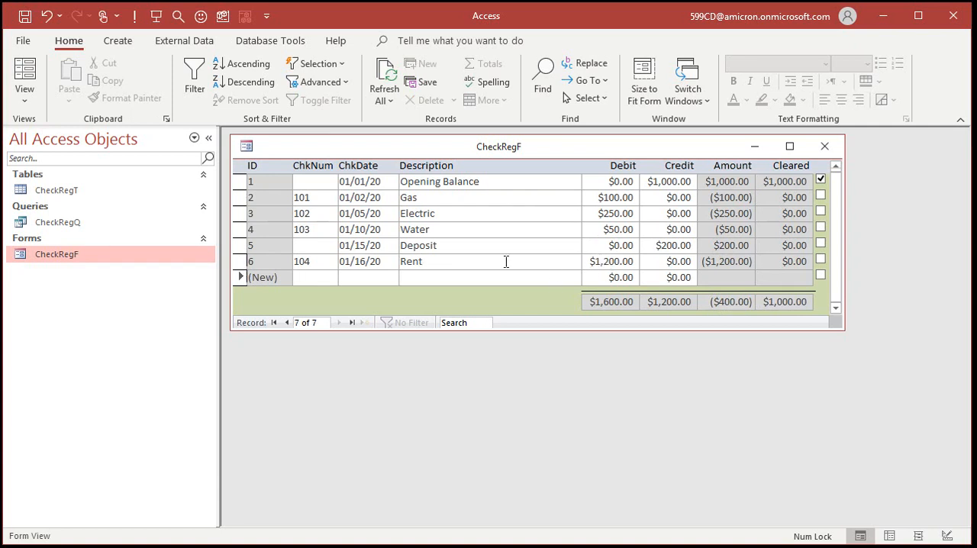
{"action": "left_click", "coordinate": [610, 261]}
{"action": "type", "text": "9"}
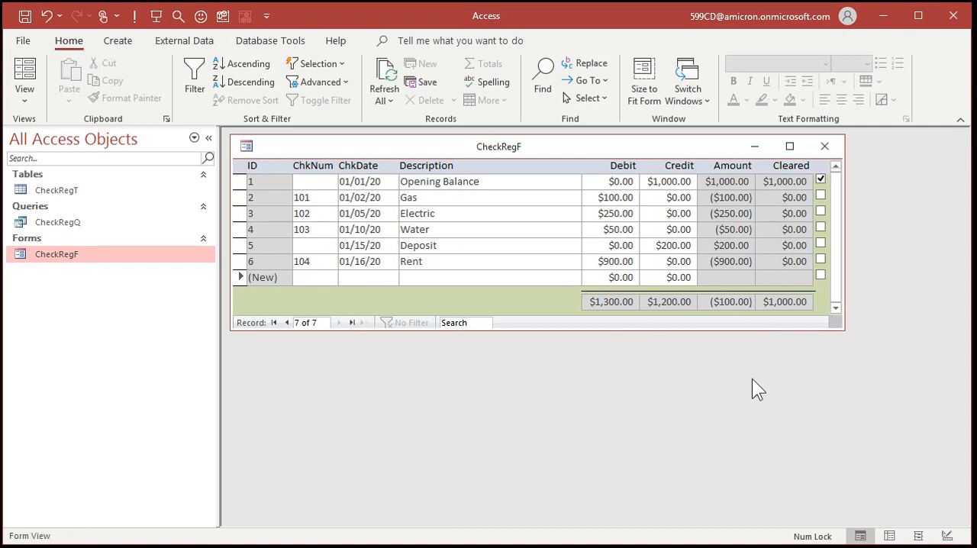
{"action": "mouse_move", "coordinate": [827, 298]}
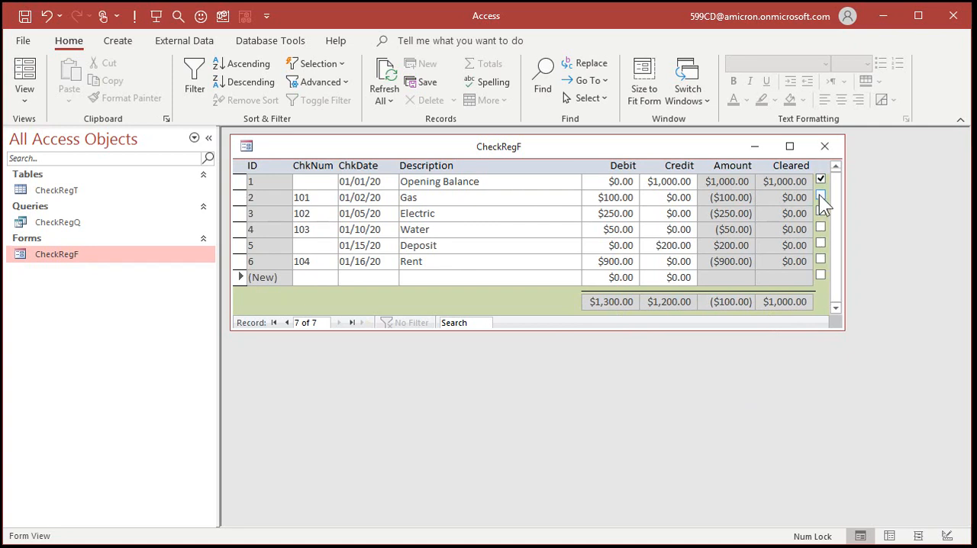
Mark the Gas record as cleared and leave it so the cleared total becomes $900
{"action": "left_click", "coordinate": [820, 197]}
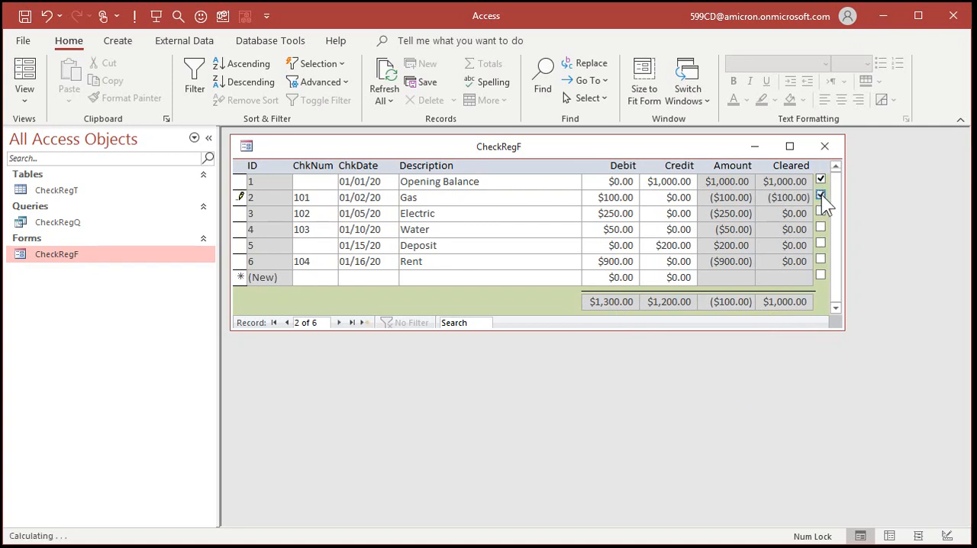
{"action": "left_click", "coordinate": [820, 197]}
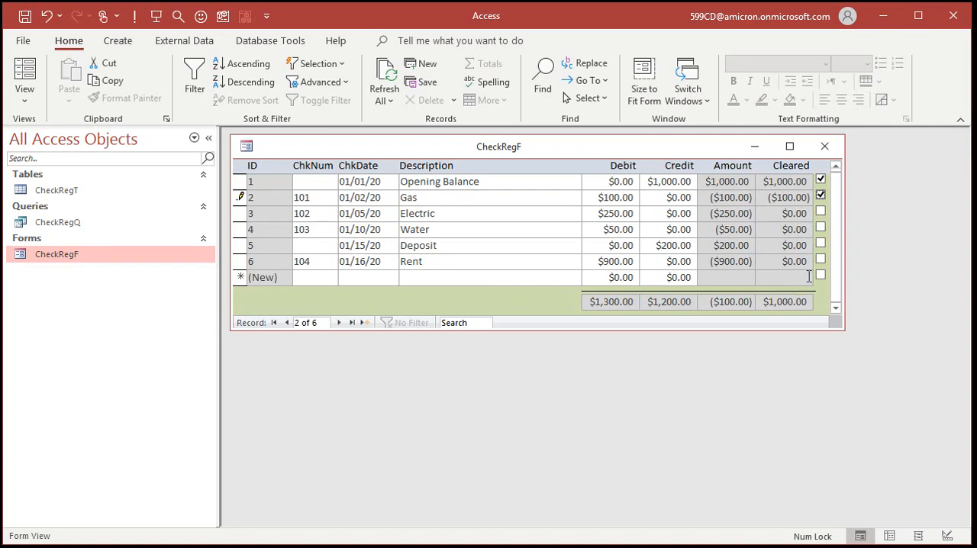
{"action": "left_click", "coordinate": [821, 211]}
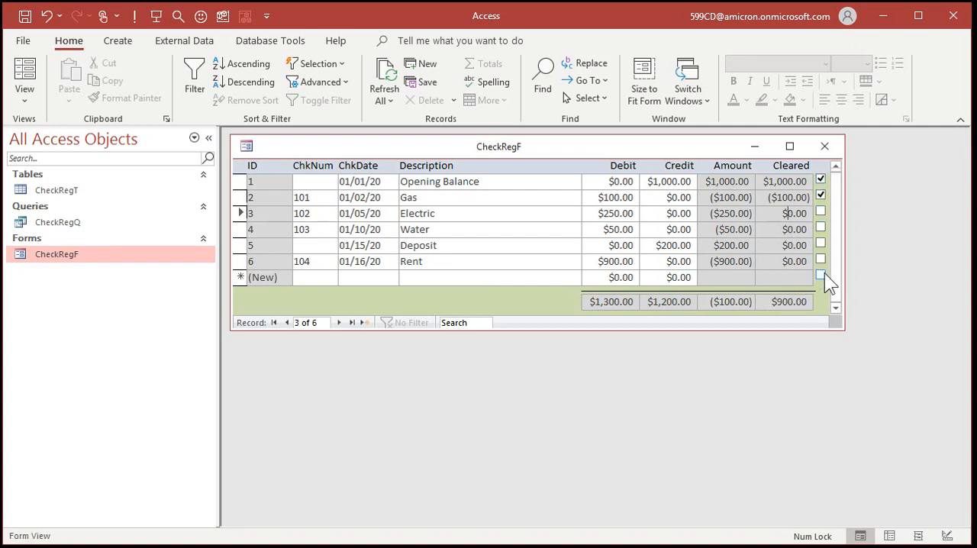
{"action": "mouse_move", "coordinate": [821, 263]}
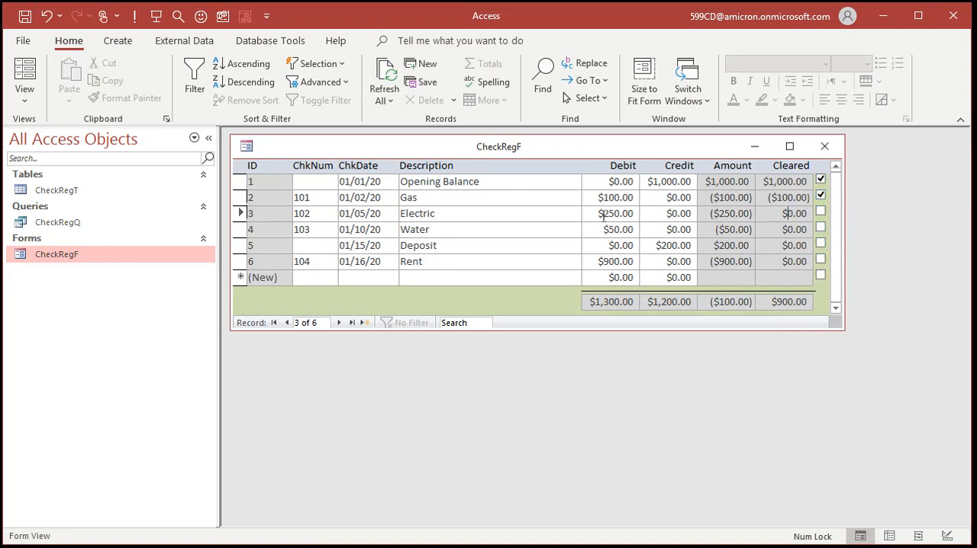
In Design View, start an After Update event procedure for the IsCleared check box
{"action": "right_click", "coordinate": [497, 147]}
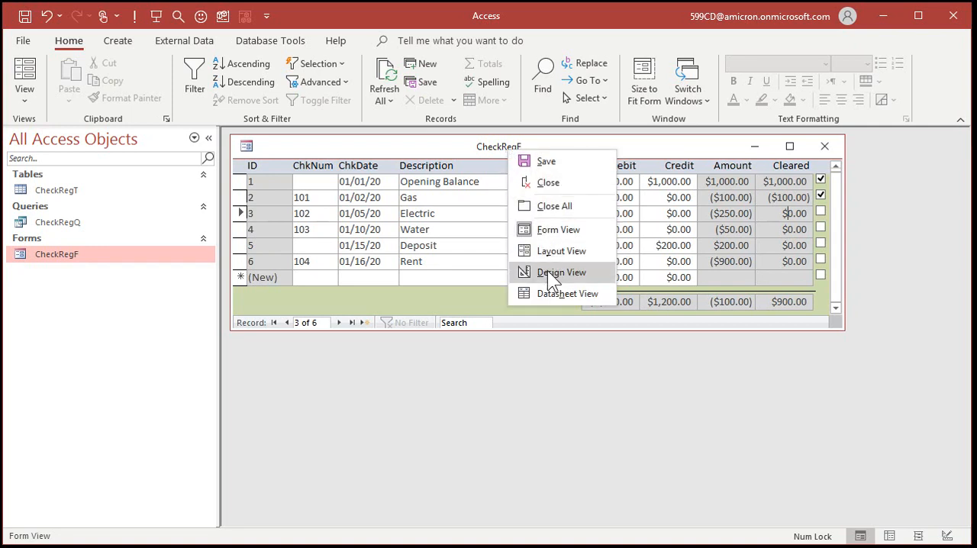
{"action": "left_click", "coordinate": [561, 271]}
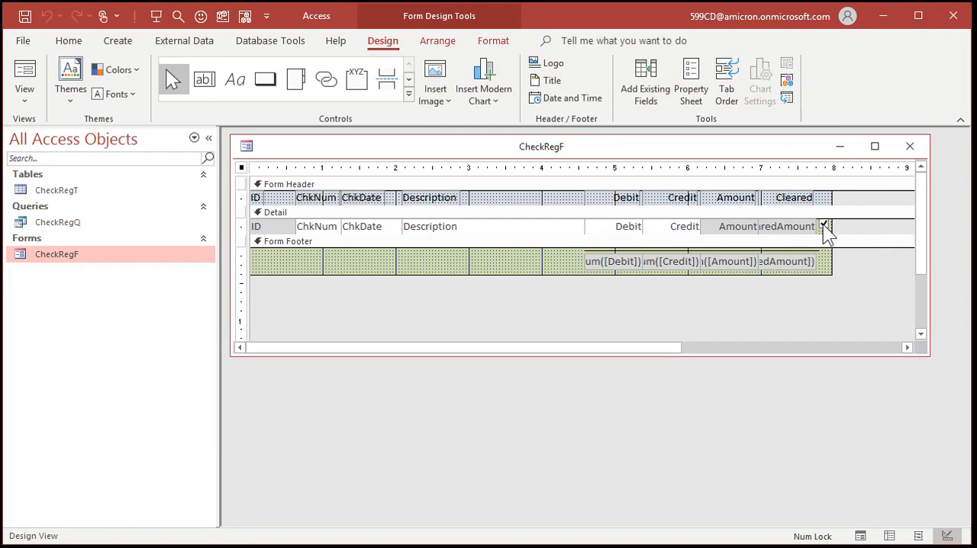
{"action": "left_click", "coordinate": [689, 80]}
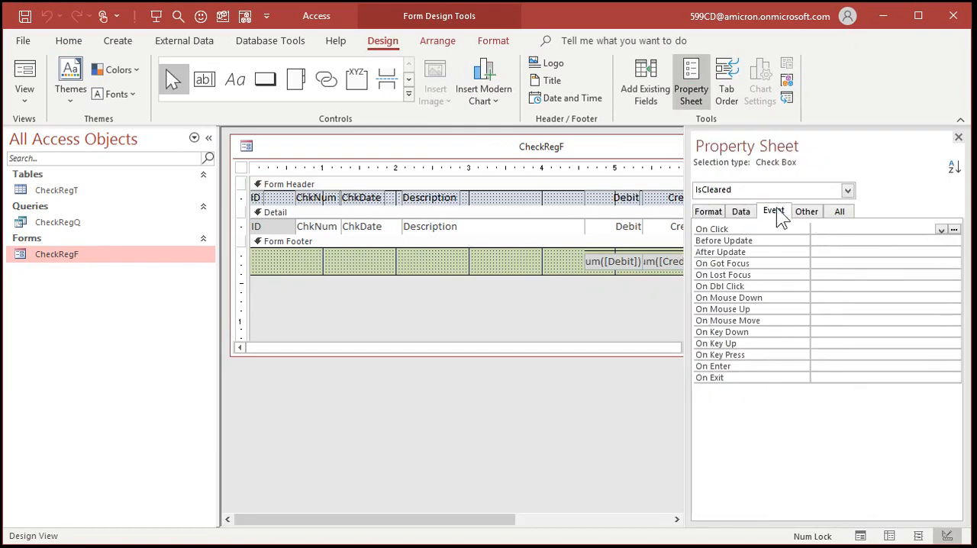
{"action": "left_click", "coordinate": [870, 251]}
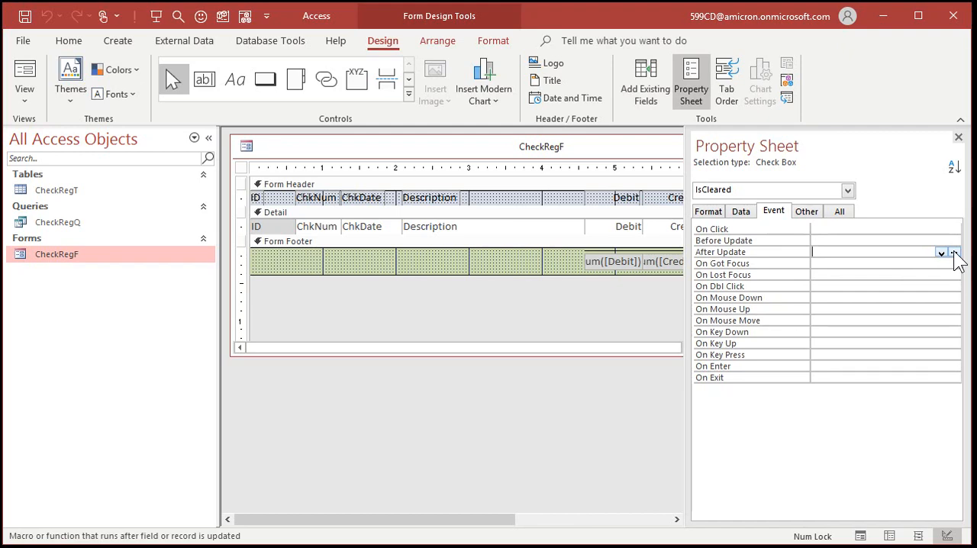
{"action": "left_click", "coordinate": [941, 251]}
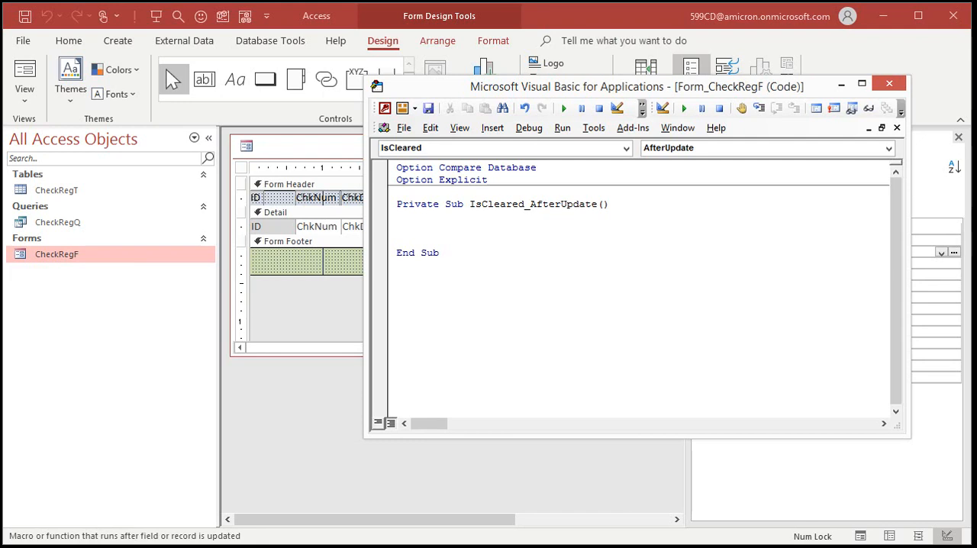
Add Me.Refresh to the IsCleared_AfterUpdate procedure so the form refreshes after each check
{"action": "type", "text": "me"}
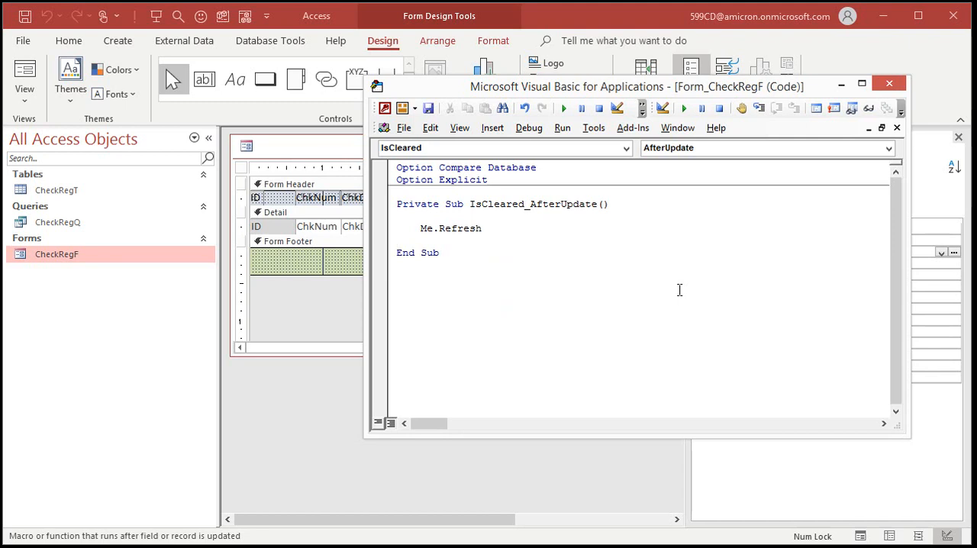
{"action": "mouse_move", "coordinate": [577, 213]}
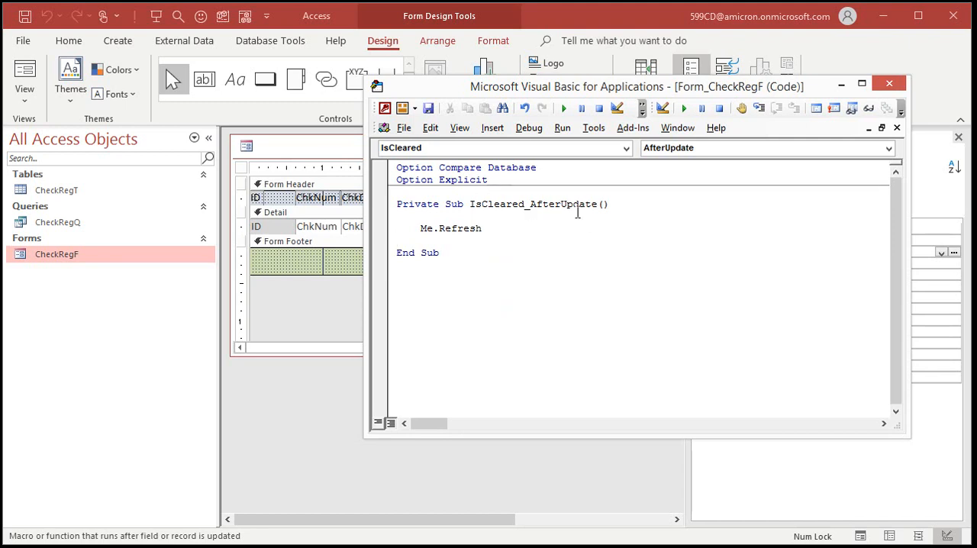
{"action": "mouse_move", "coordinate": [598, 342]}
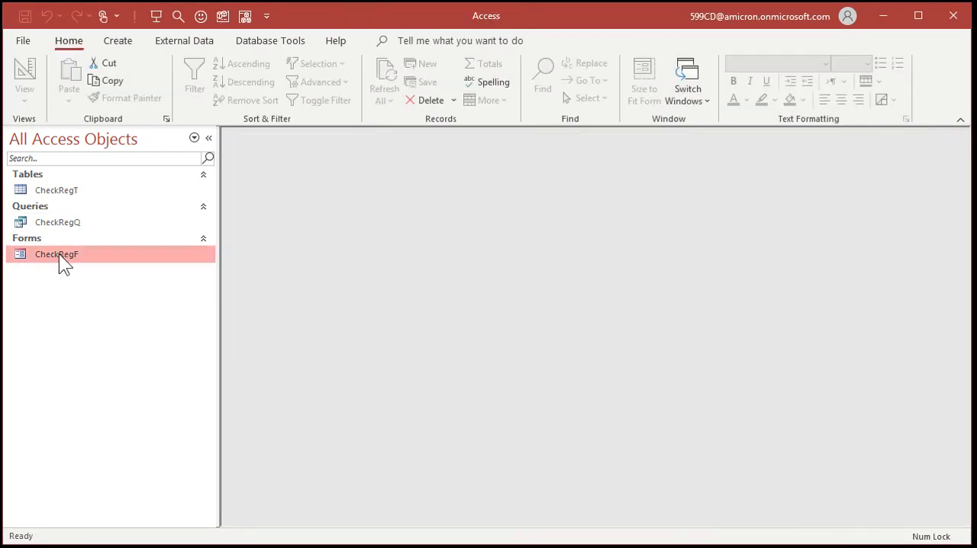
Reopen CheckRegF and toggle Cleared on Gas, Electric and Water to confirm the footer total updates instantly
{"action": "double_click", "coordinate": [57, 253]}
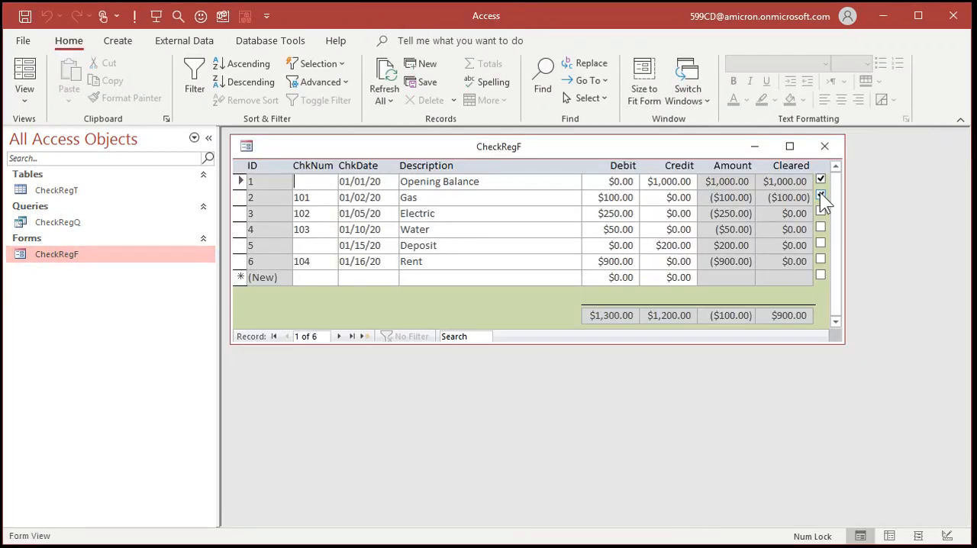
{"action": "left_click", "coordinate": [821, 197]}
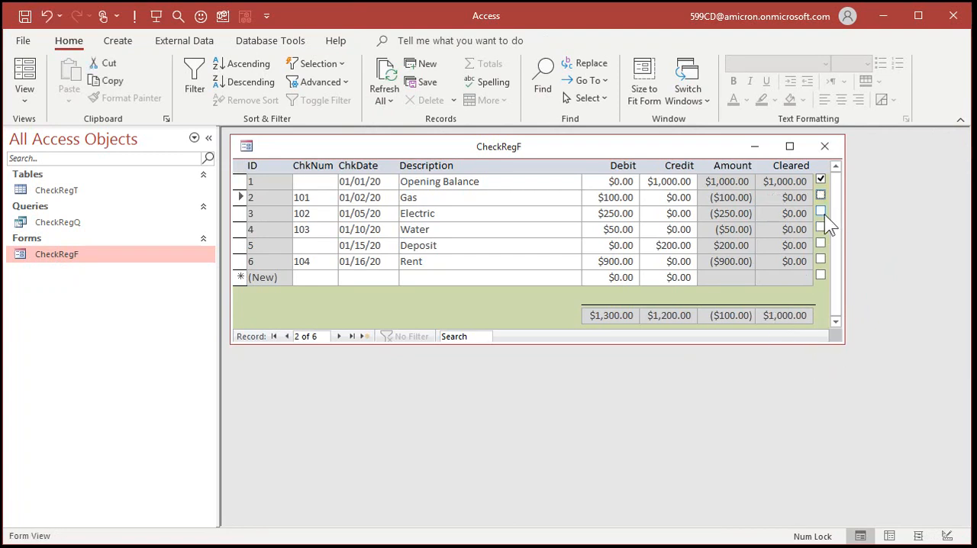
{"action": "left_click", "coordinate": [821, 229]}
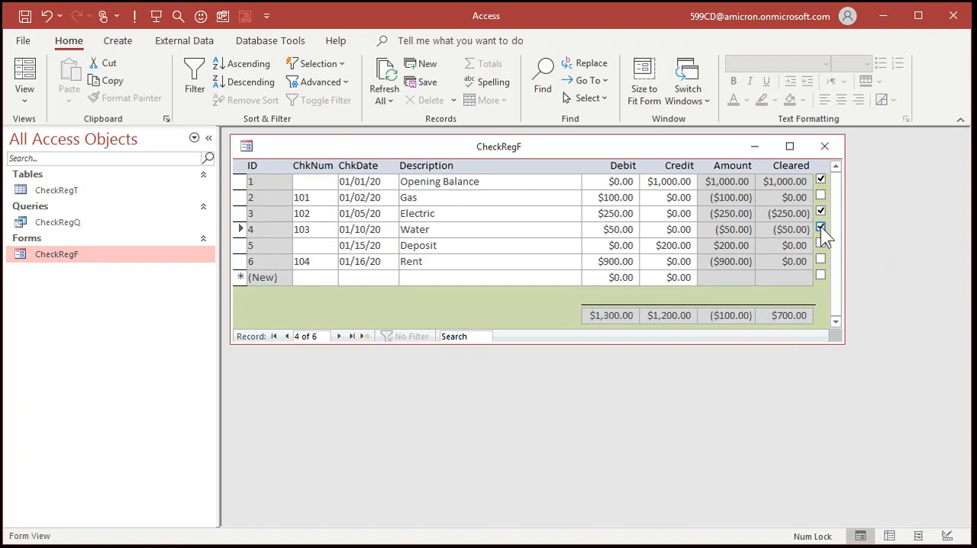
{"action": "left_click", "coordinate": [819, 229]}
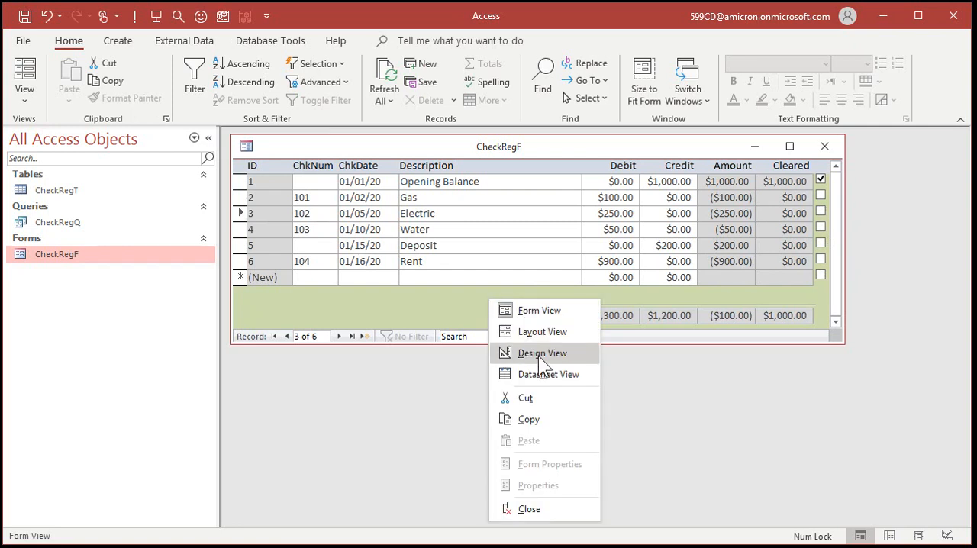
Create Debit's After Update event procedure calling Me.Refresh
{"action": "left_click", "coordinate": [544, 353]}
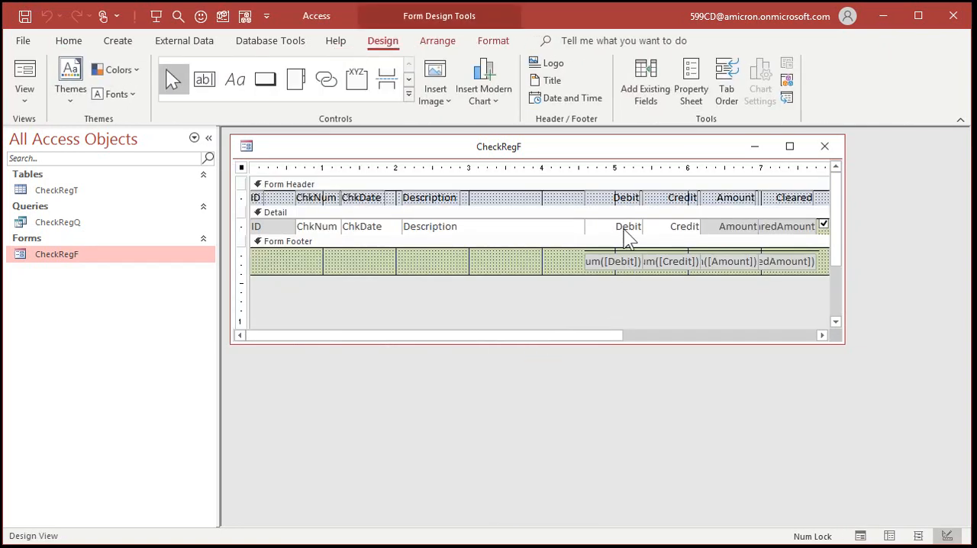
{"action": "left_click", "coordinate": [690, 81]}
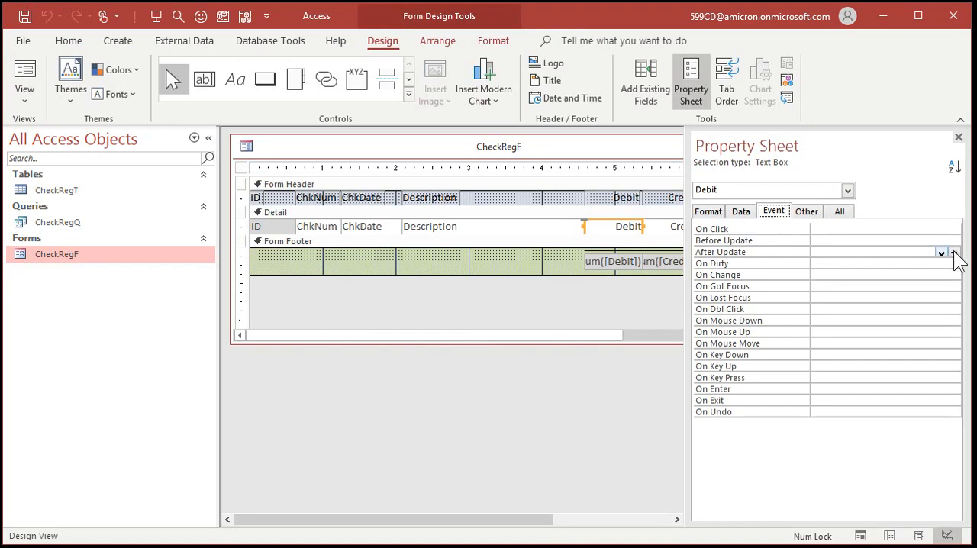
{"action": "left_click", "coordinate": [955, 251]}
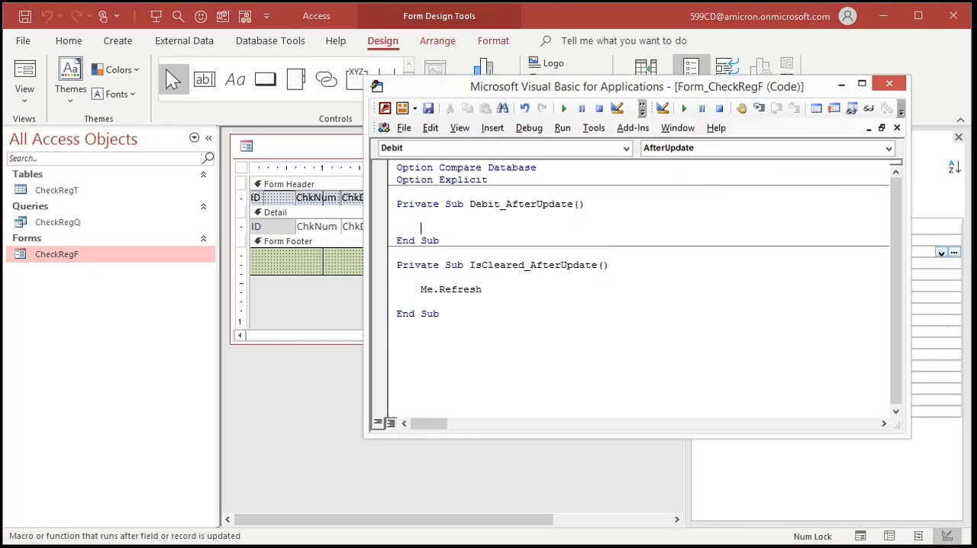
{"action": "type", "text": "me.re"}
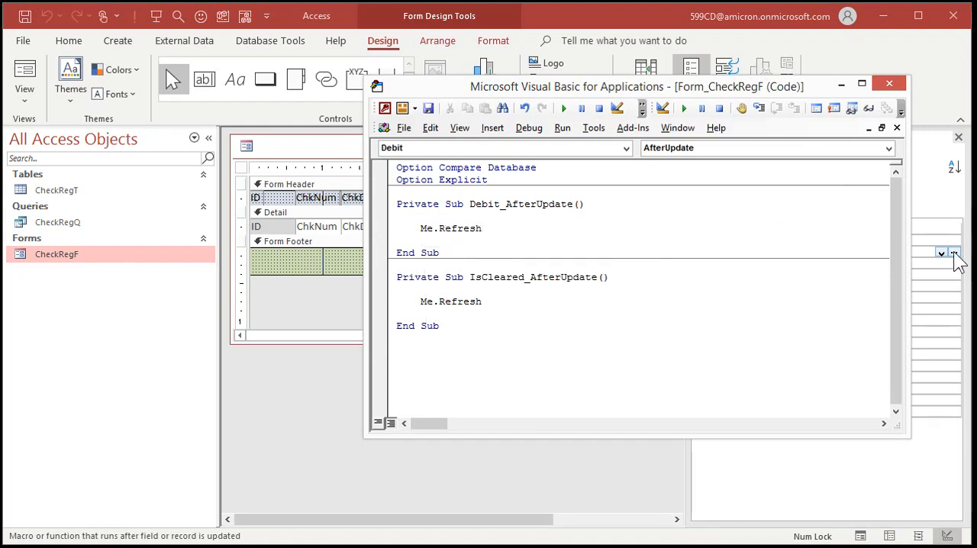
{"action": "mouse_move", "coordinate": [626, 148]}
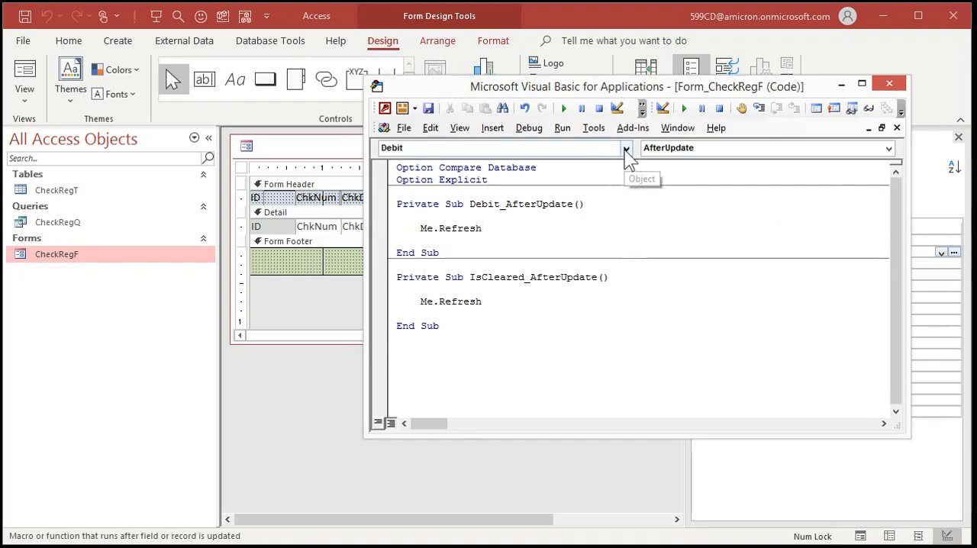
Create Credit's After Update procedure calling Me.Refresh, discarding the unwanted Before Update stub
{"action": "left_click", "coordinate": [626, 146]}
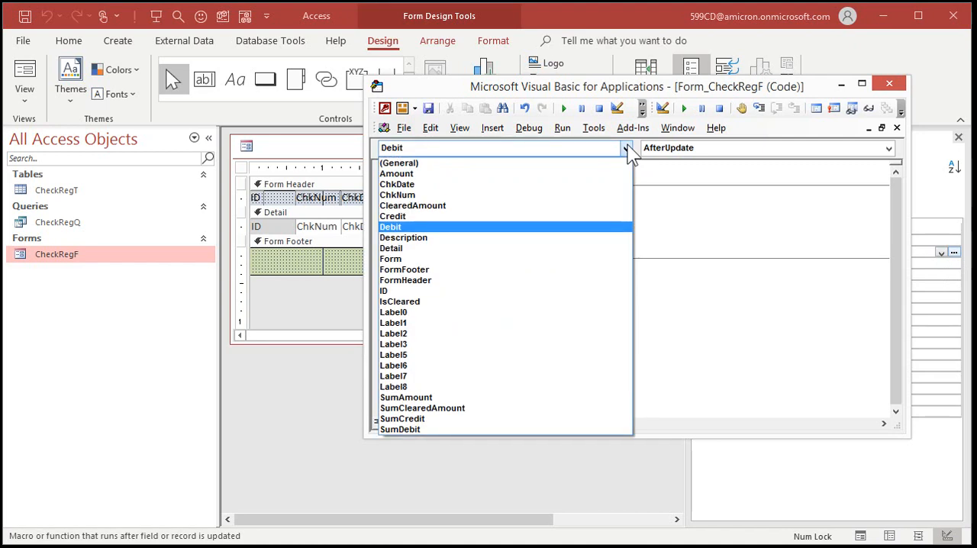
{"action": "left_click", "coordinate": [392, 217]}
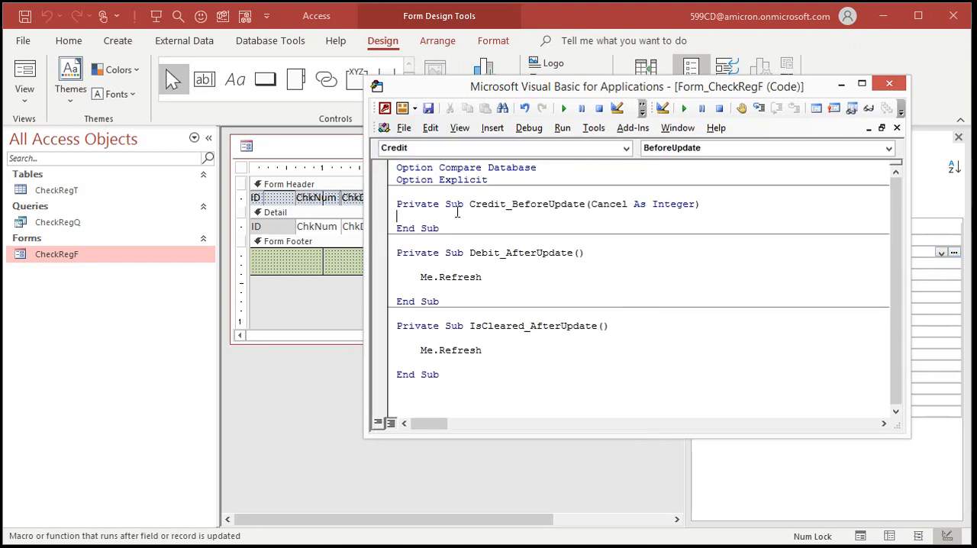
{"action": "left_click", "coordinate": [890, 148]}
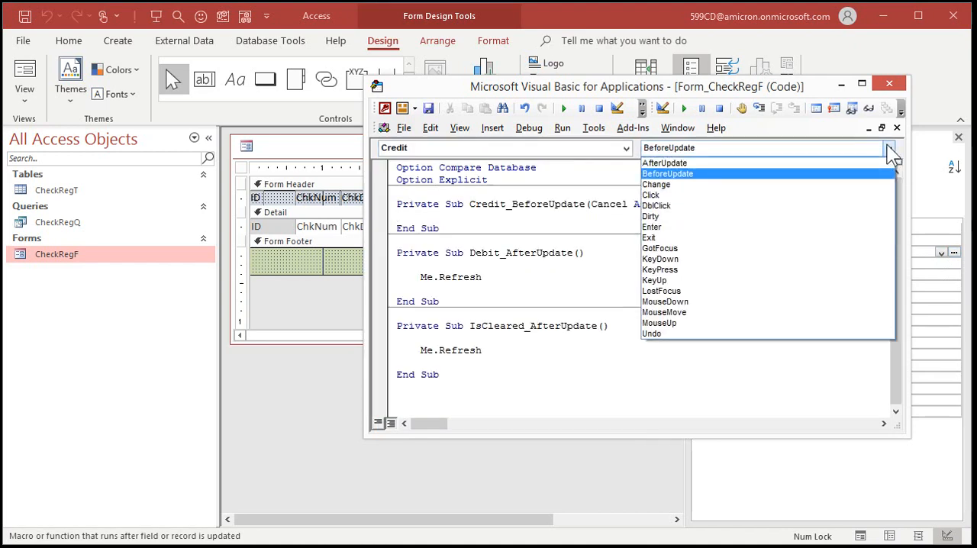
{"action": "left_click", "coordinate": [662, 161]}
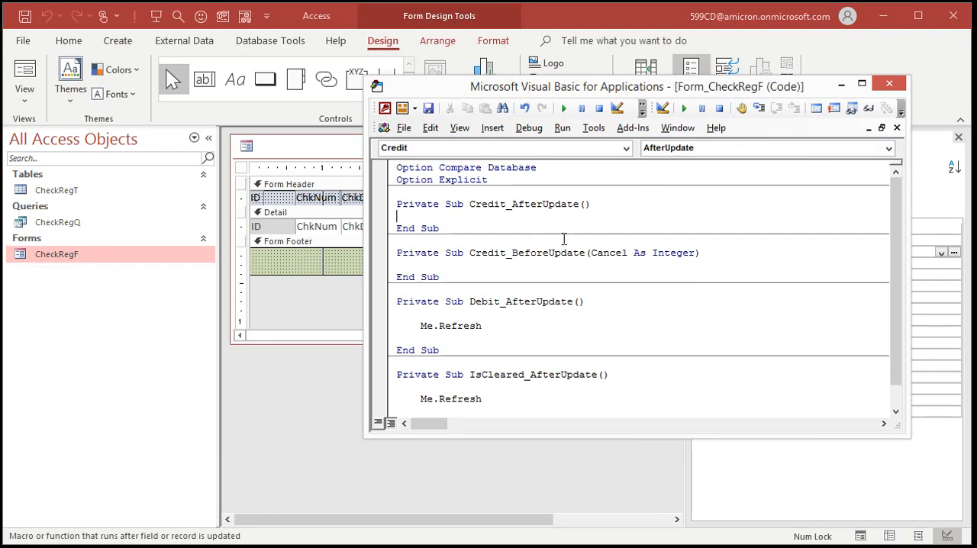
{"action": "left_click", "coordinate": [763, 146]}
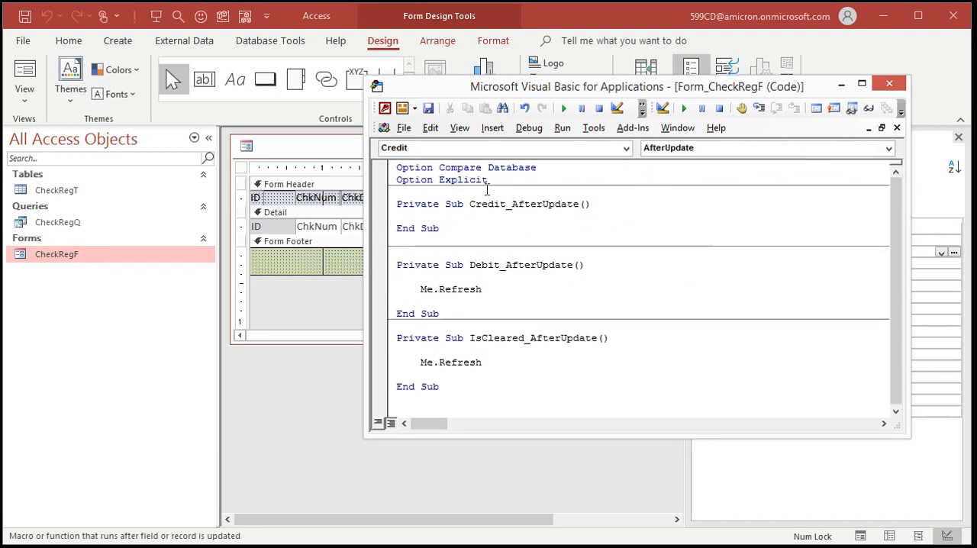
{"action": "type", "text": "m"}
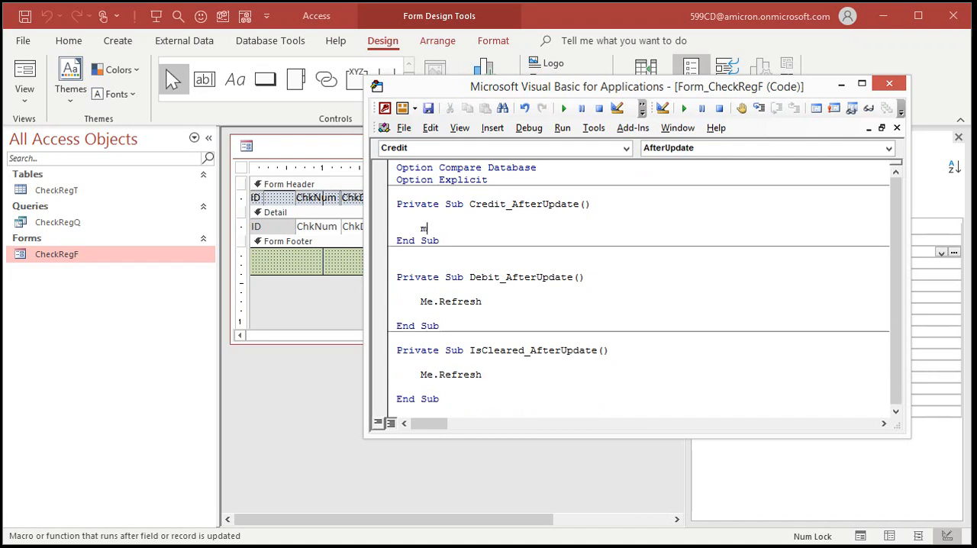
{"action": "type", "text": "Me.Refresh"}
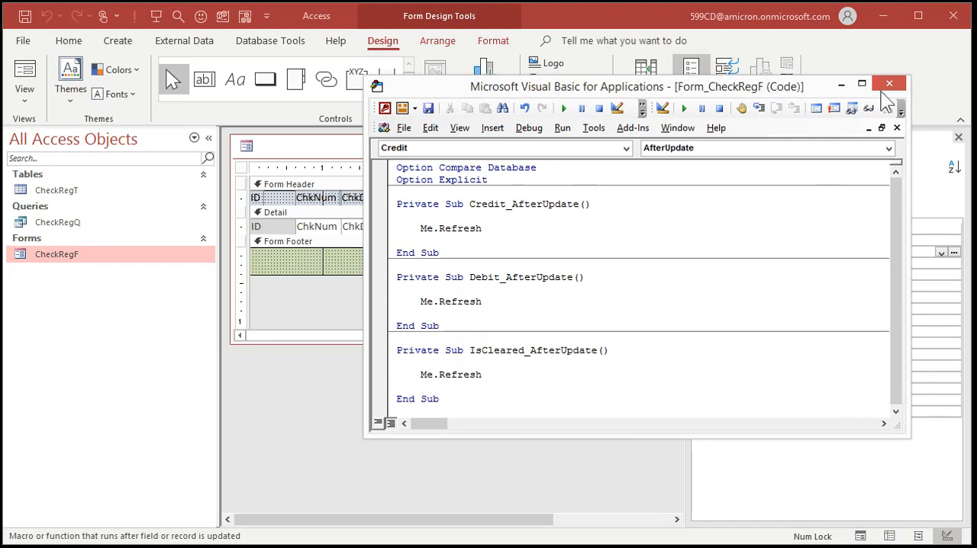
{"action": "left_click", "coordinate": [888, 82]}
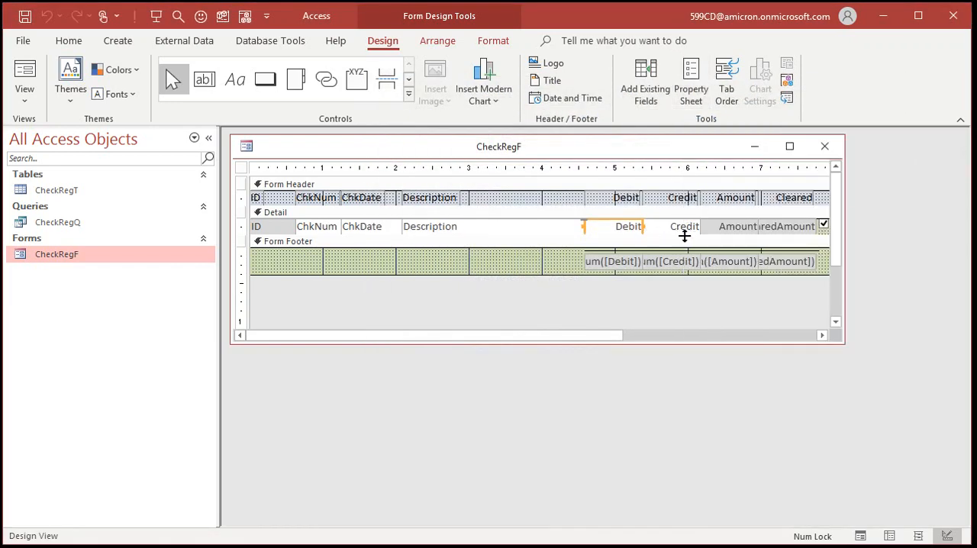
{"action": "left_click", "coordinate": [824, 146]}
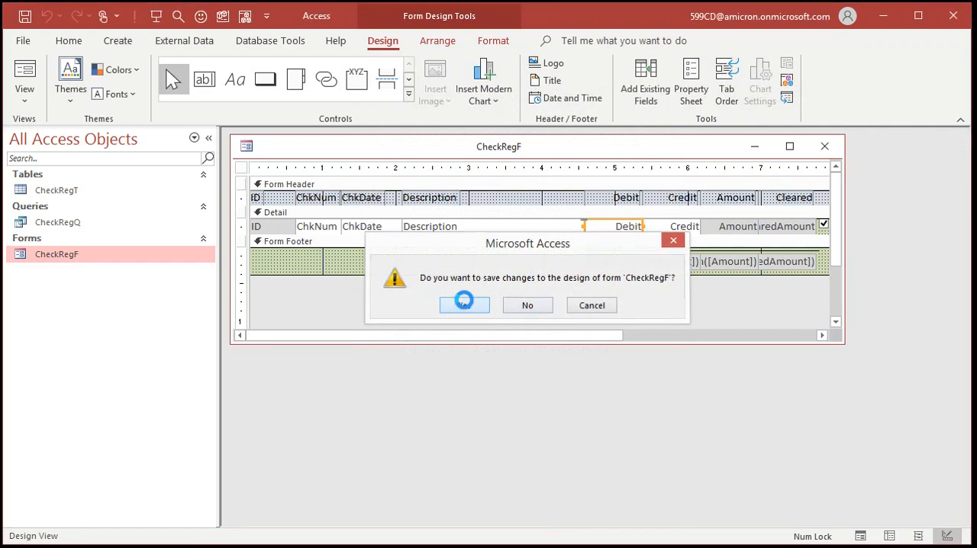
{"action": "left_click", "coordinate": [464, 305]}
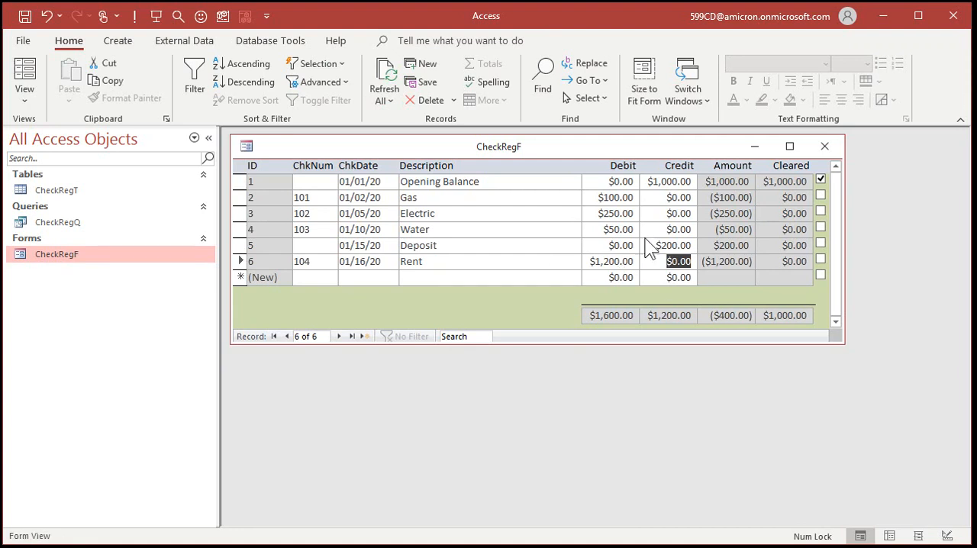
{"action": "left_click", "coordinate": [615, 214]}
{"action": "type", "text": "2"}
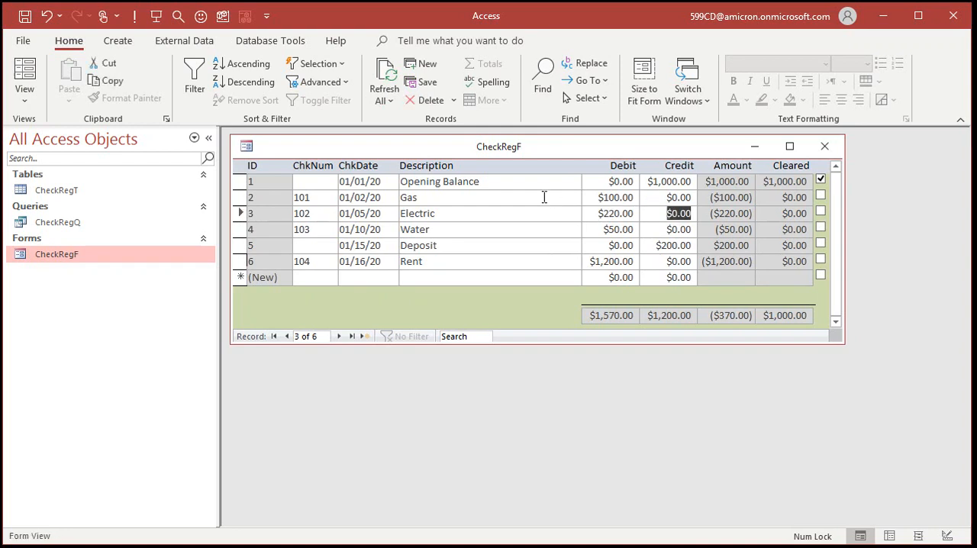
{"action": "mouse_move", "coordinate": [528, 275]}
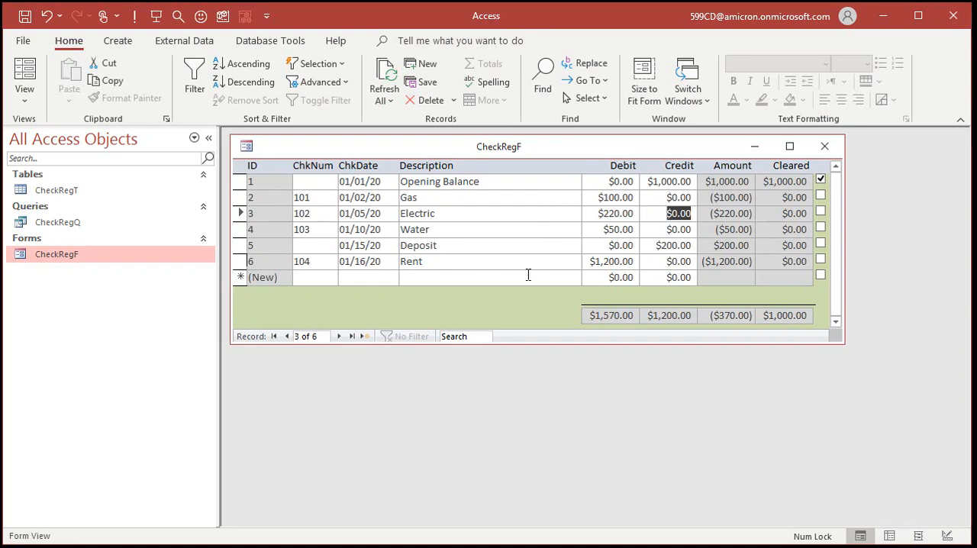
{"action": "mouse_move", "coordinate": [772, 396]}
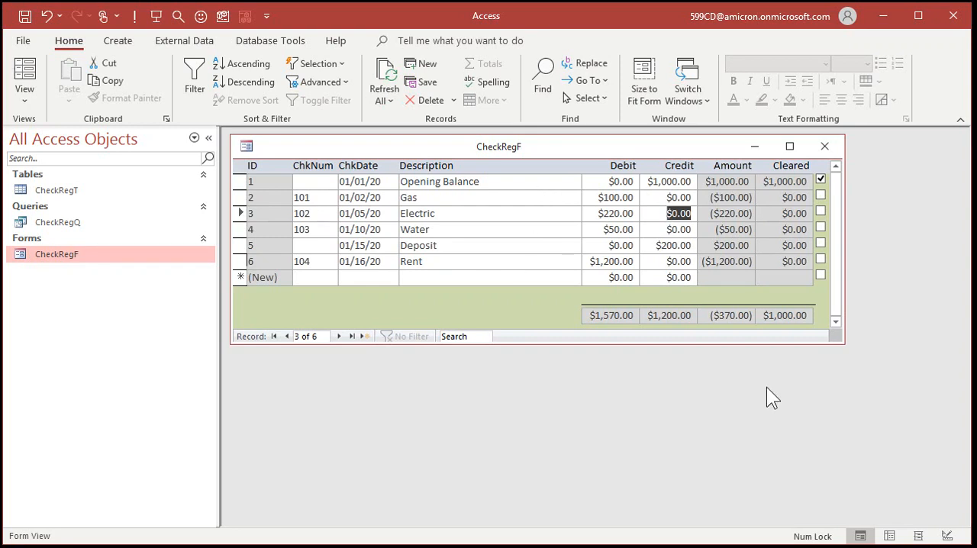
{"action": "mouse_move", "coordinate": [795, 359]}
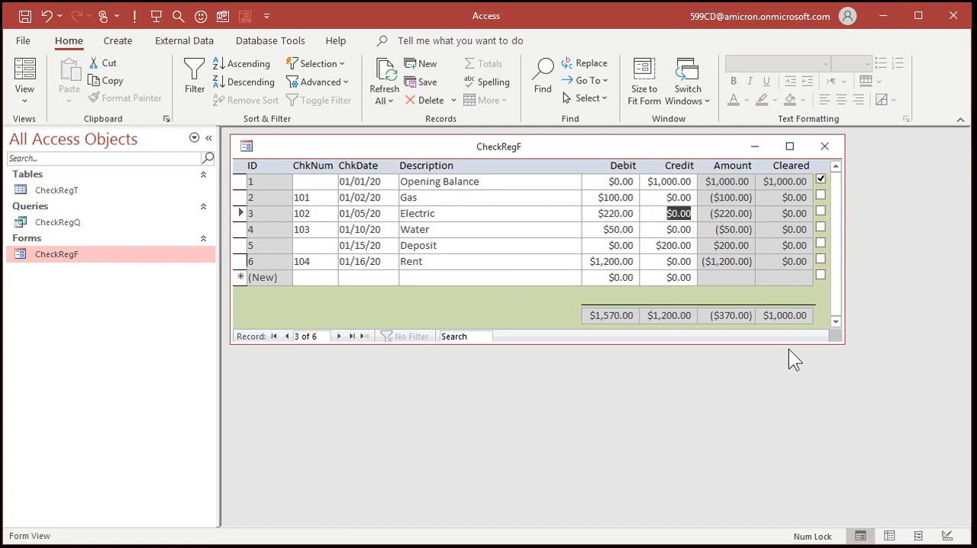
{"action": "mouse_move", "coordinate": [818, 363]}
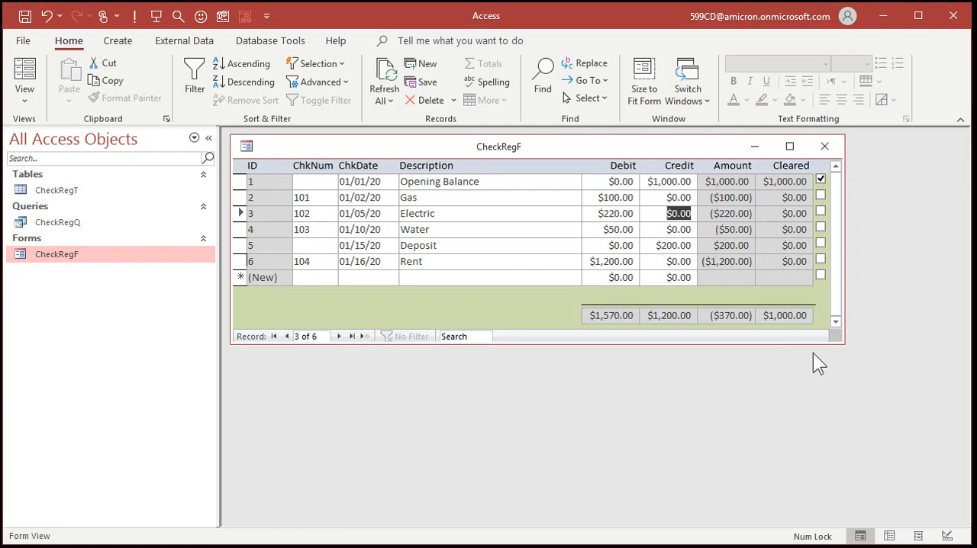
Tick Cleared for the Gas, Electric and Water payments, dropping the cleared total to $630.00
{"action": "left_click", "coordinate": [821, 196]}
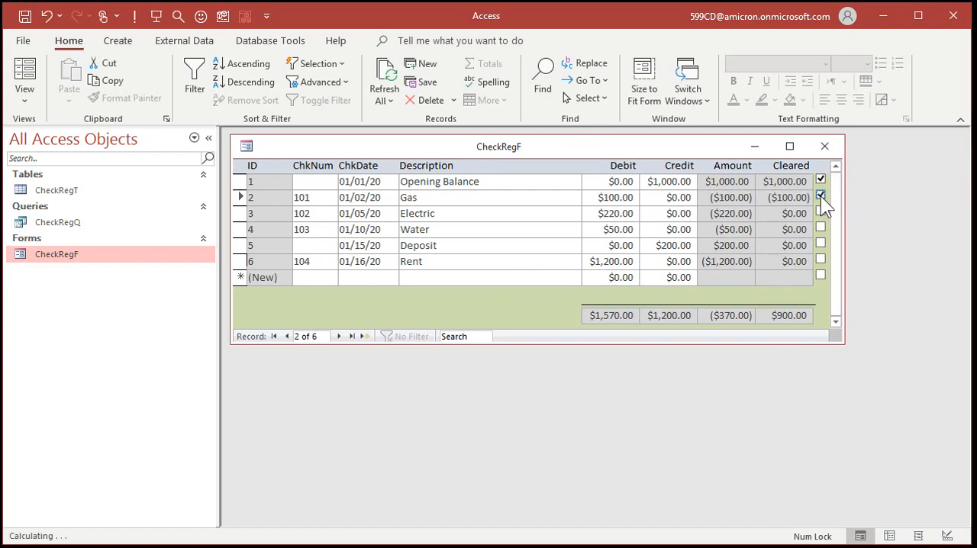
{"action": "left_click", "coordinate": [821, 214]}
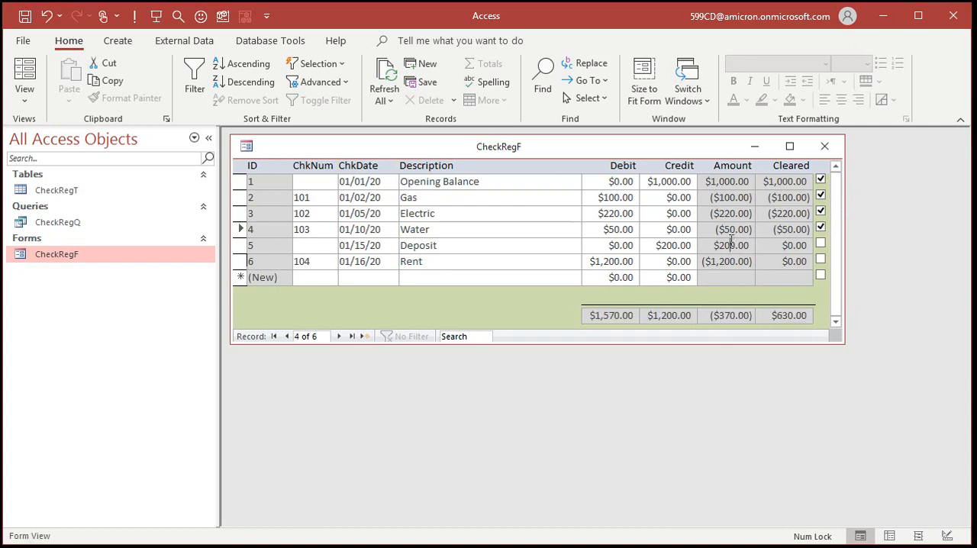
{"action": "left_click", "coordinate": [321, 277]}
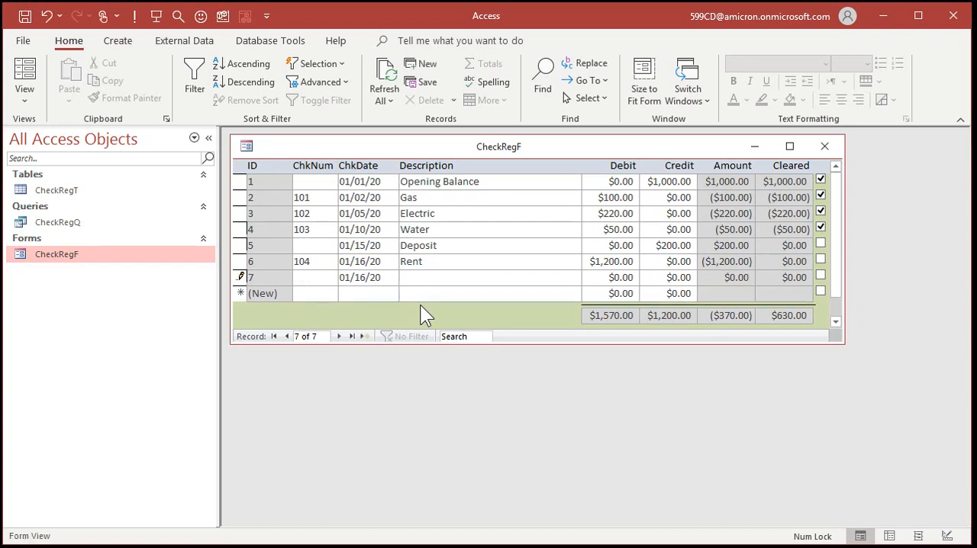
Enter a new record described Customer Check 326352 with a Credit of 2000
{"action": "type", "text": "Des"}
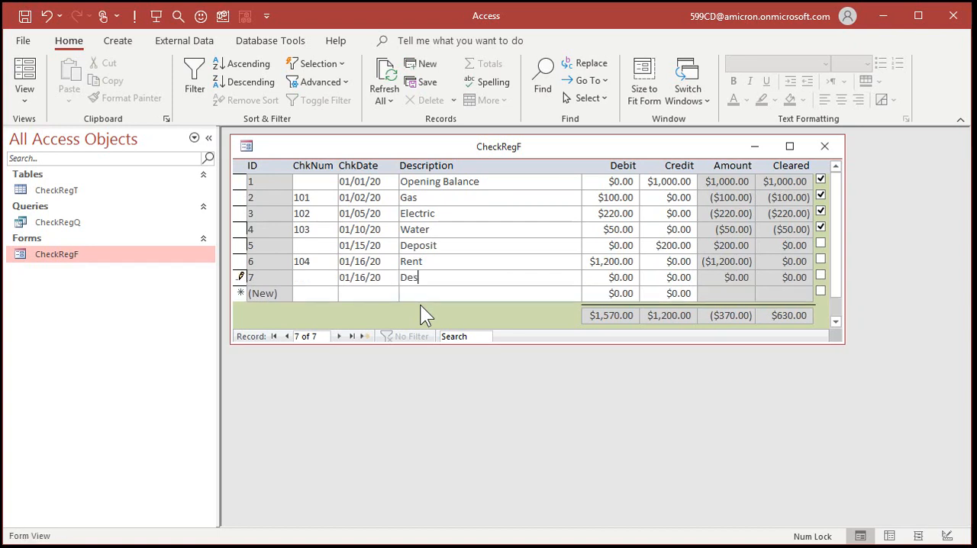
{"action": "type", "text": "Ch"}
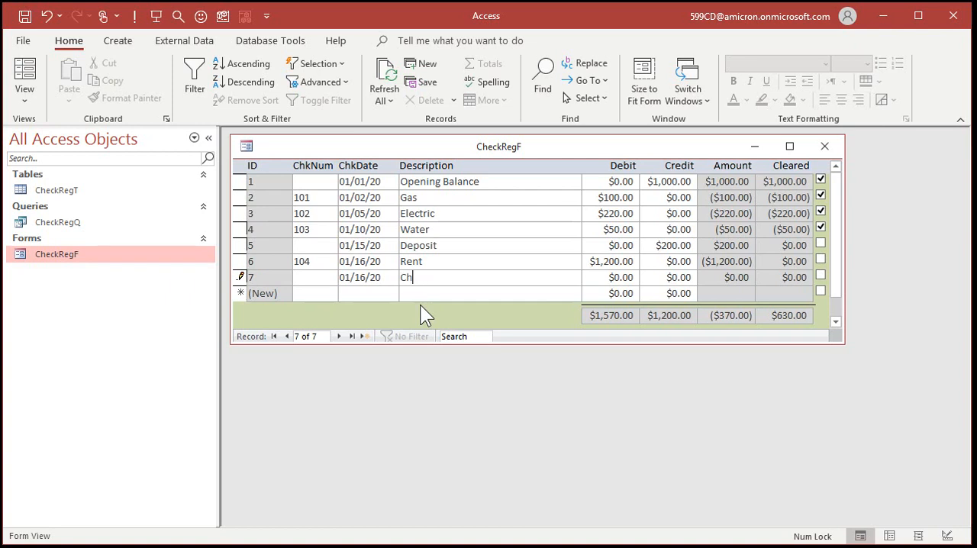
{"action": "type", "text": "ustomer Check 32635"}
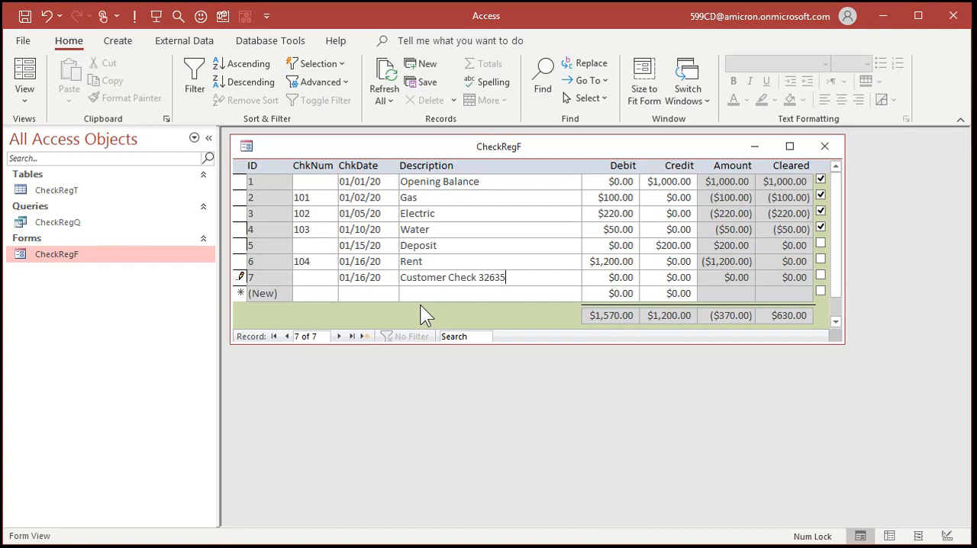
{"action": "type", "text": "2"}
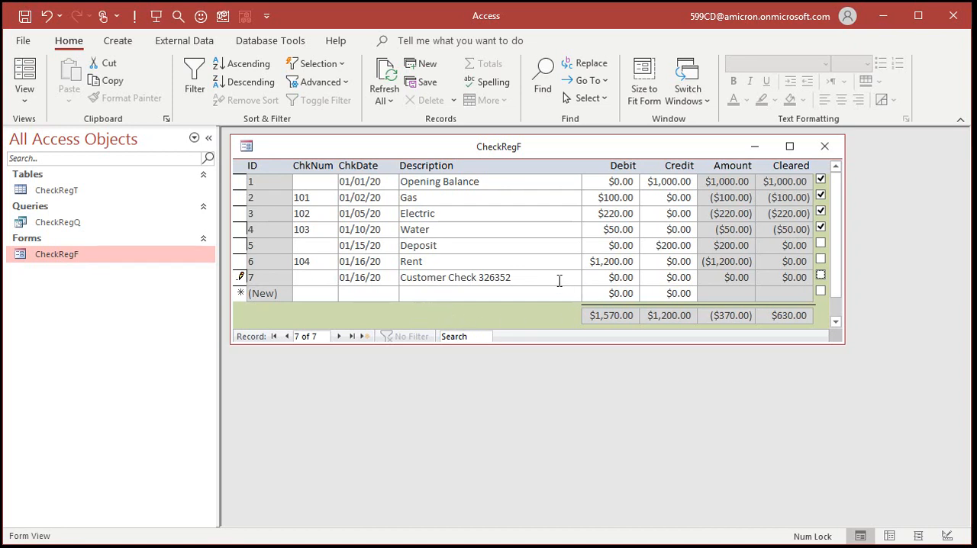
{"action": "left_click", "coordinate": [677, 278]}
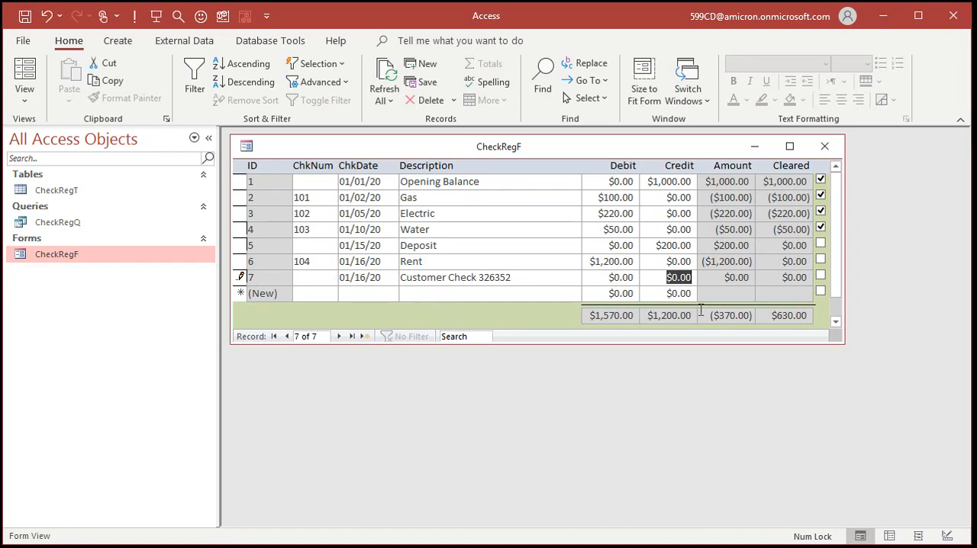
{"action": "type", "text": "2000"}
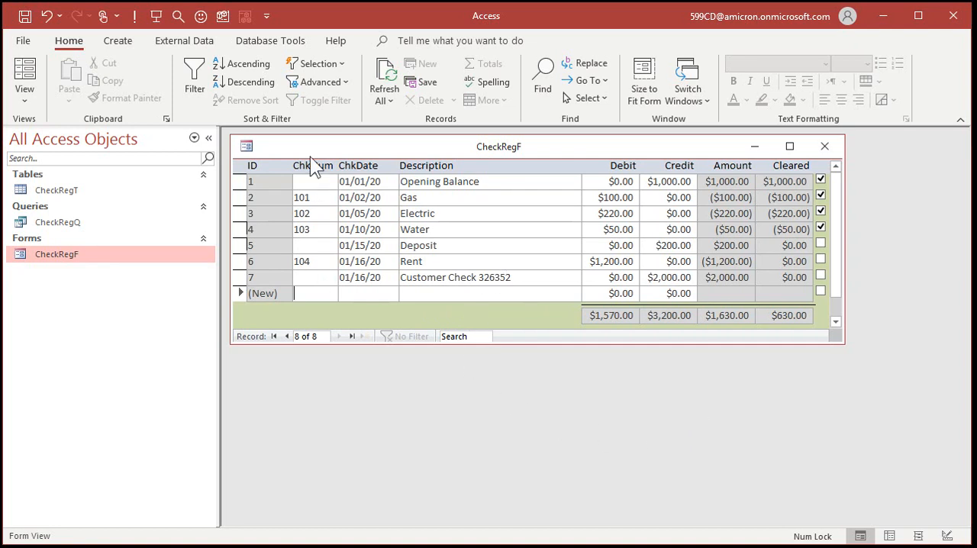
{"action": "mouse_move", "coordinate": [333, 318]}
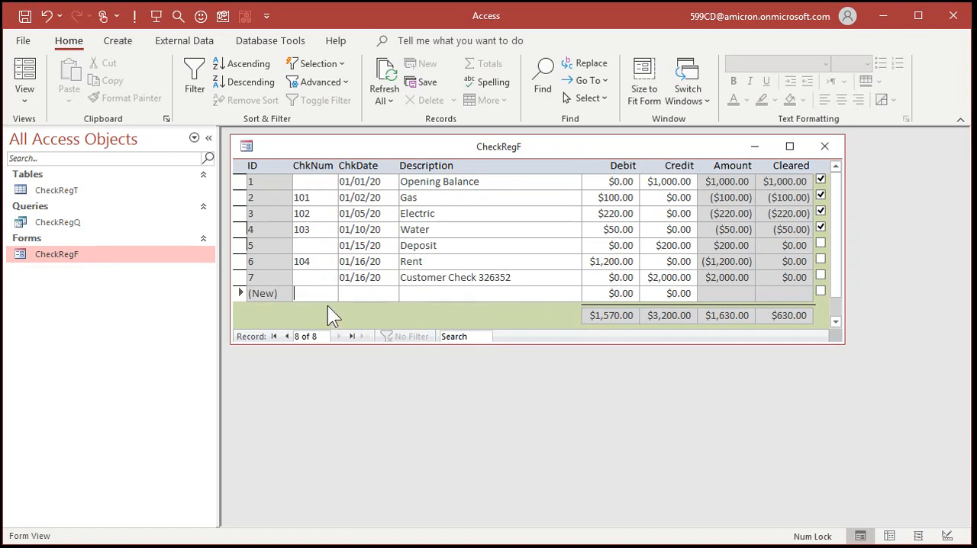
{"action": "mouse_move", "coordinate": [351, 358]}
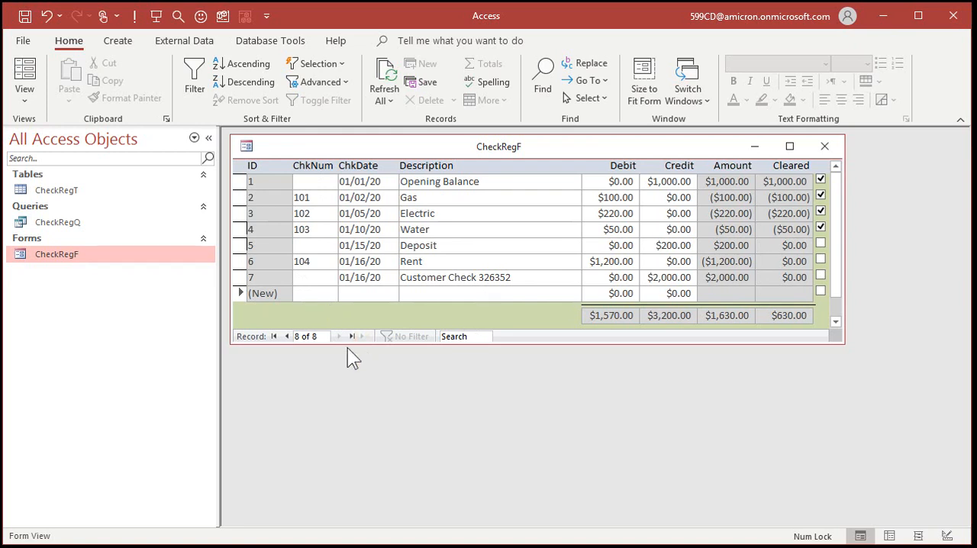
{"action": "mouse_move", "coordinate": [299, 293]}
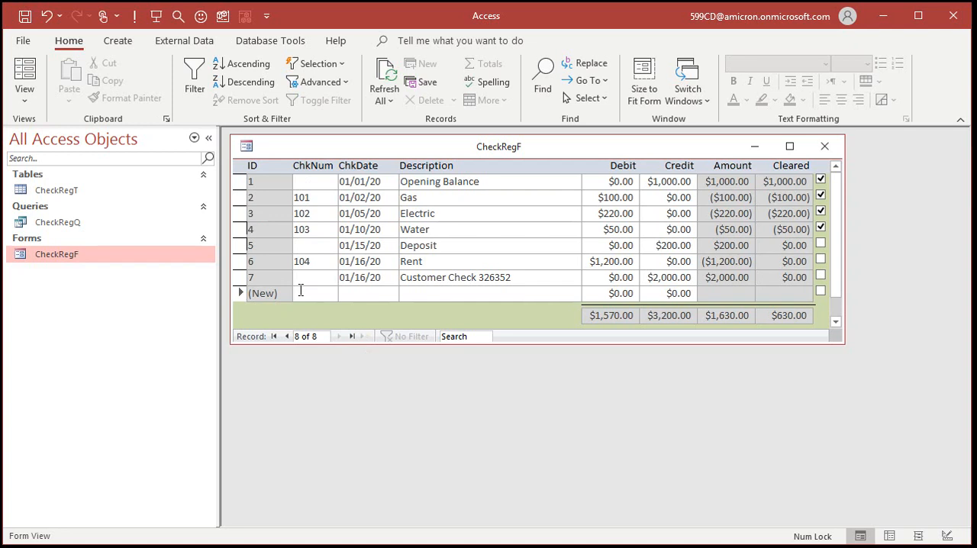
{"action": "mouse_move", "coordinate": [326, 325]}
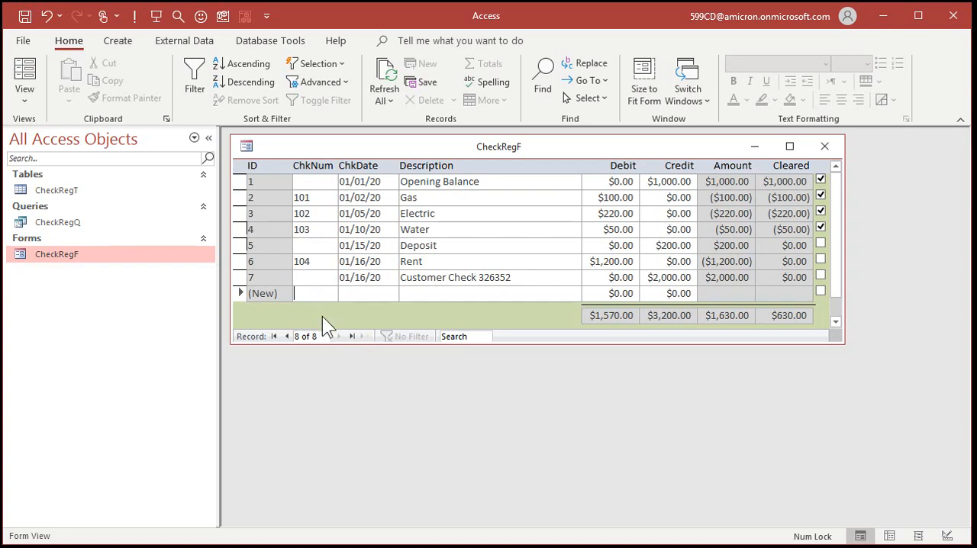
{"action": "mouse_move", "coordinate": [348, 400]}
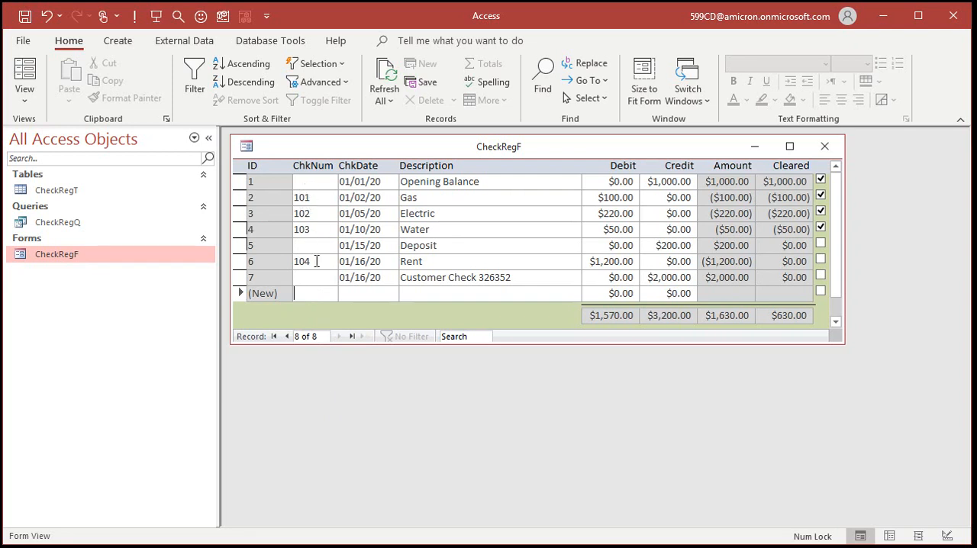
{"action": "mouse_move", "coordinate": [316, 282]}
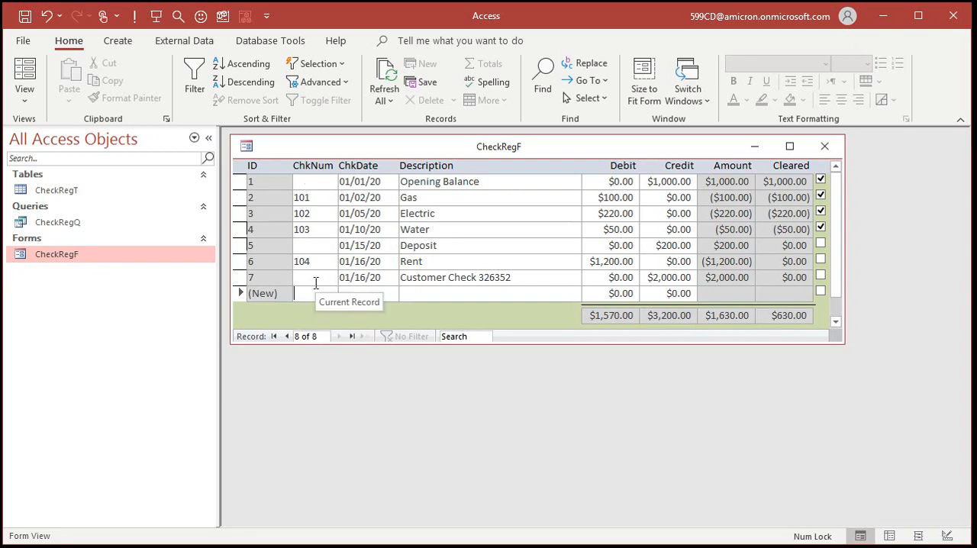
{"action": "mouse_move", "coordinate": [507, 315]}
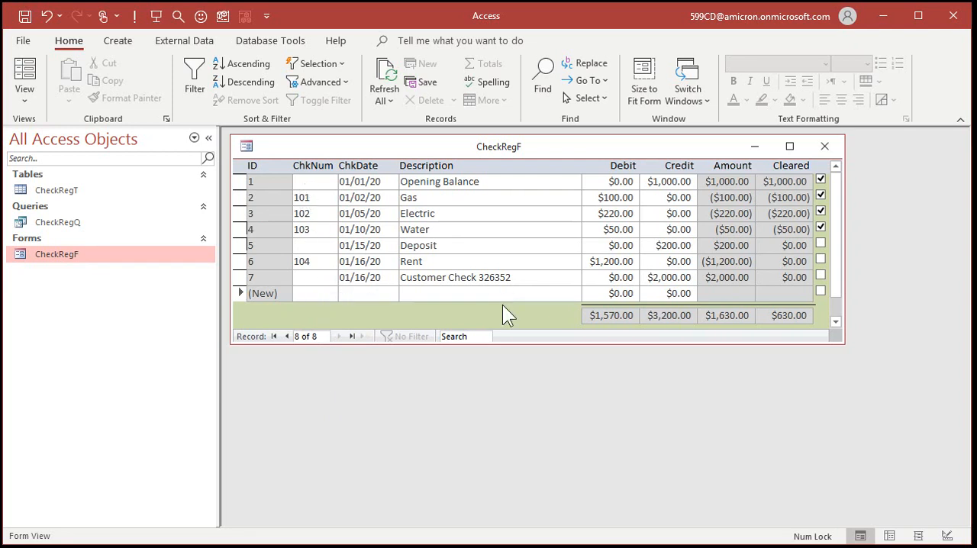
{"action": "mouse_move", "coordinate": [771, 394]}
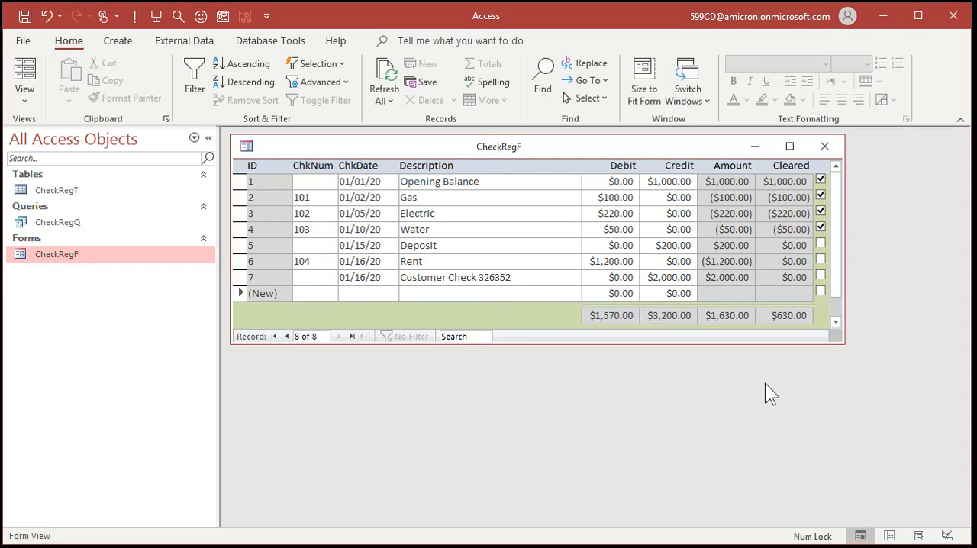
{"action": "mouse_move", "coordinate": [635, 415]}
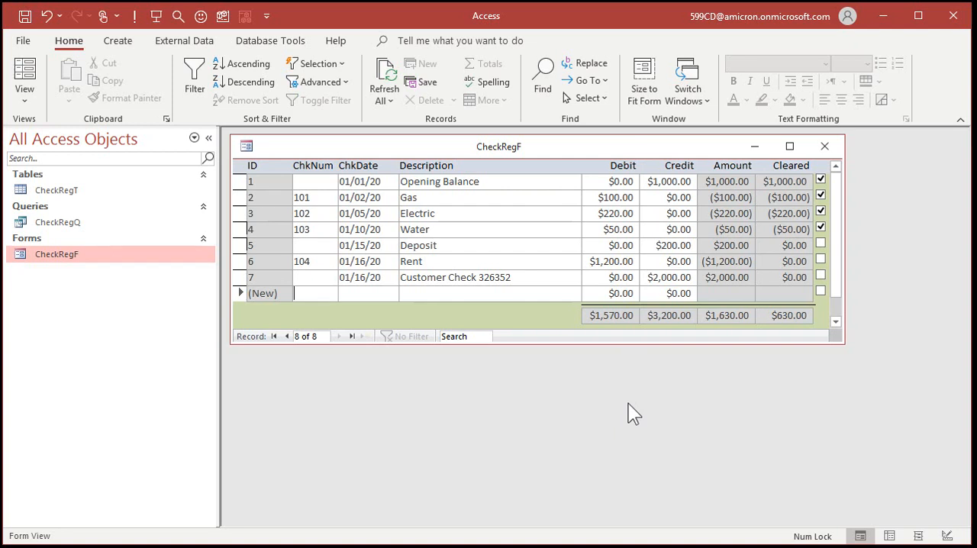
{"action": "mouse_move", "coordinate": [827, 297]}
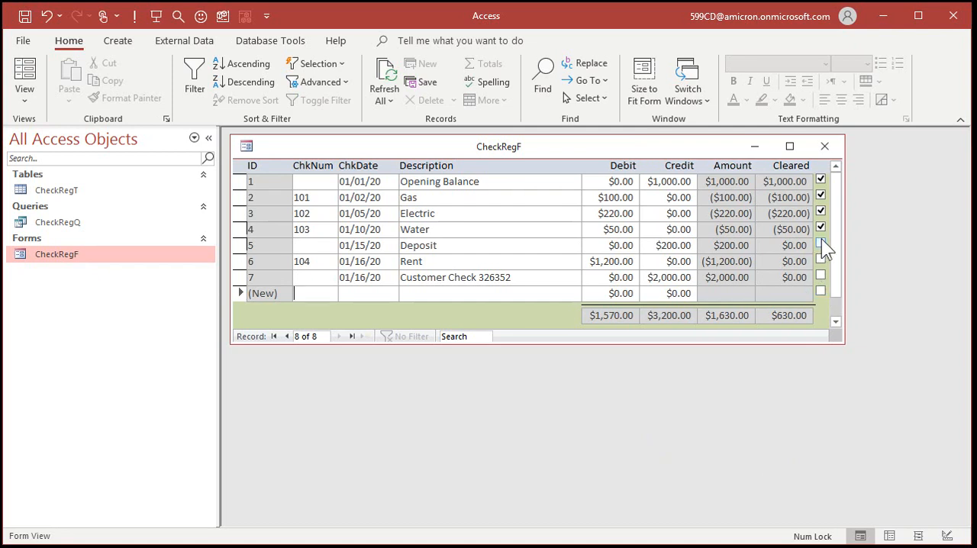
Filter to entries whose Cleared Is Not Selected, mark Rent cleared, then remove the filter to show all records
{"action": "right_click", "coordinate": [821, 244]}
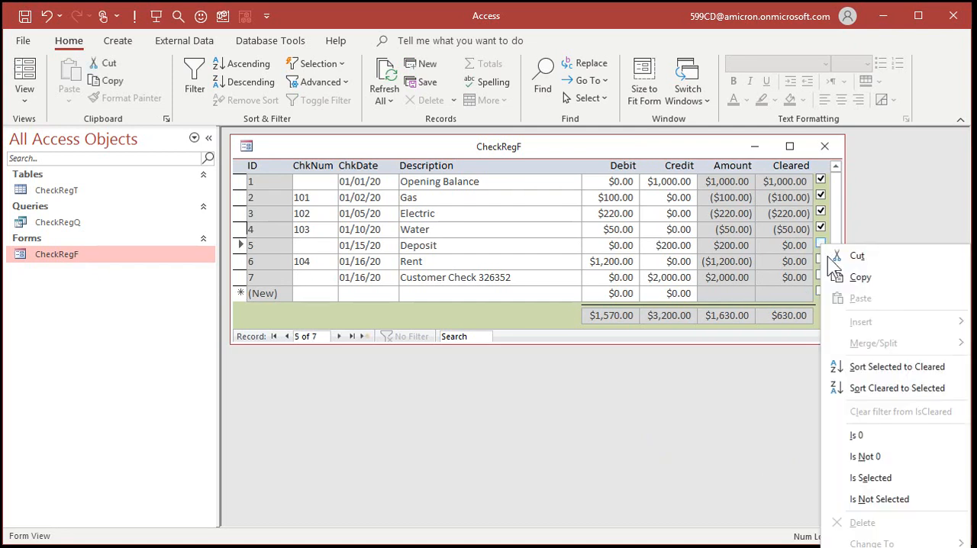
{"action": "left_click", "coordinate": [856, 435]}
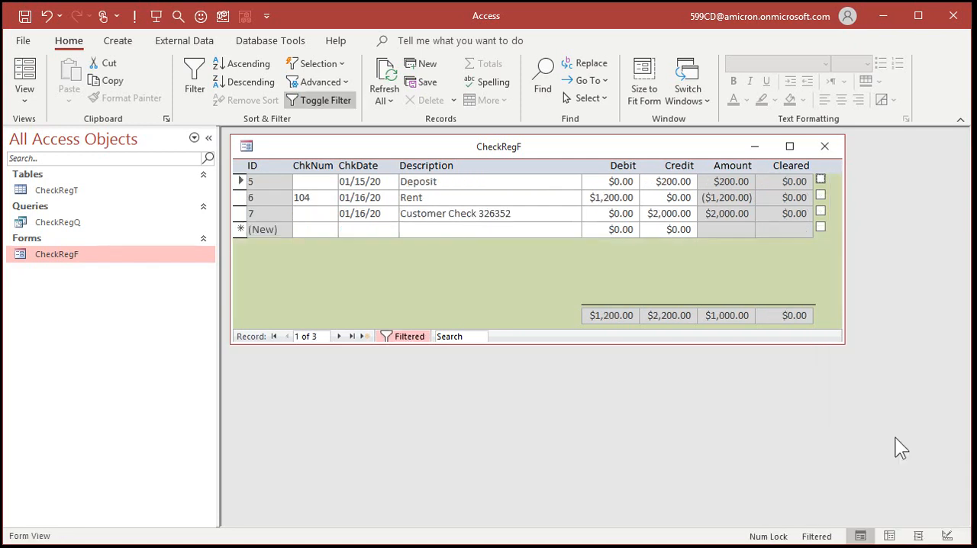
{"action": "mouse_move", "coordinate": [592, 481]}
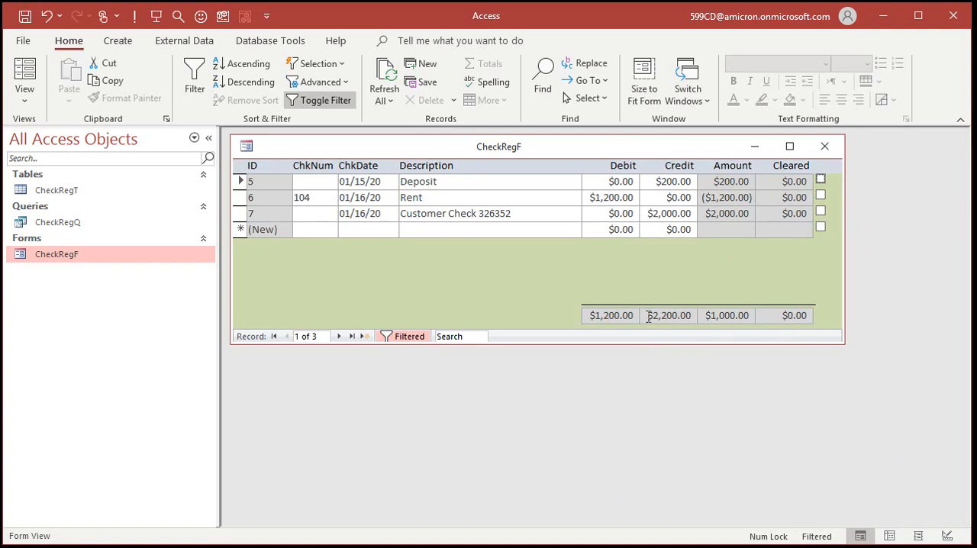
{"action": "mouse_move", "coordinate": [690, 353]}
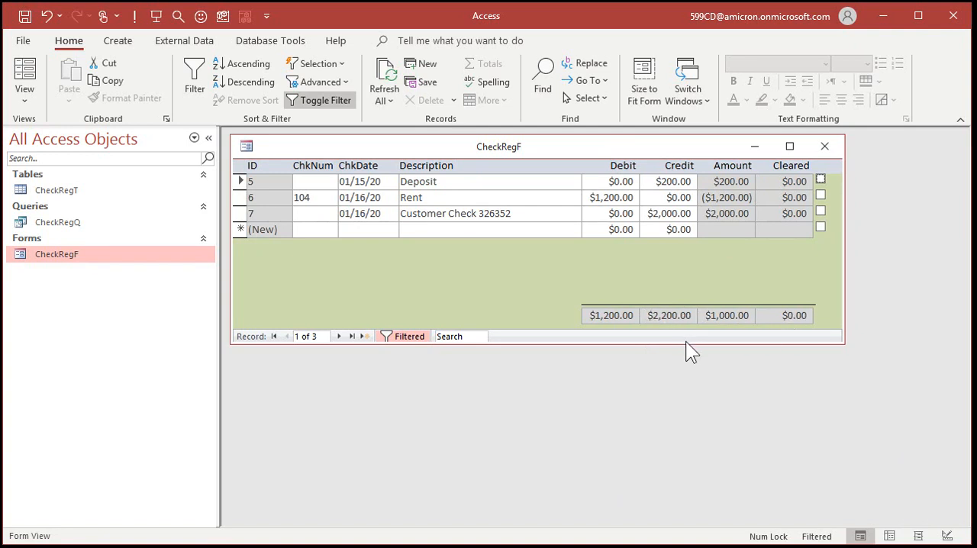
{"action": "mouse_move", "coordinate": [840, 267]}
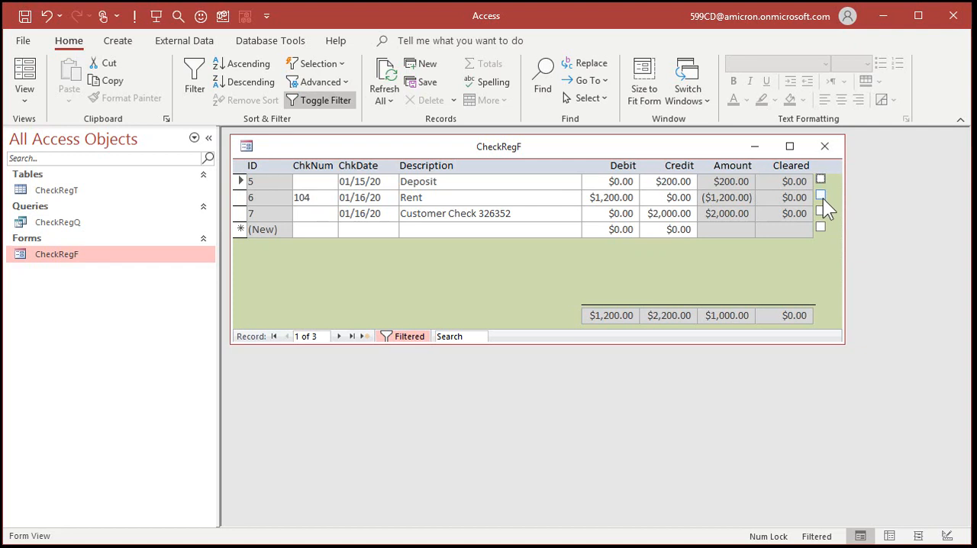
{"action": "mouse_move", "coordinate": [821, 297]}
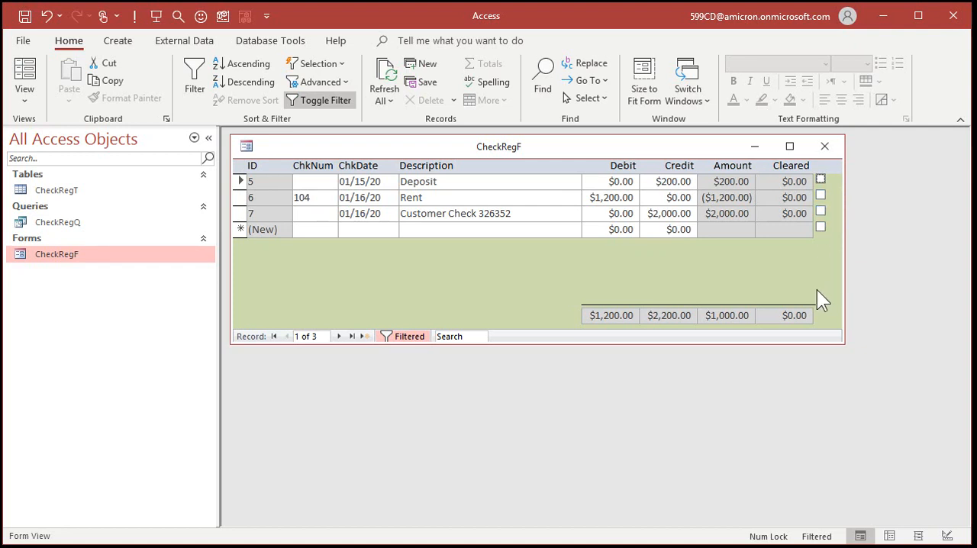
{"action": "left_click", "coordinate": [821, 195]}
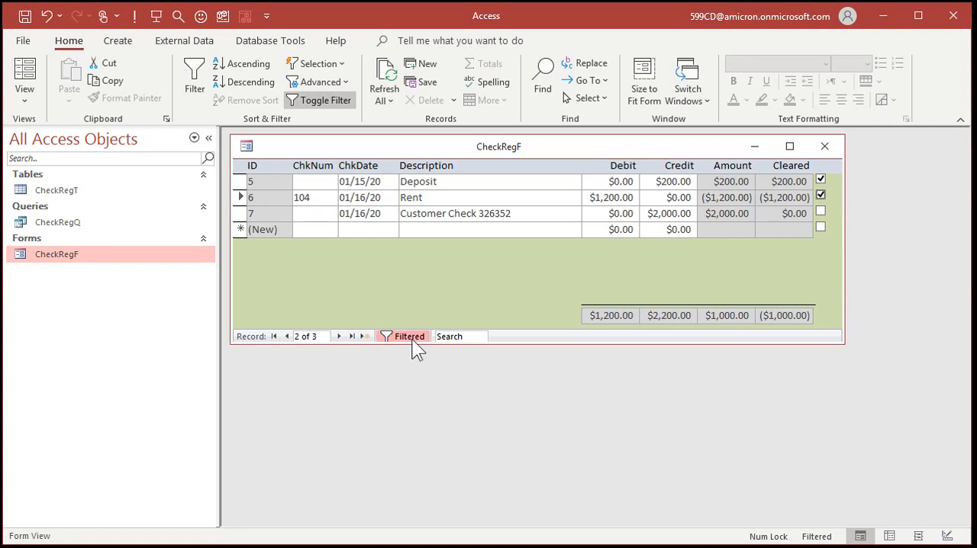
{"action": "left_click", "coordinate": [403, 335]}
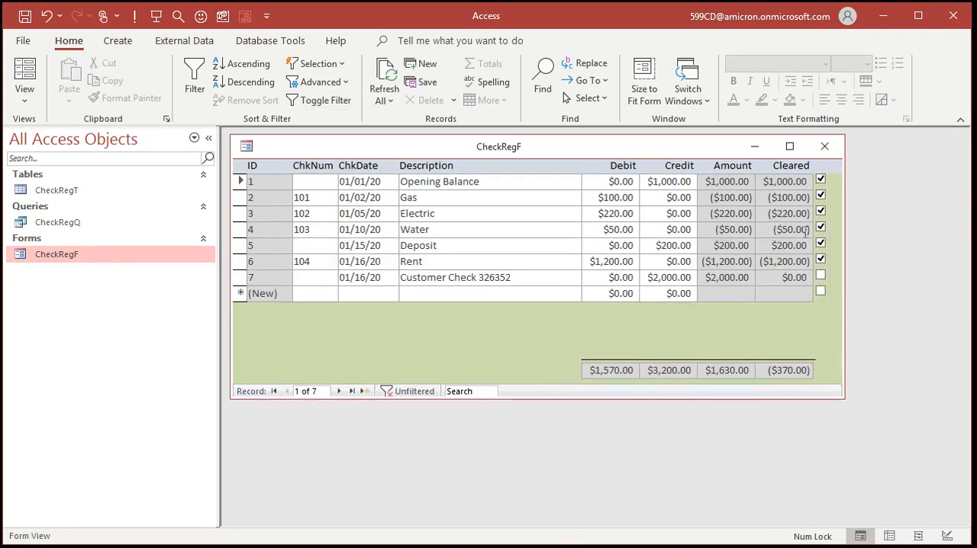
{"action": "mouse_move", "coordinate": [511, 334]}
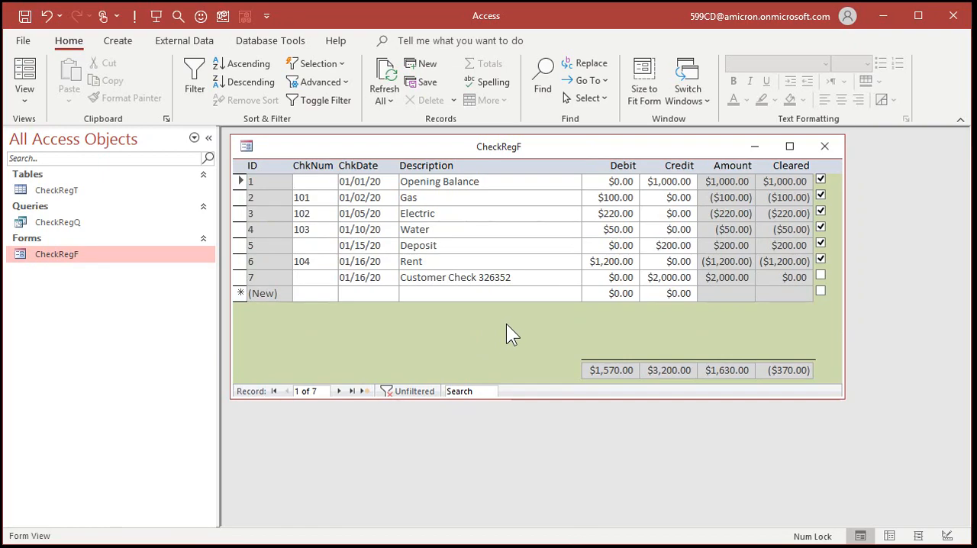